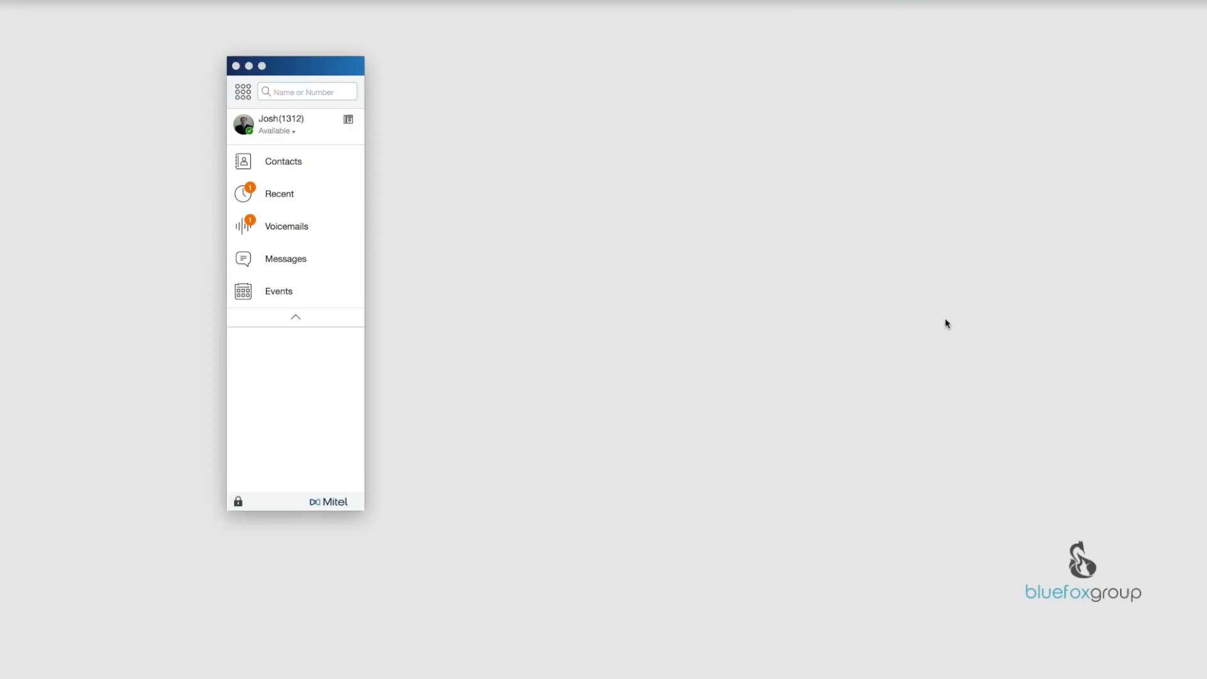
mouse_move(764, 322)
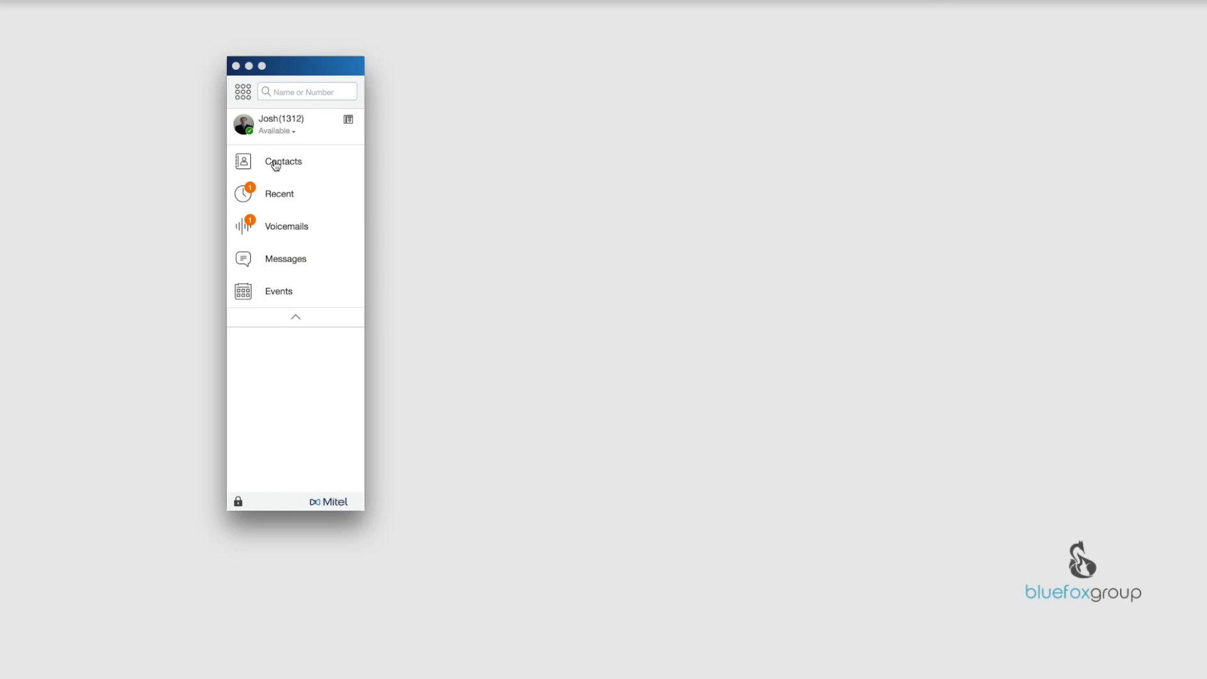
mouse_move(298, 331)
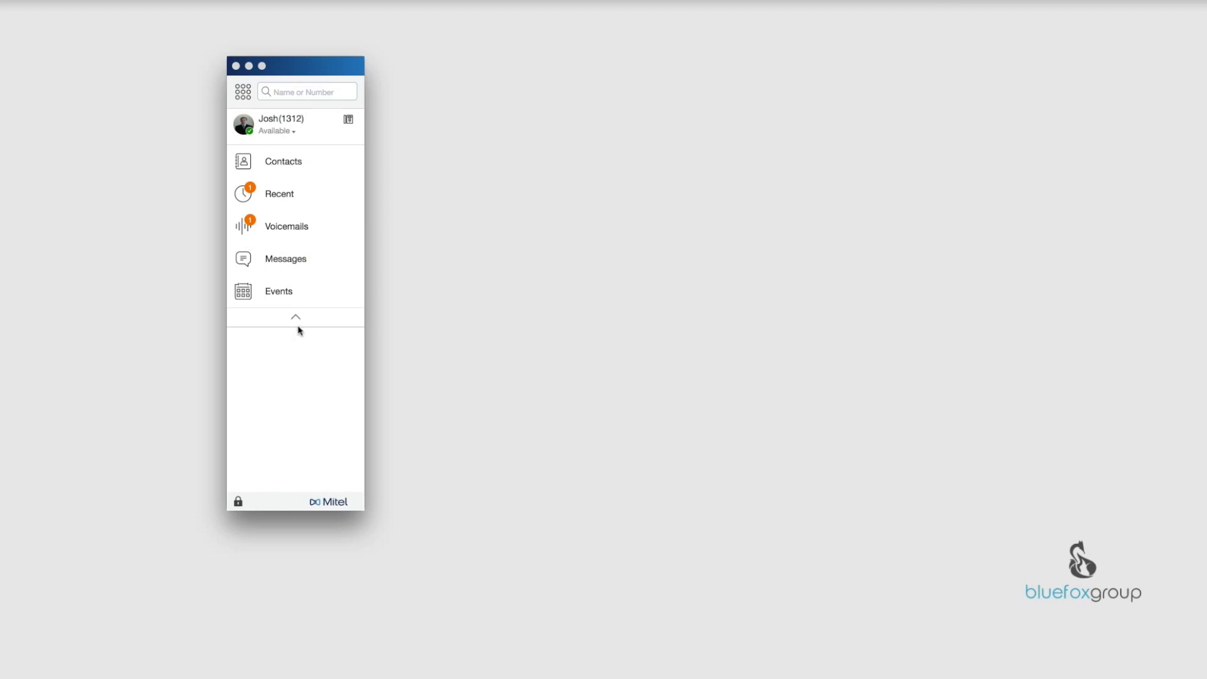
- Collapse the navigation into compact icons, then expand the full navigation list again
click(296, 317)
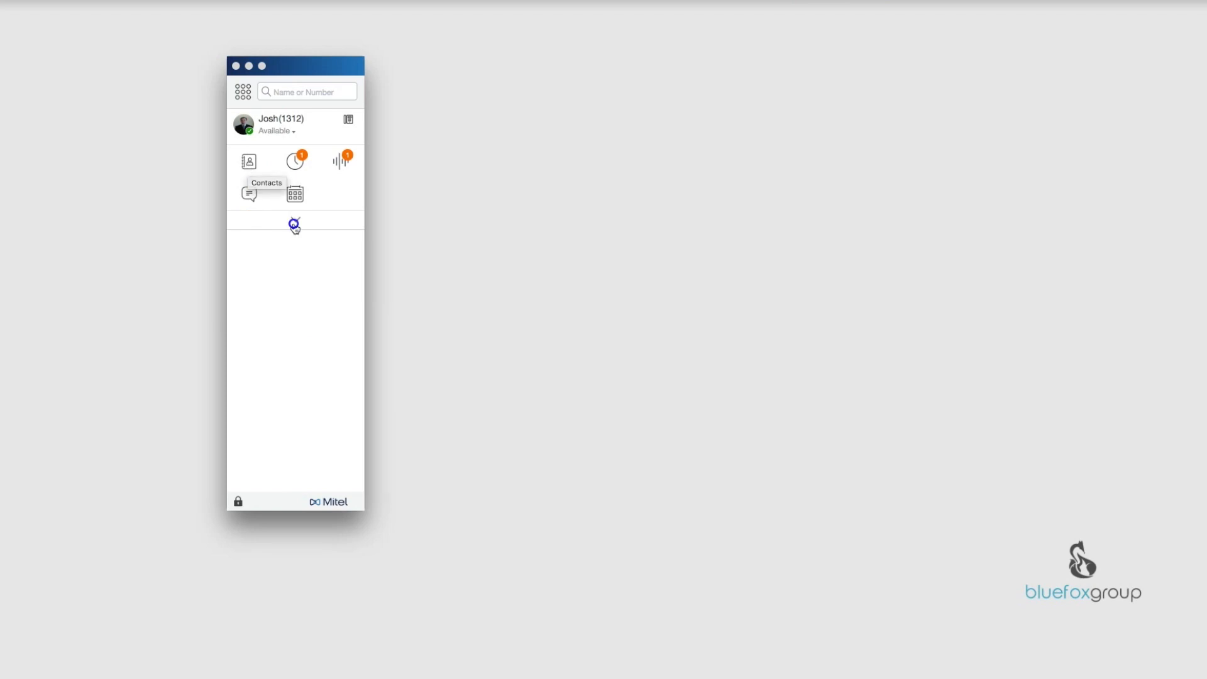
click(250, 161)
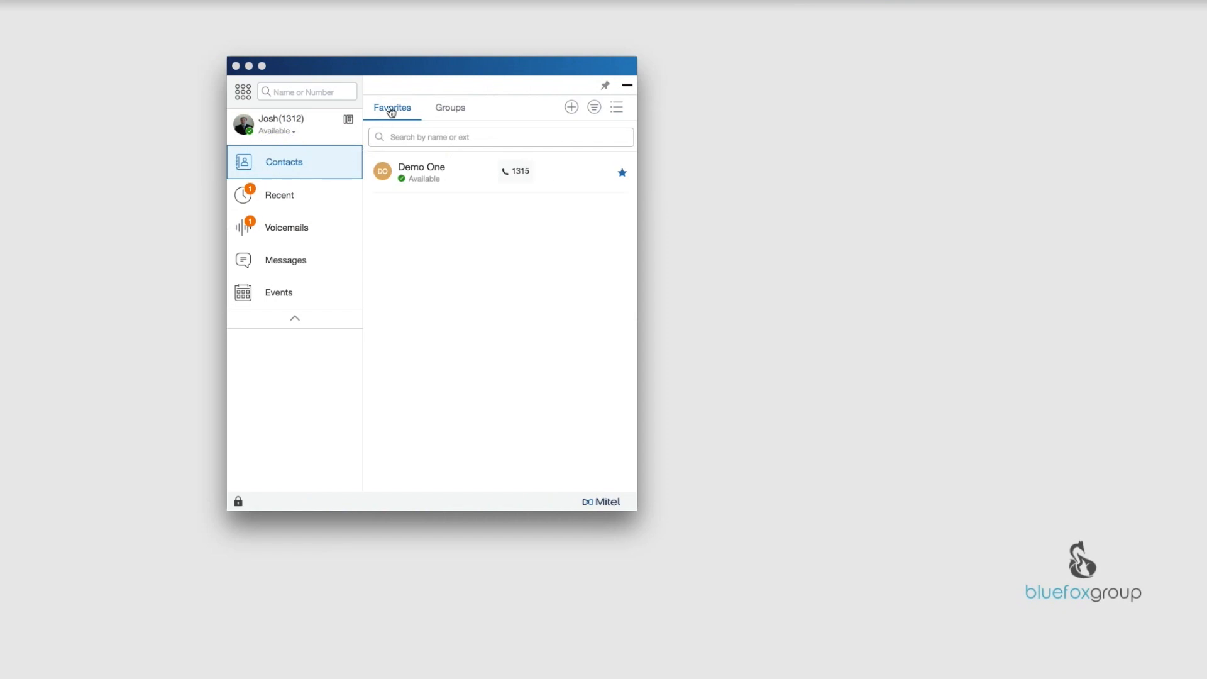
mouse_move(451, 110)
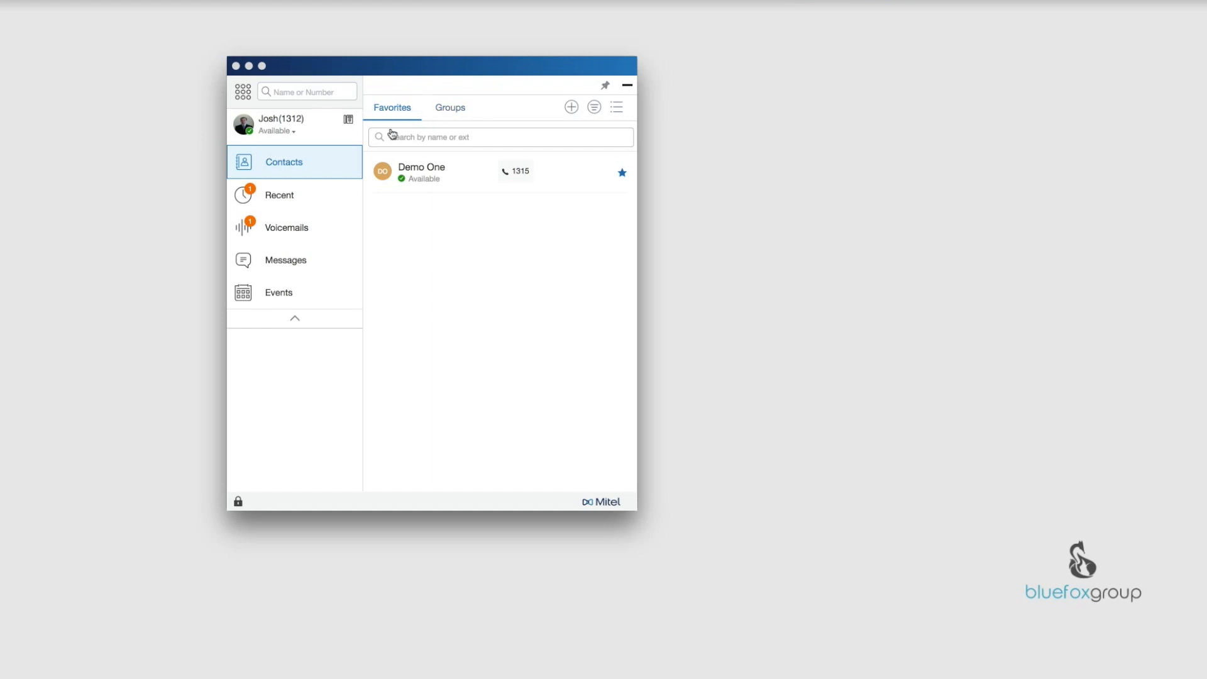
mouse_move(477, 230)
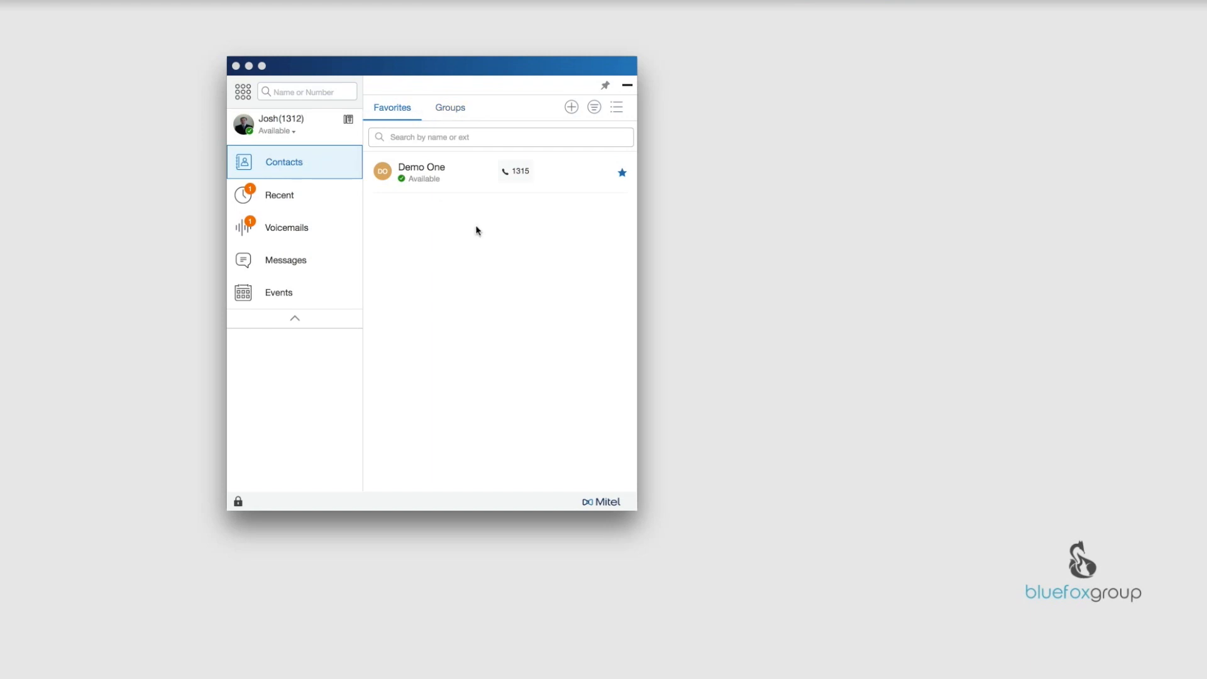
mouse_move(466, 255)
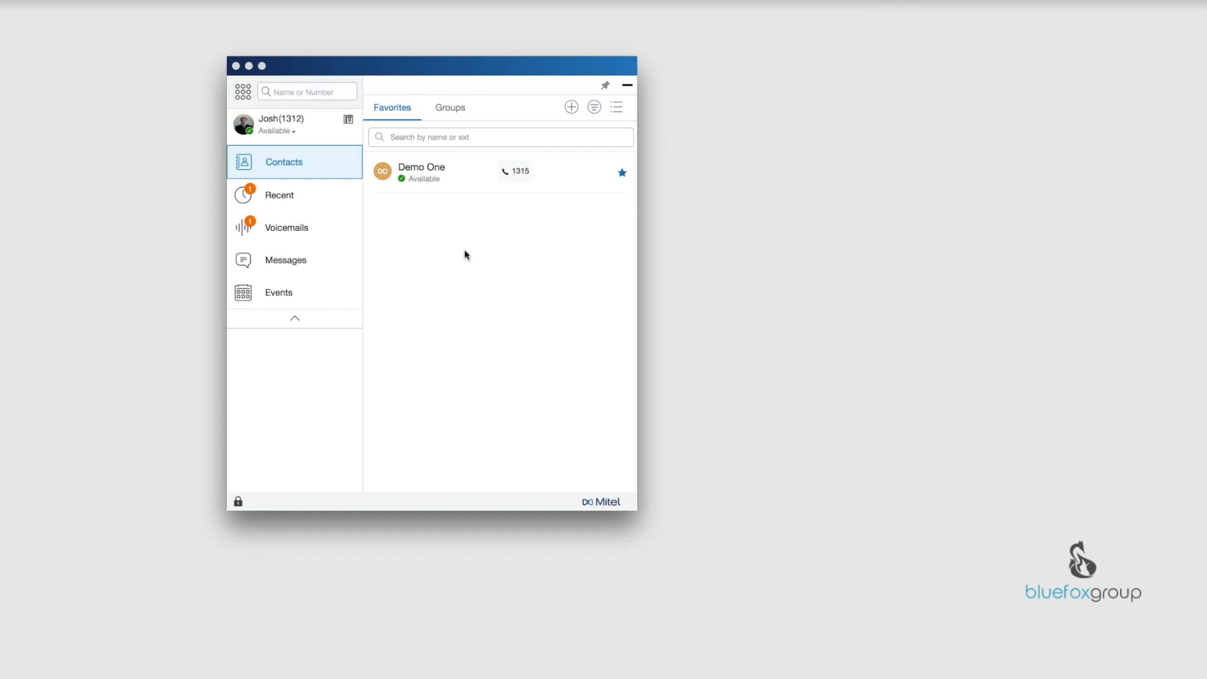
mouse_move(430, 225)
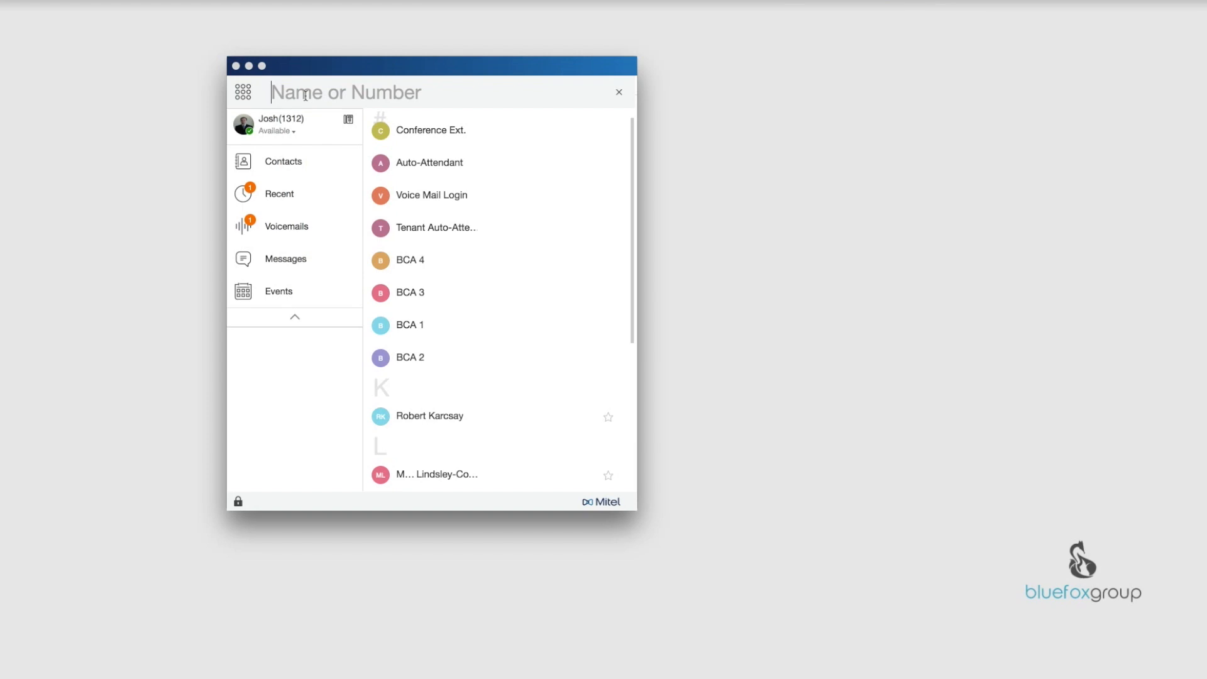
- Scroll the directory and star Demo Two, then return to the Favorites list
scroll(down, 3)
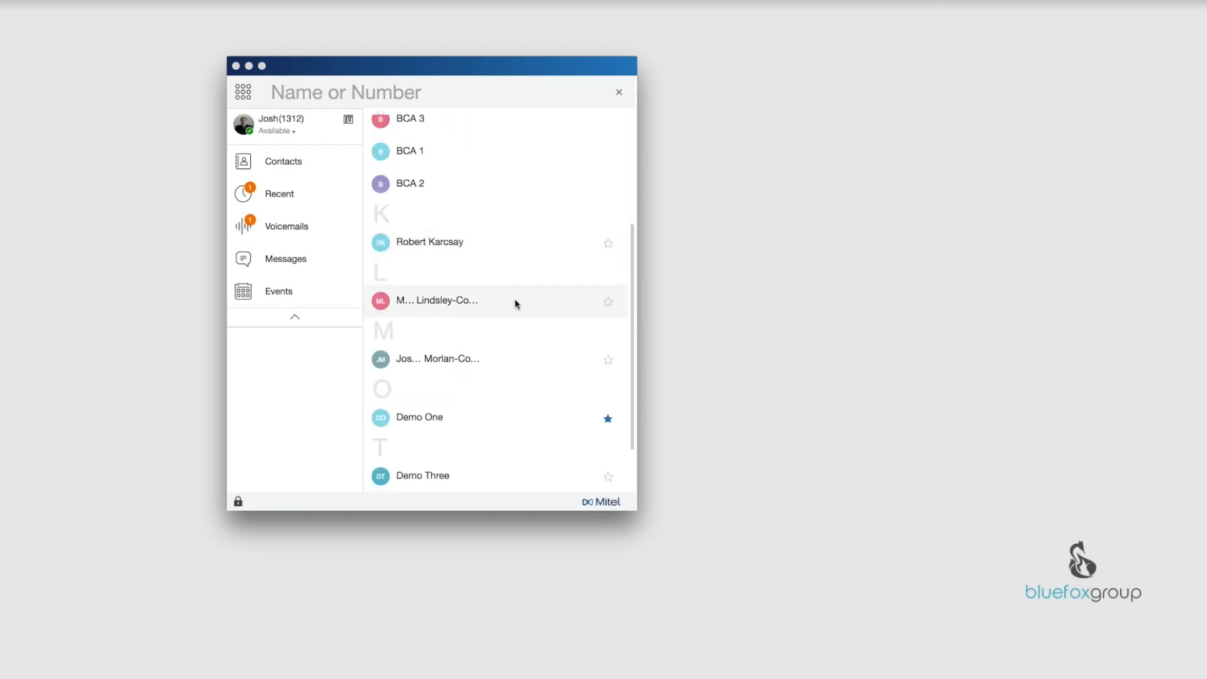
scroll(down, 3)
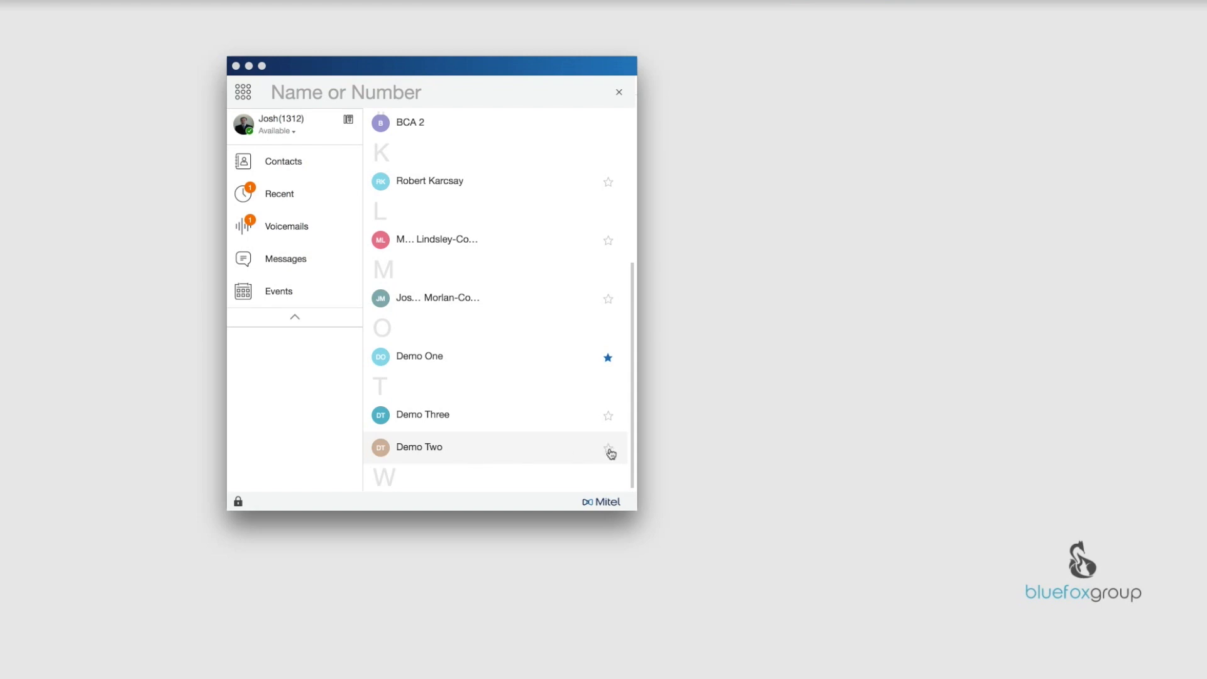
click(607, 447)
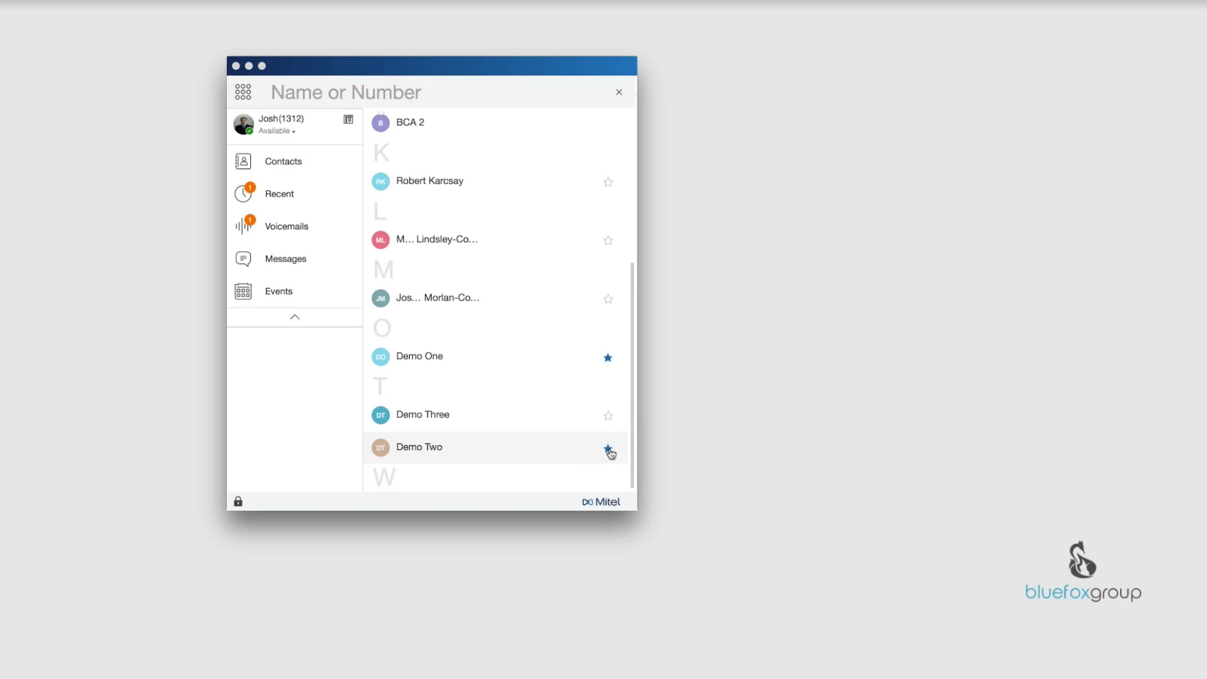
click(608, 448)
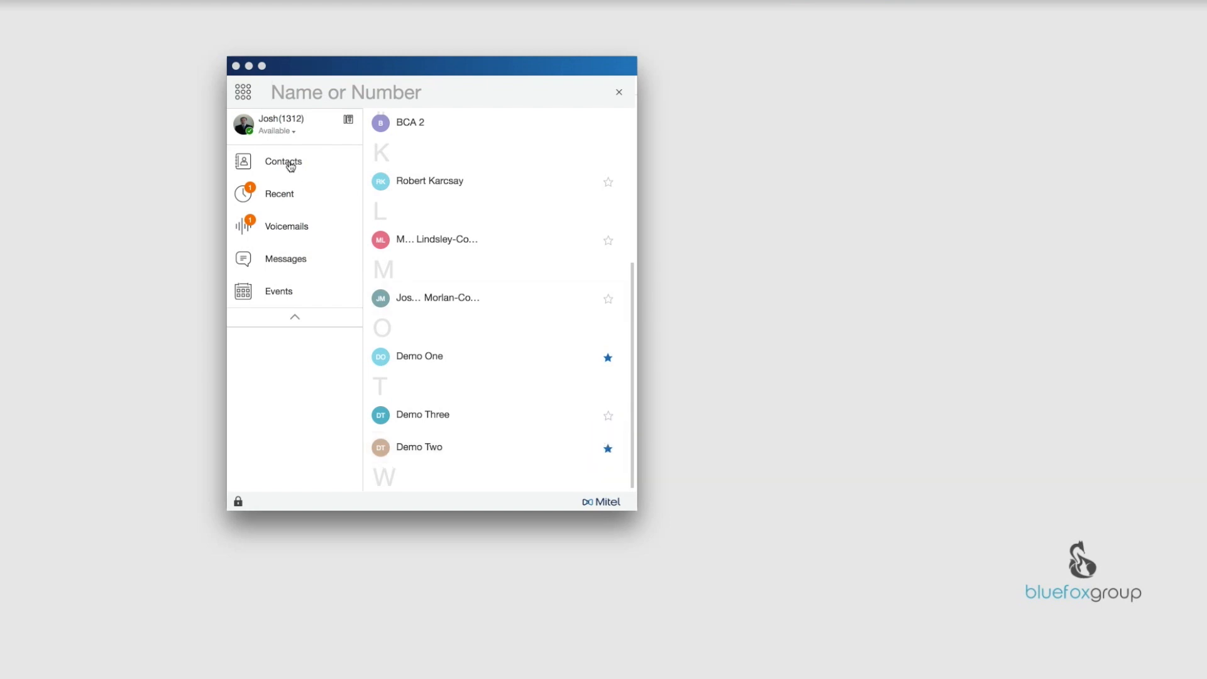
click(283, 163)
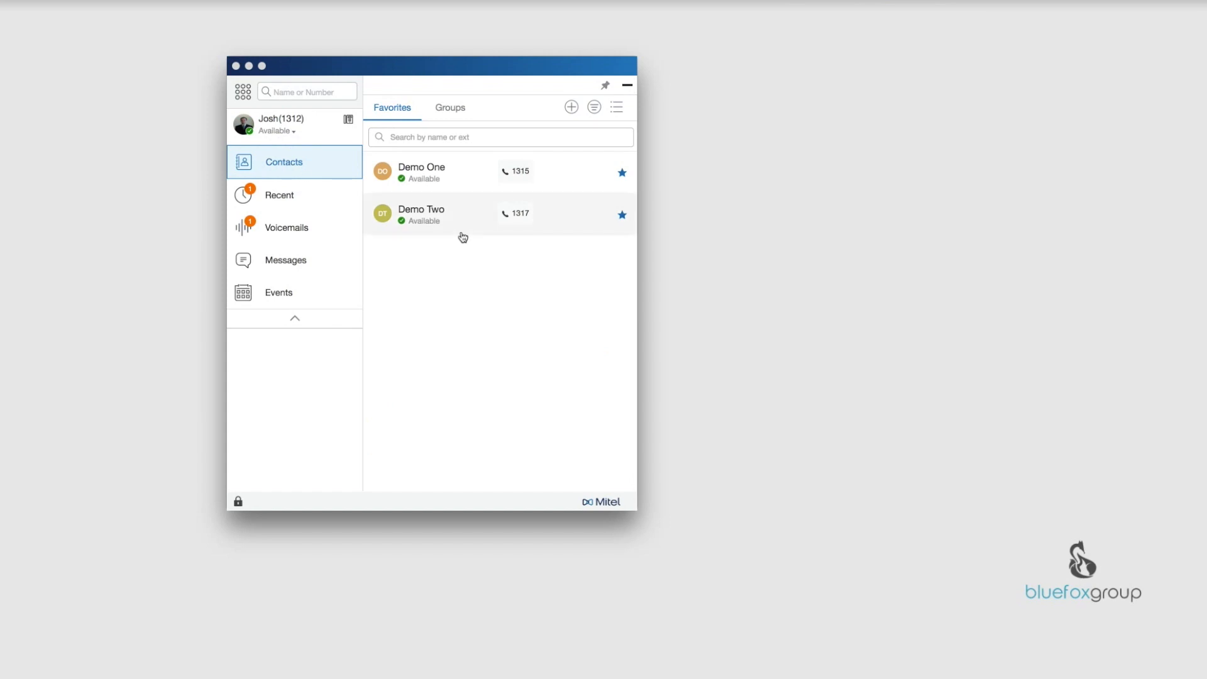
mouse_move(410, 100)
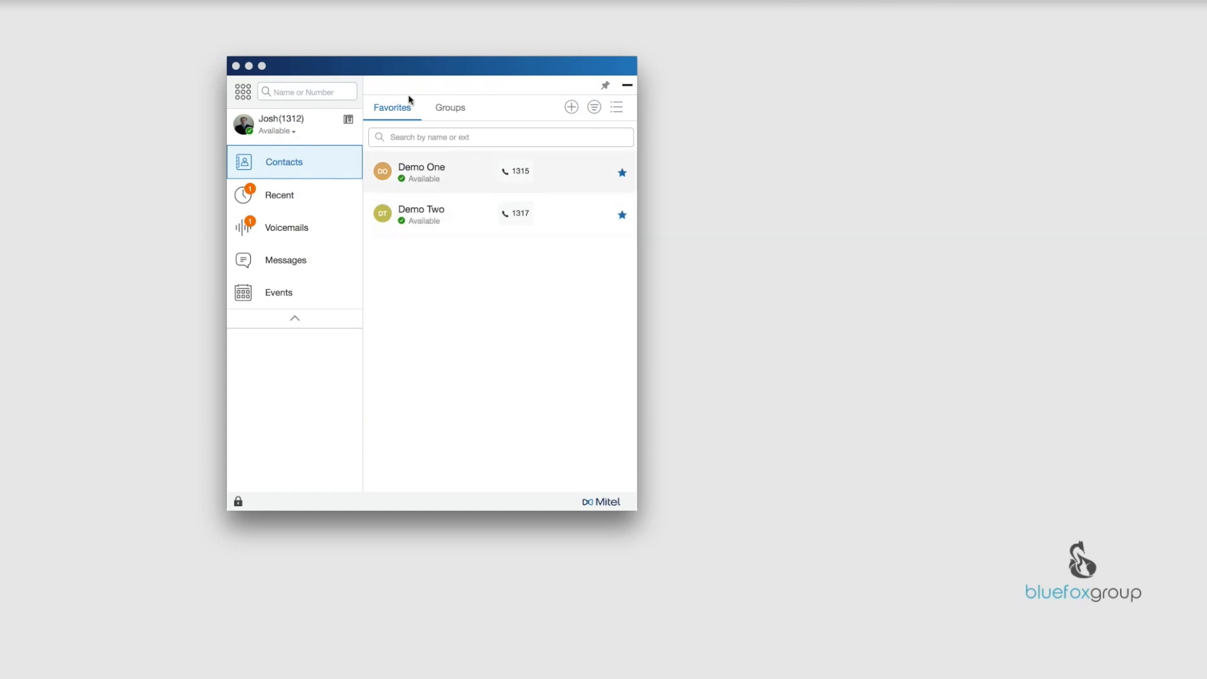
mouse_move(467, 237)
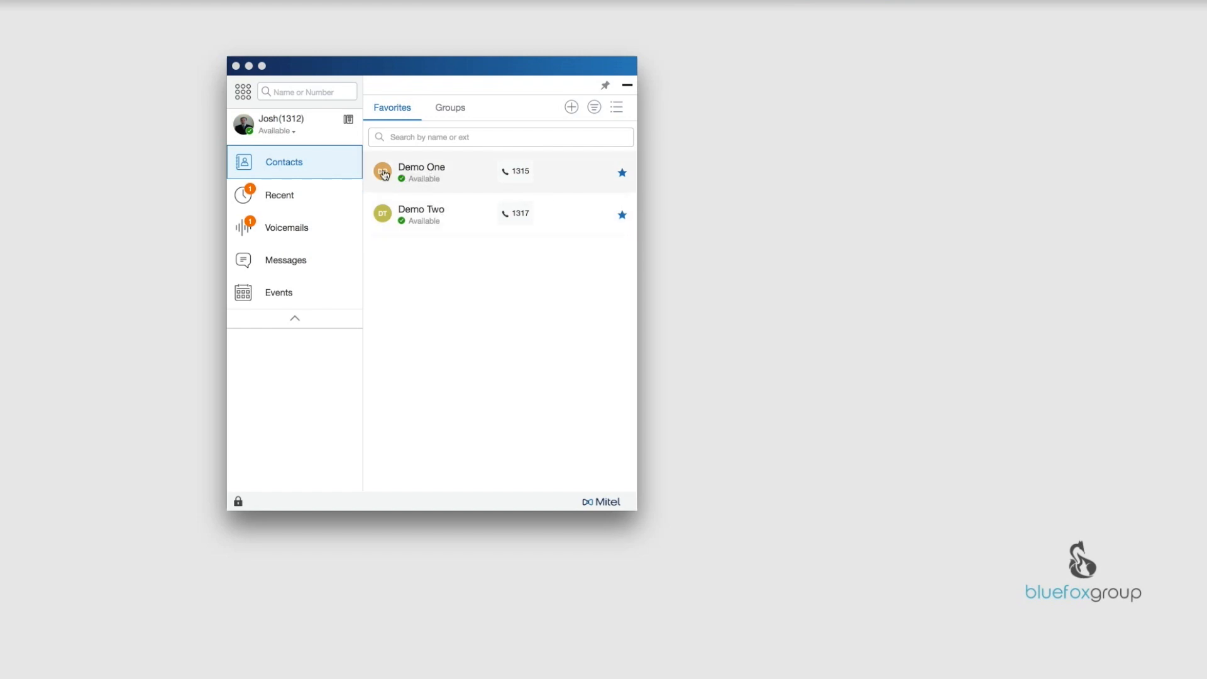
mouse_move(383, 176)
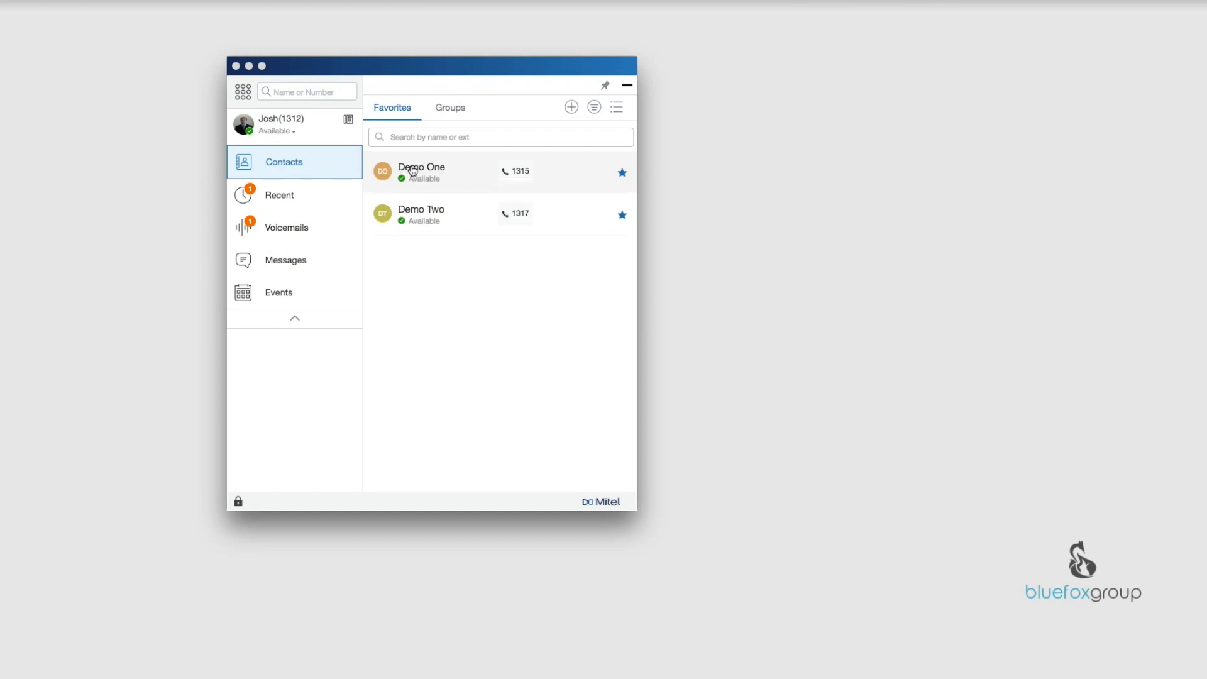
mouse_move(430, 174)
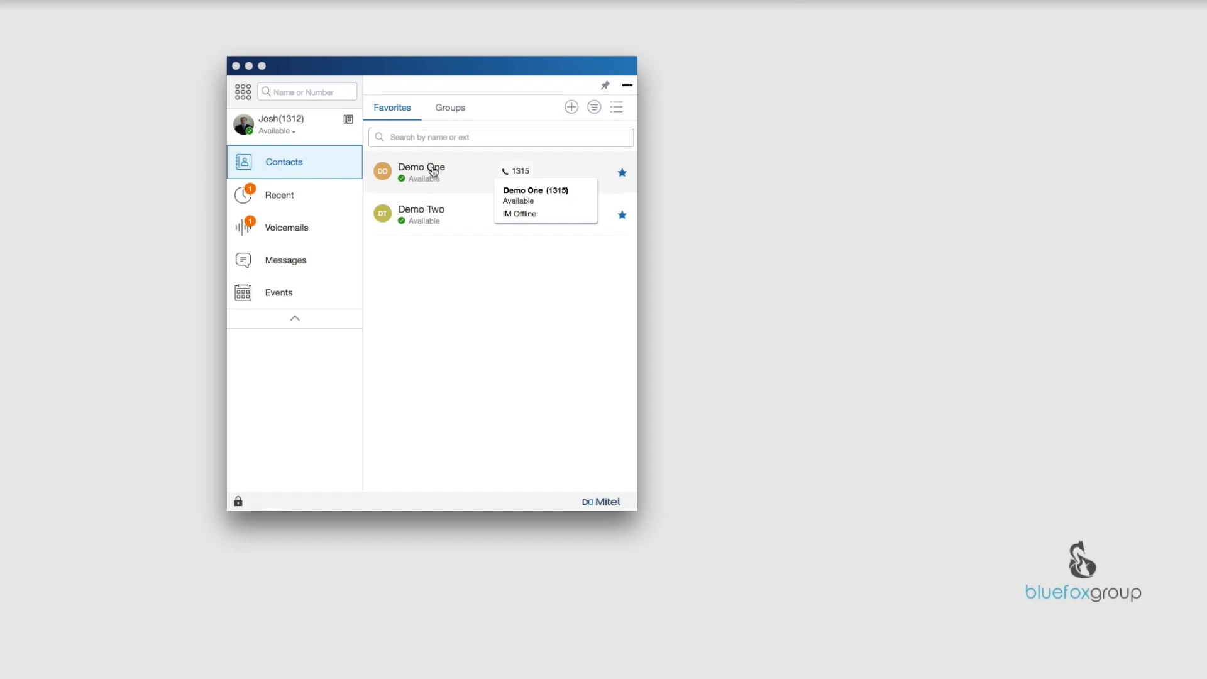
mouse_move(413, 187)
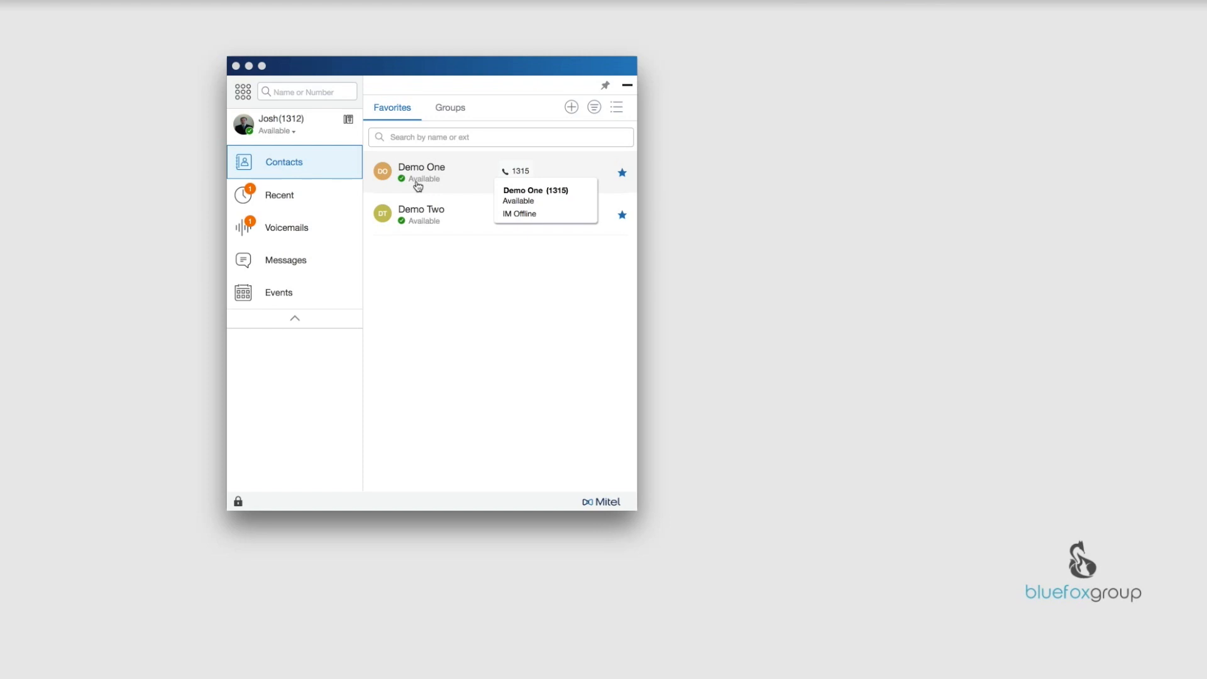
mouse_move(427, 183)
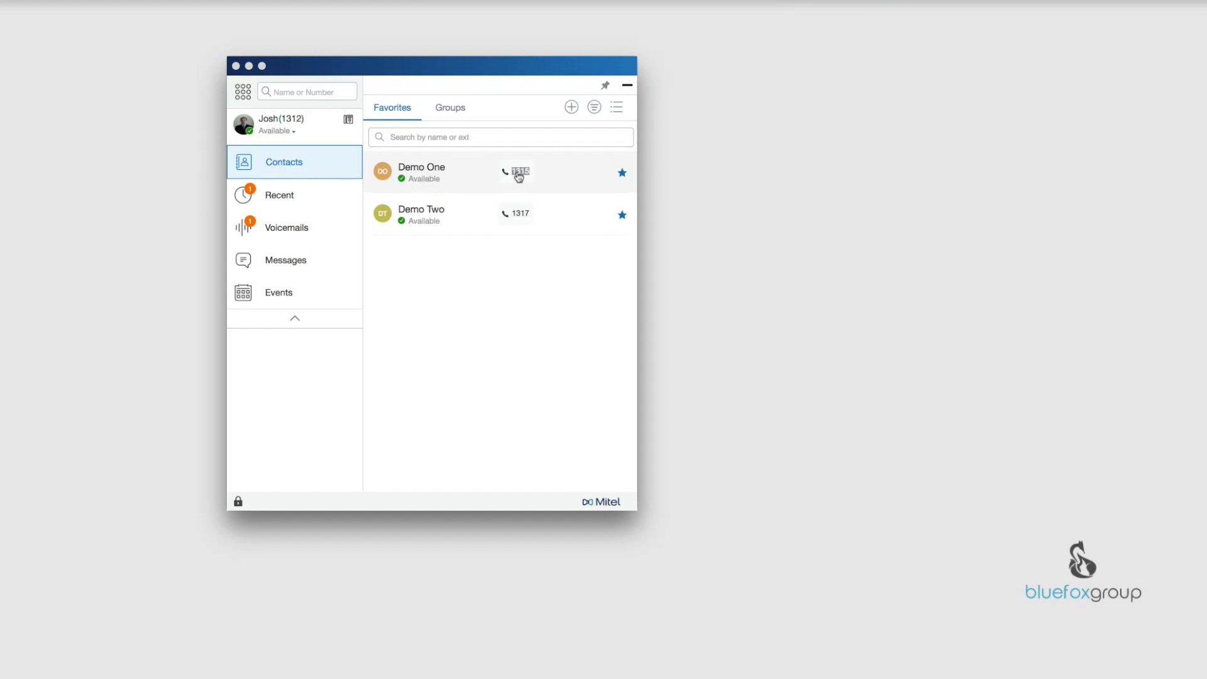
mouse_move(518, 174)
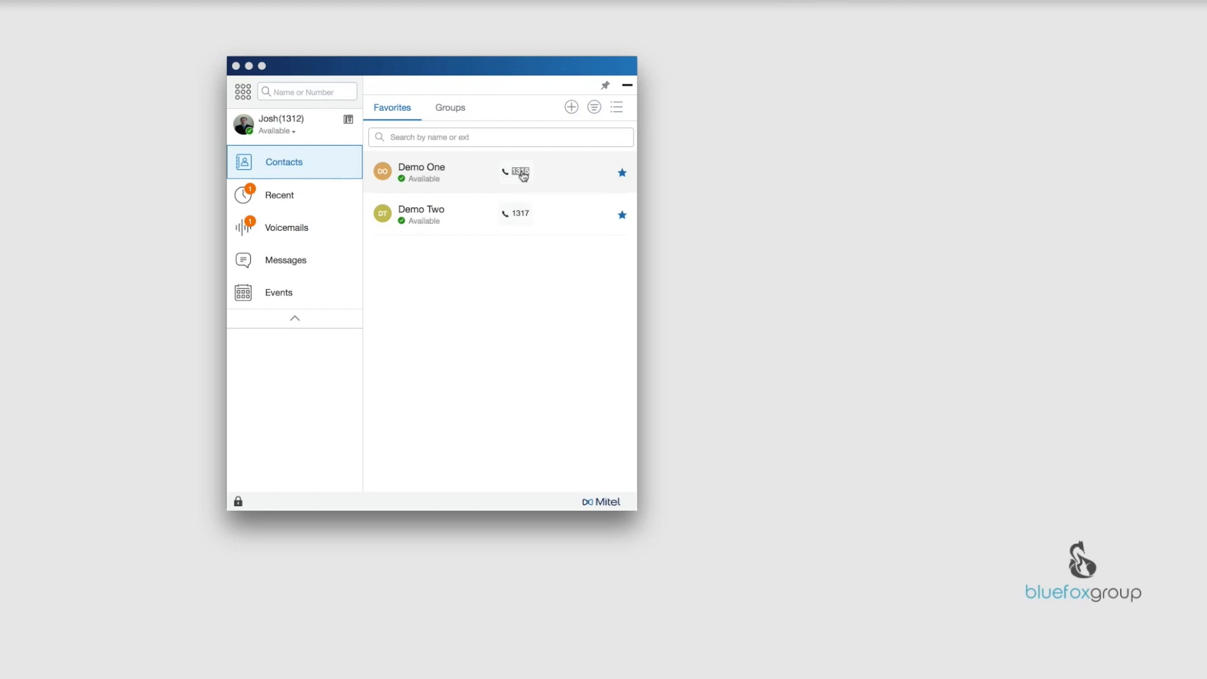
click(518, 172)
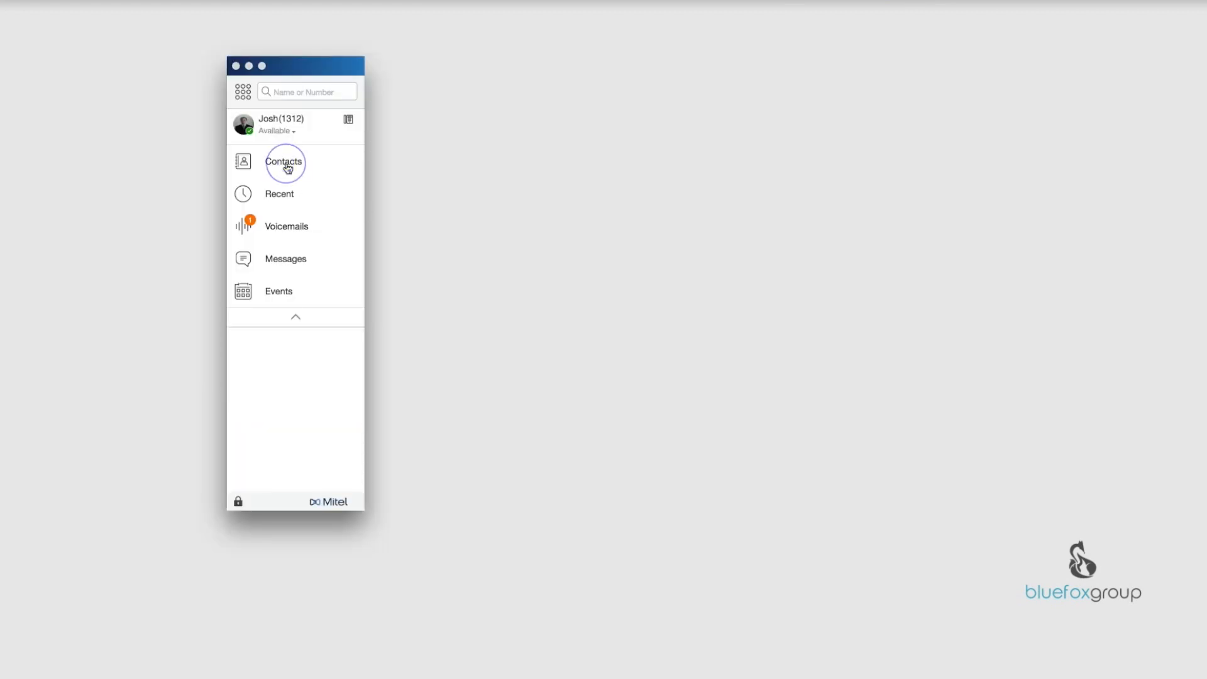
- Reopen the Contacts list from the navigation
click(284, 162)
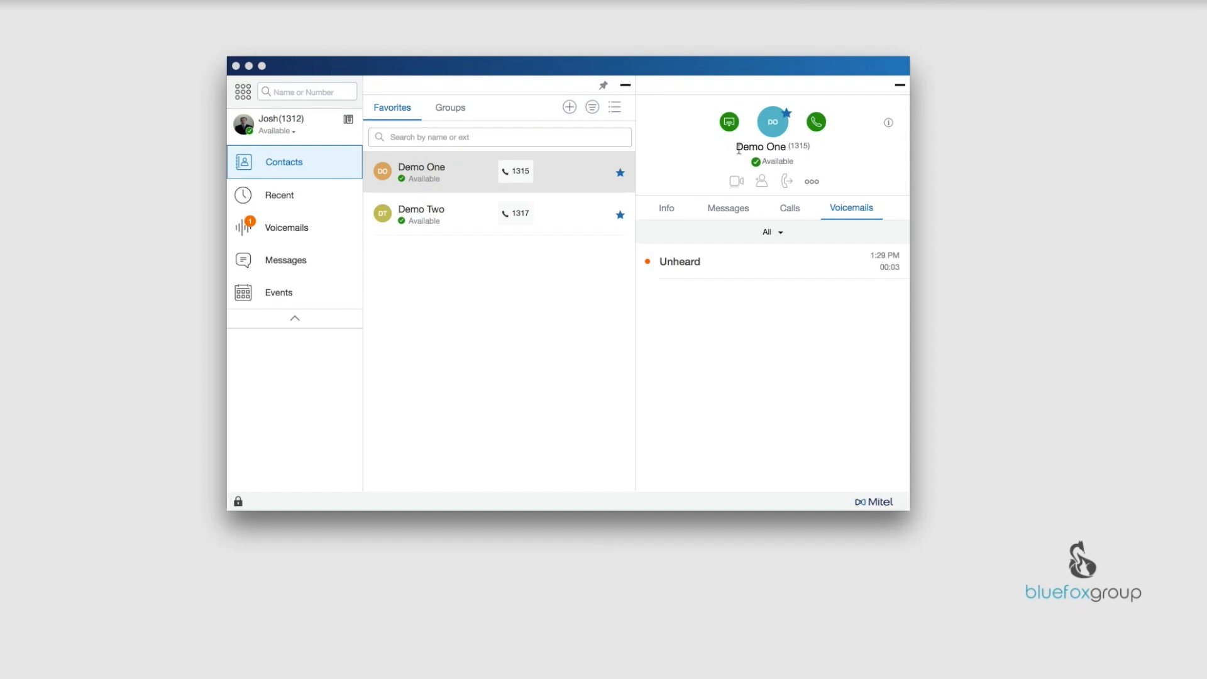
mouse_move(692, 162)
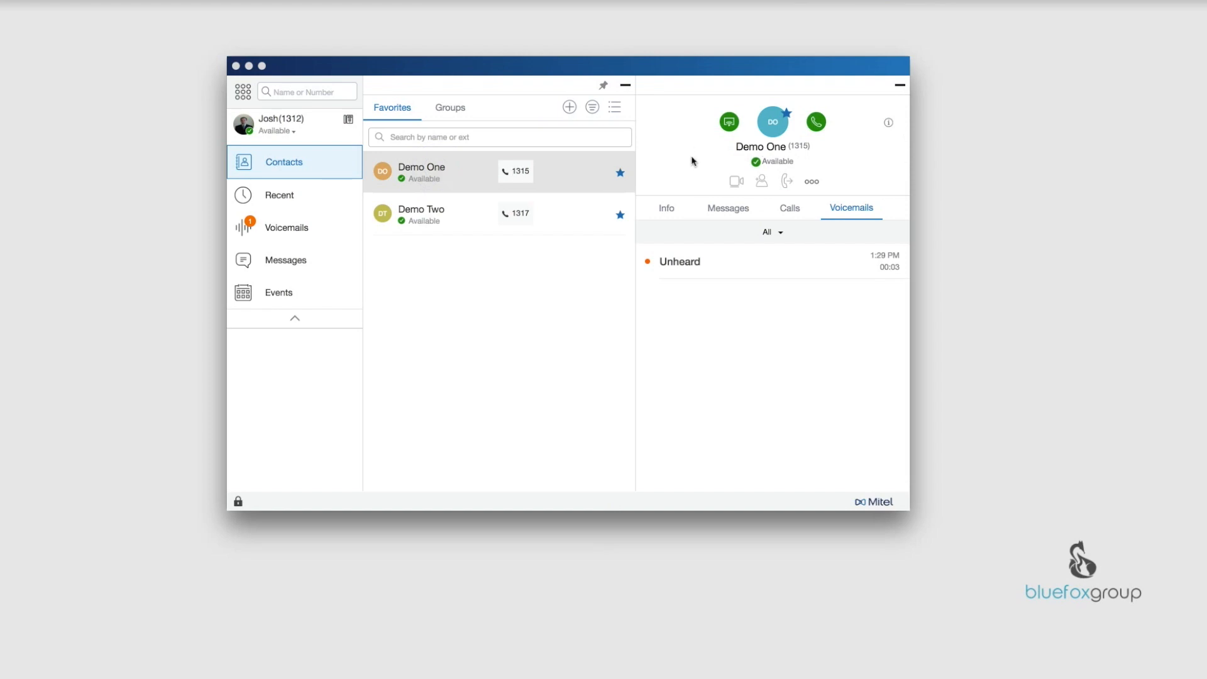
mouse_move(838, 112)
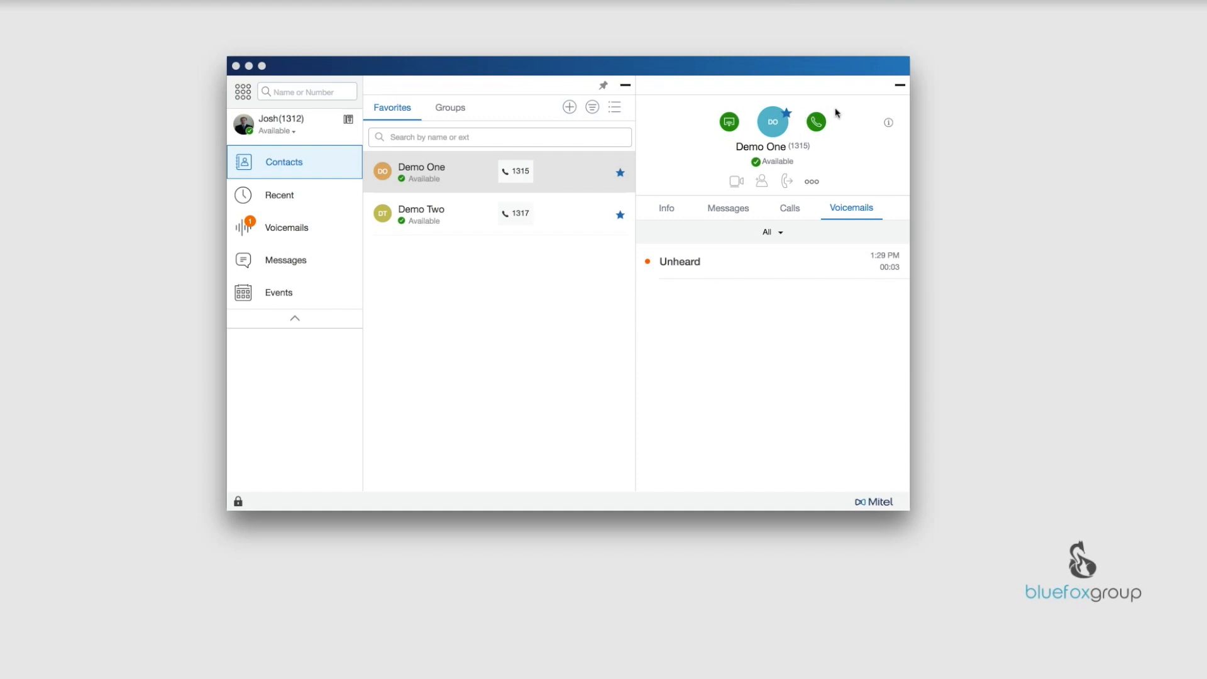
mouse_move(729, 123)
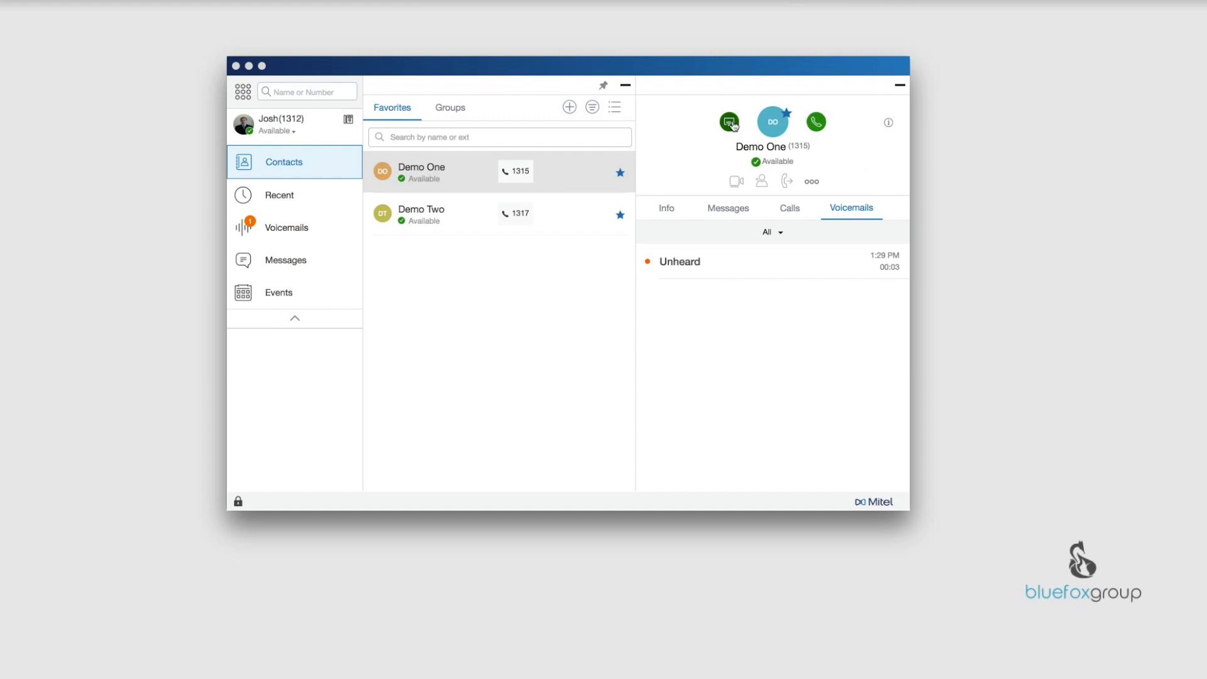
mouse_move(729, 122)
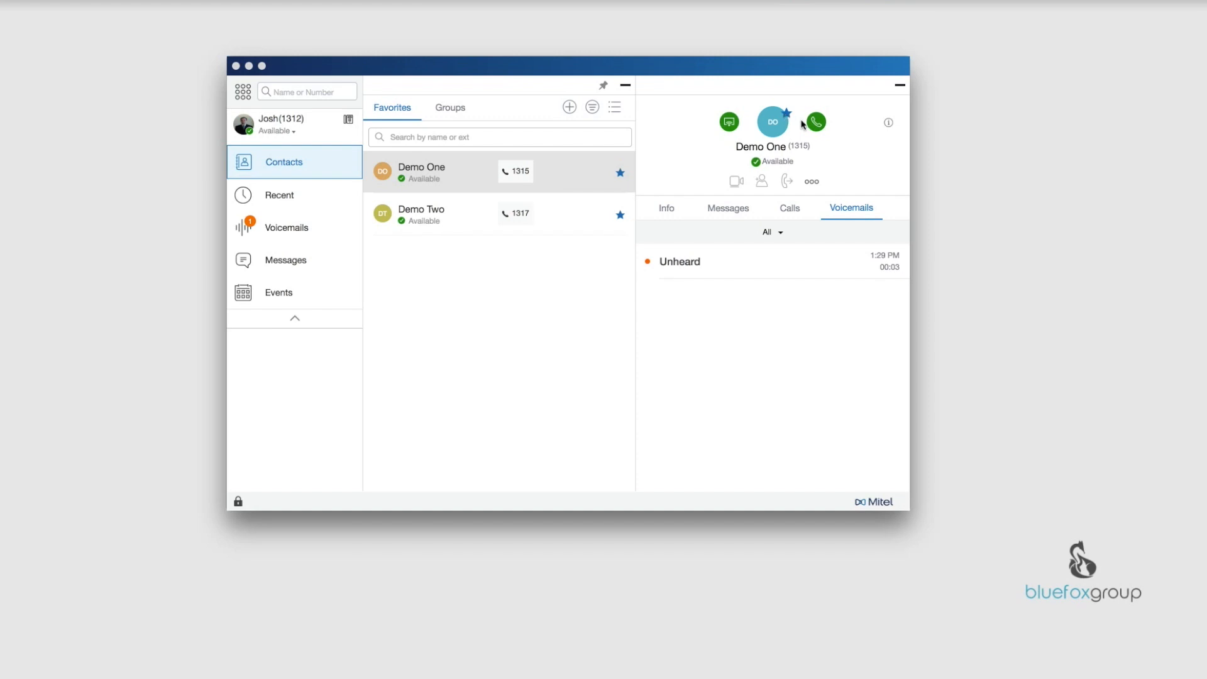
mouse_move(816, 123)
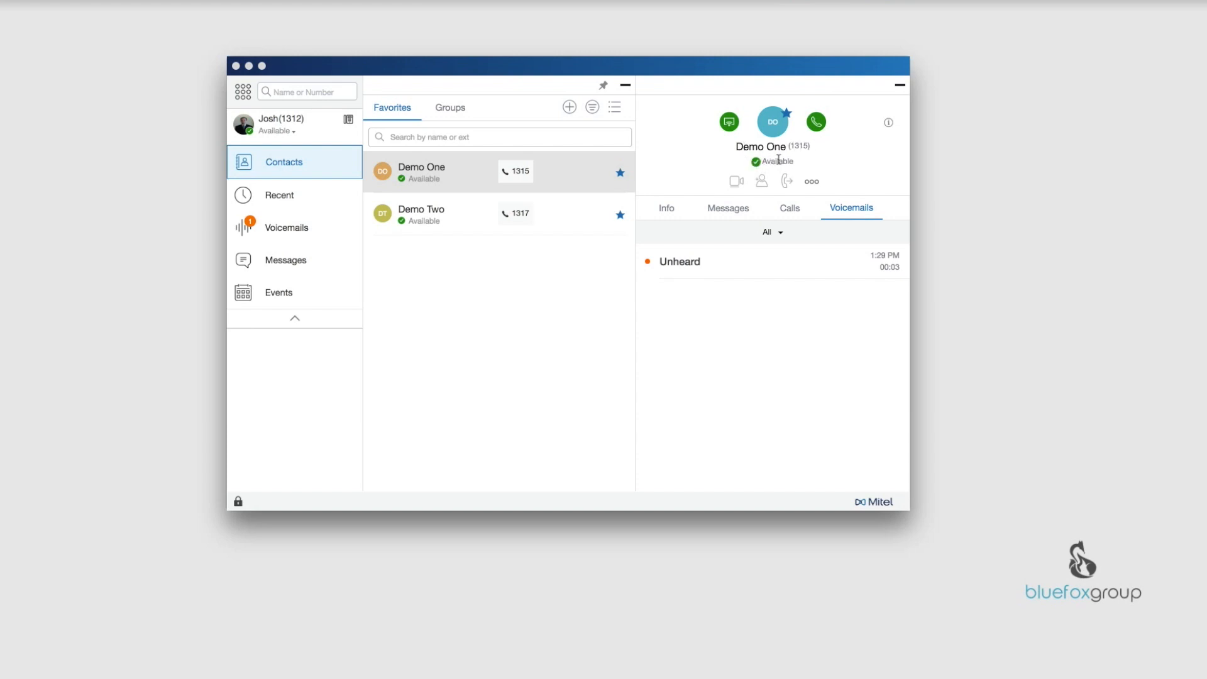
mouse_move(768, 165)
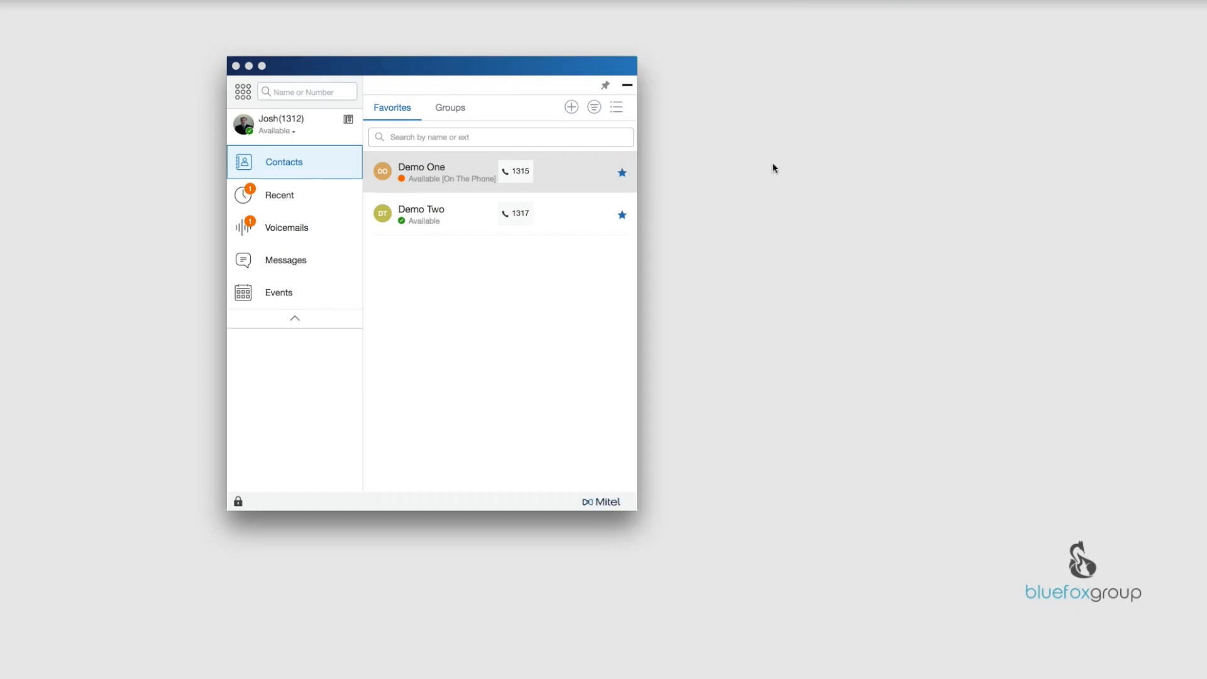
mouse_move(430, 177)
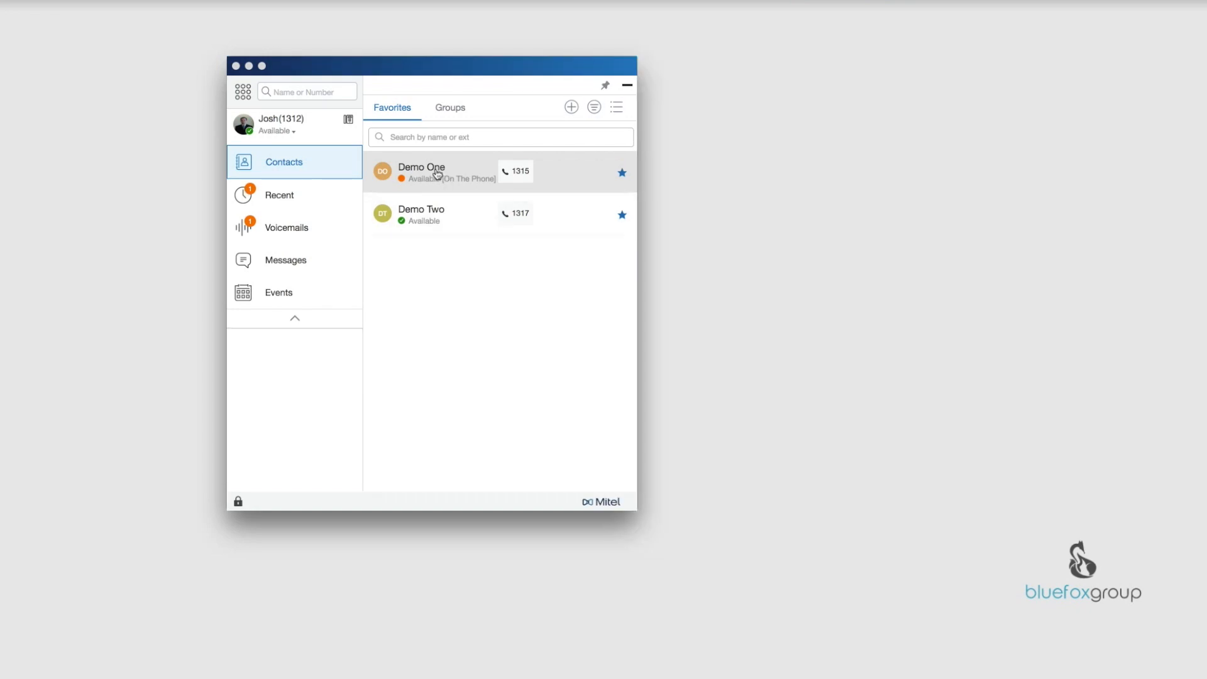
- Open Demo One's contact card from the Favorites list
click(434, 178)
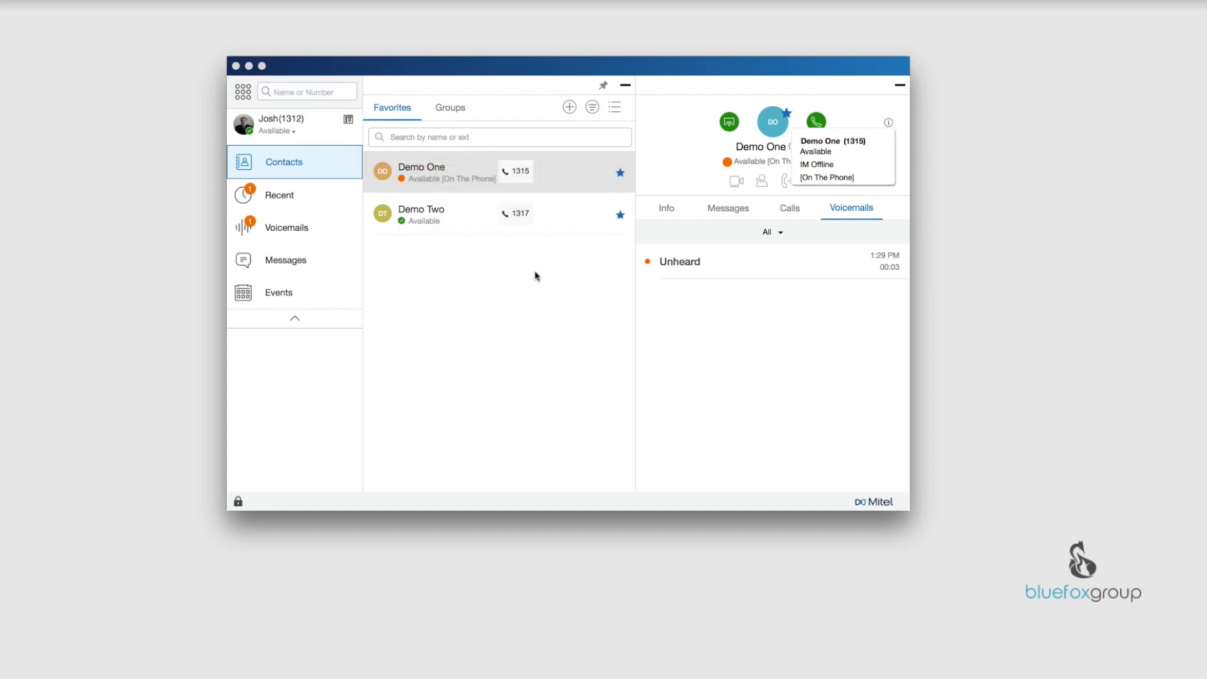
mouse_move(566, 295)
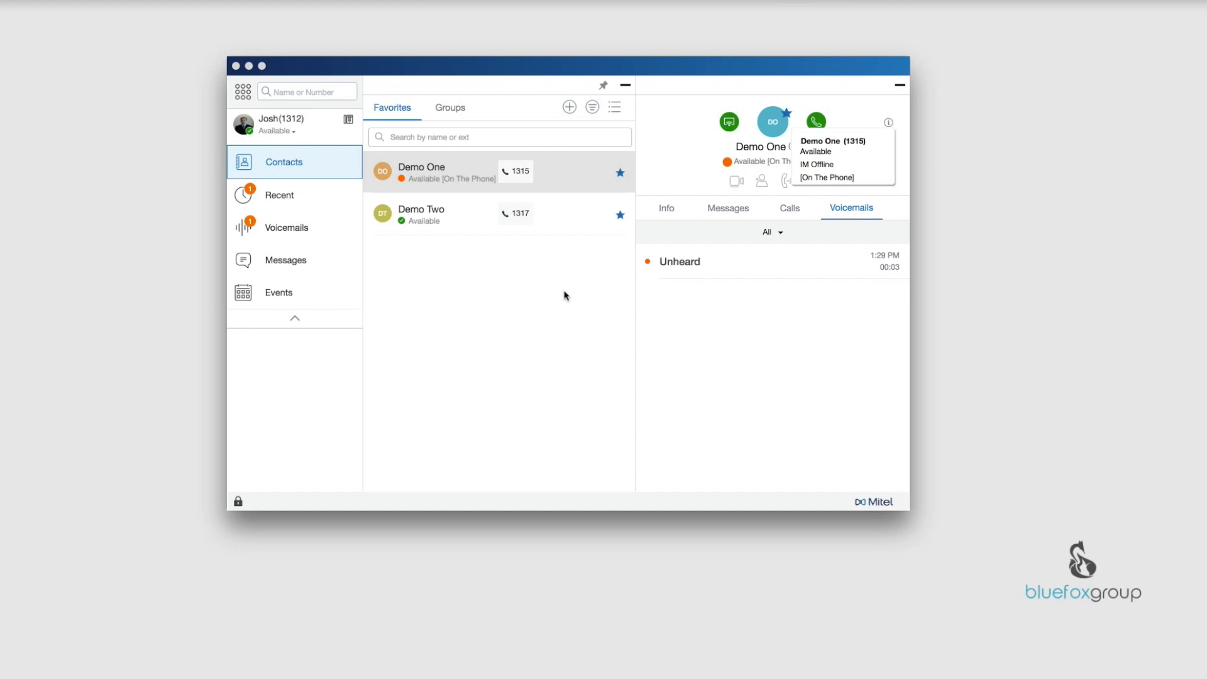
mouse_move(824, 141)
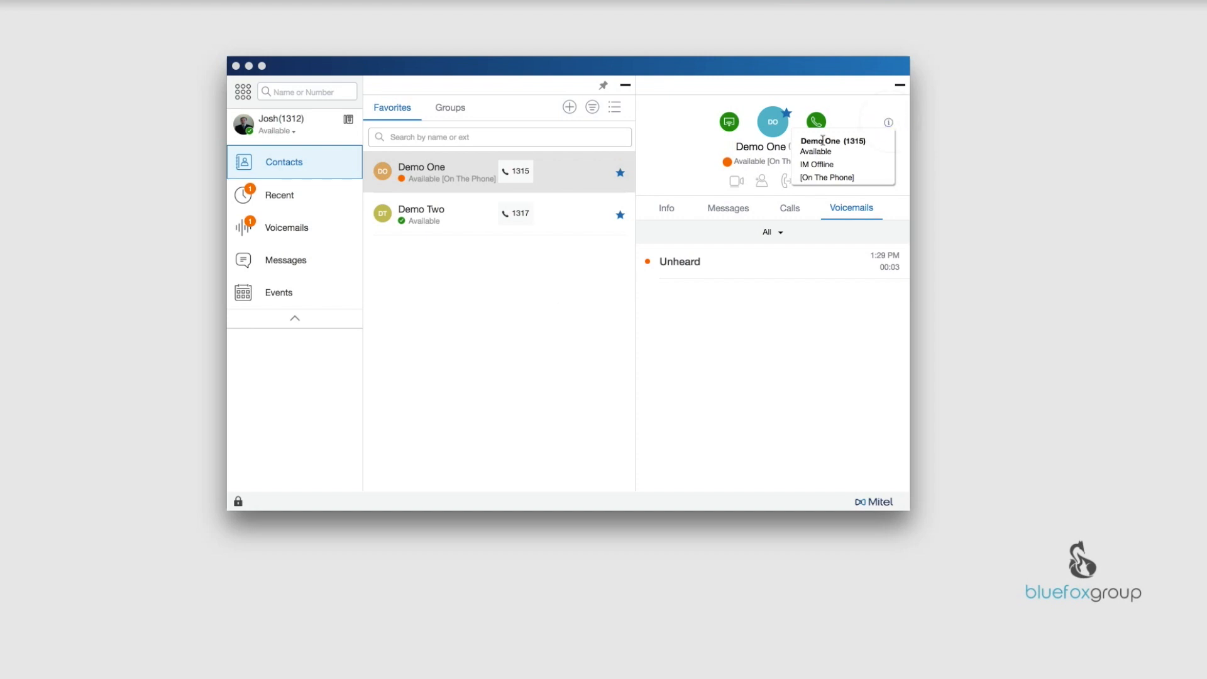
mouse_move(880, 115)
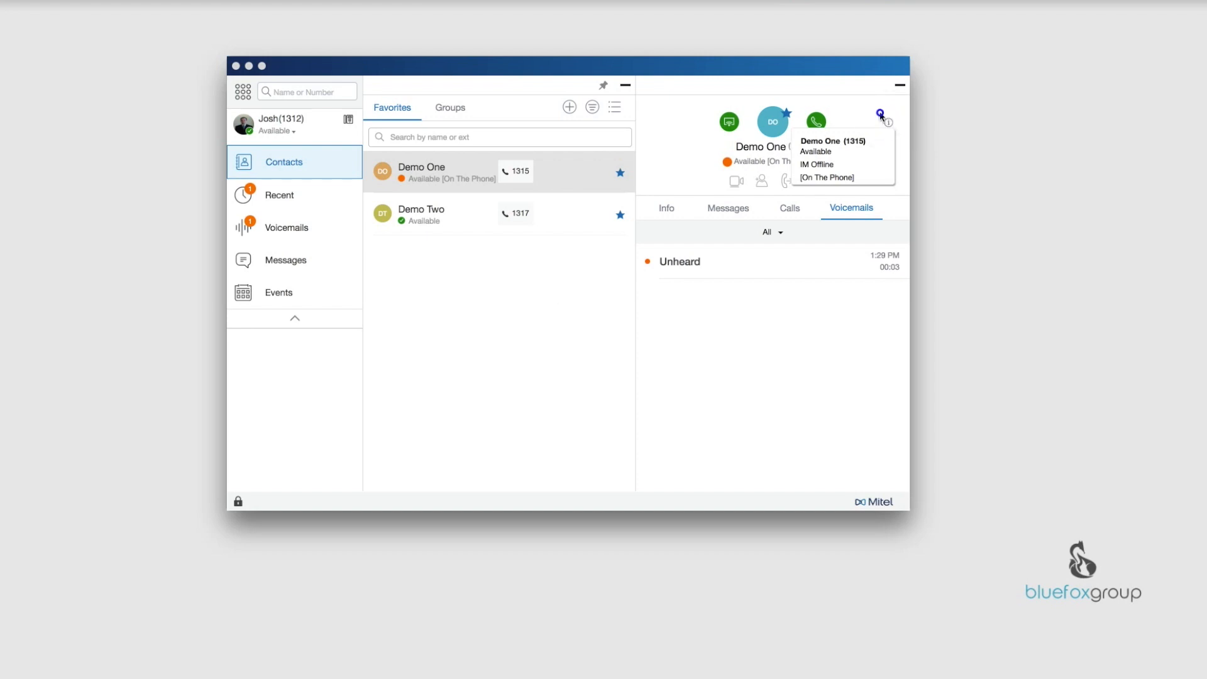
mouse_move(881, 117)
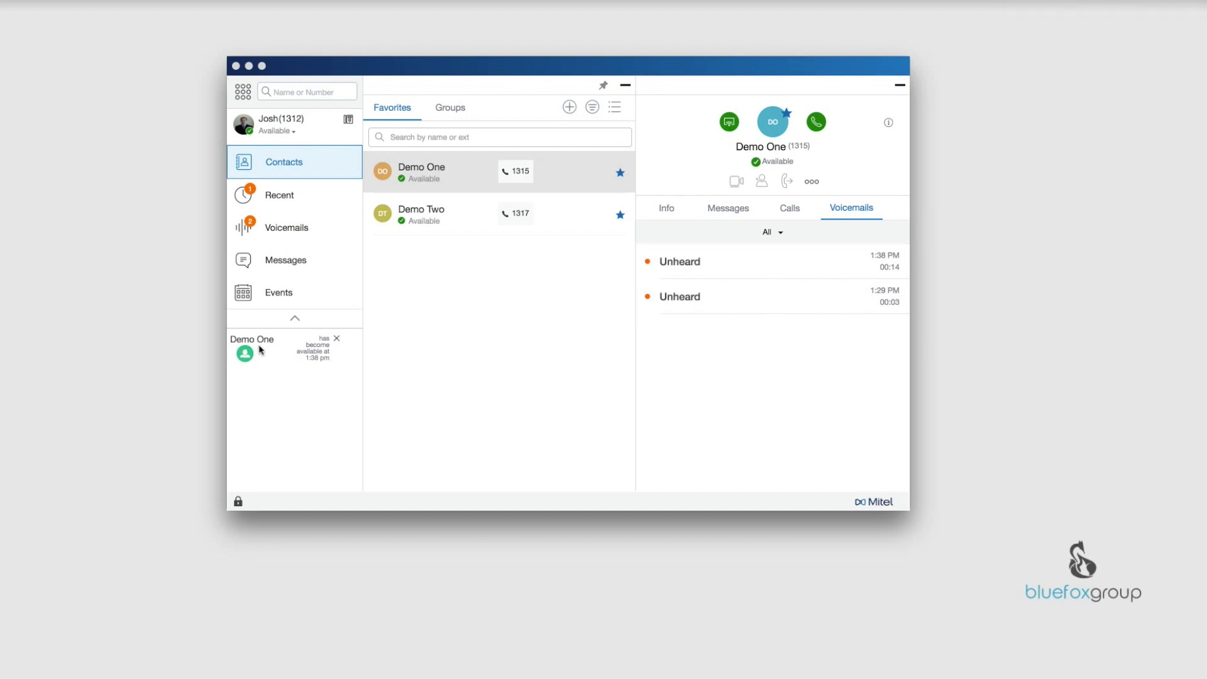
mouse_move(252, 353)
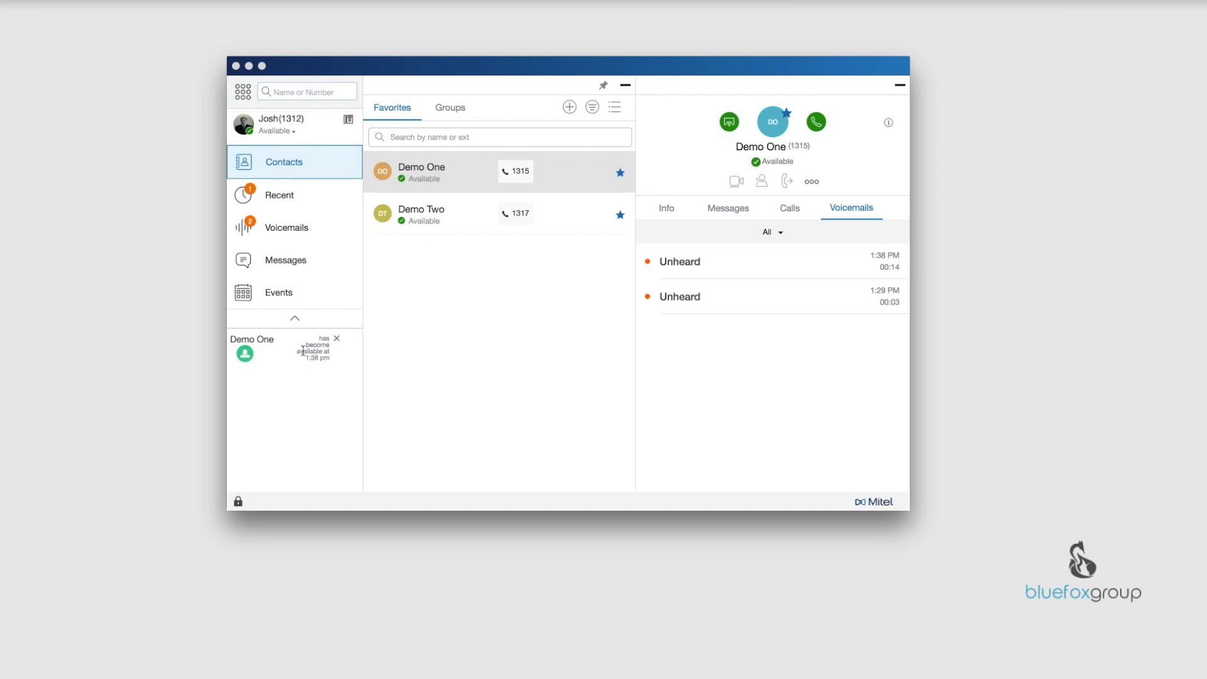
mouse_move(328, 306)
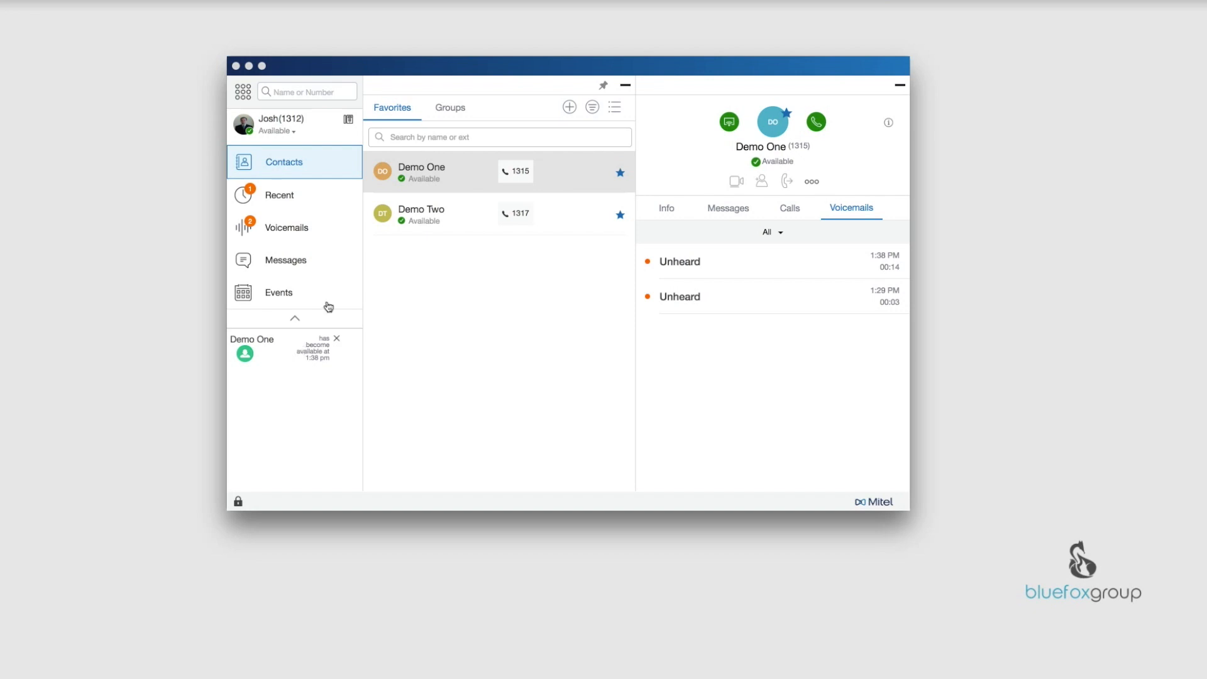
- Dismiss Demo One's availability notice and right-click Demo One in Favorites
click(418, 179)
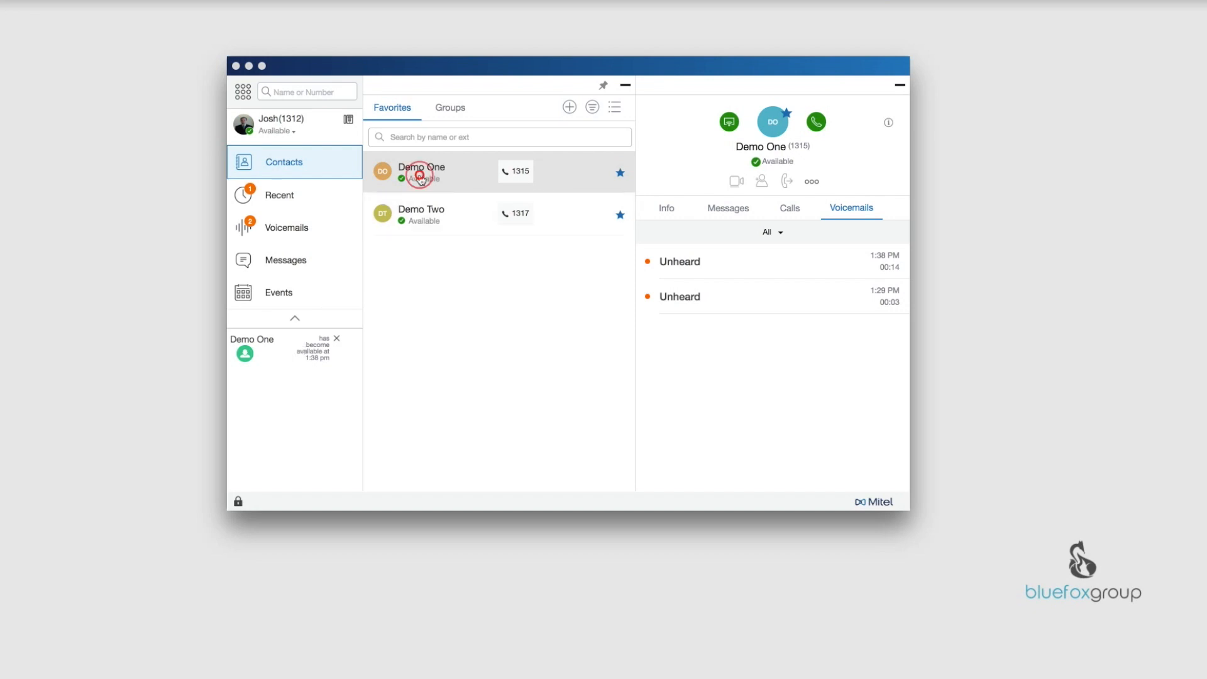
right_click(419, 176)
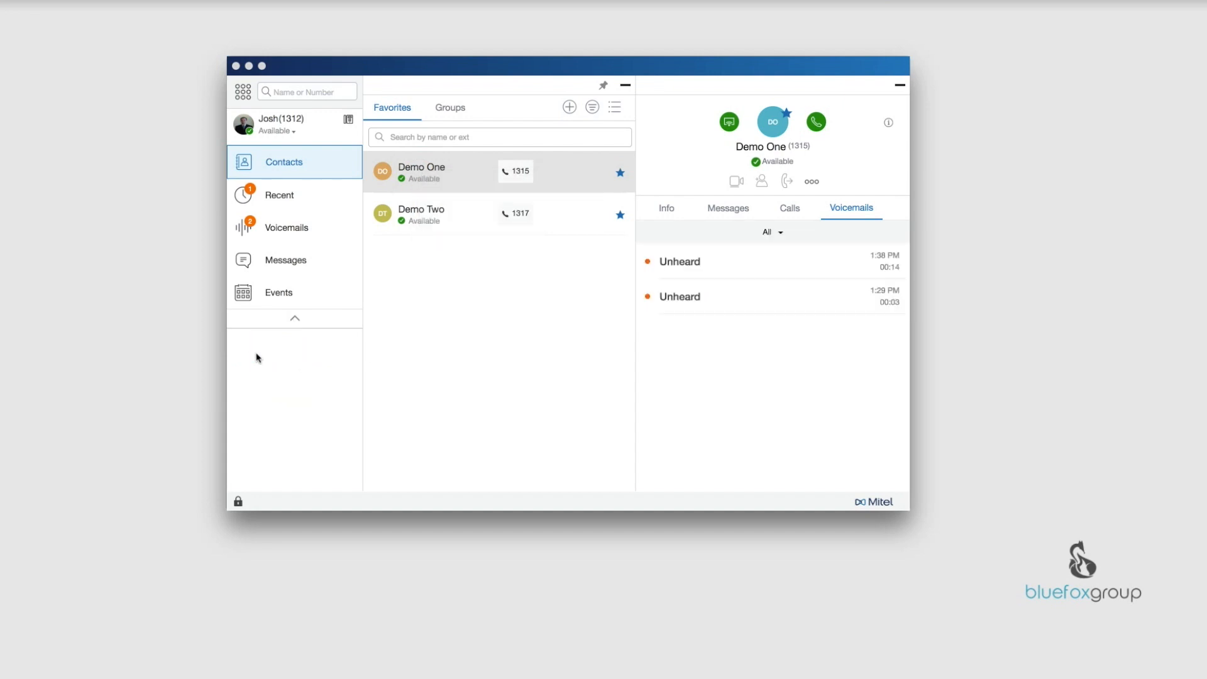
mouse_move(760, 165)
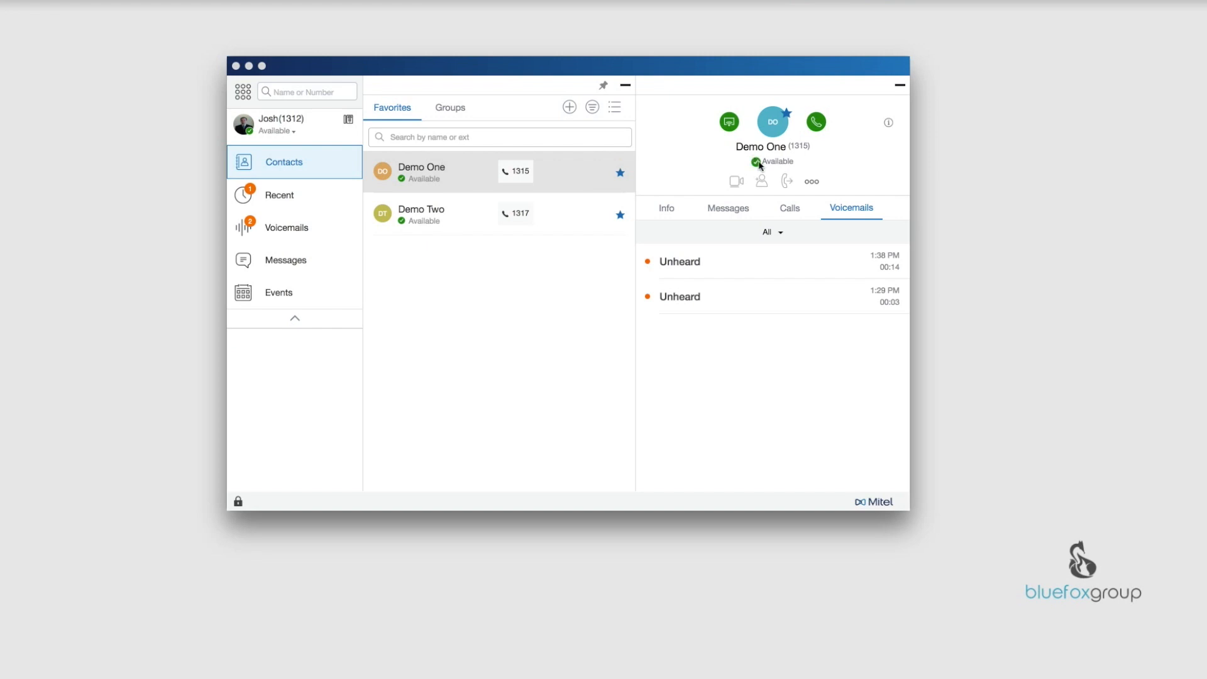
mouse_move(741, 188)
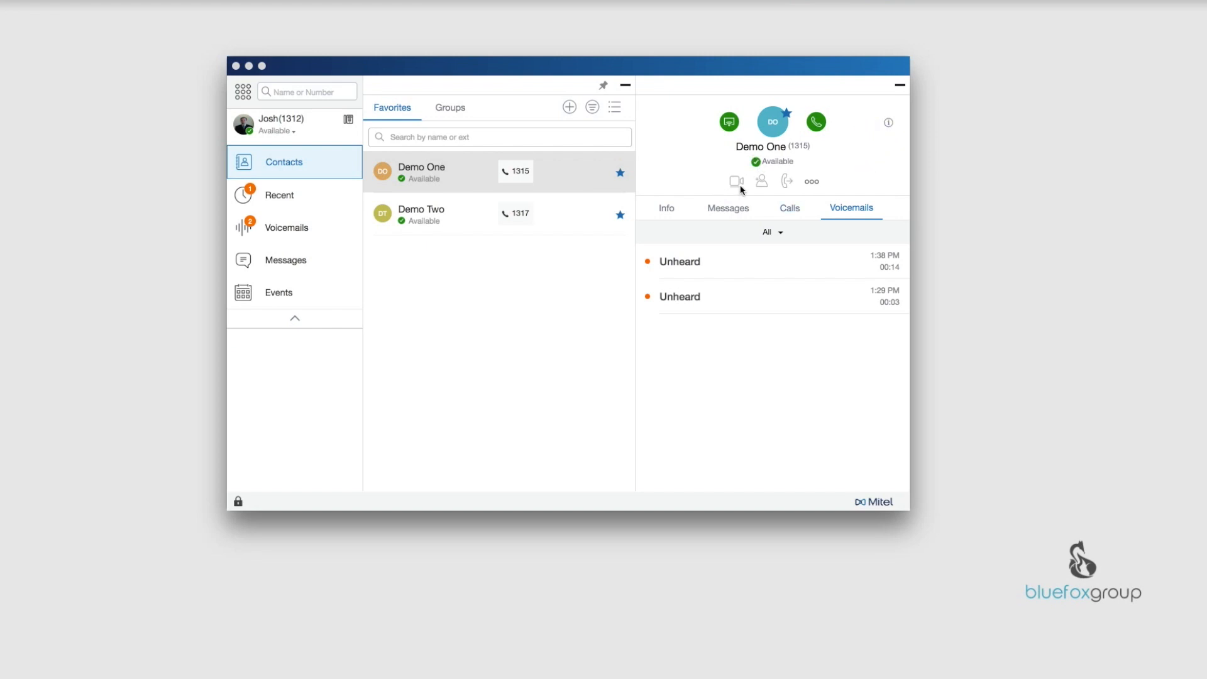
mouse_move(734, 181)
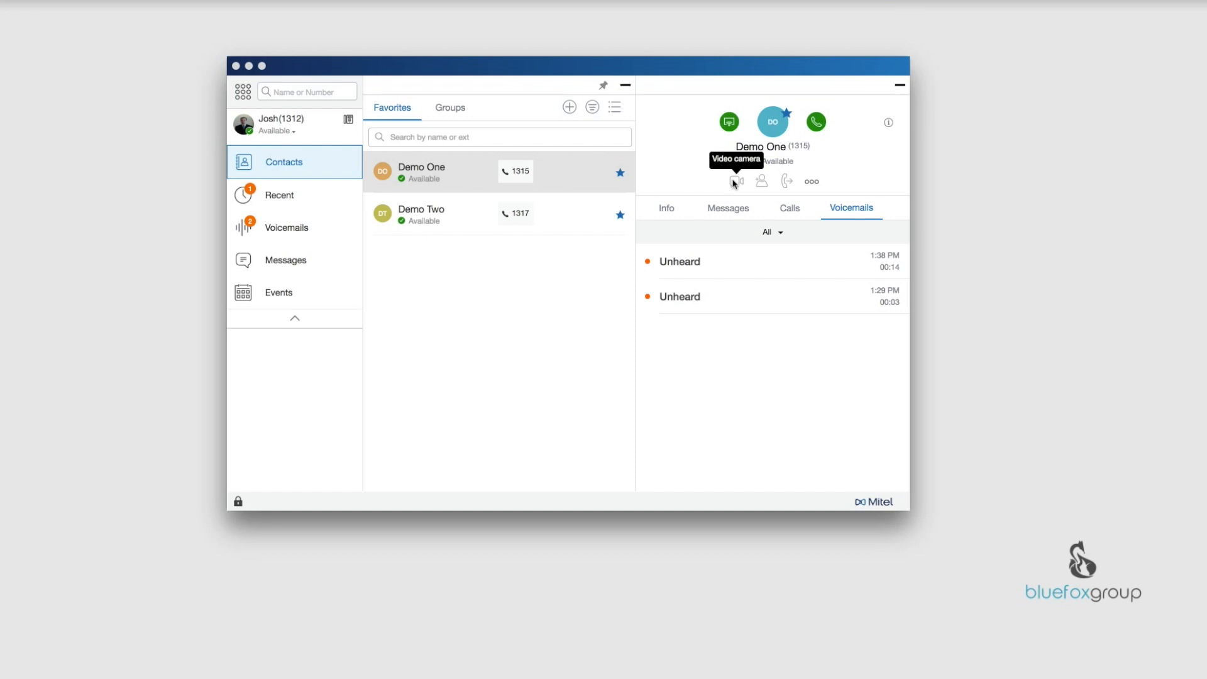
mouse_move(763, 184)
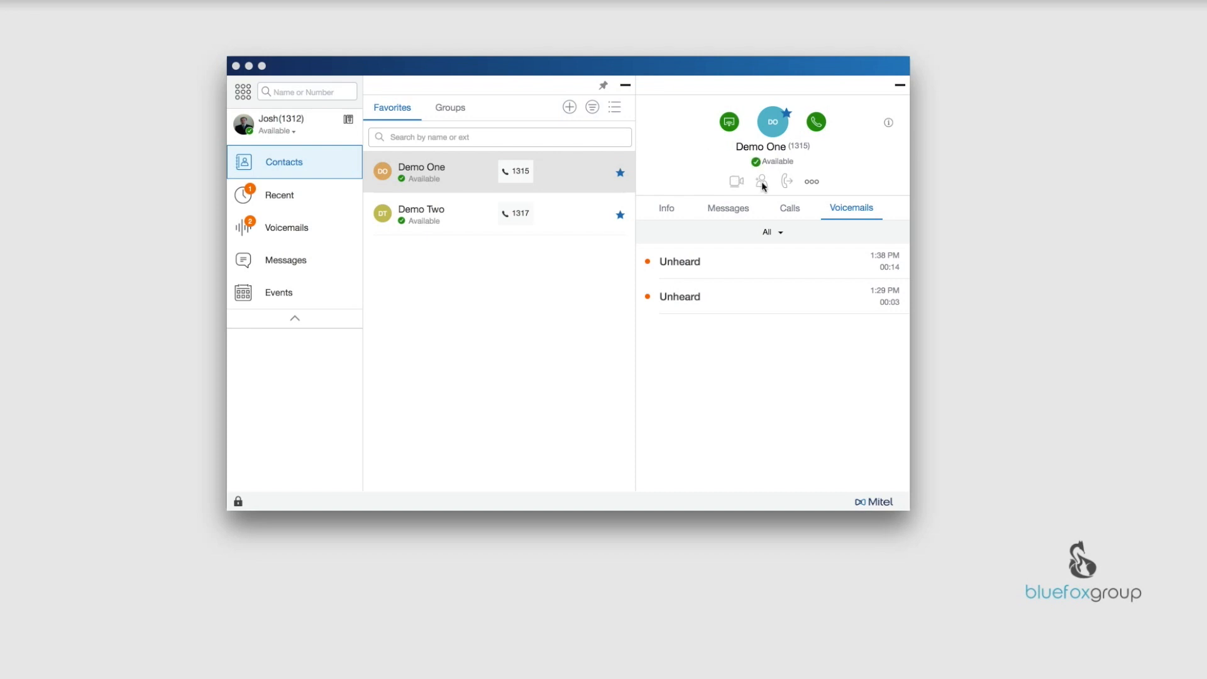
mouse_move(761, 182)
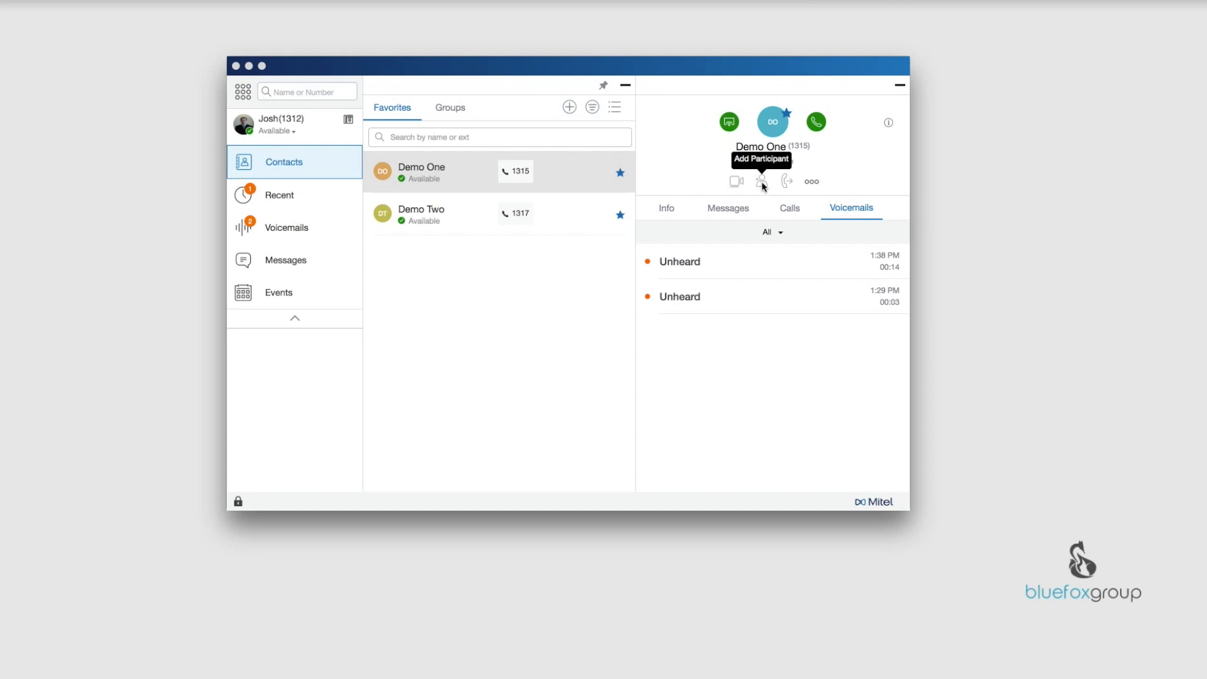
mouse_move(789, 183)
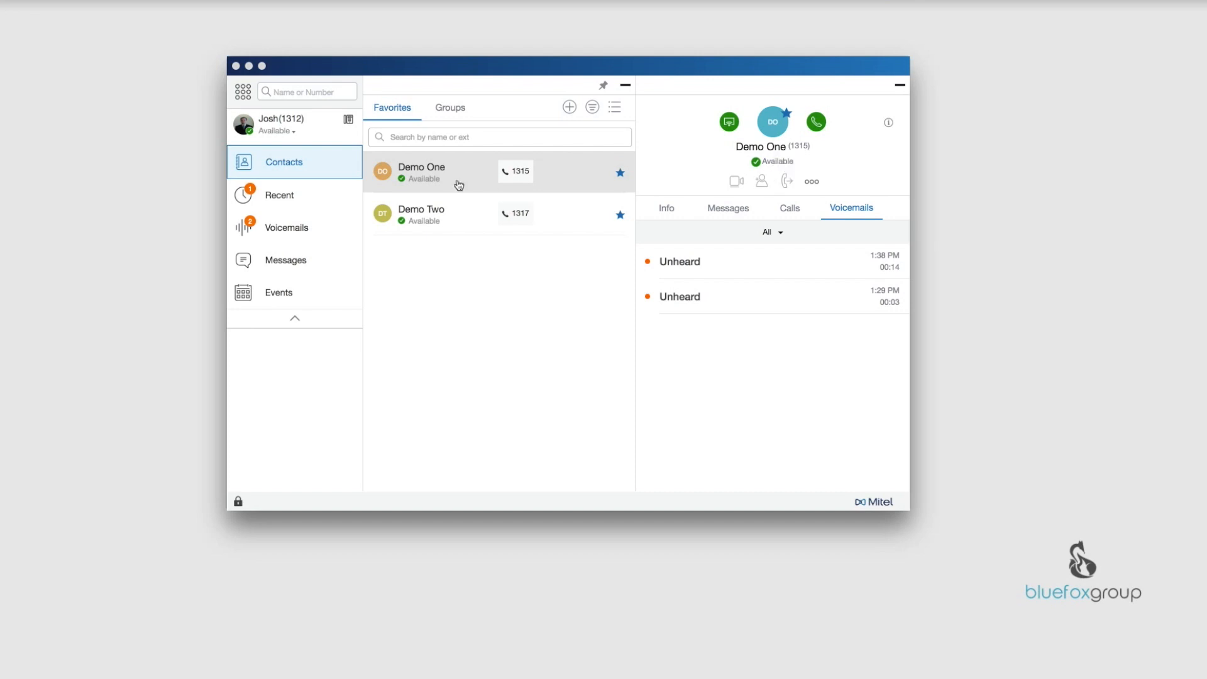
mouse_move(786, 182)
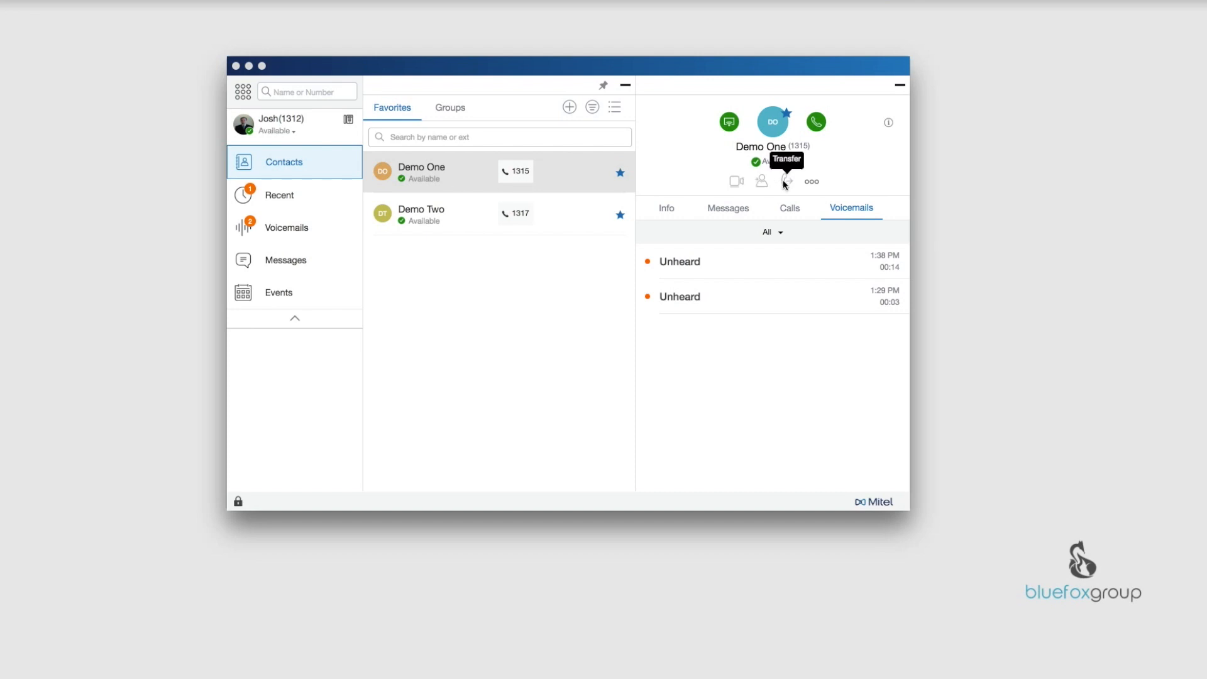
mouse_move(811, 182)
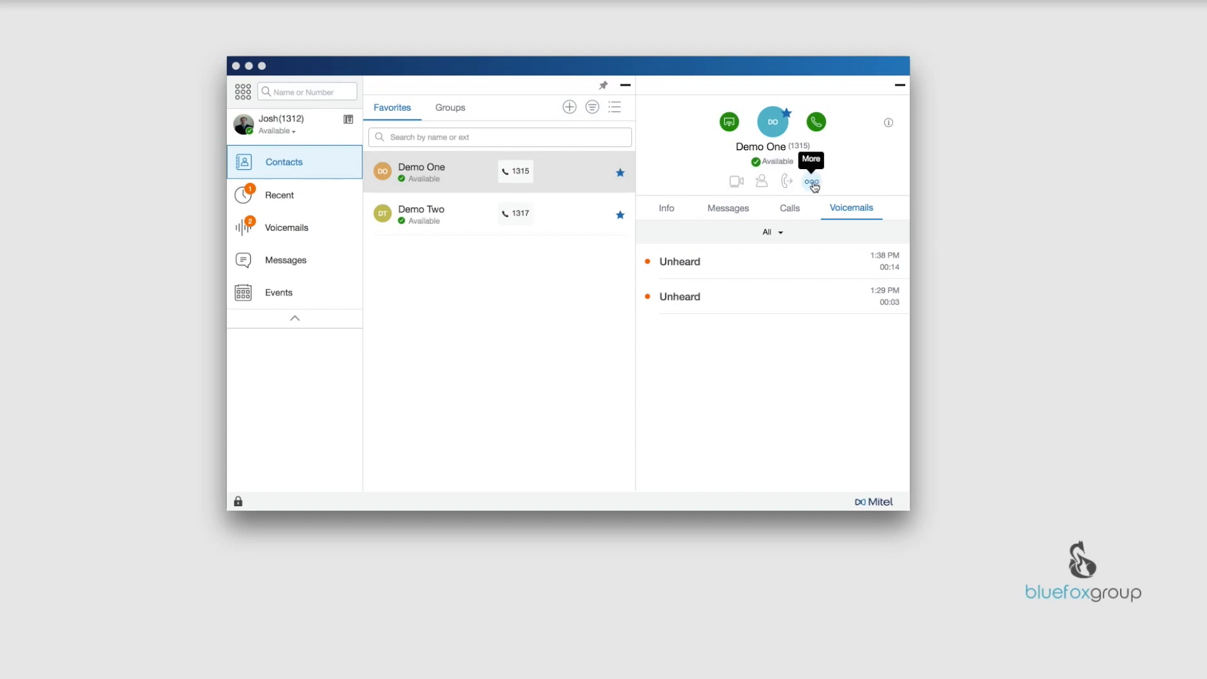
click(811, 182)
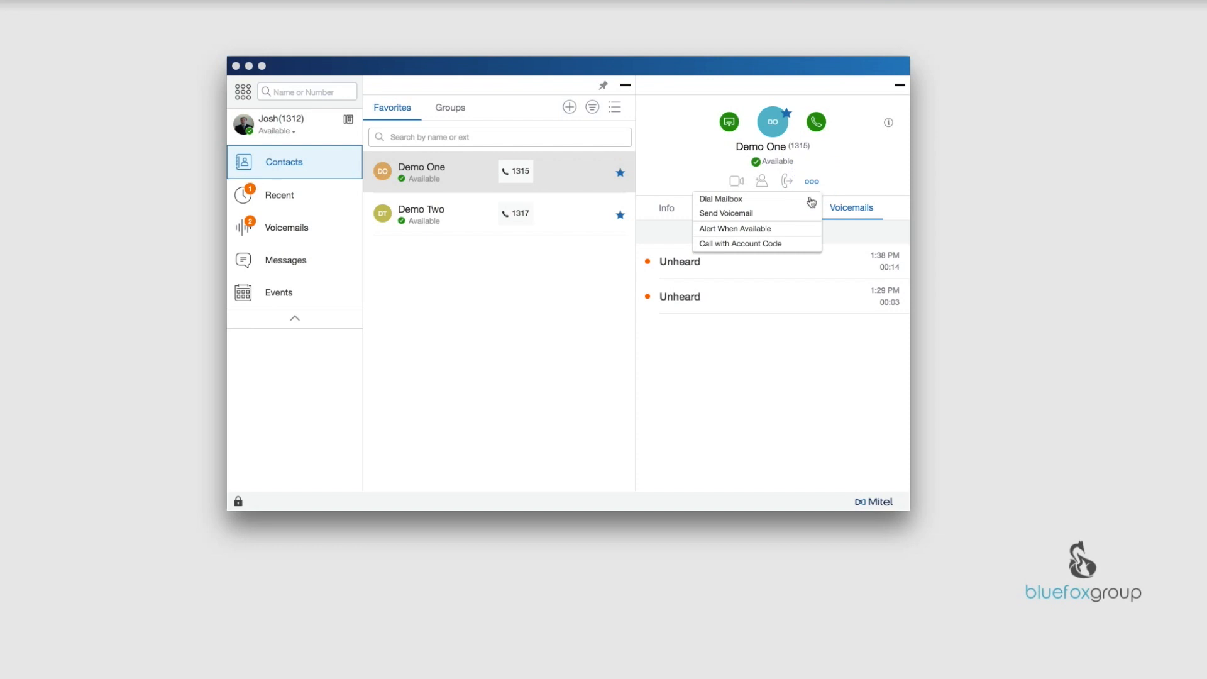
mouse_move(735, 202)
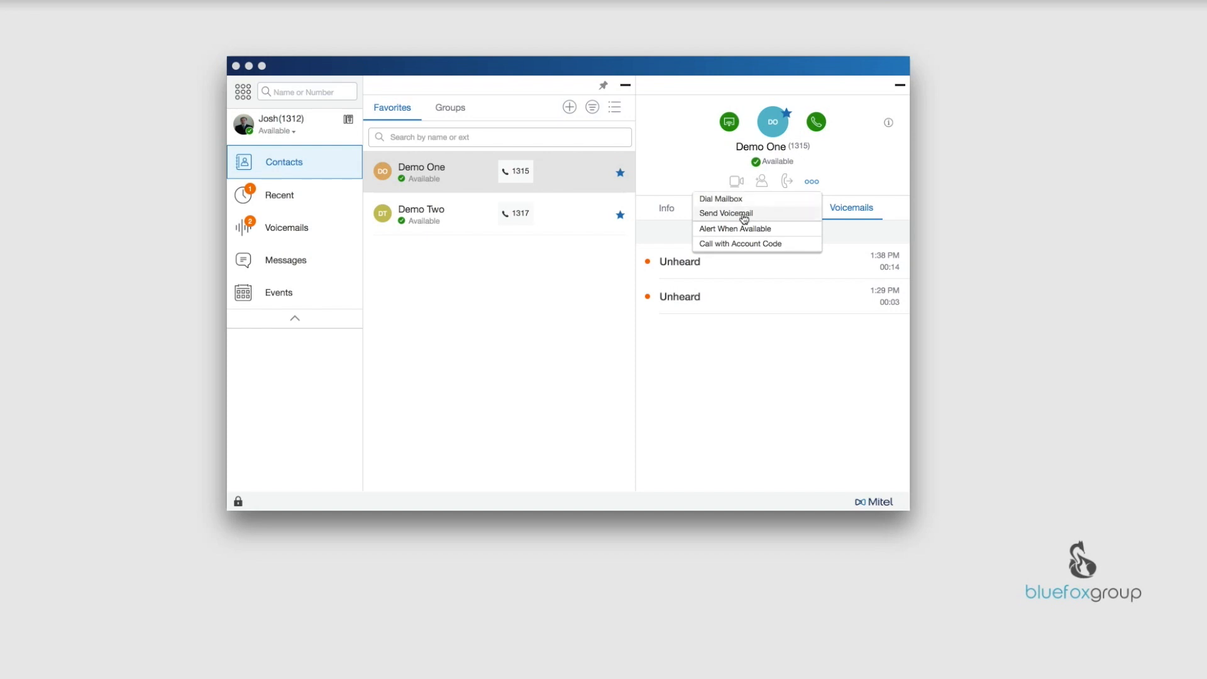
mouse_move(743, 217)
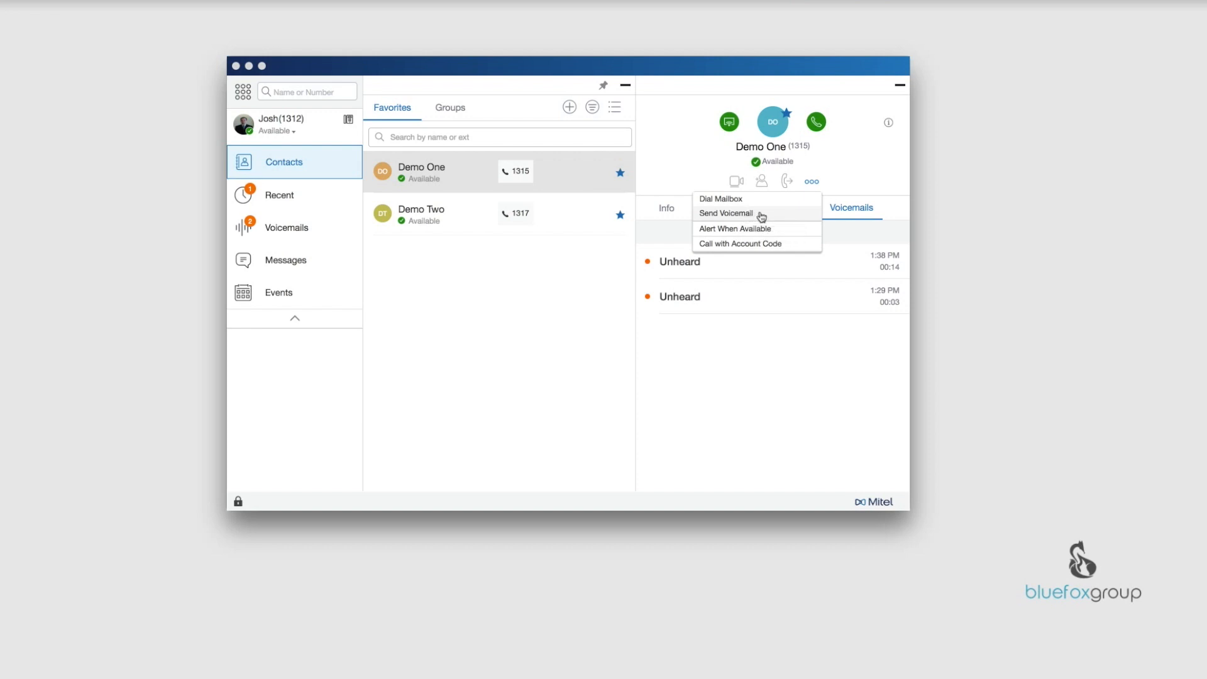
mouse_move(757, 229)
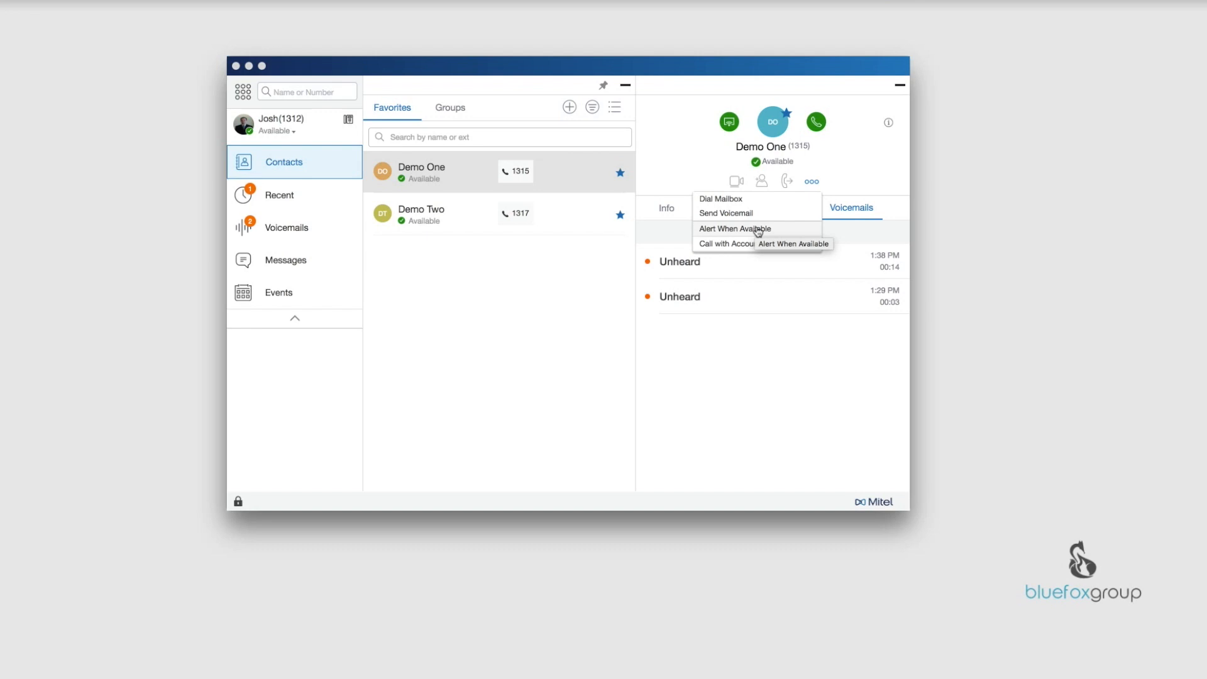
mouse_move(733, 248)
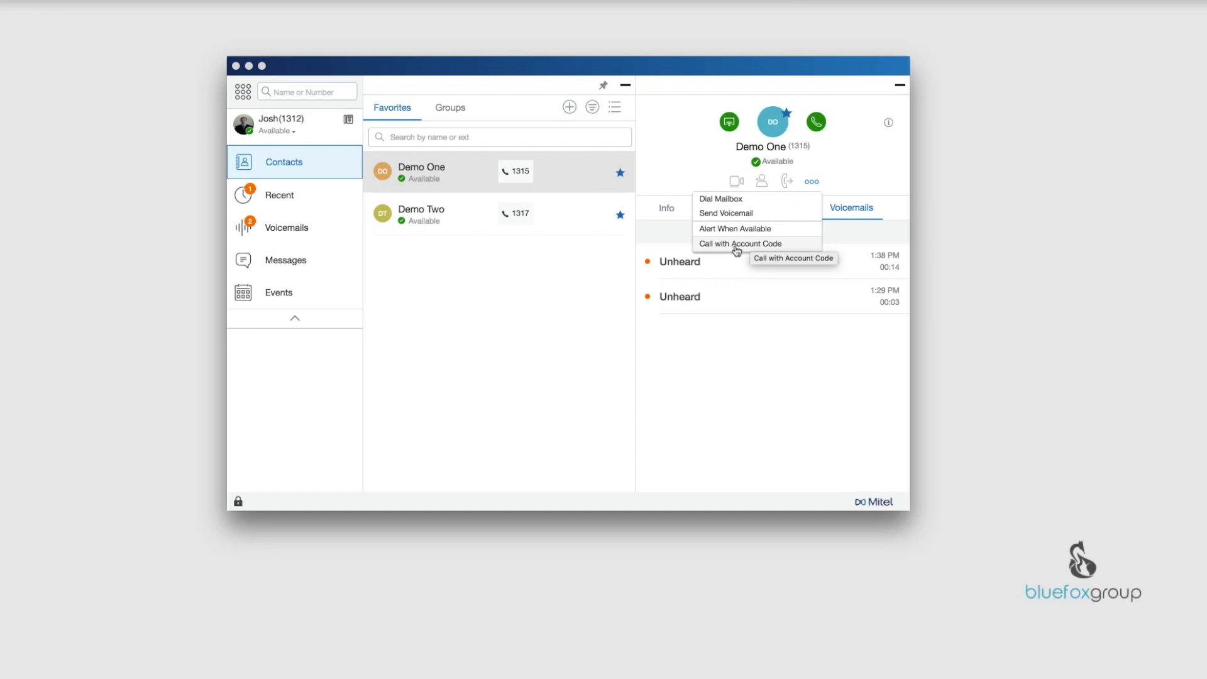
mouse_move(849, 208)
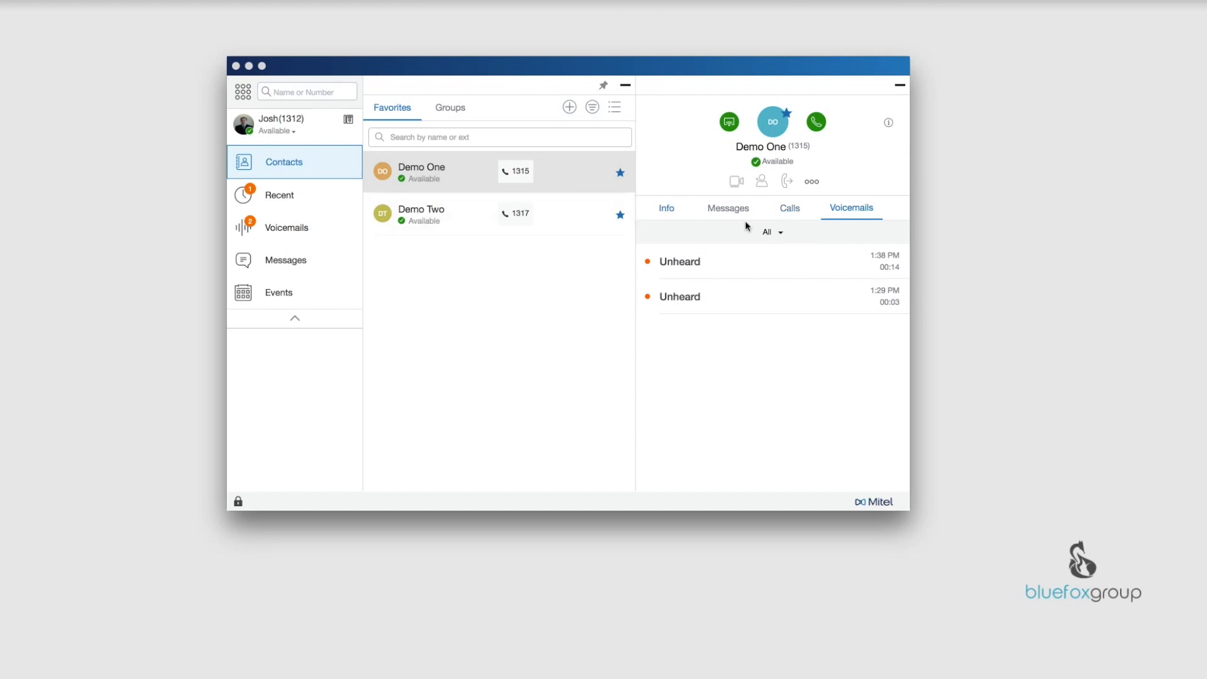
mouse_move(668, 216)
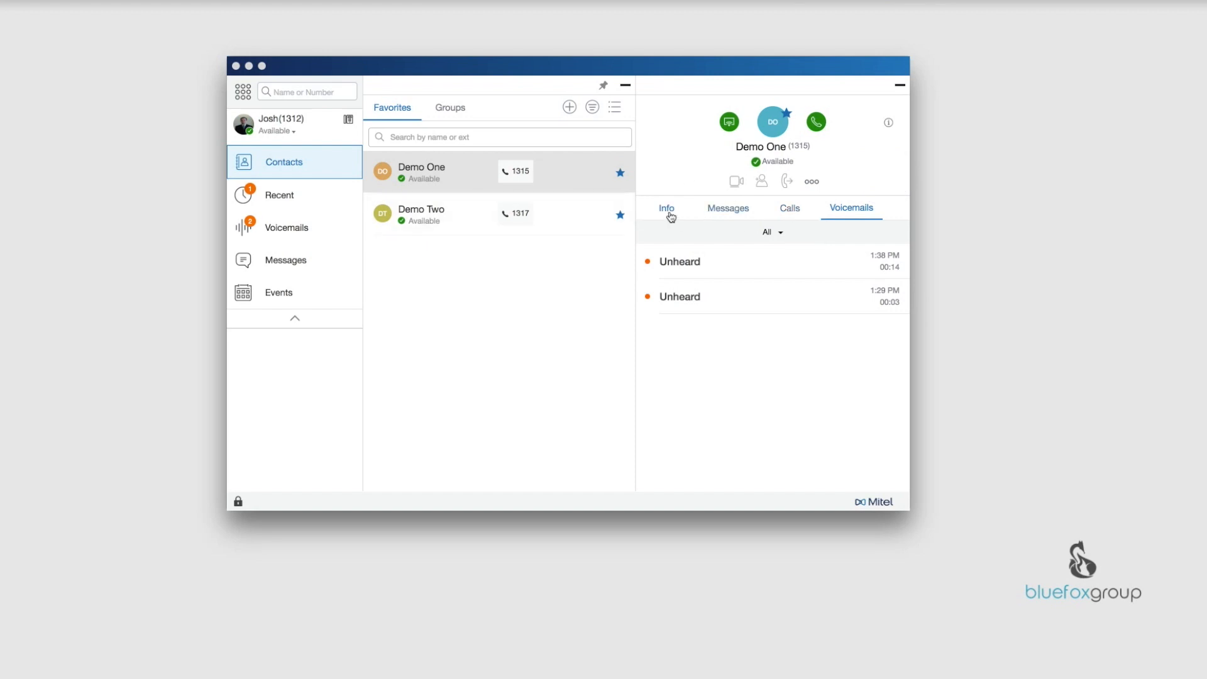
- Show Demo One's Info tab with its extension and email address
click(666, 208)
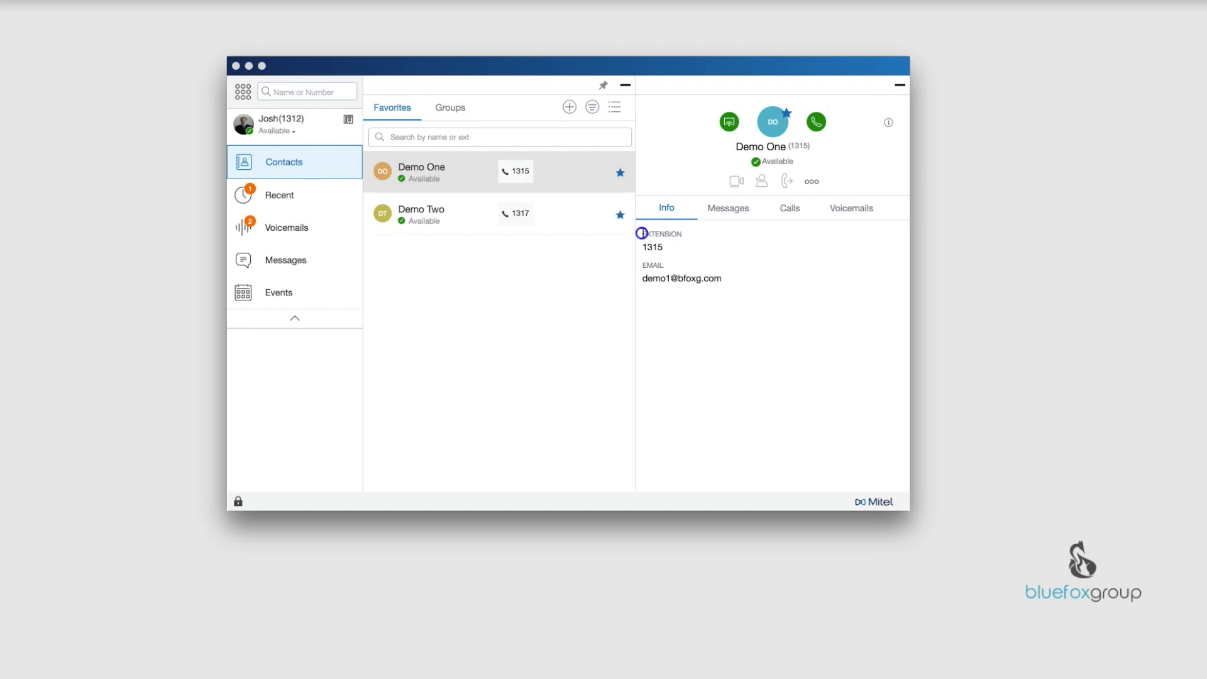
double_click(651, 247)
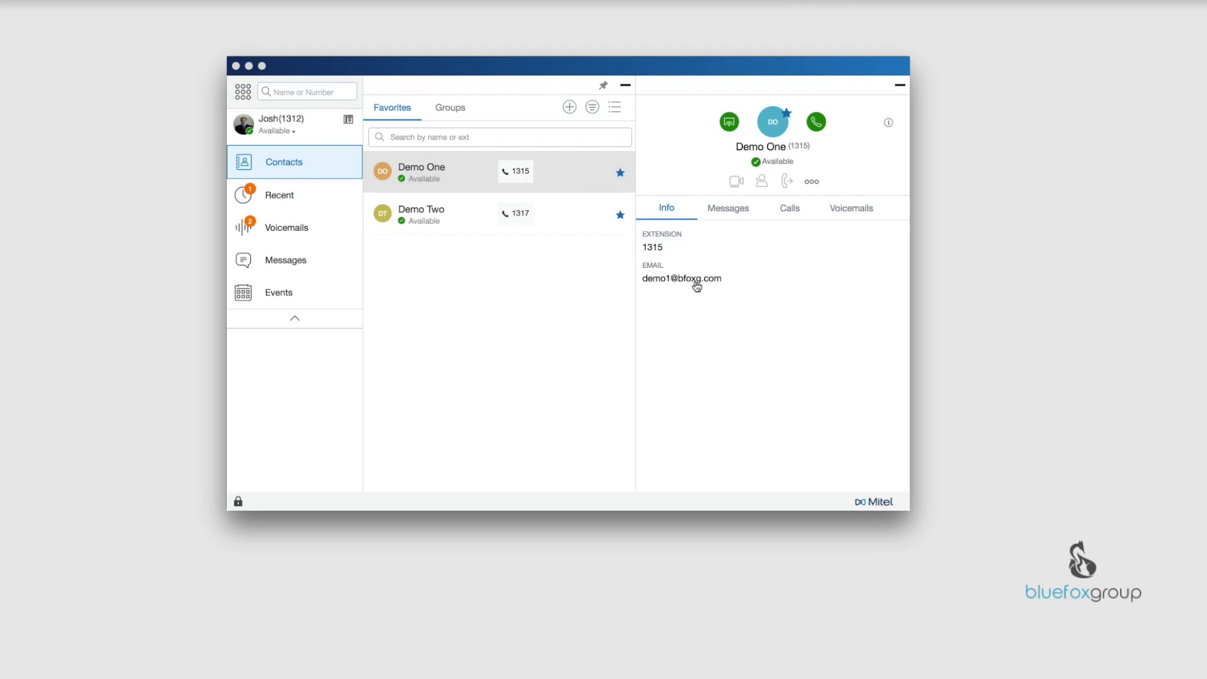
mouse_move(705, 306)
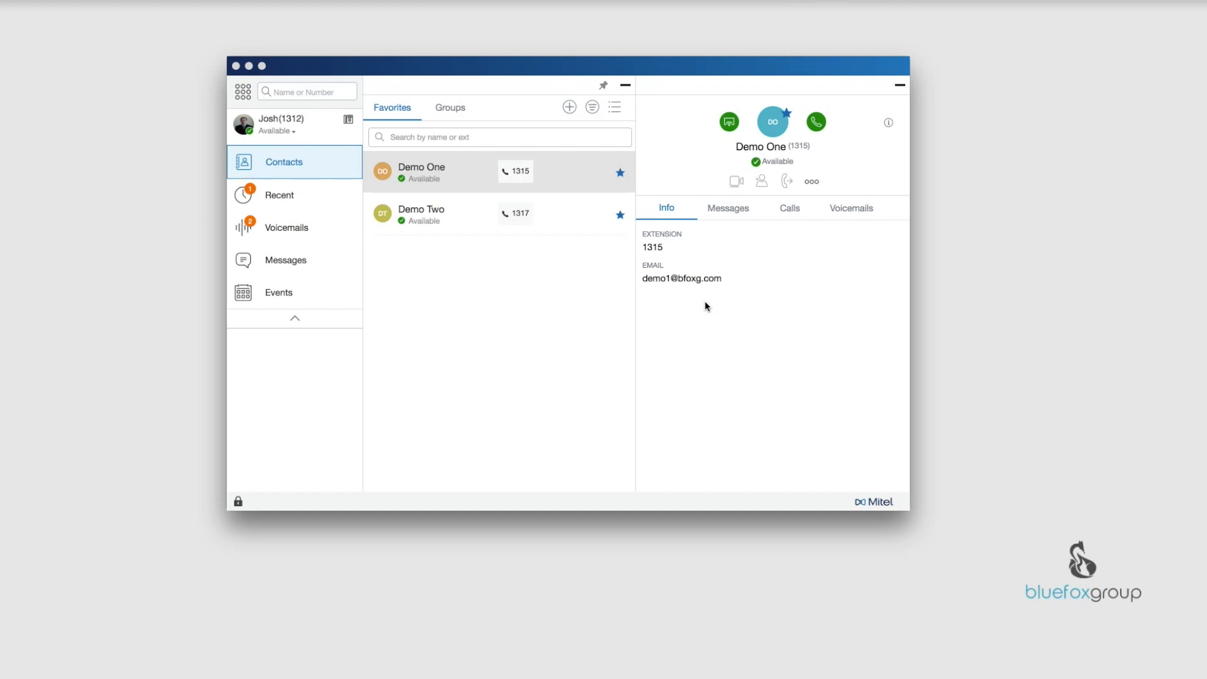
mouse_move(719, 227)
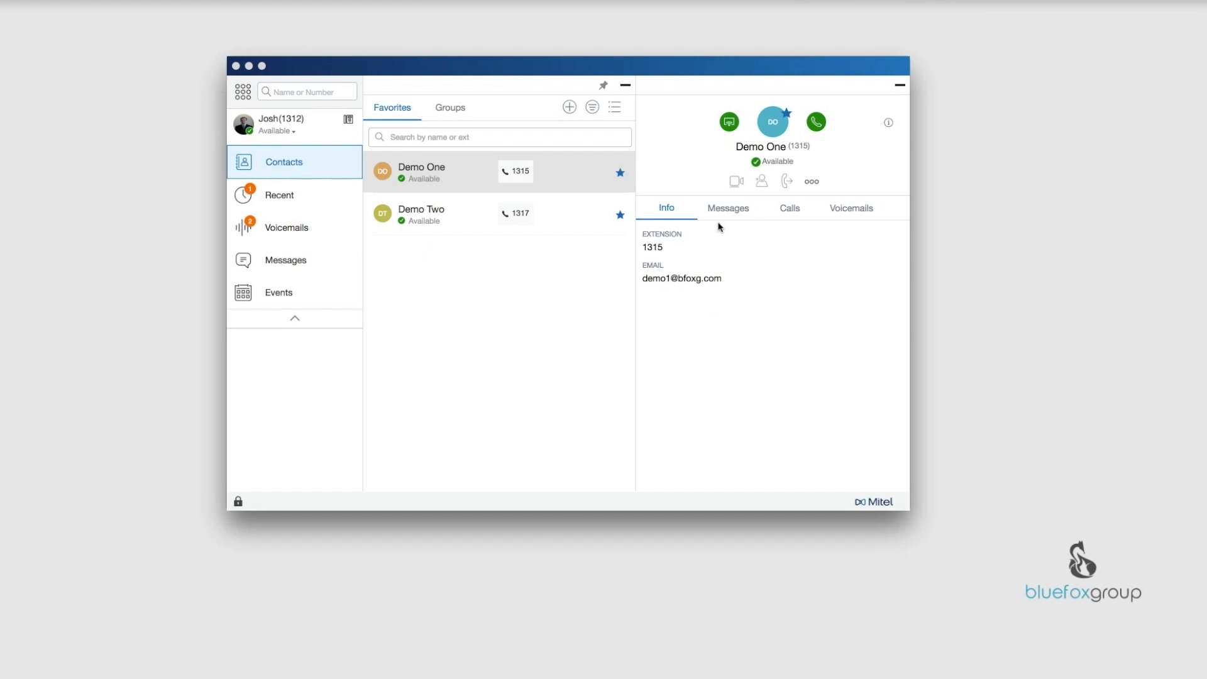
- Send 'Hi' to Demo One from the Messages tab
click(728, 208)
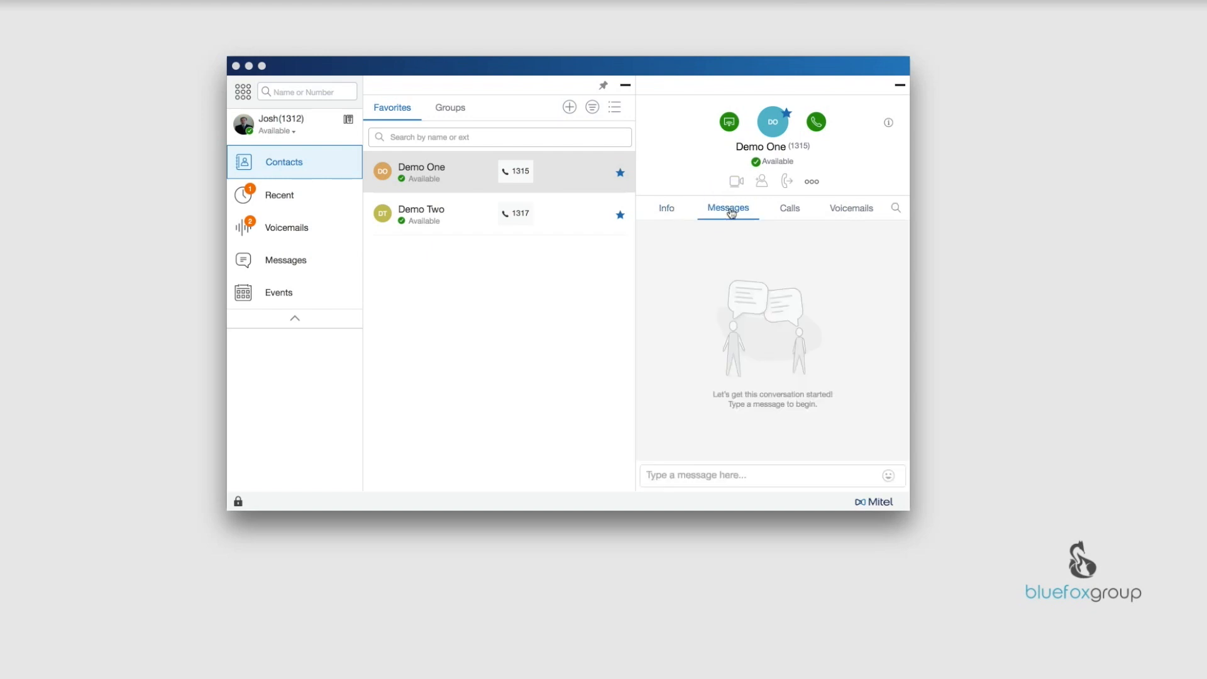
mouse_move(328, 269)
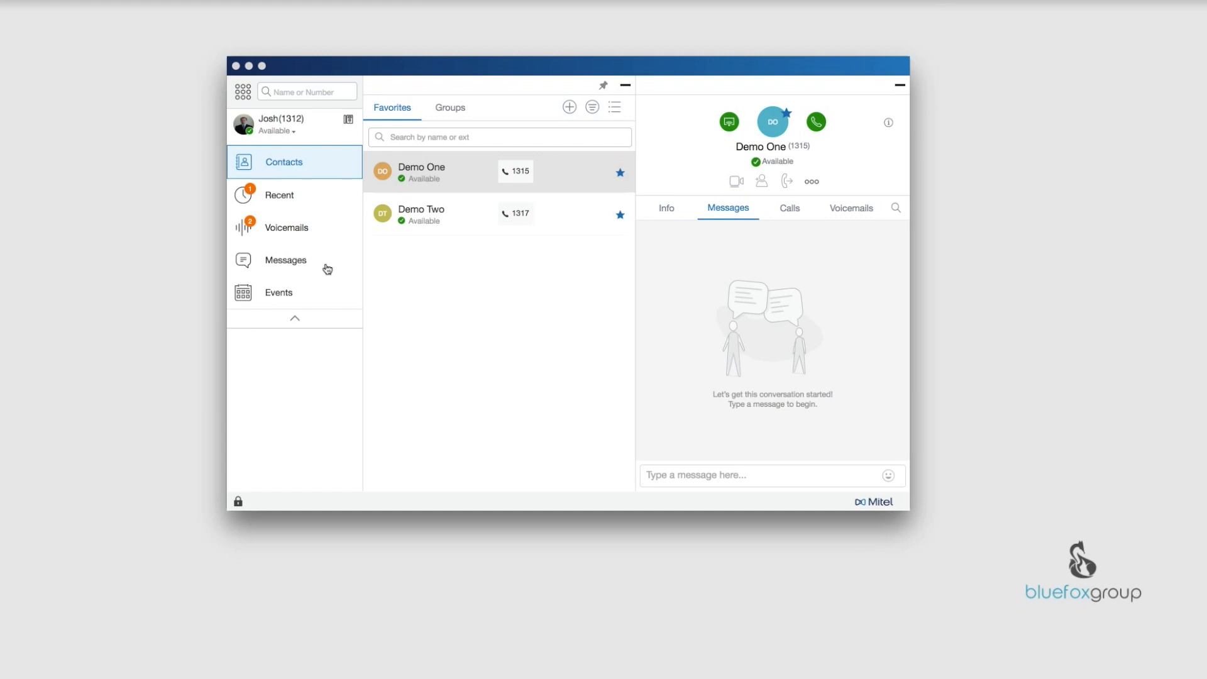
mouse_move(746, 208)
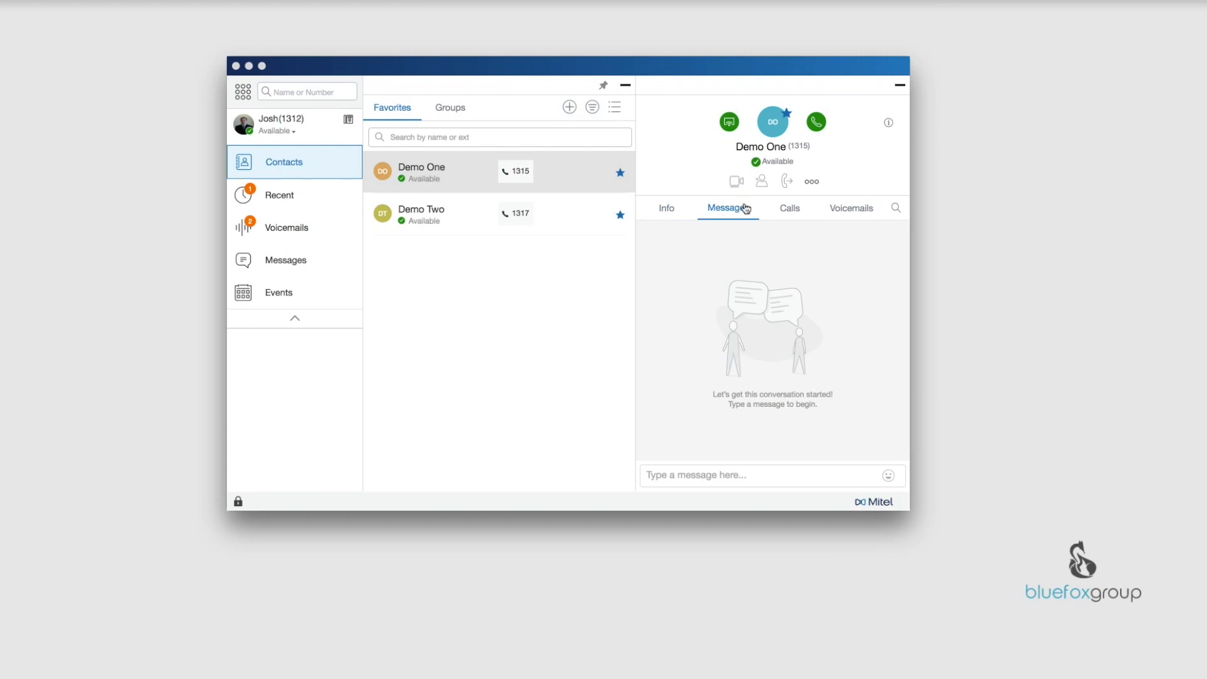
mouse_move(741, 214)
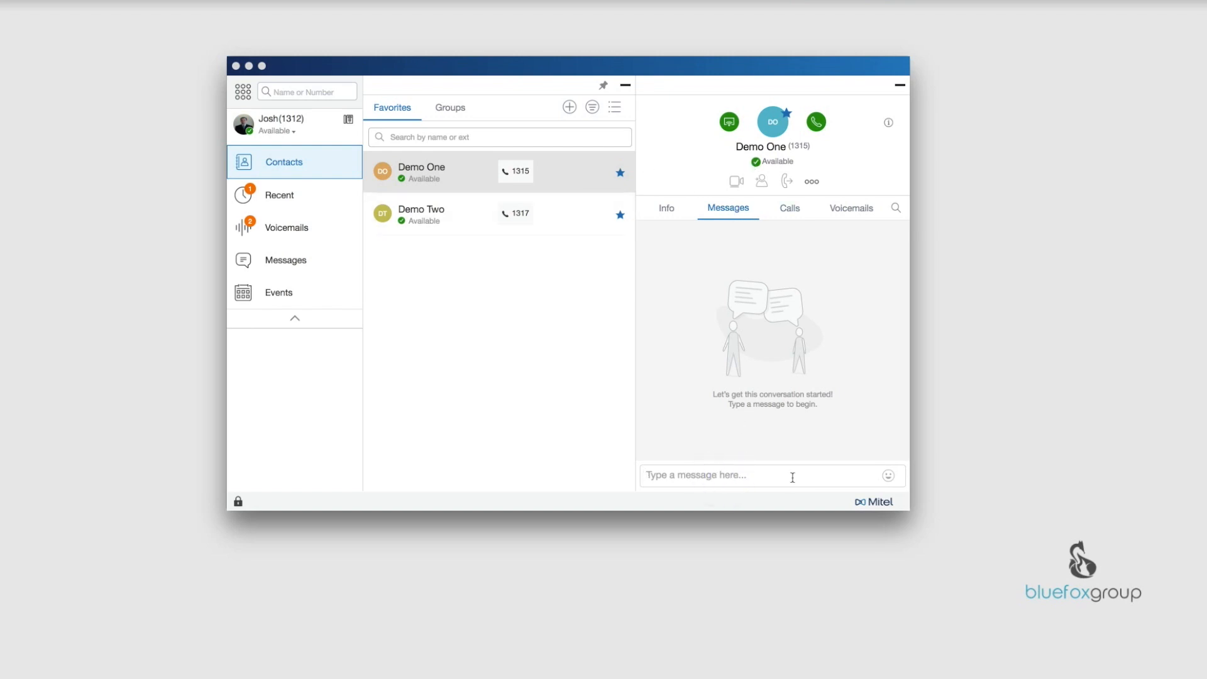
text(Hi)
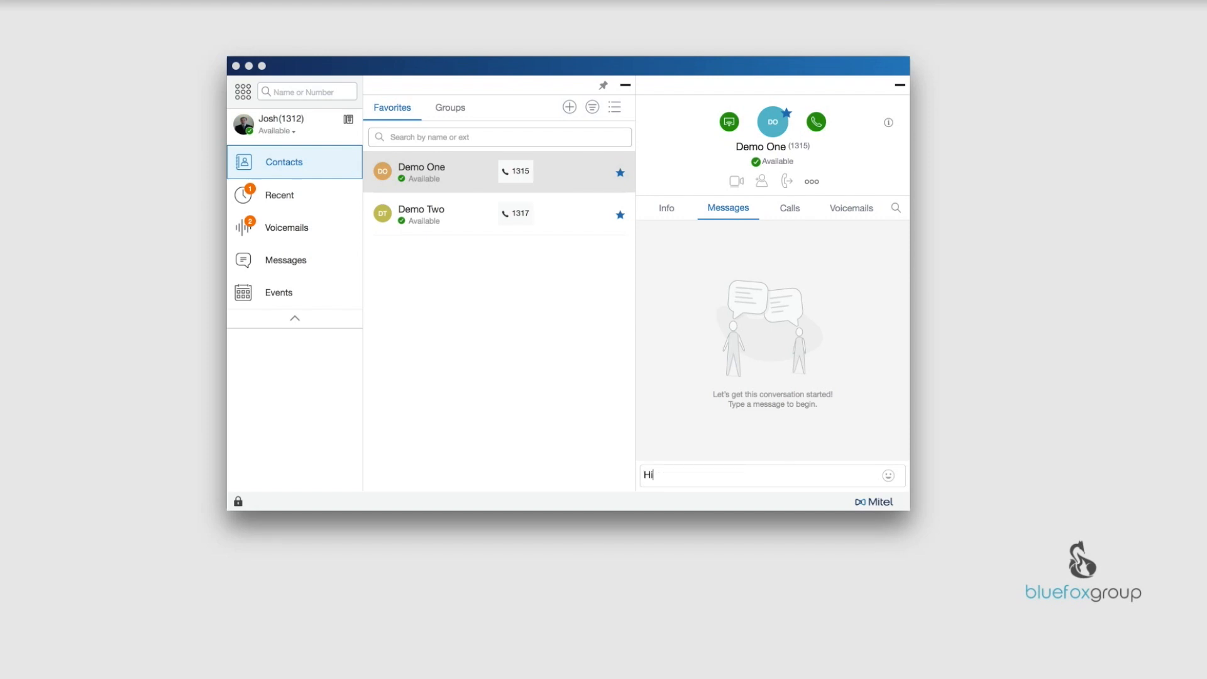
key(Enter)
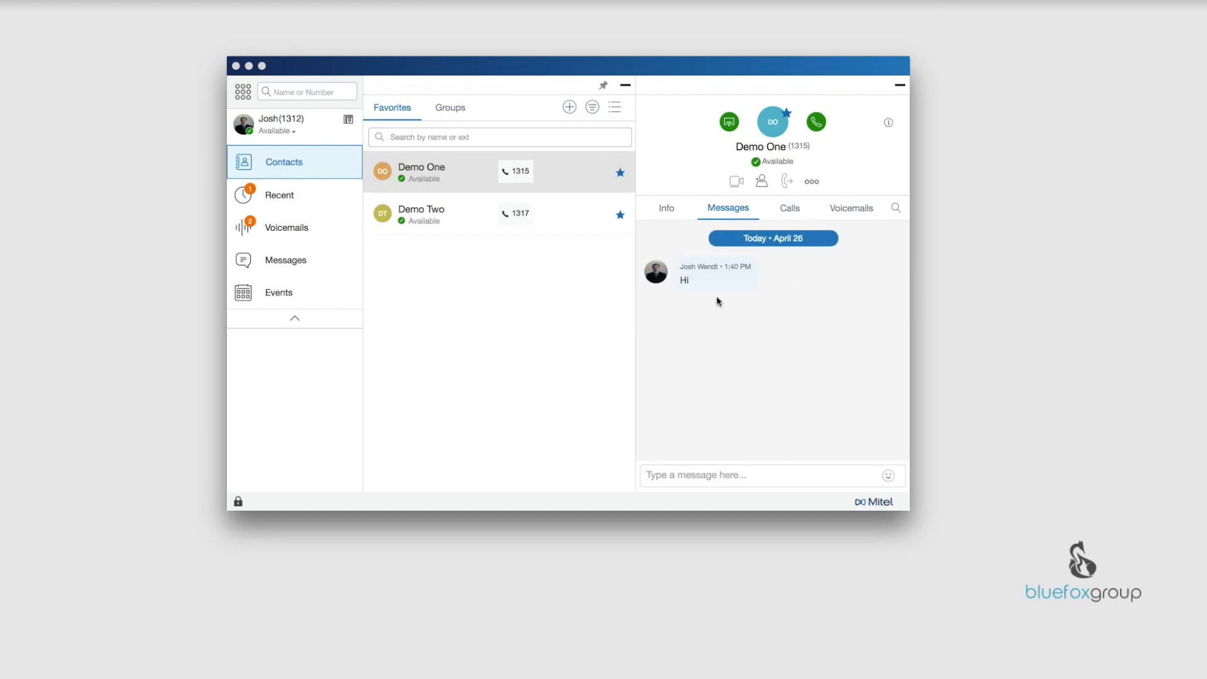
mouse_move(743, 279)
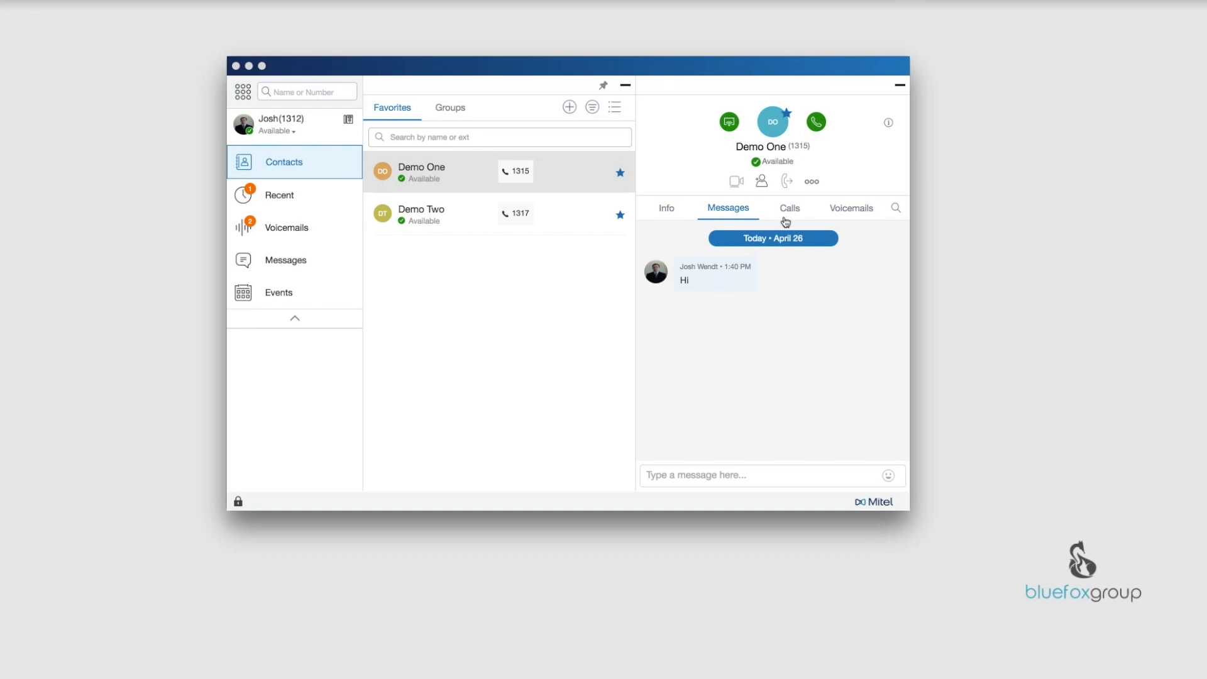
- Review Demo One's call history on the Calls tab, then close the contact card
click(794, 209)
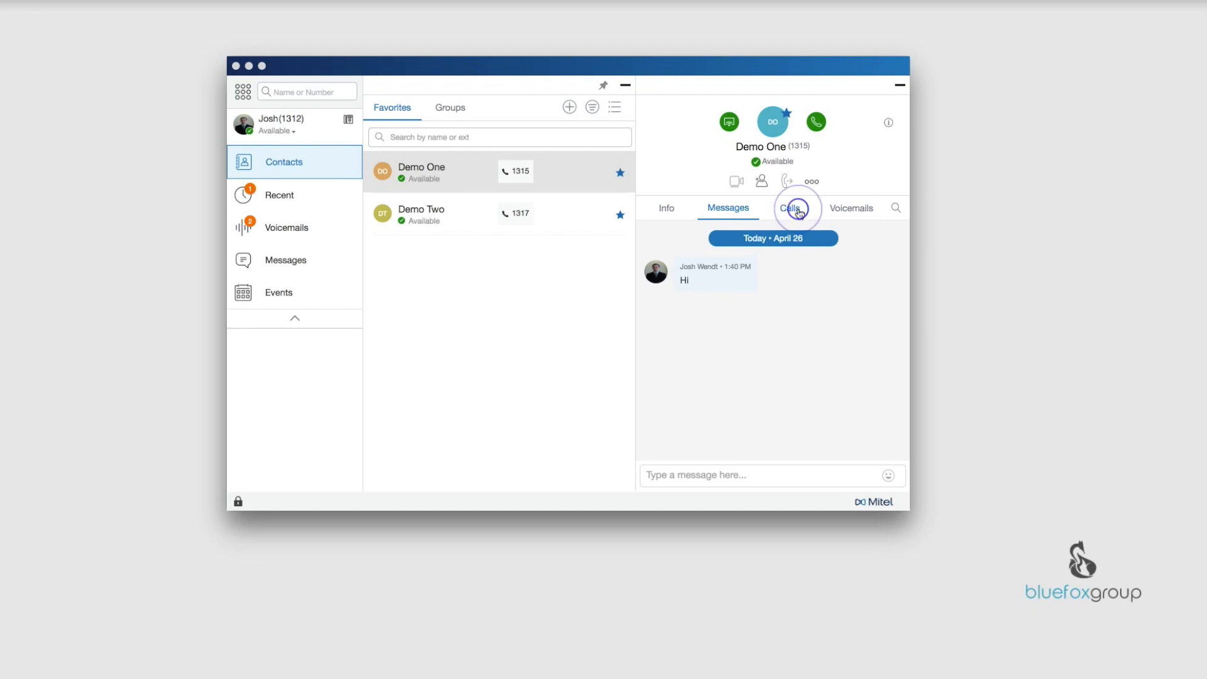
click(789, 208)
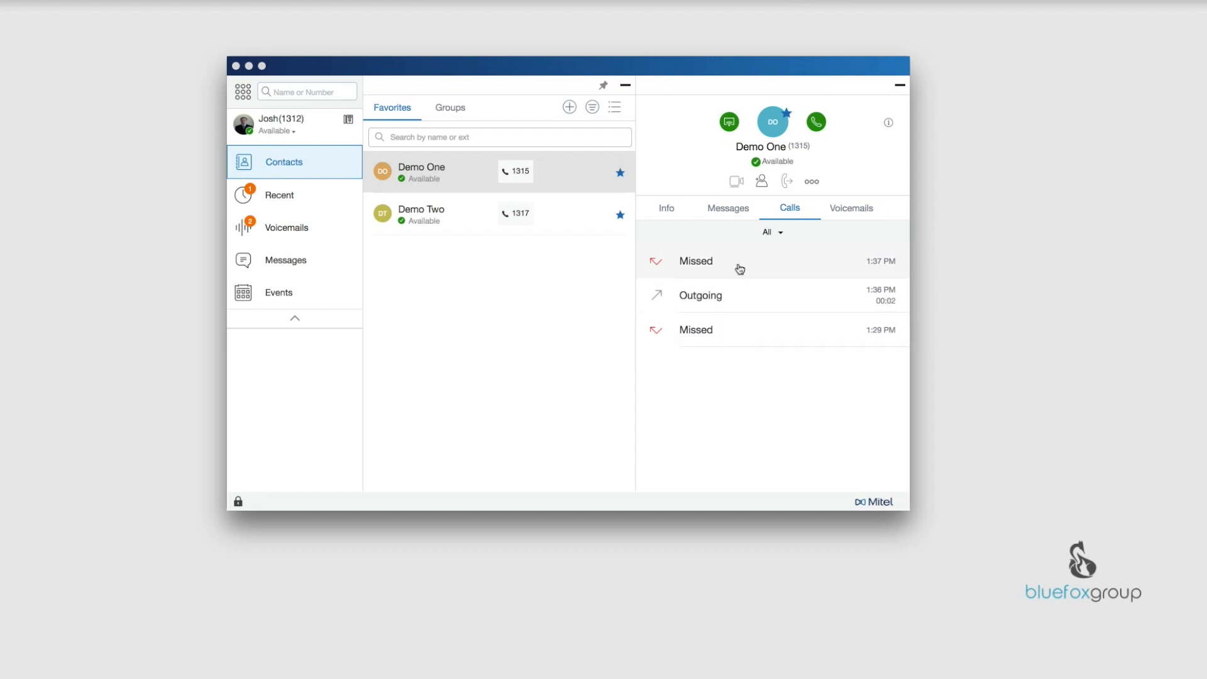
mouse_move(768, 359)
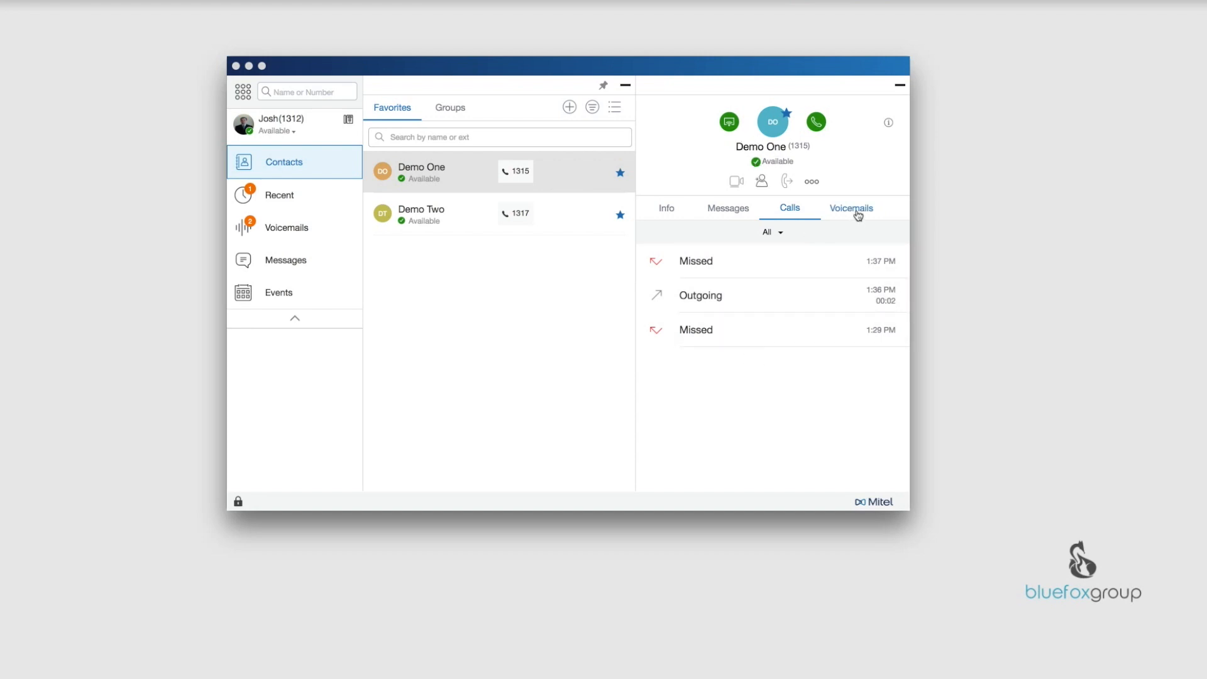
mouse_move(745, 198)
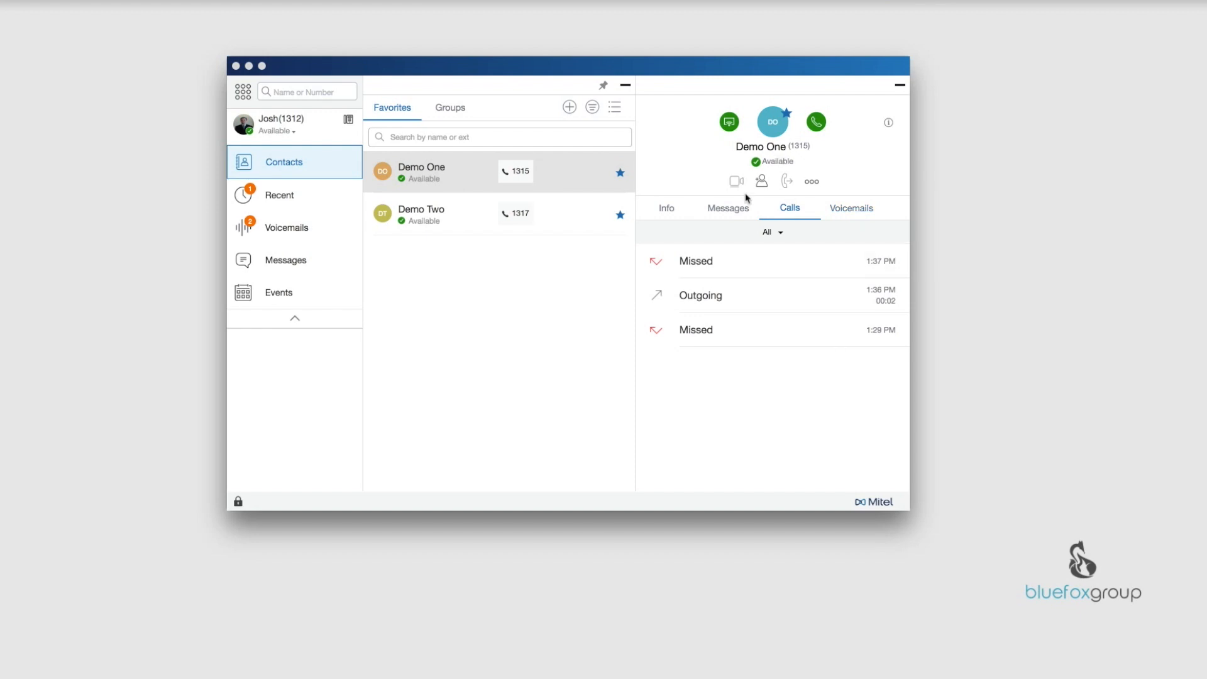
click(850, 208)
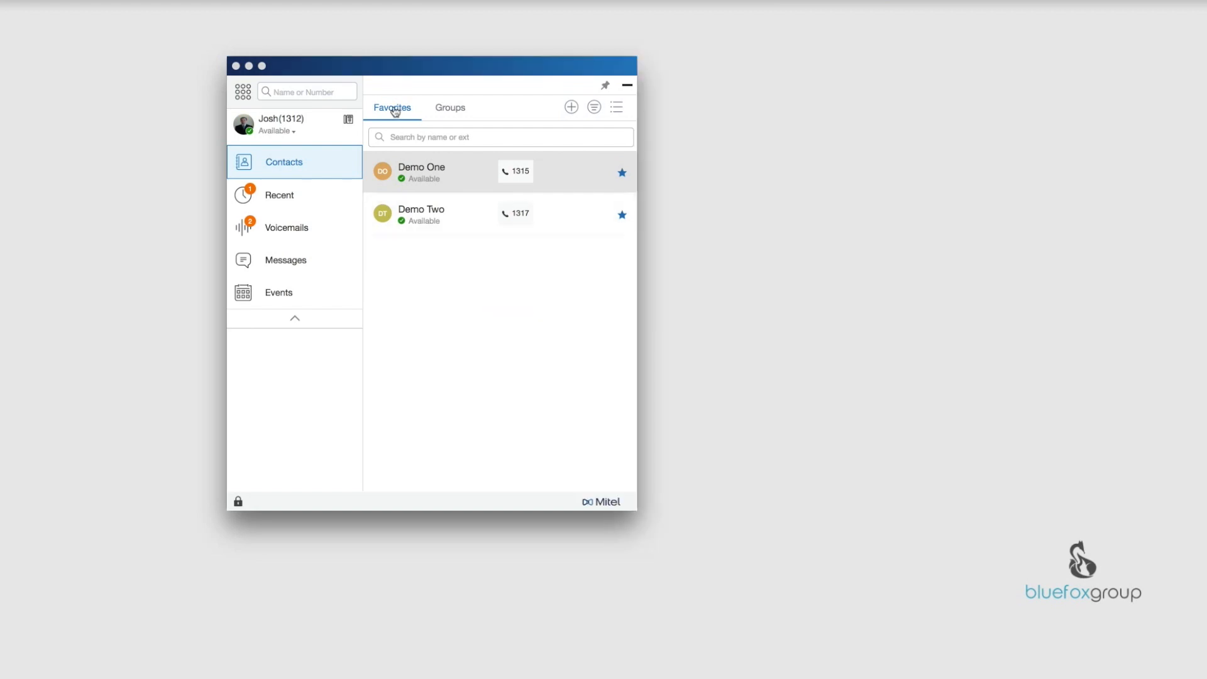
mouse_move(441, 212)
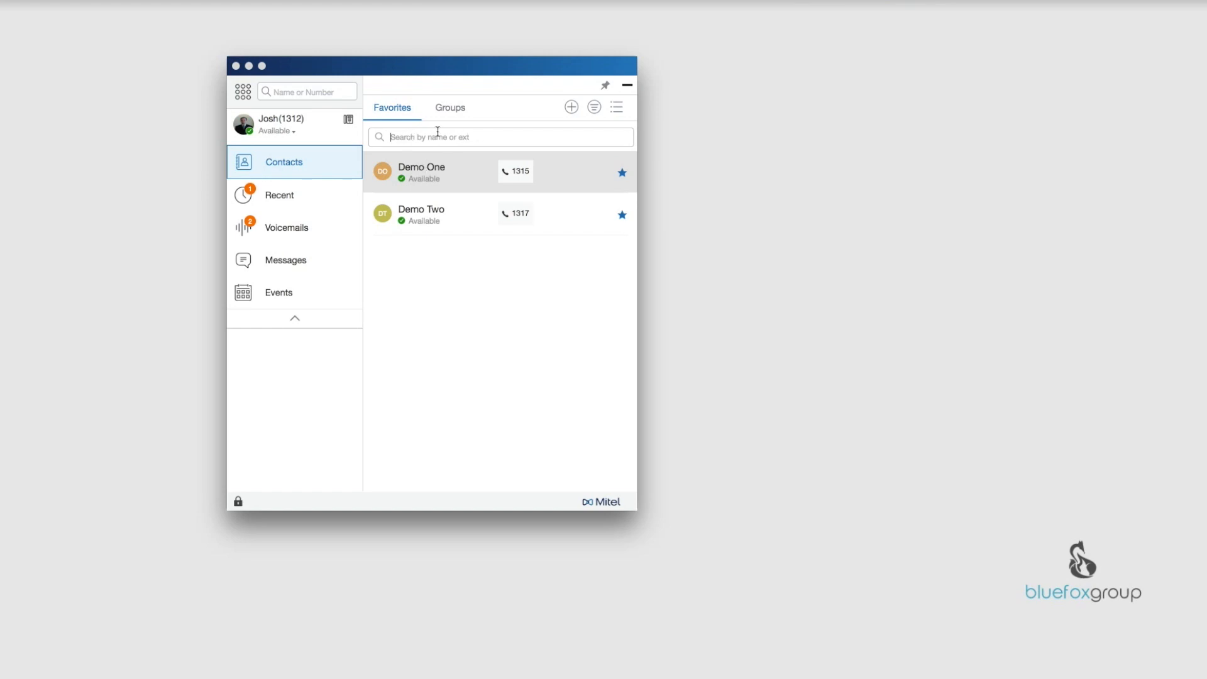
mouse_move(571, 106)
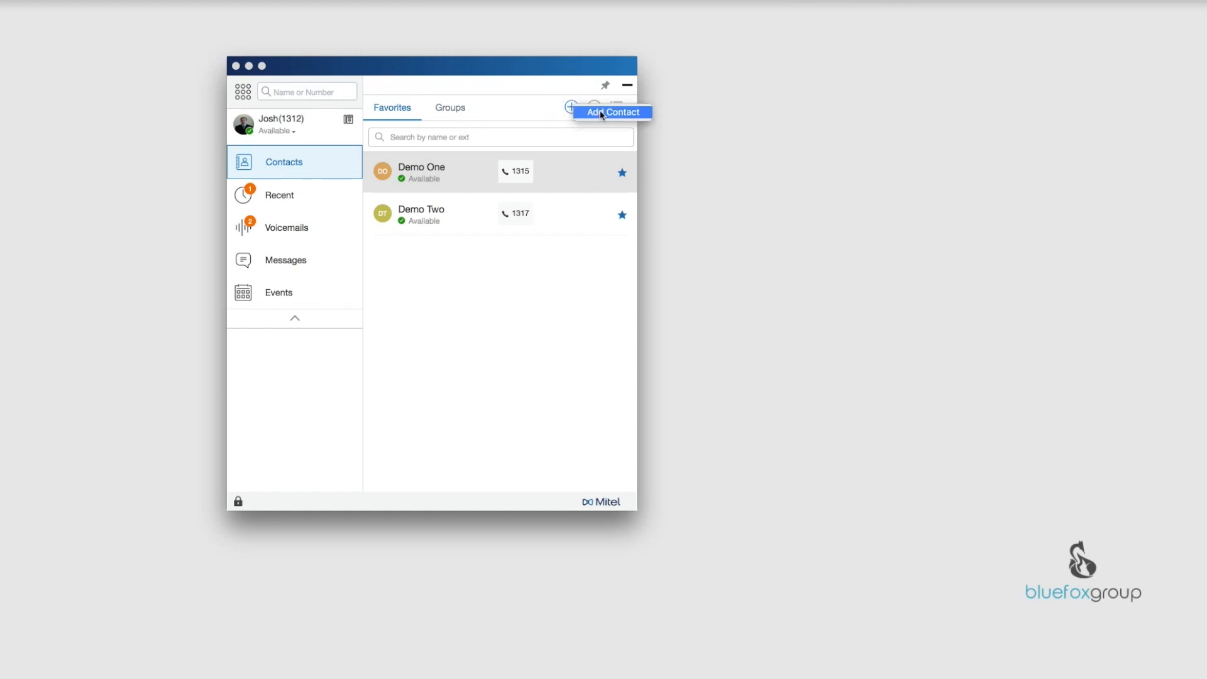
mouse_move(563, 115)
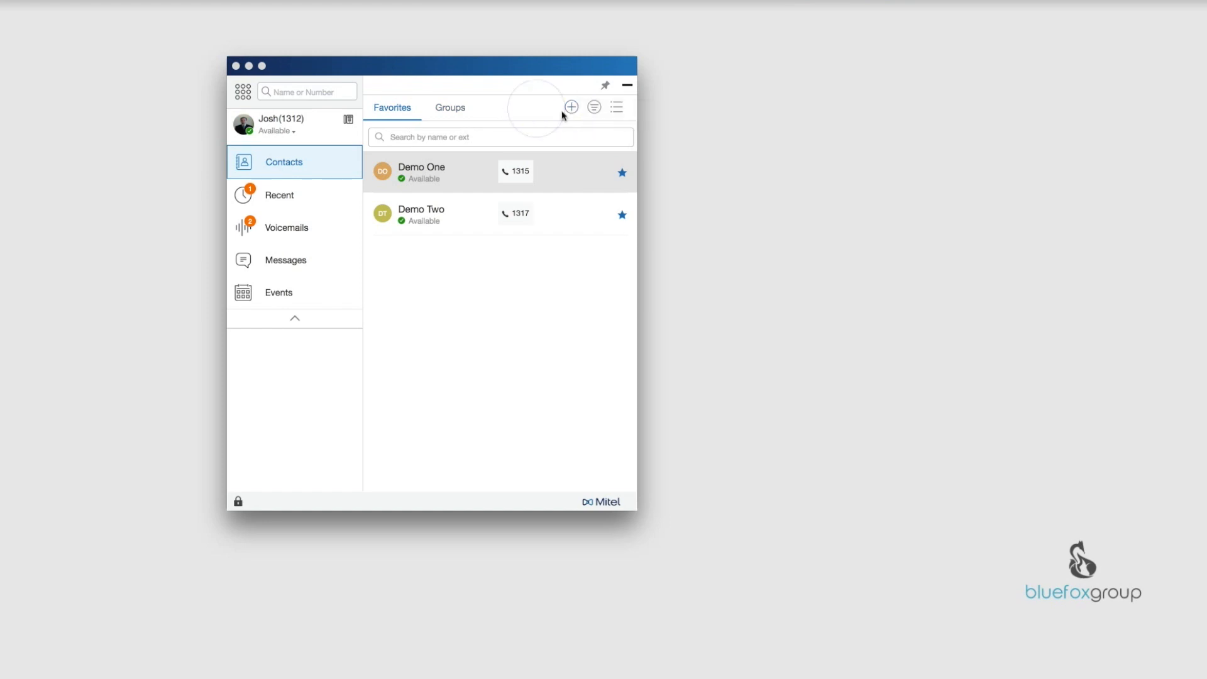
mouse_move(515, 116)
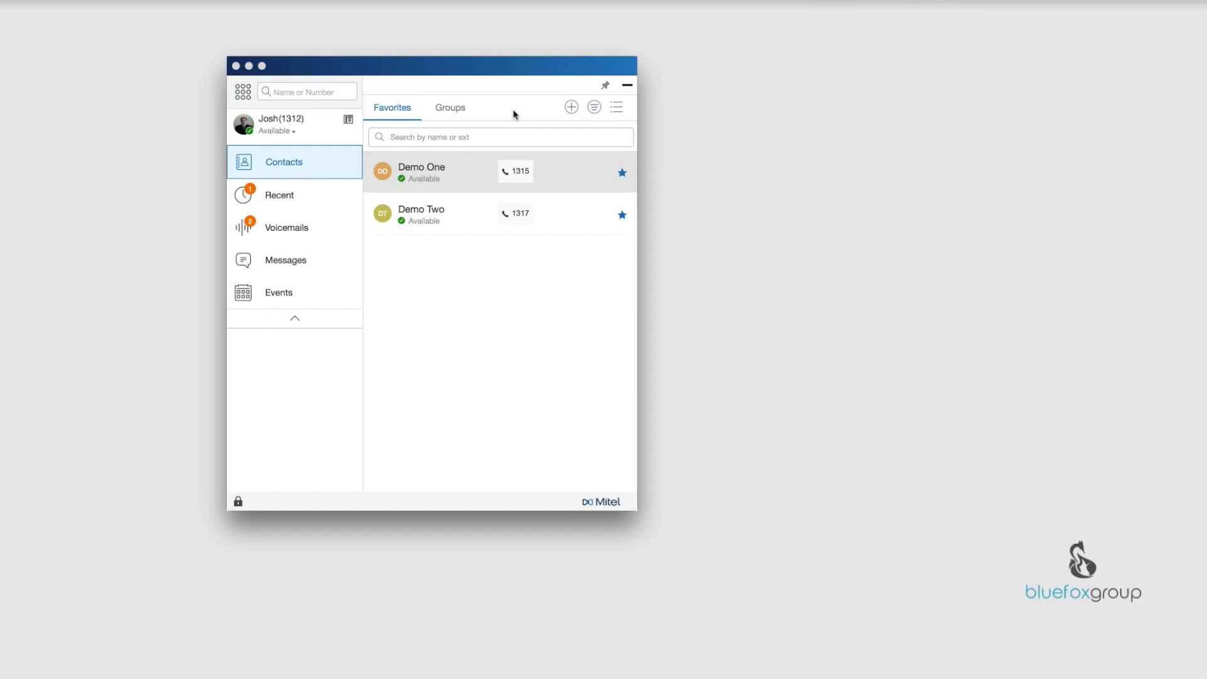
mouse_move(599, 128)
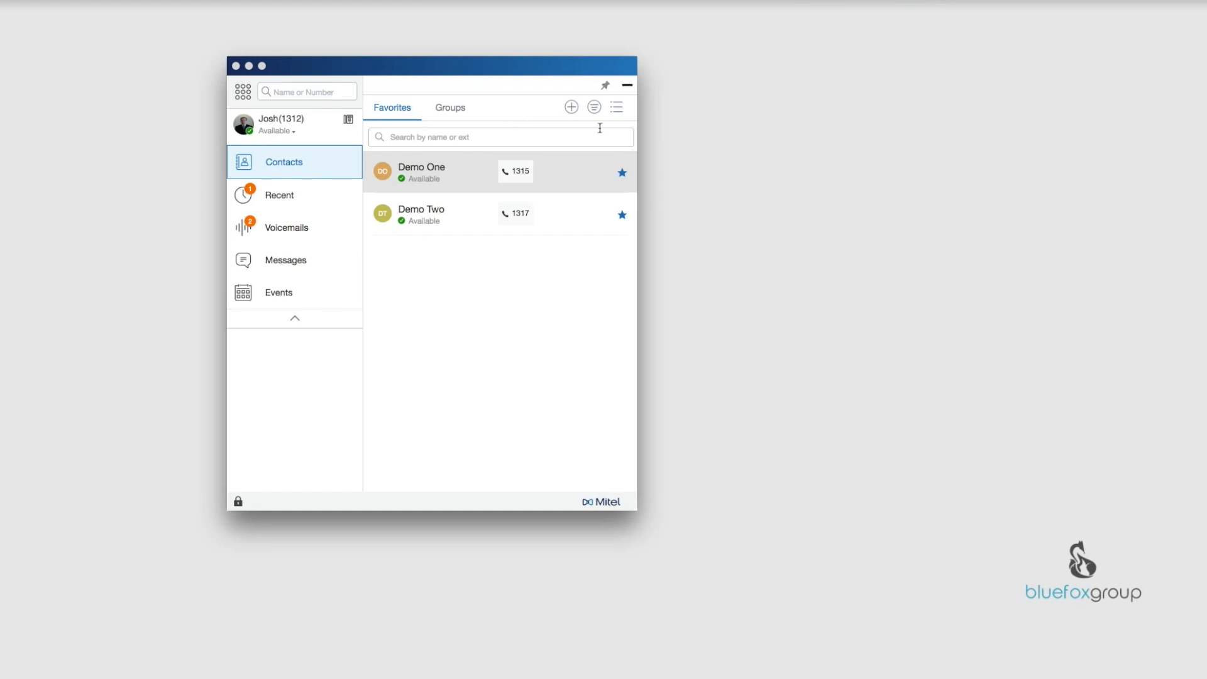
- Hide contacts' phone numbers by unchecking Phone Number in the sort/show menu
click(593, 107)
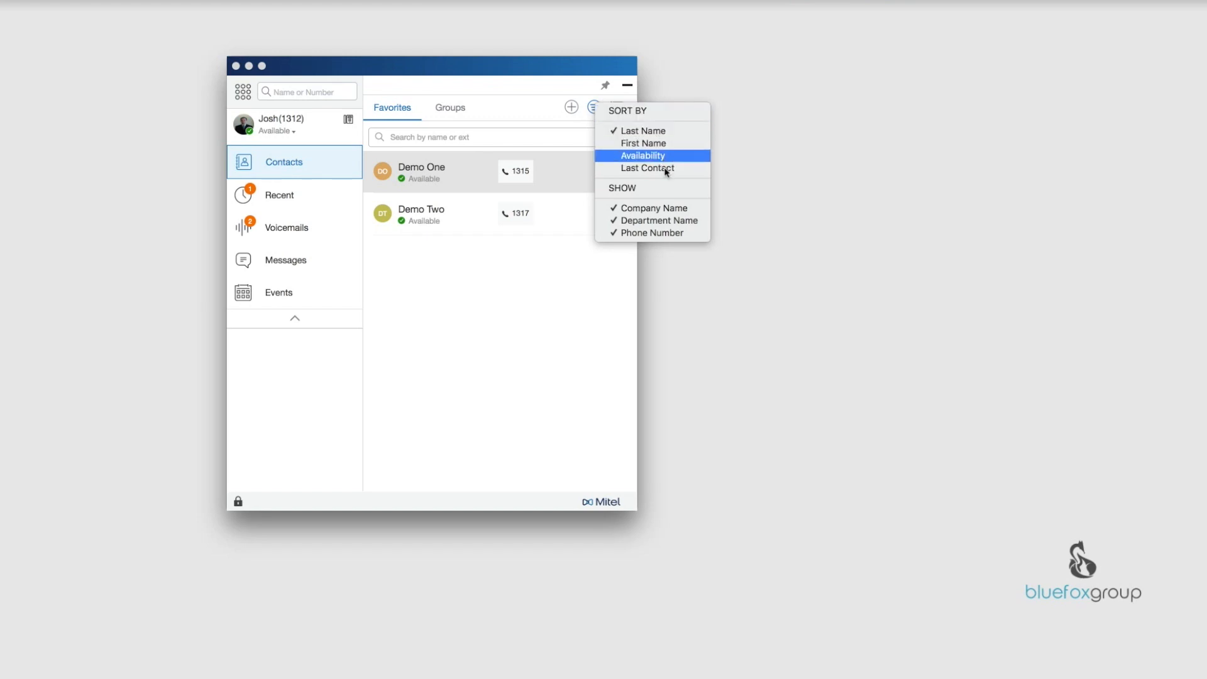
mouse_move(662, 169)
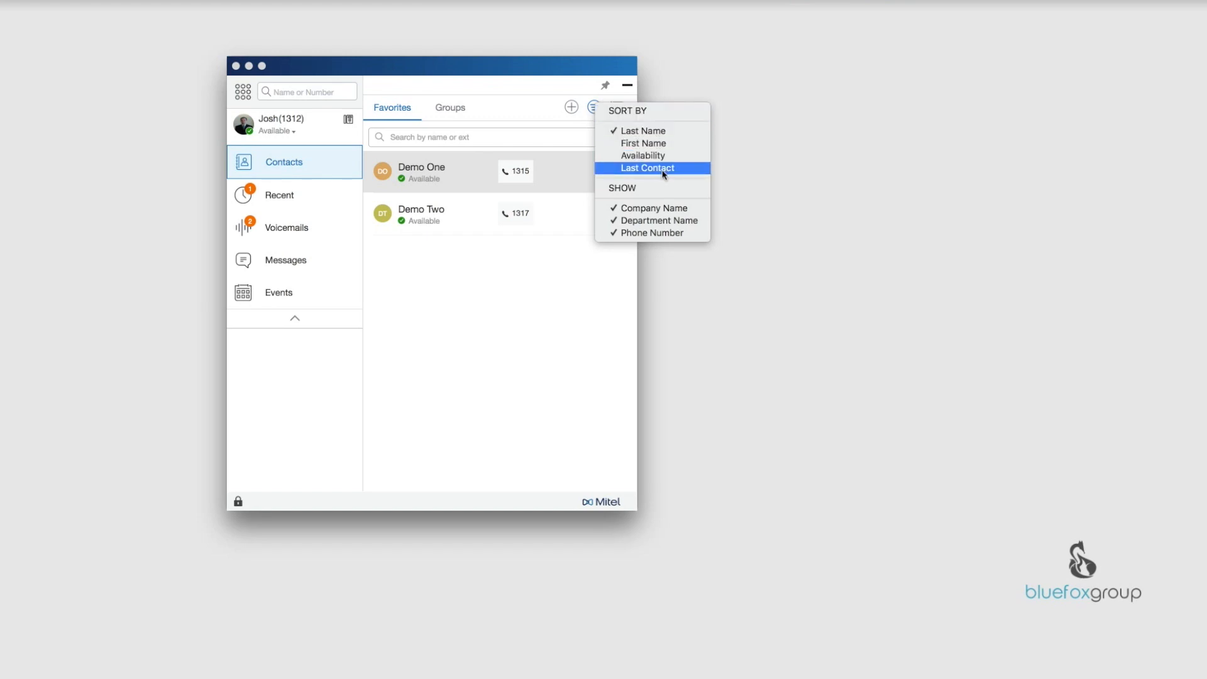
mouse_move(626, 151)
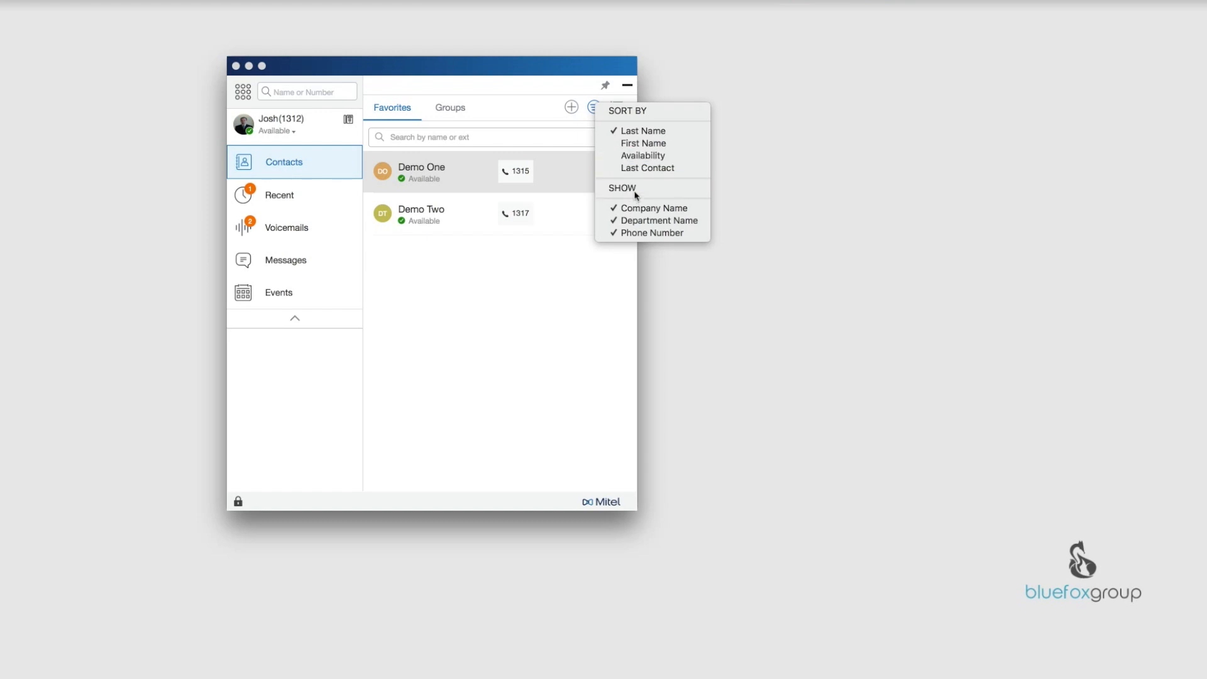
mouse_move(644, 236)
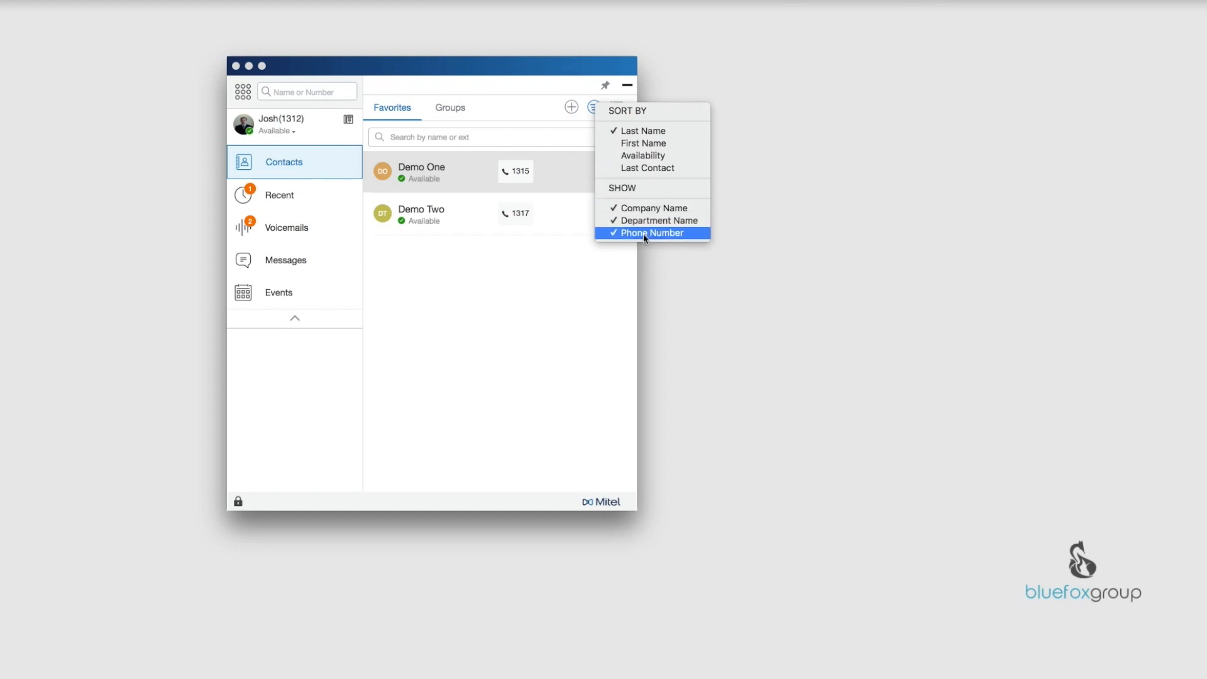
click(632, 232)
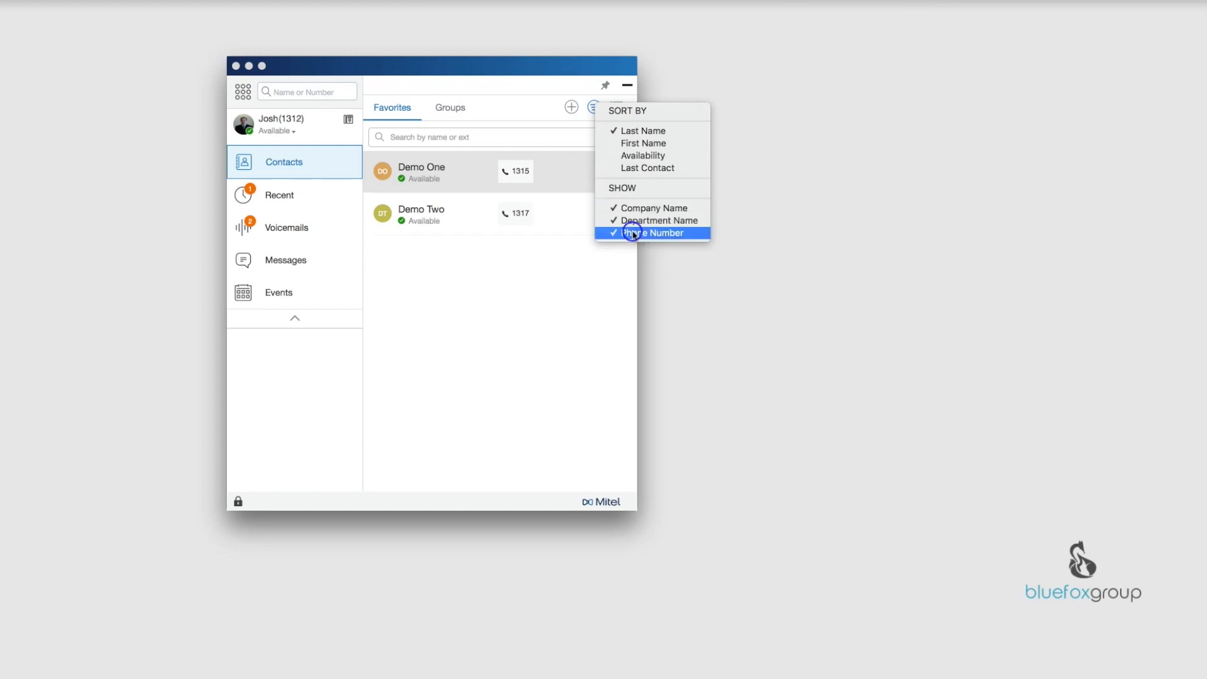
click(650, 232)
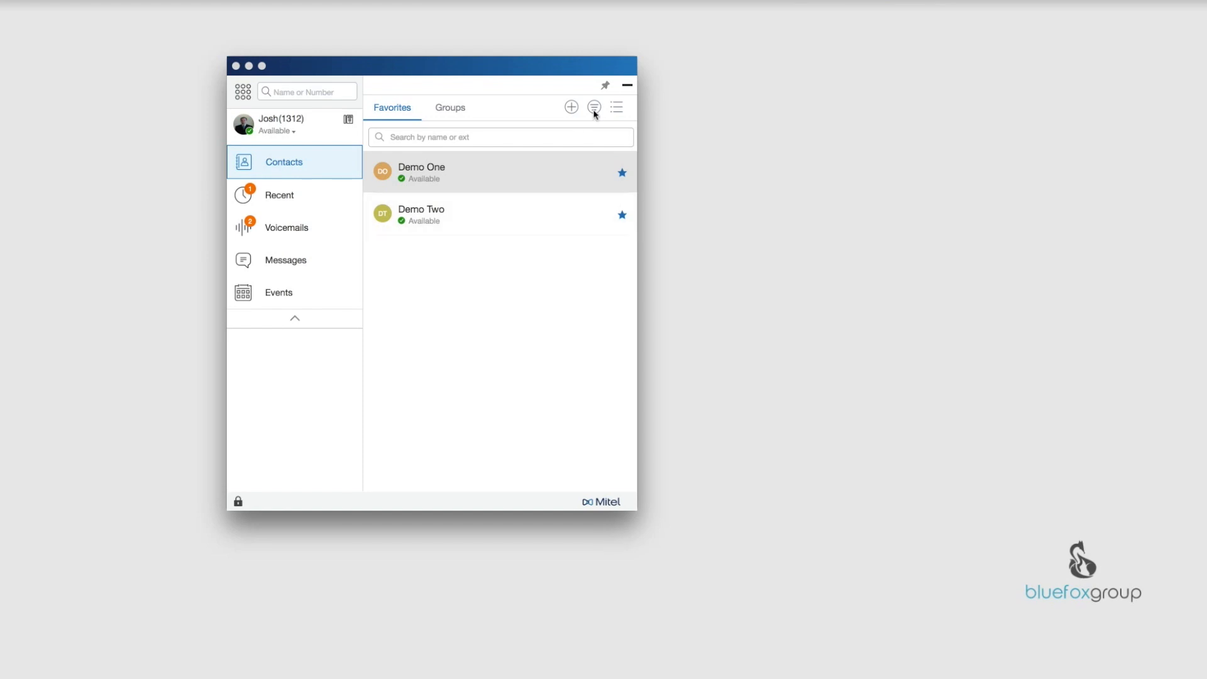
- Show phone numbers again and toggle the Company Name display
click(593, 106)
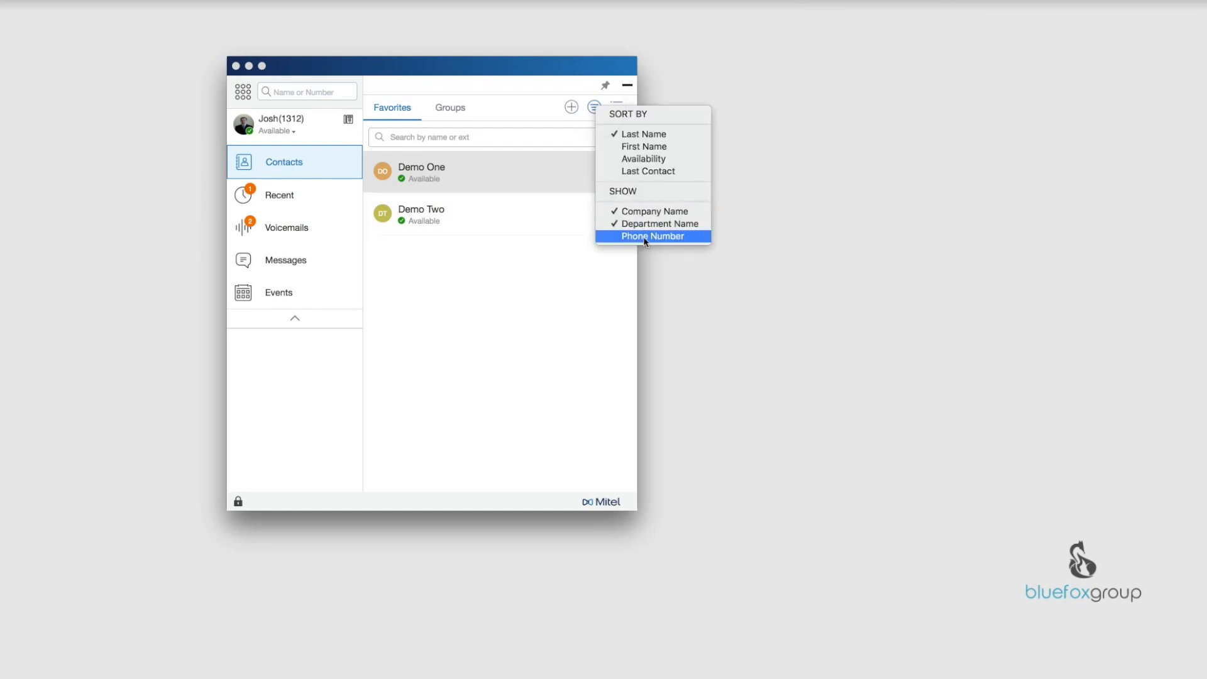
click(651, 236)
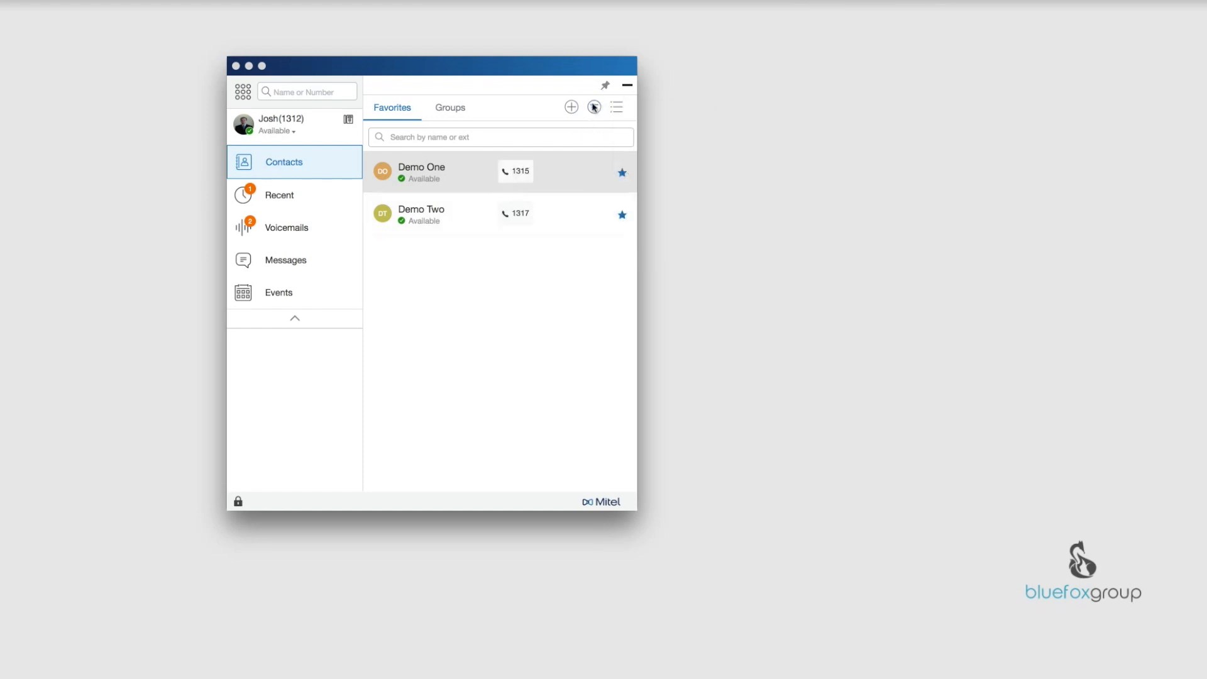
click(615, 107)
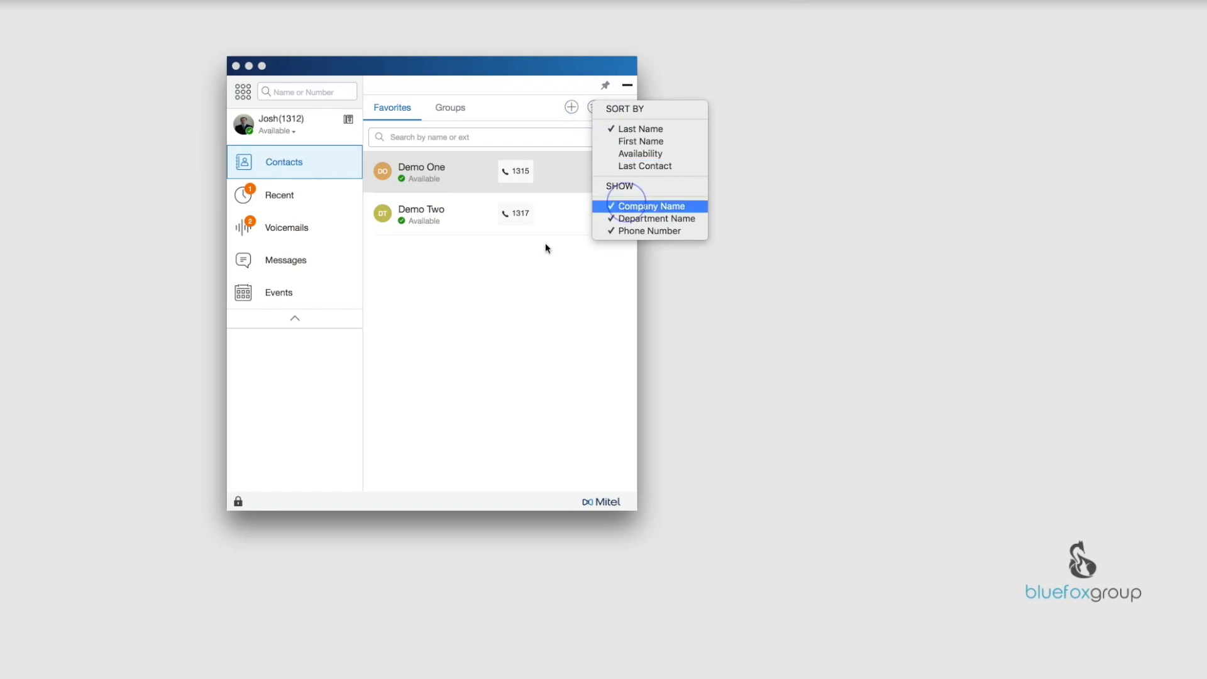
click(593, 107)
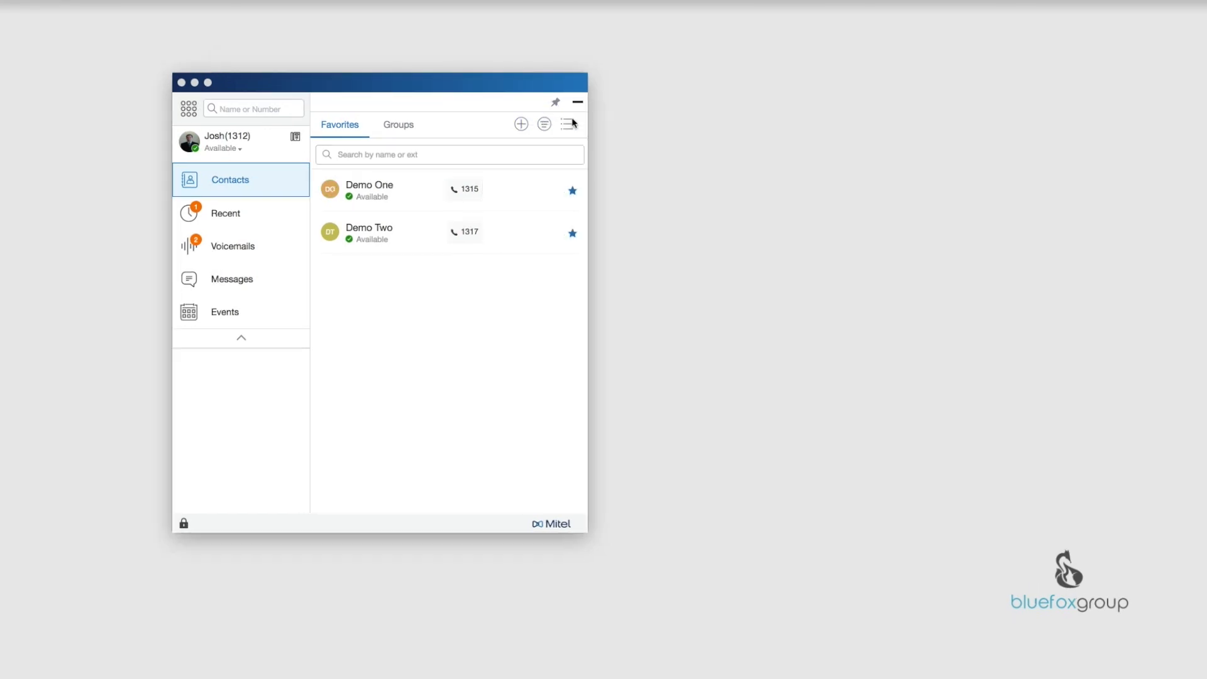
click(565, 123)
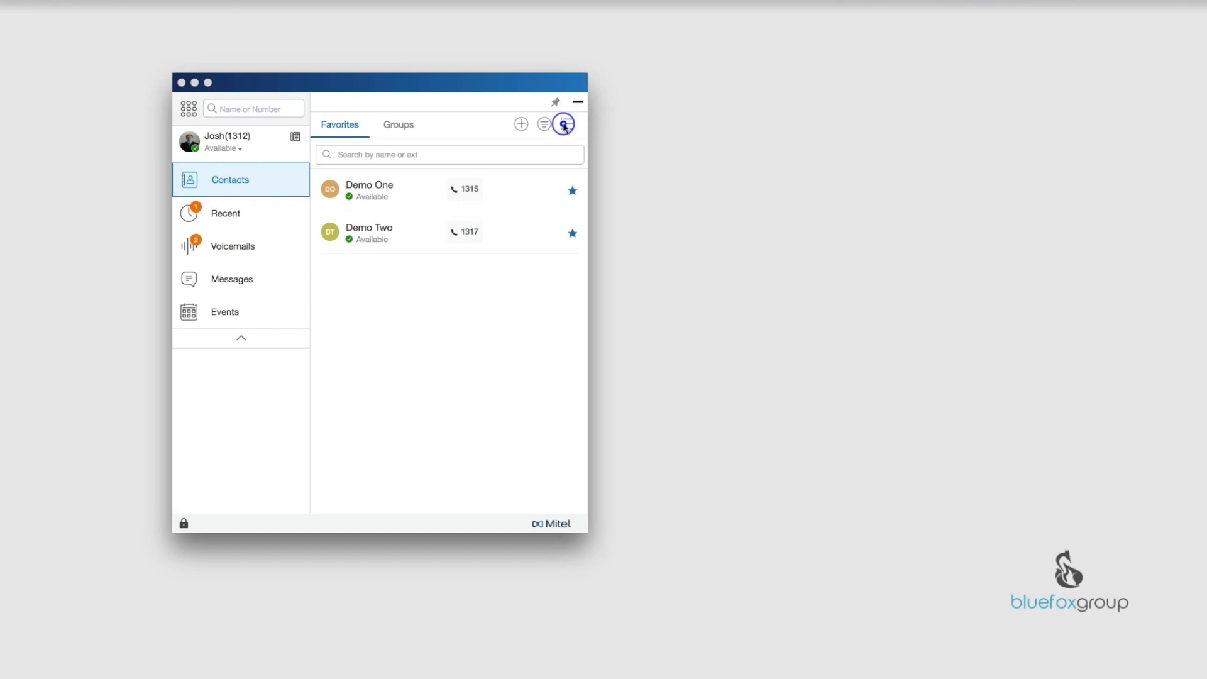
click(564, 124)
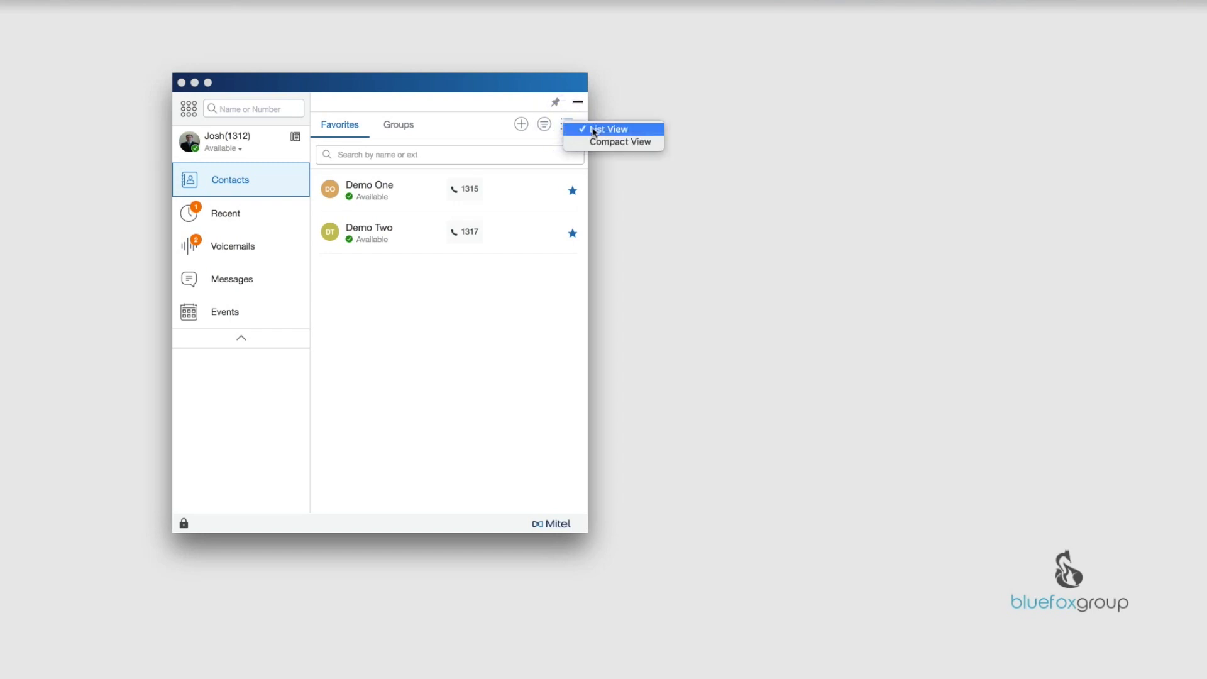
mouse_move(601, 137)
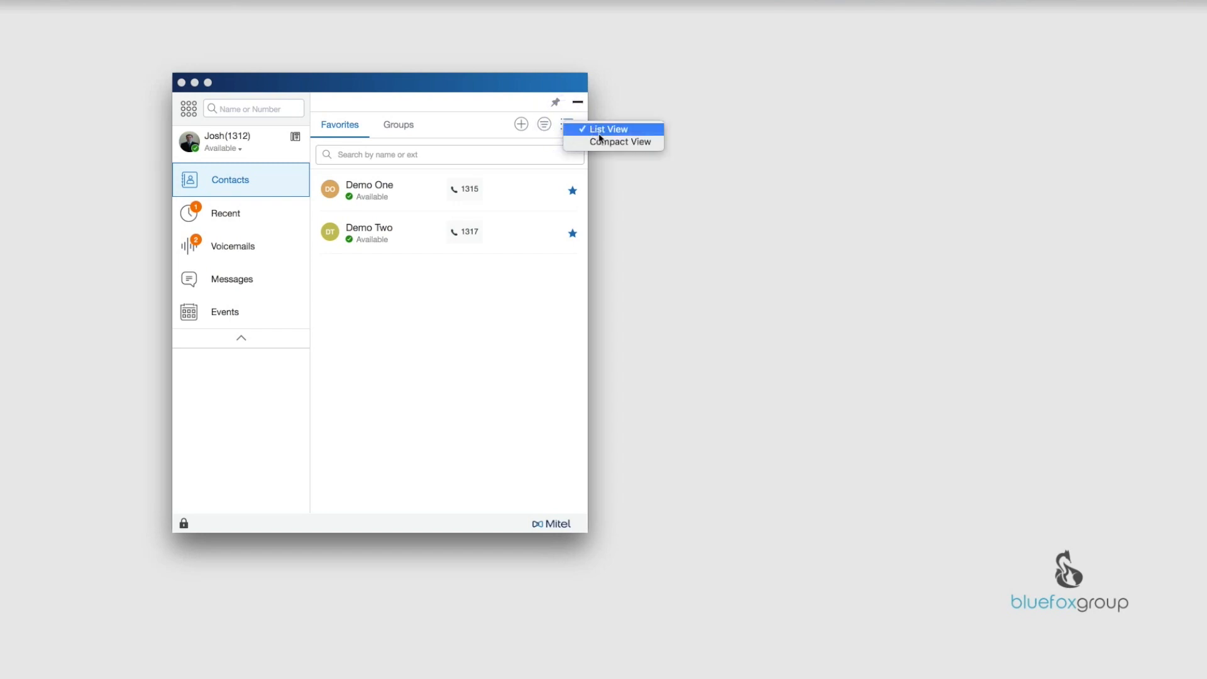
click(611, 129)
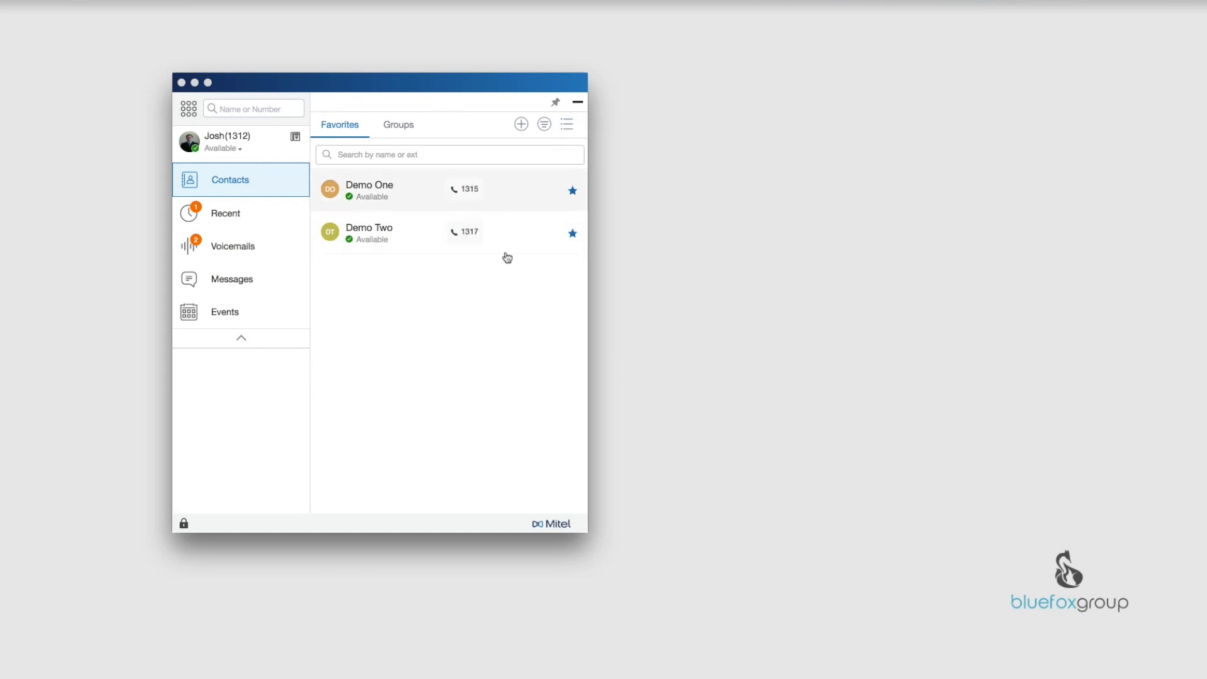
mouse_move(499, 247)
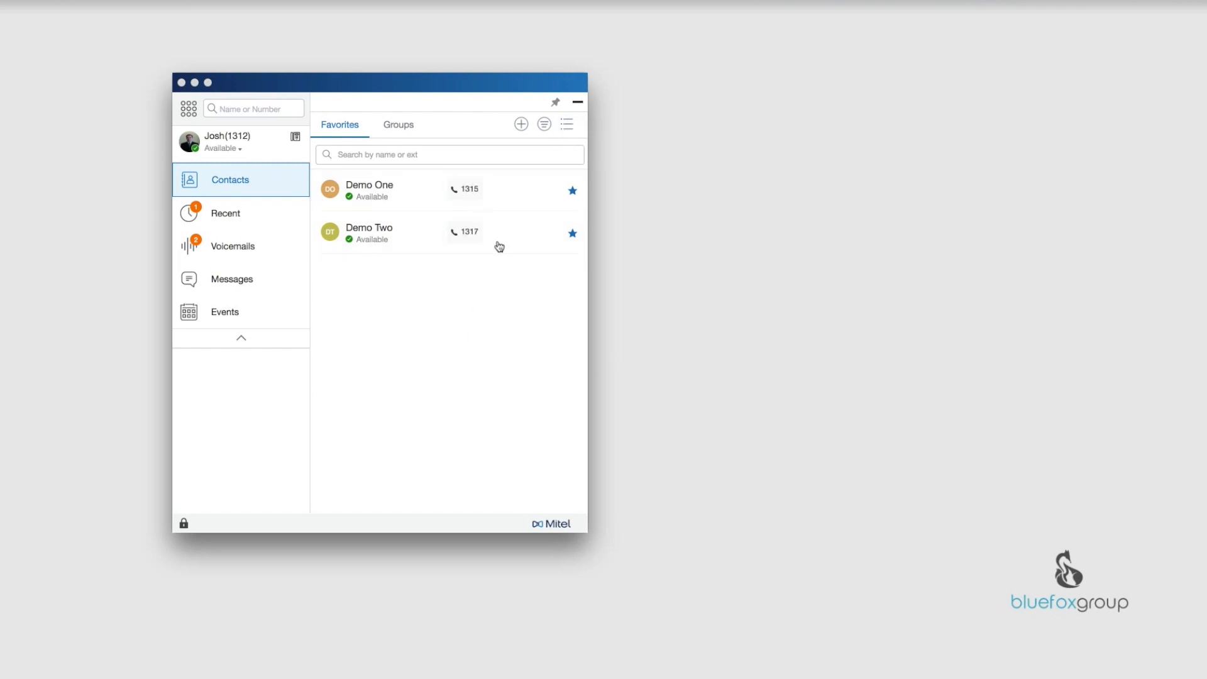
mouse_move(602, 108)
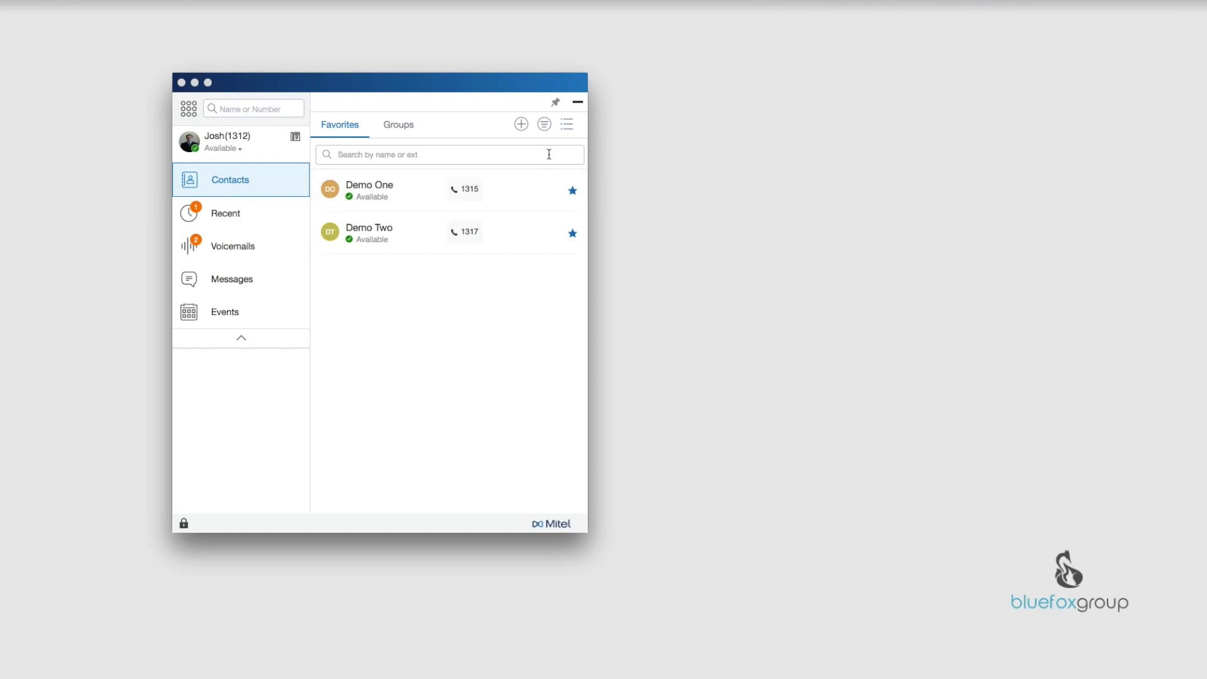
mouse_move(524, 270)
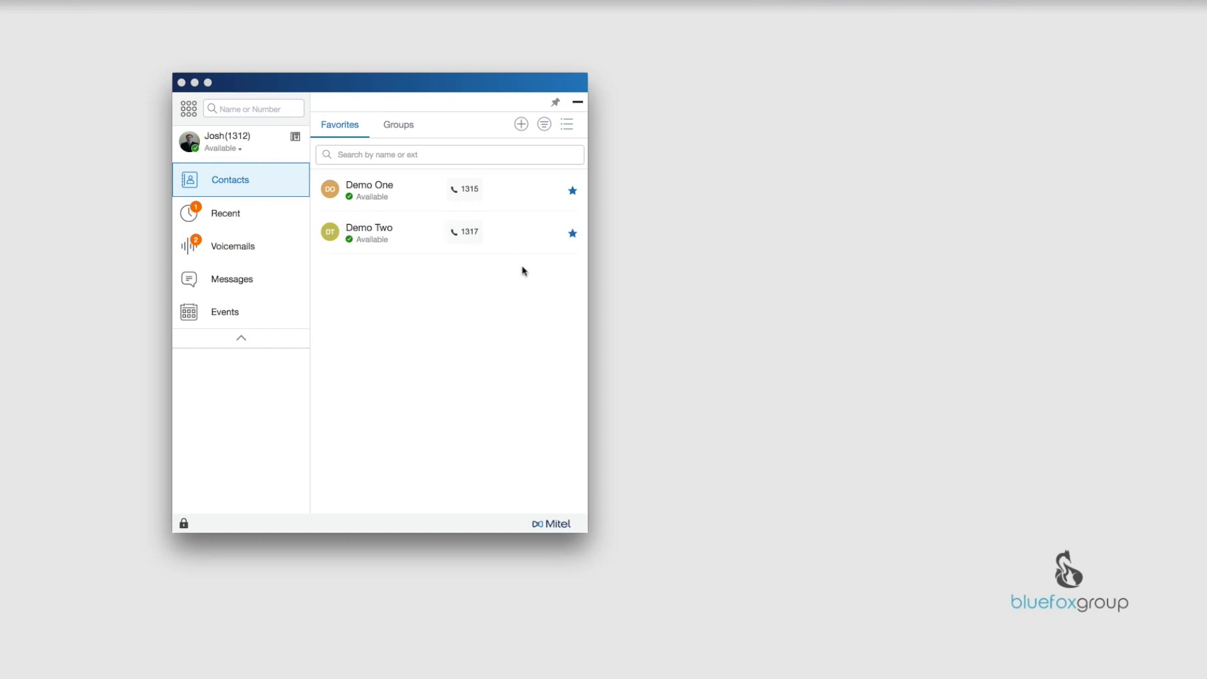
mouse_move(575, 124)
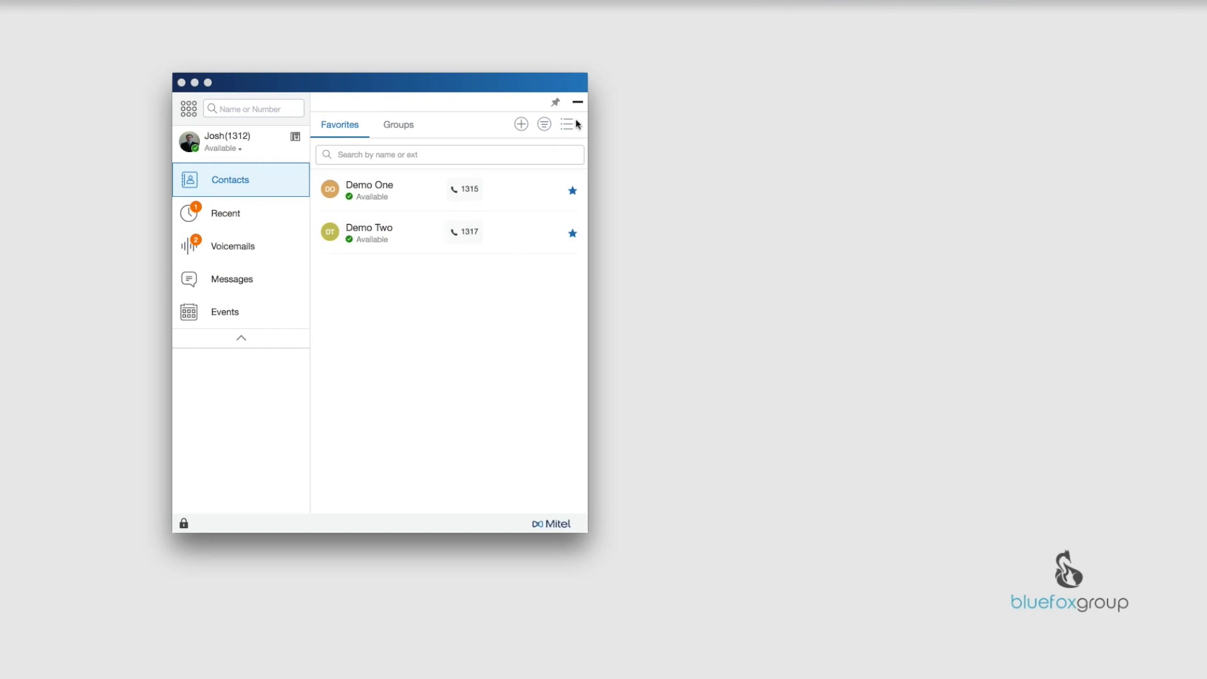
- Switch Favorites to Compact View, back to List View, then Compact View again
click(566, 124)
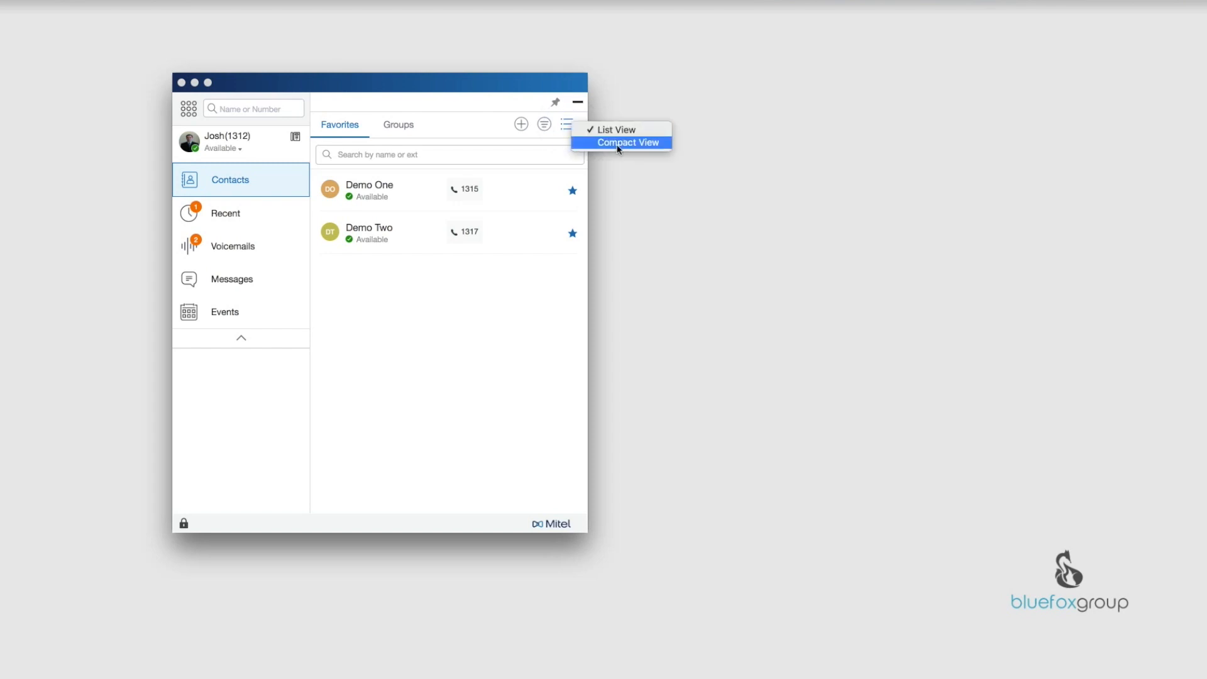
click(621, 142)
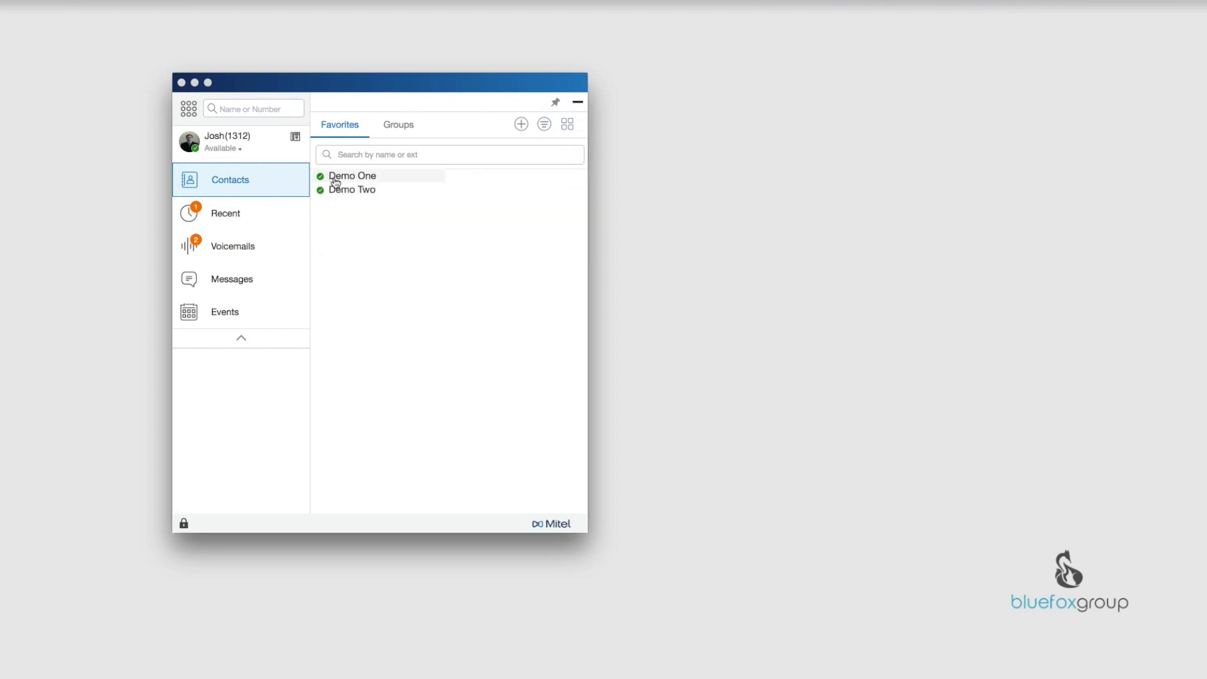
mouse_move(491, 183)
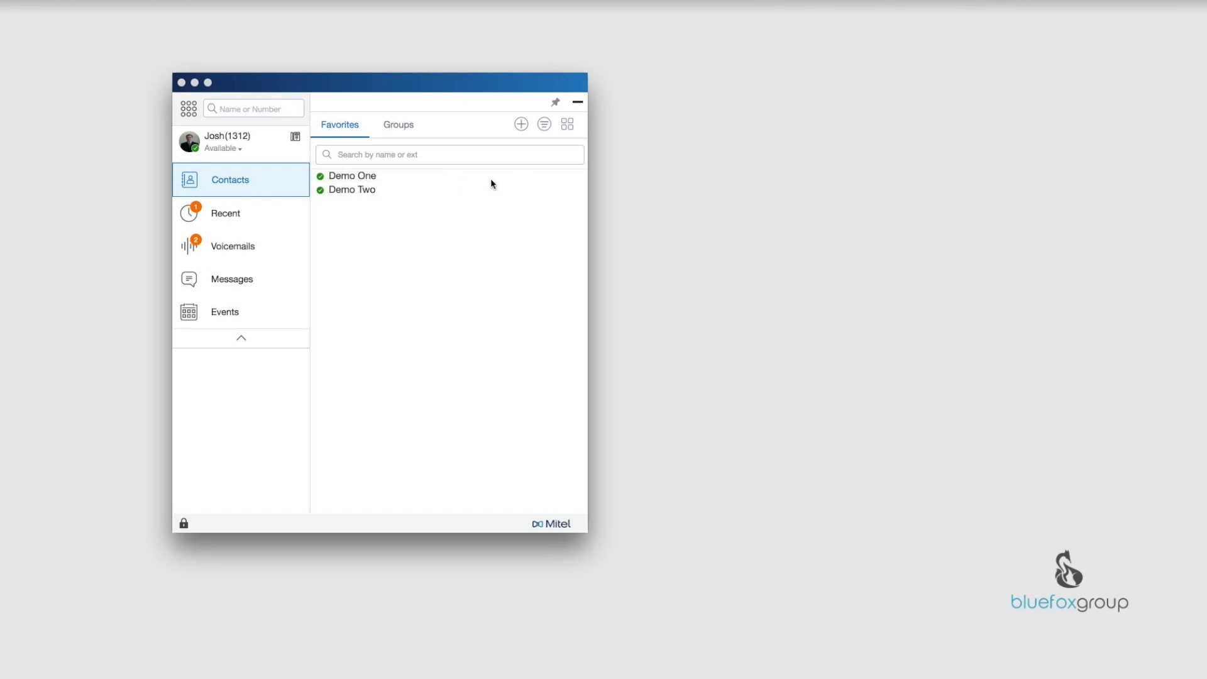
mouse_move(369, 195)
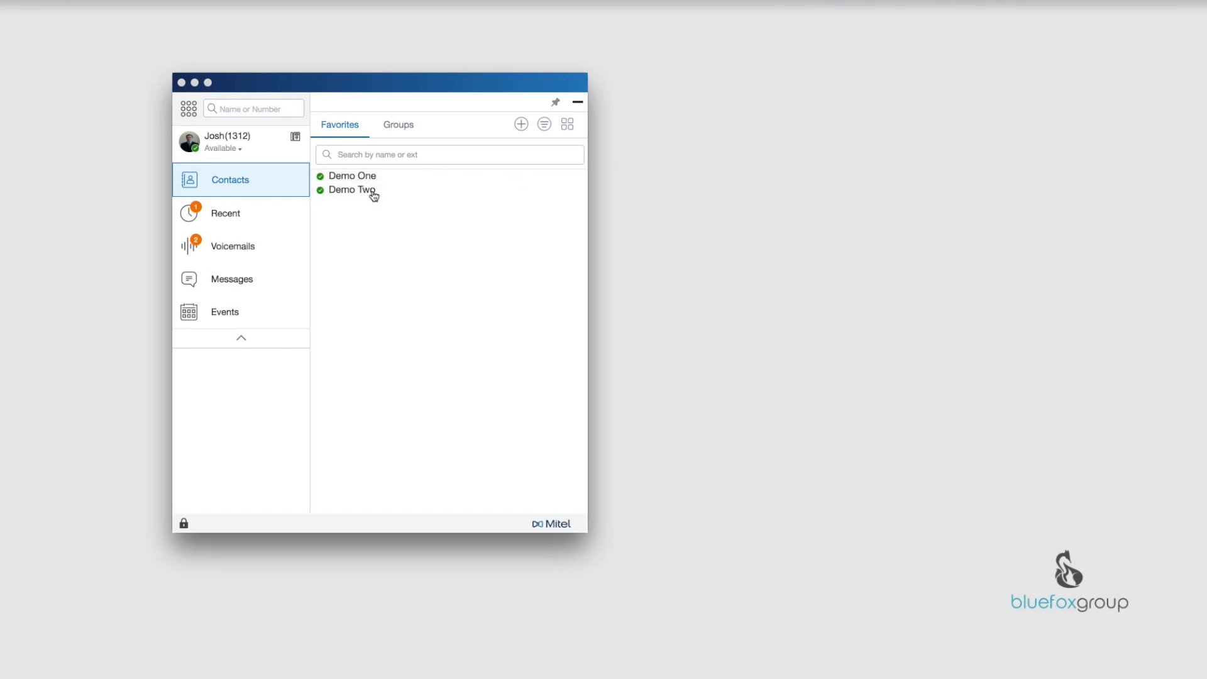
mouse_move(394, 517)
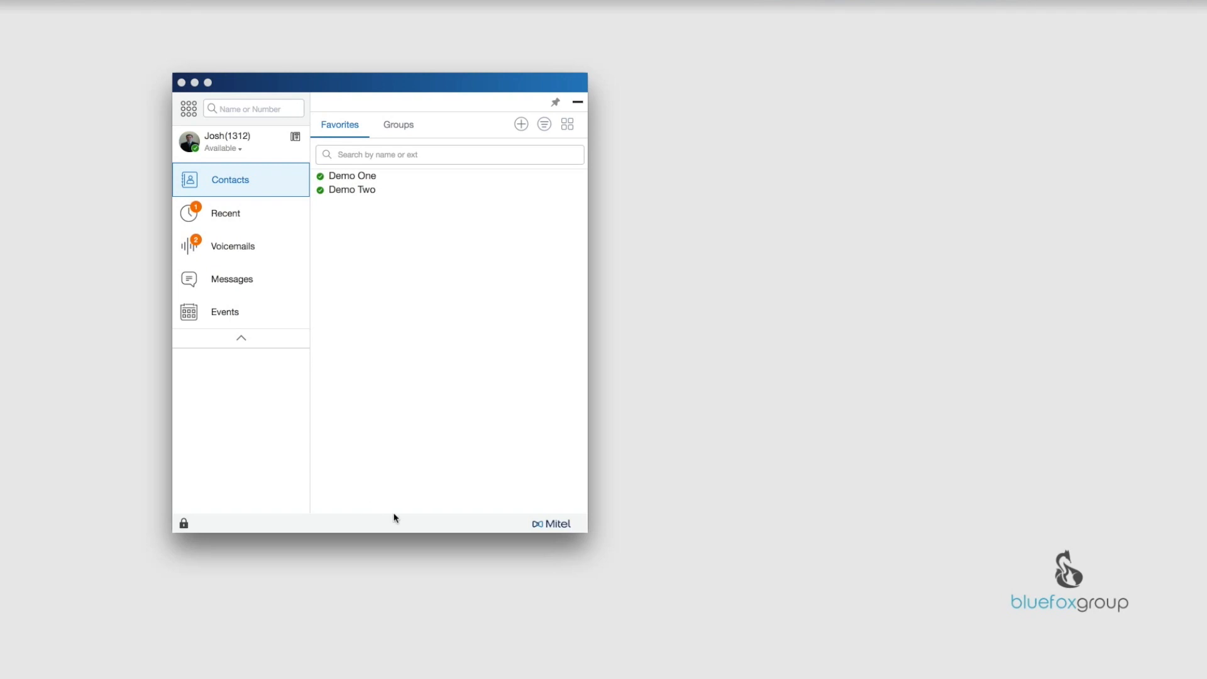
mouse_move(432, 175)
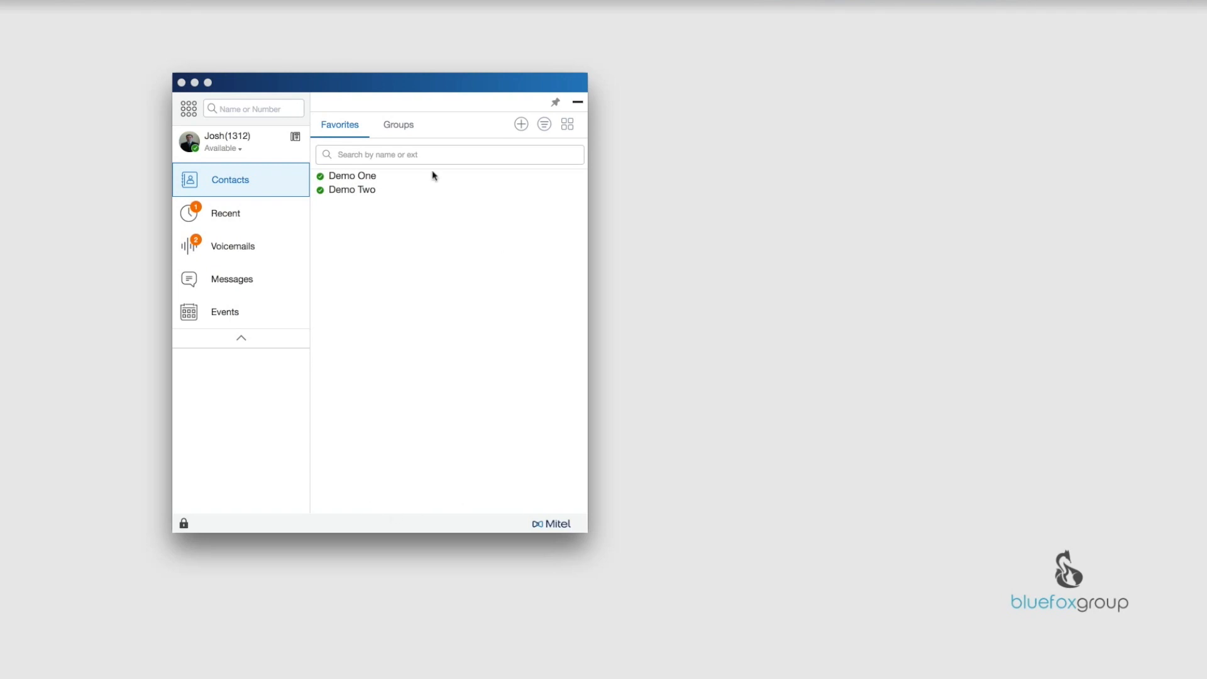
mouse_move(487, 180)
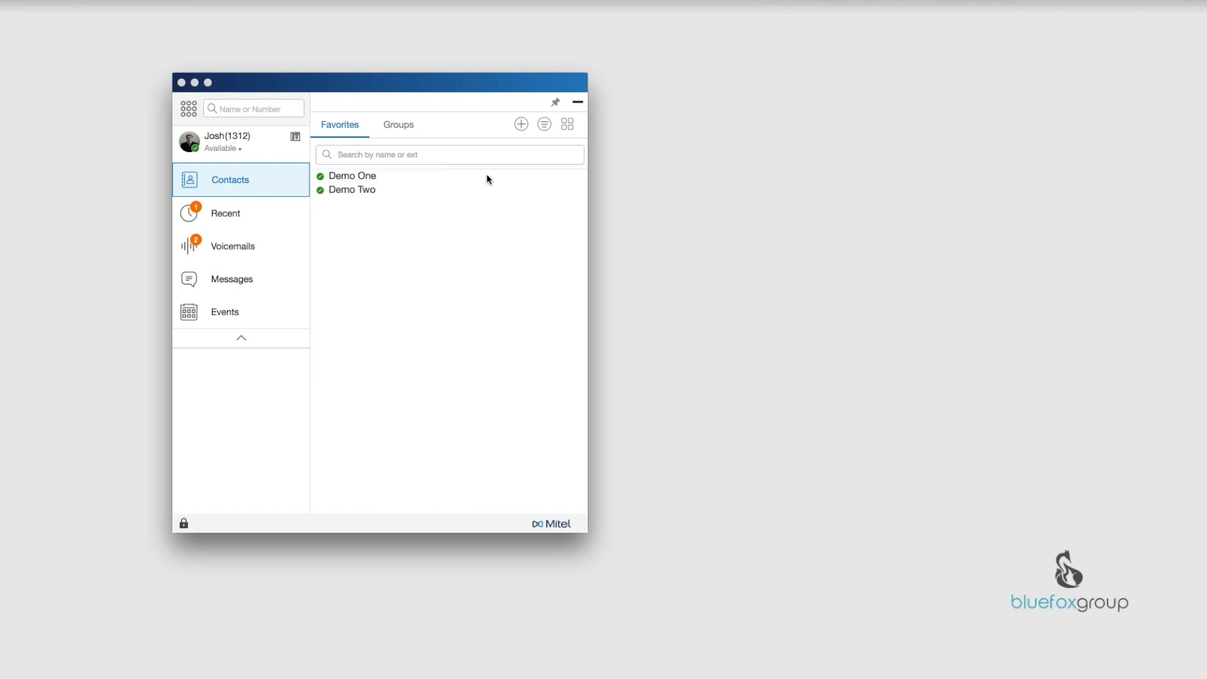
mouse_move(467, 445)
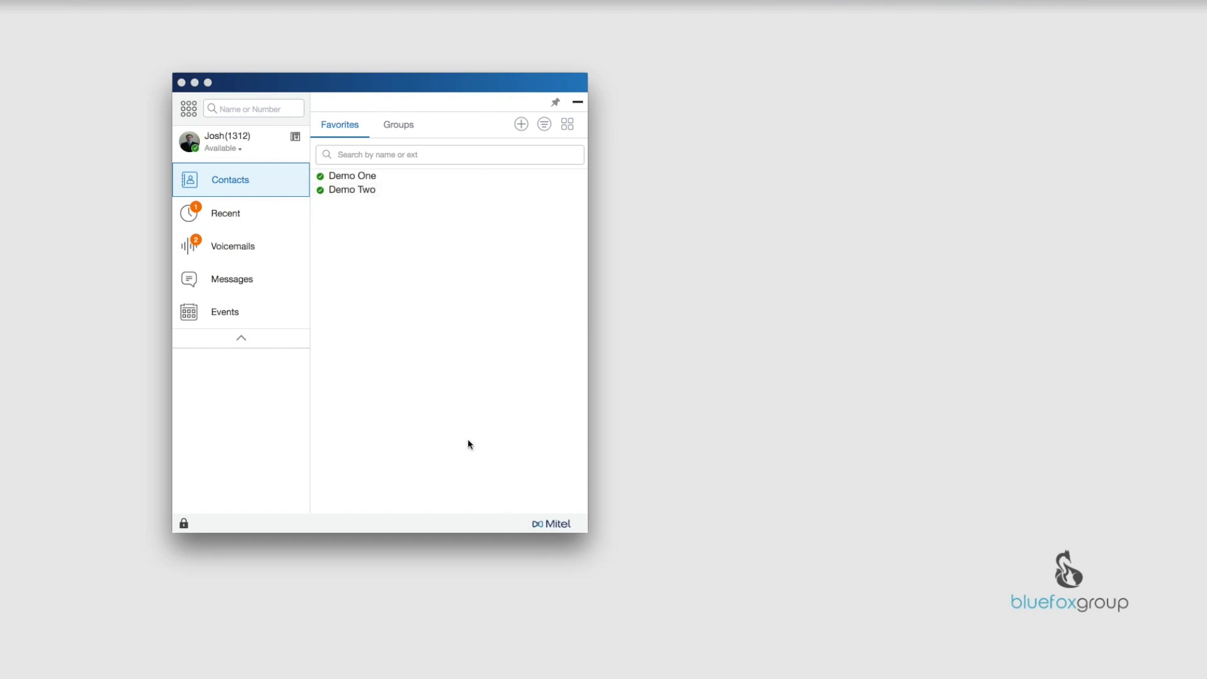
mouse_move(339, 200)
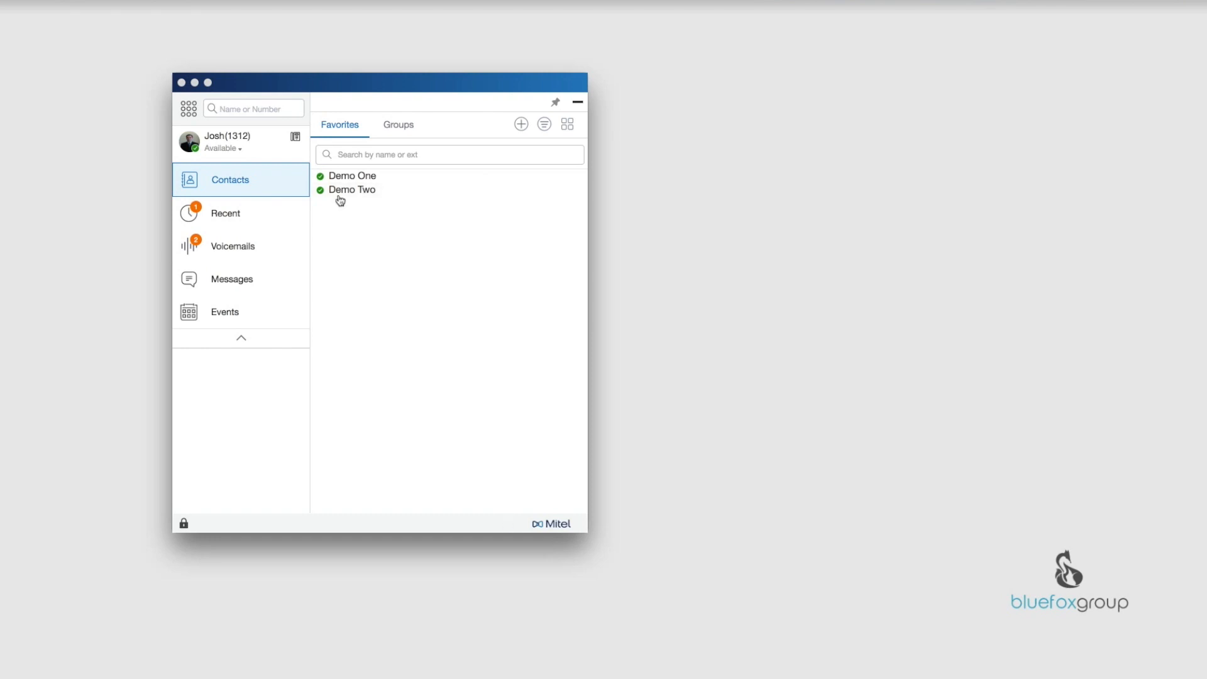
click(567, 124)
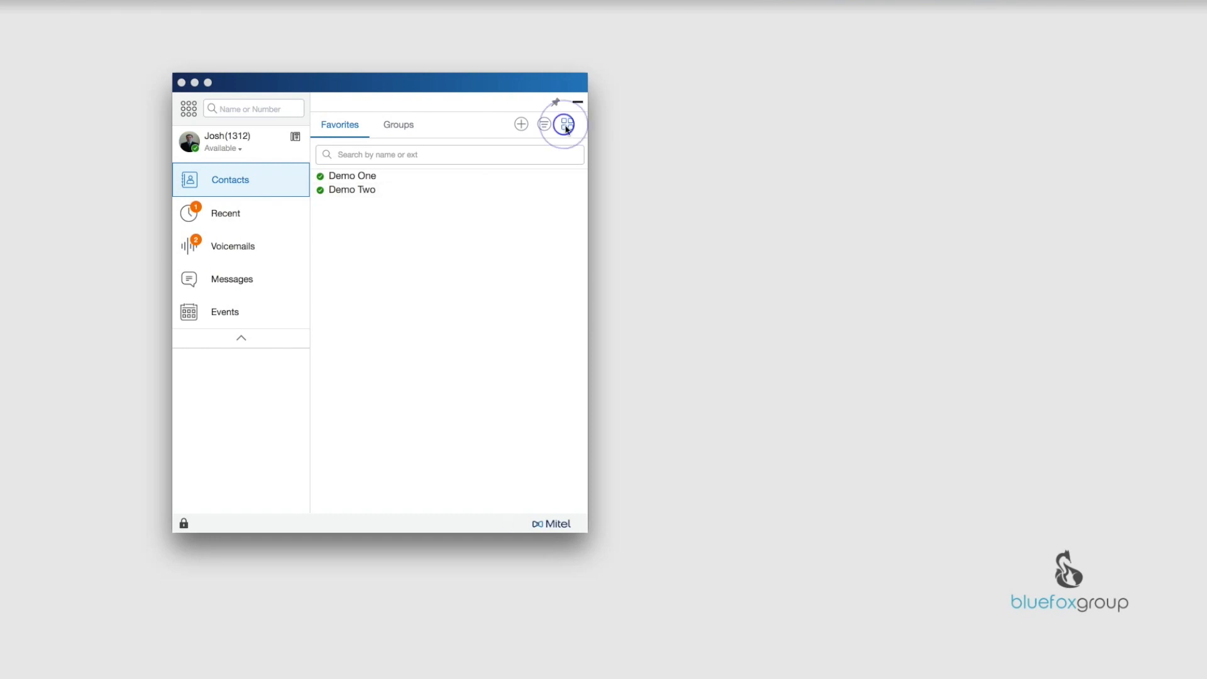
click(567, 124)
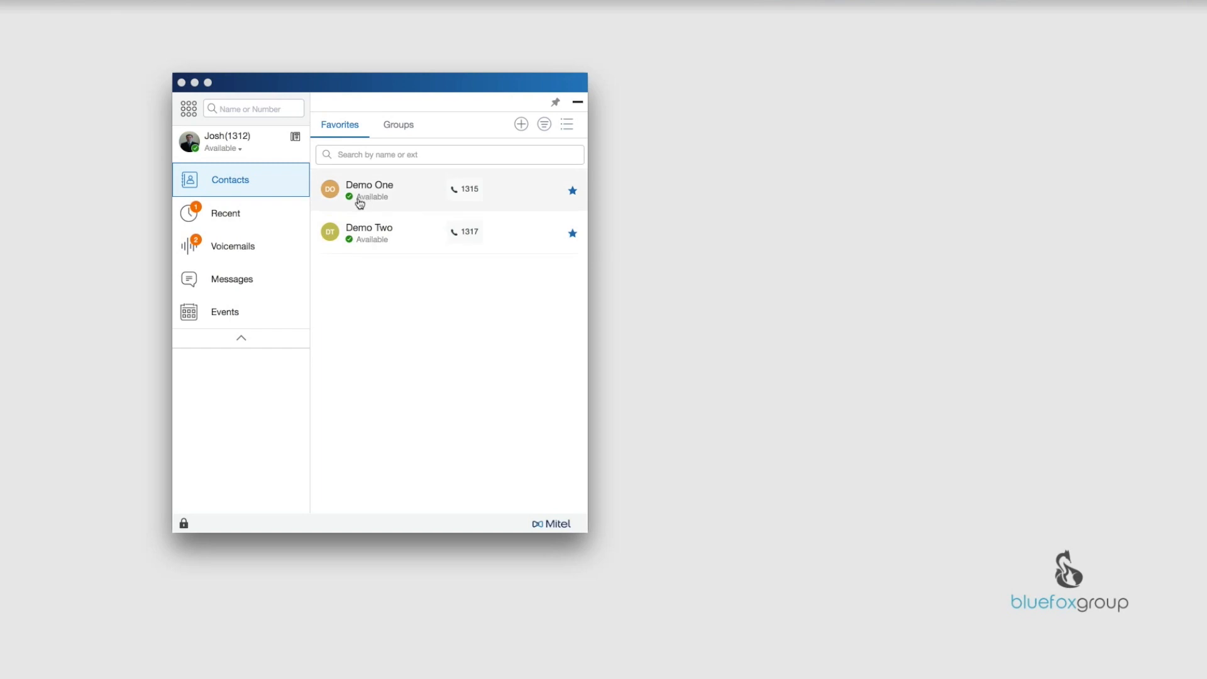
mouse_move(566, 131)
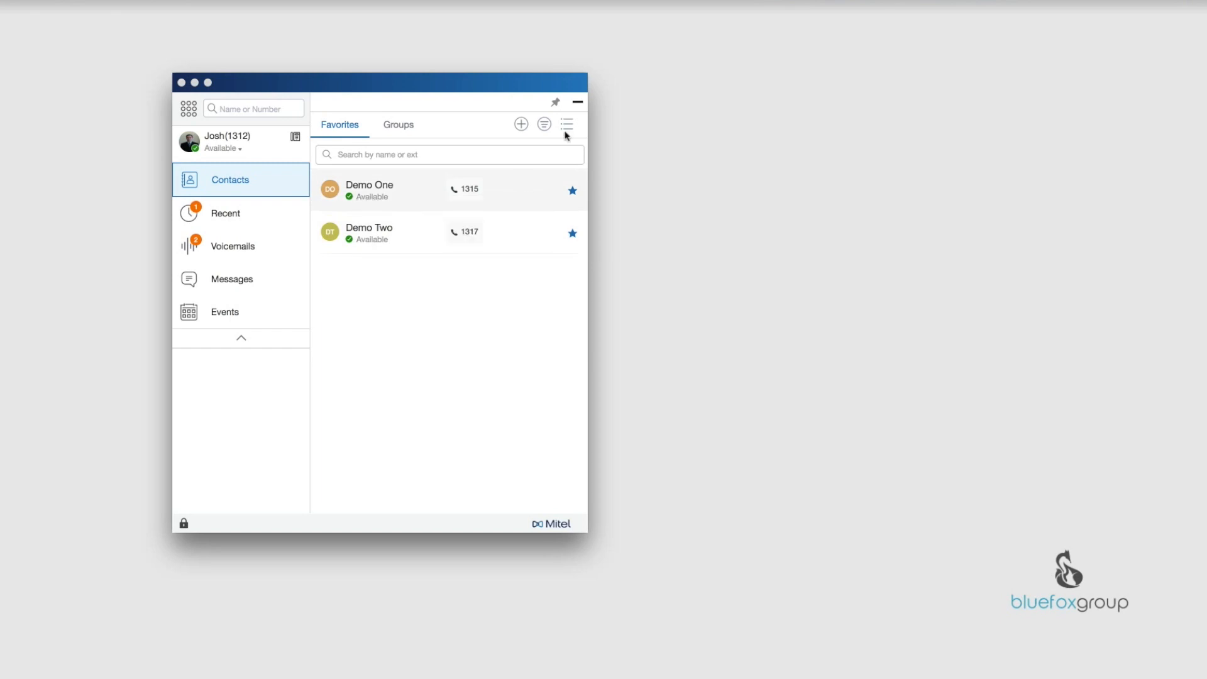
click(567, 124)
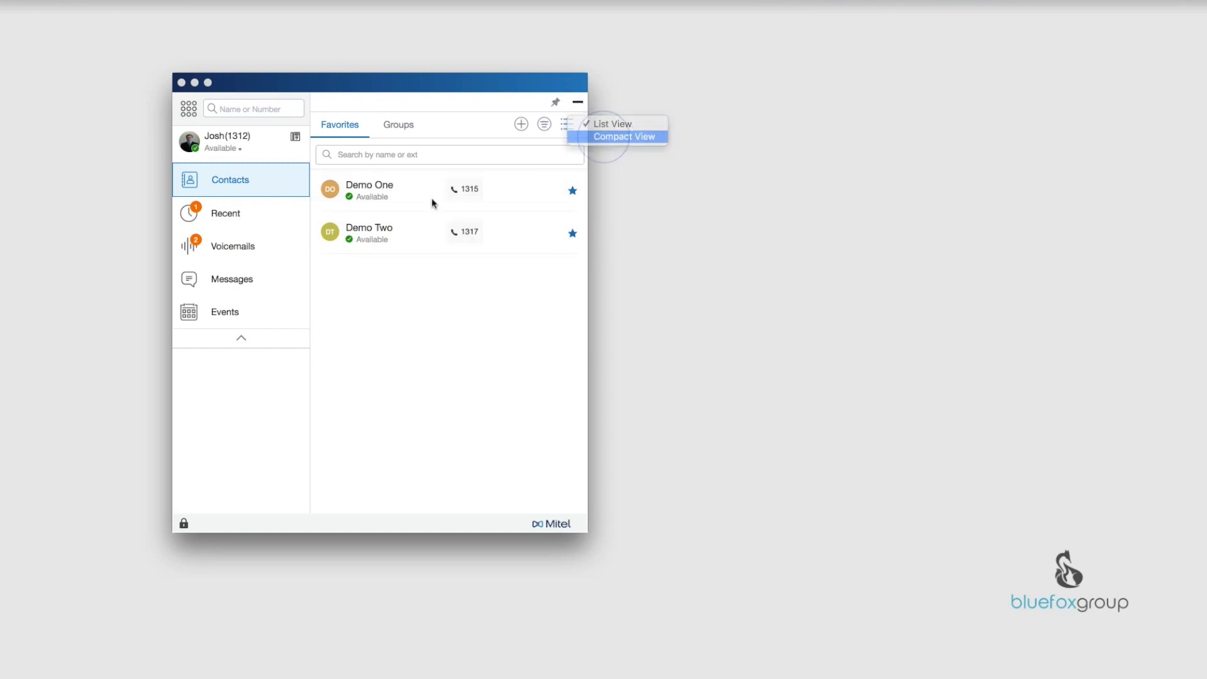
click(622, 137)
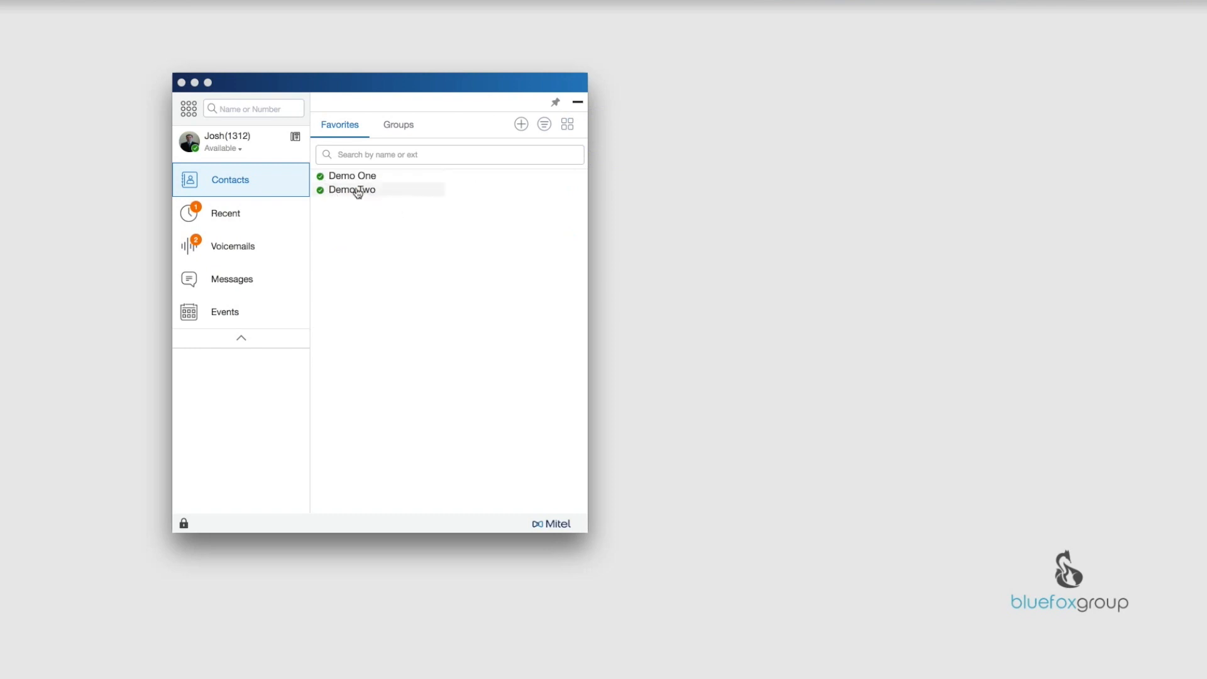
mouse_move(343, 180)
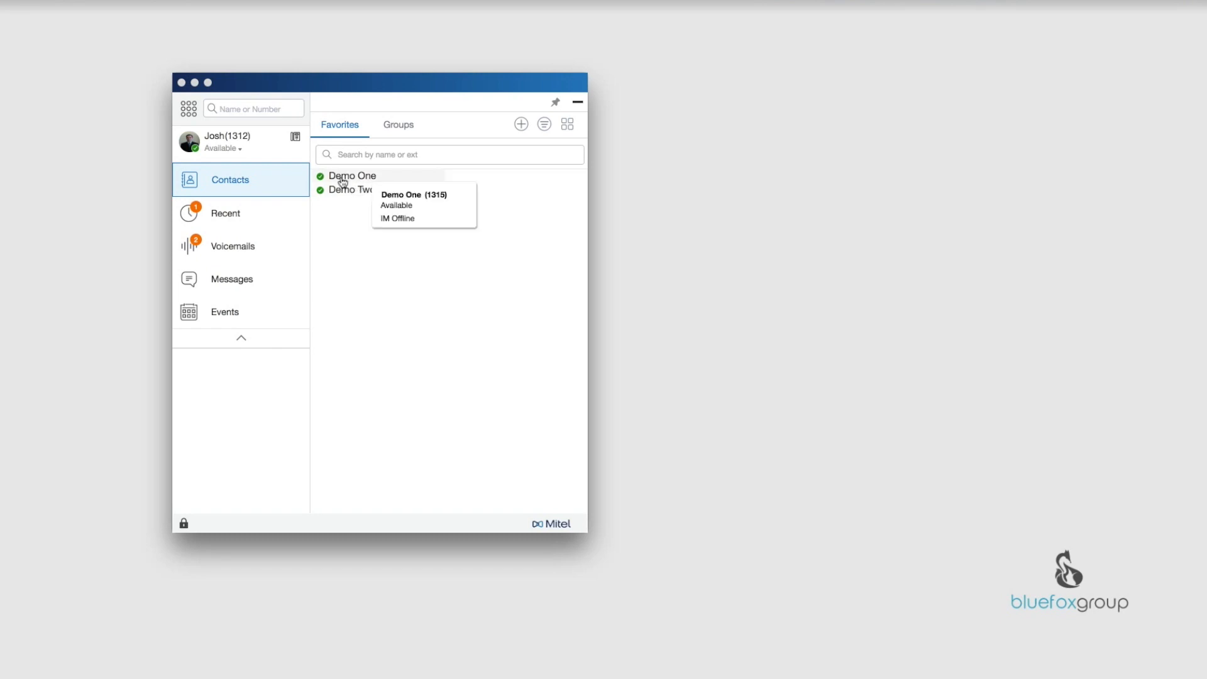
mouse_move(364, 254)
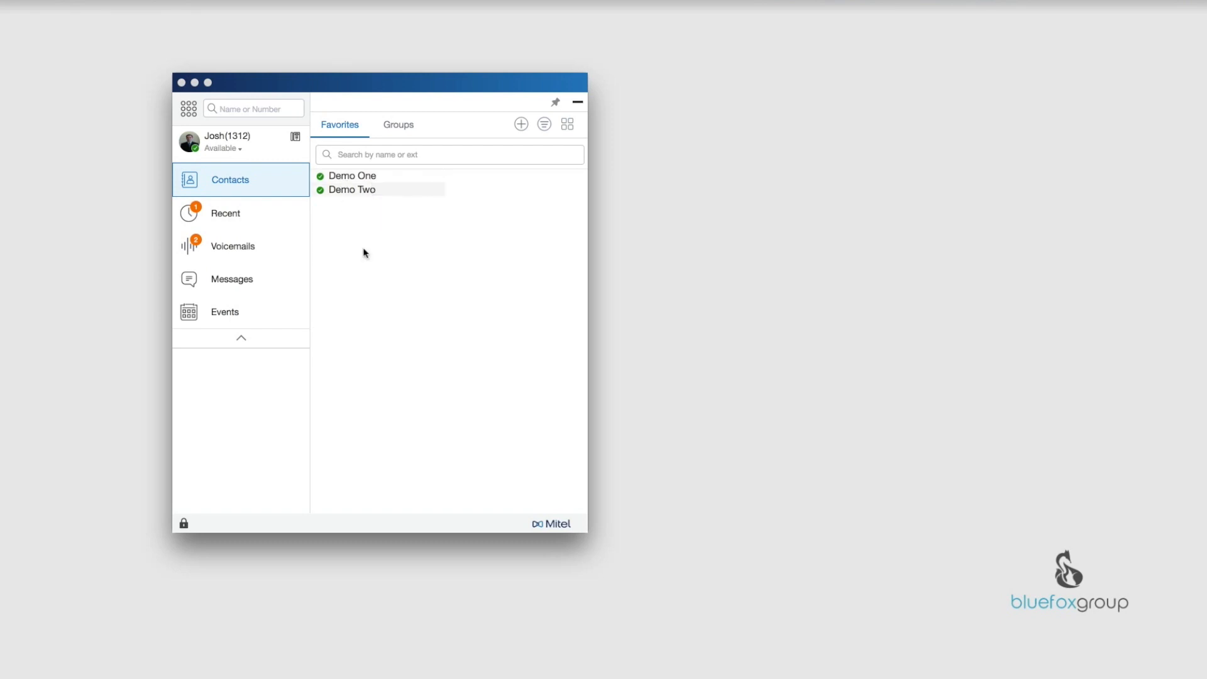
- Show the Groups tab, listing All Contacts with Demo One, Demo Two and Demo Three
click(397, 124)
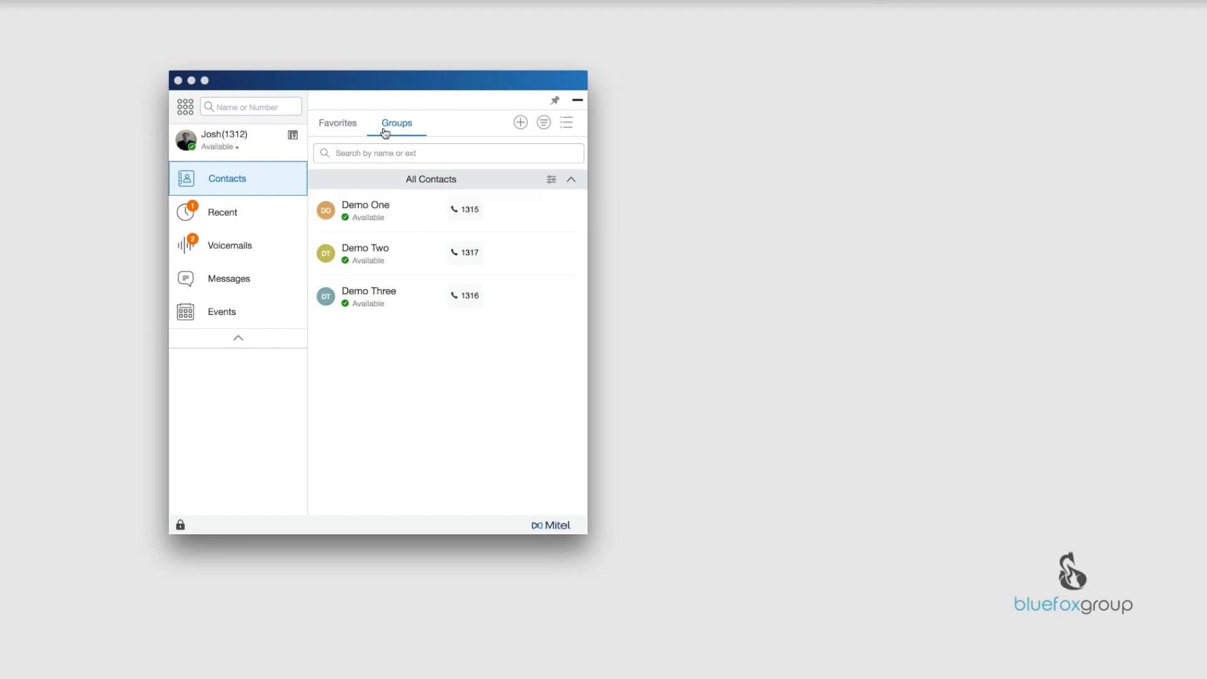
mouse_move(393, 130)
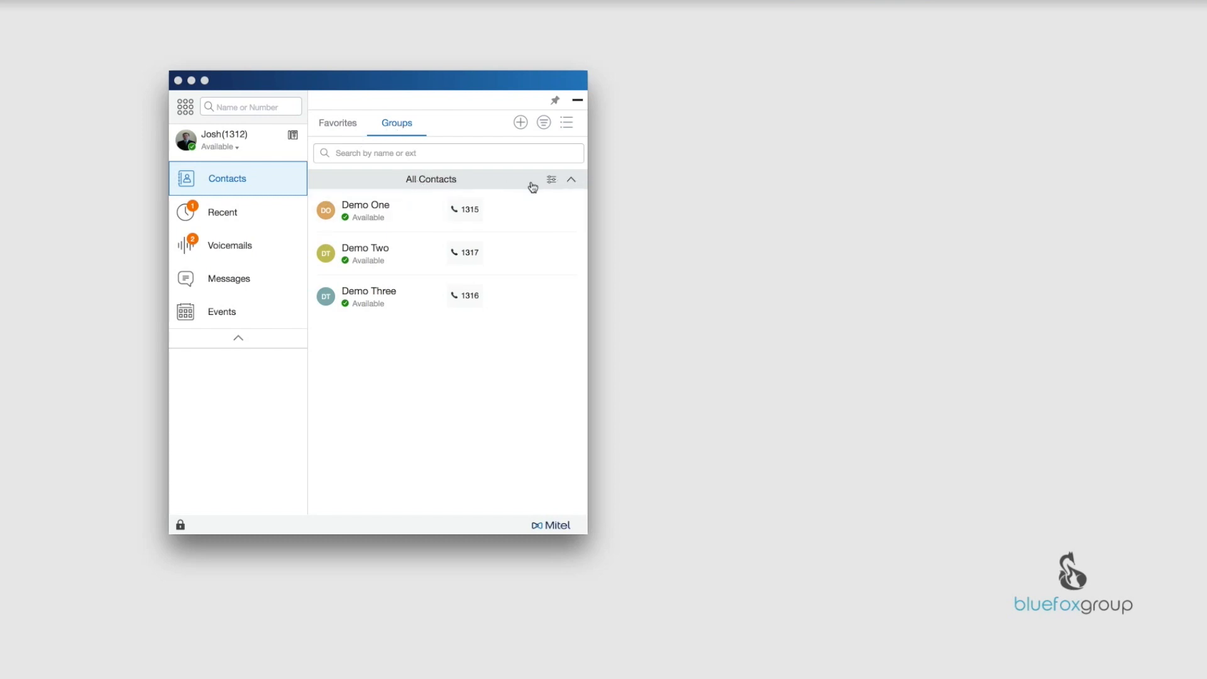
click(551, 180)
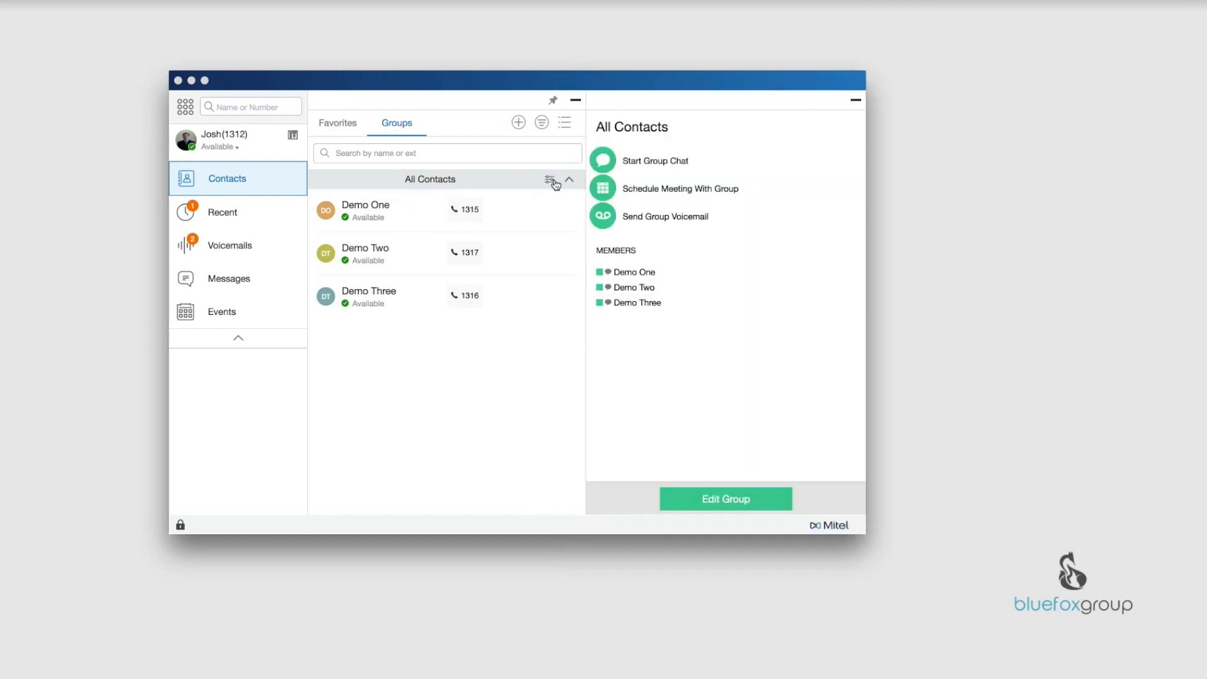
mouse_move(743, 141)
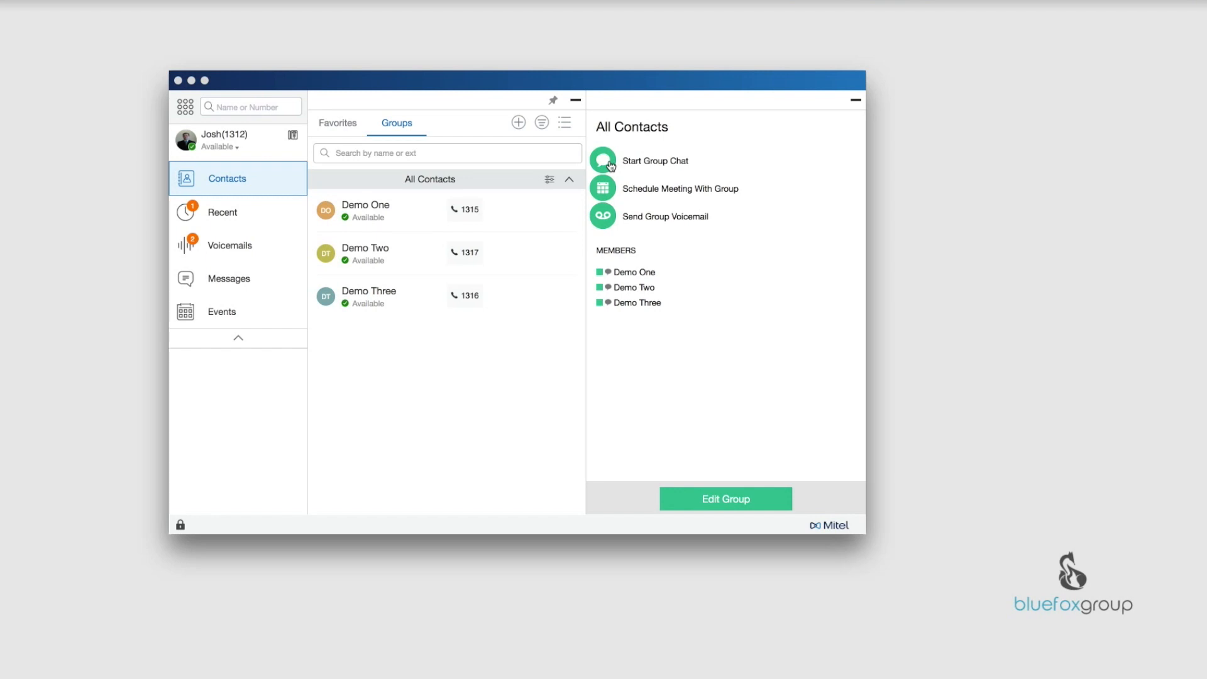
mouse_move(637, 194)
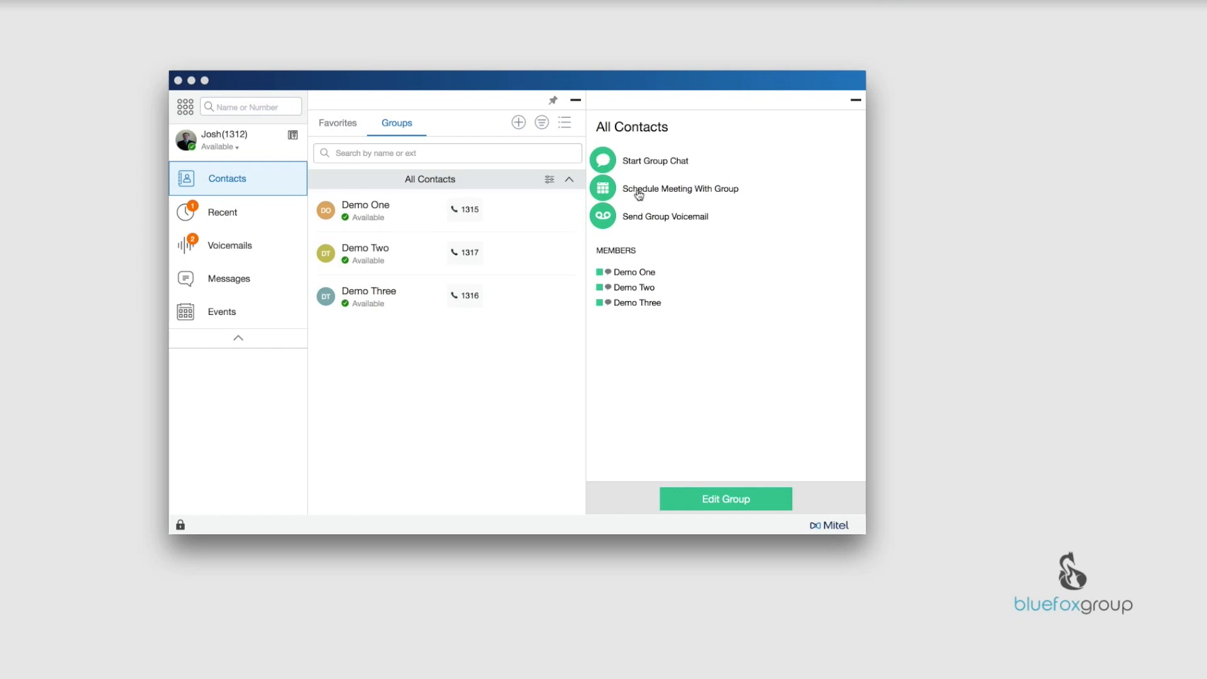
mouse_move(605, 194)
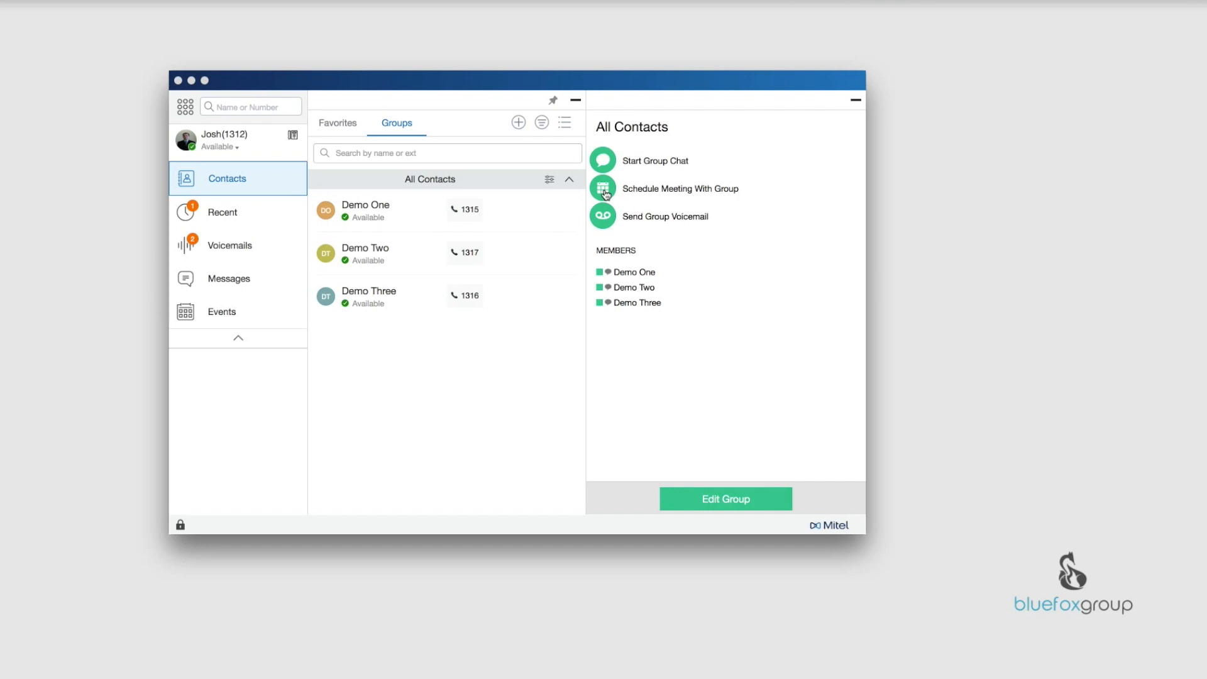
mouse_move(661, 236)
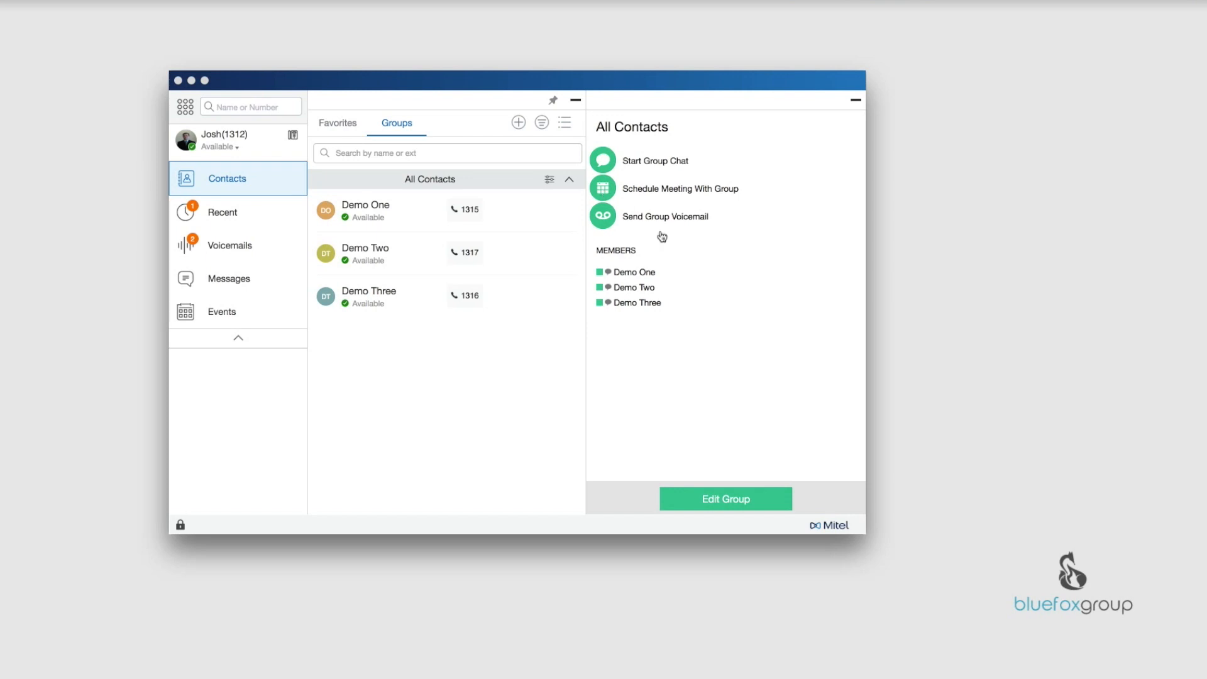
mouse_move(601, 222)
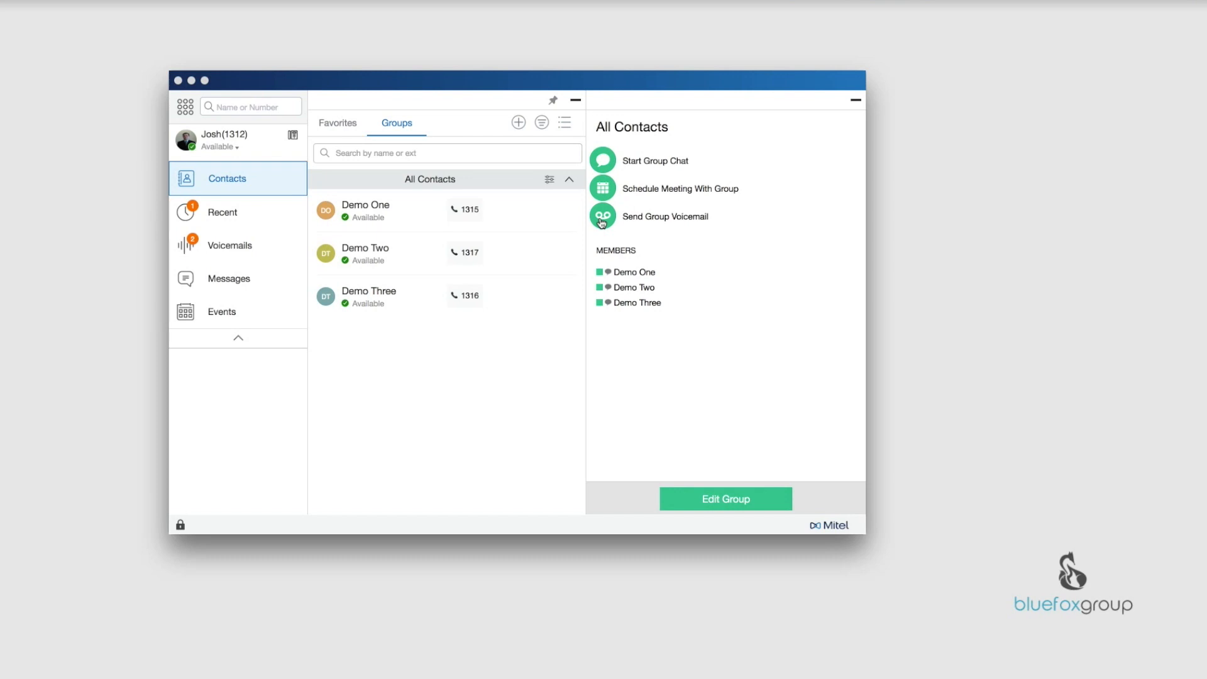
mouse_move(628, 129)
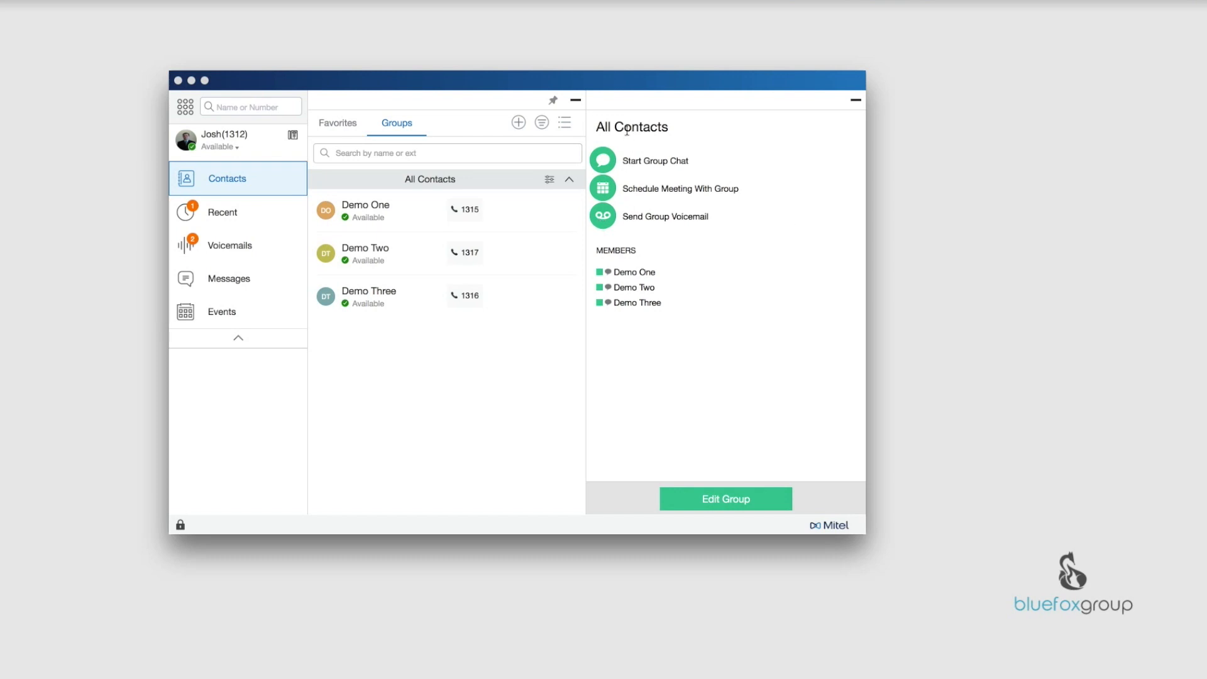
- Edit All Contacts, reorder its three member chips, and save the changes
click(725, 498)
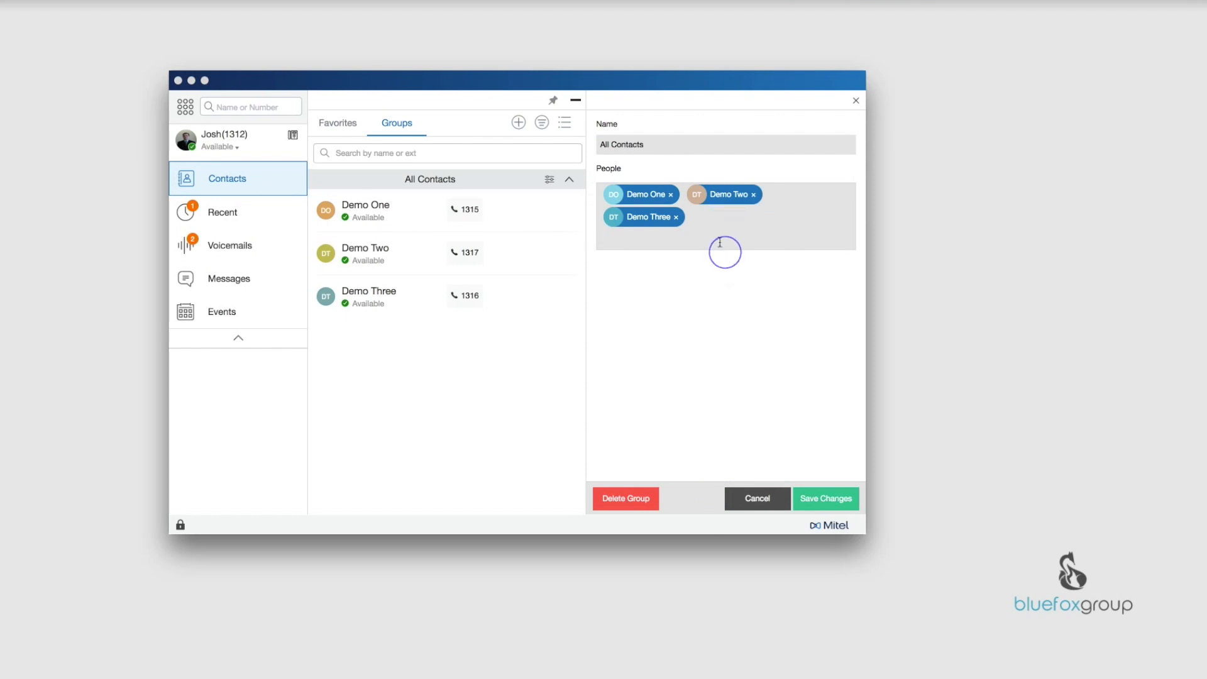
mouse_move(710, 230)
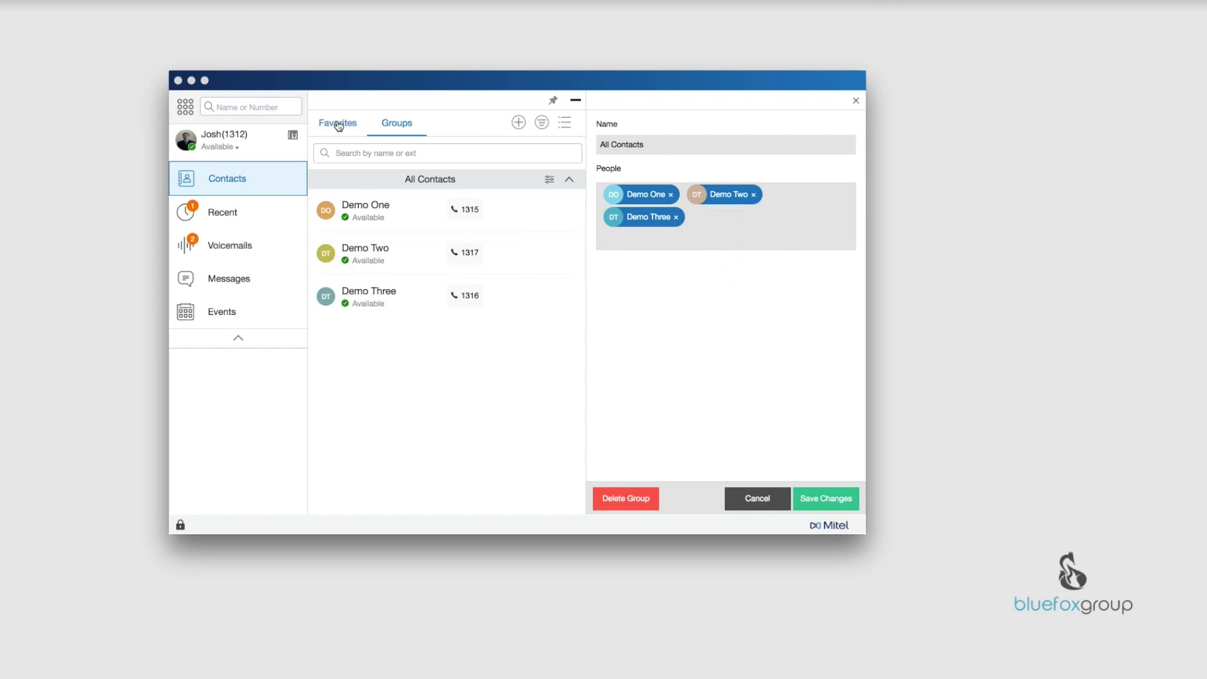
click(337, 122)
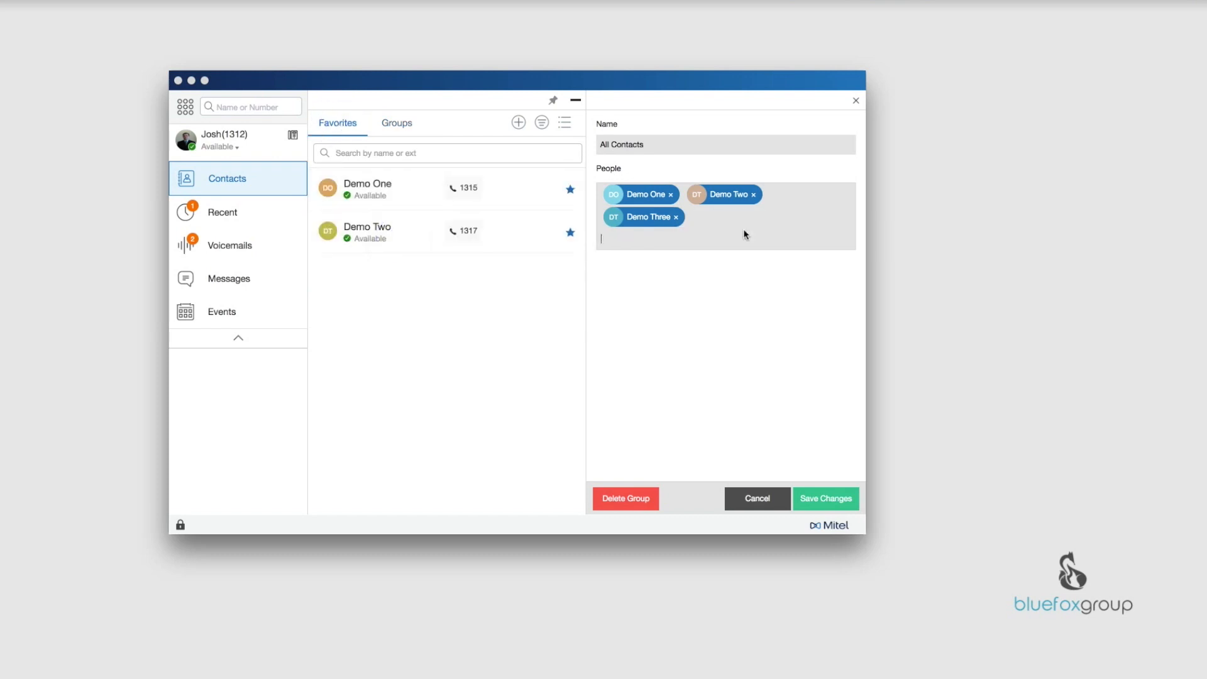
mouse_move(451, 242)
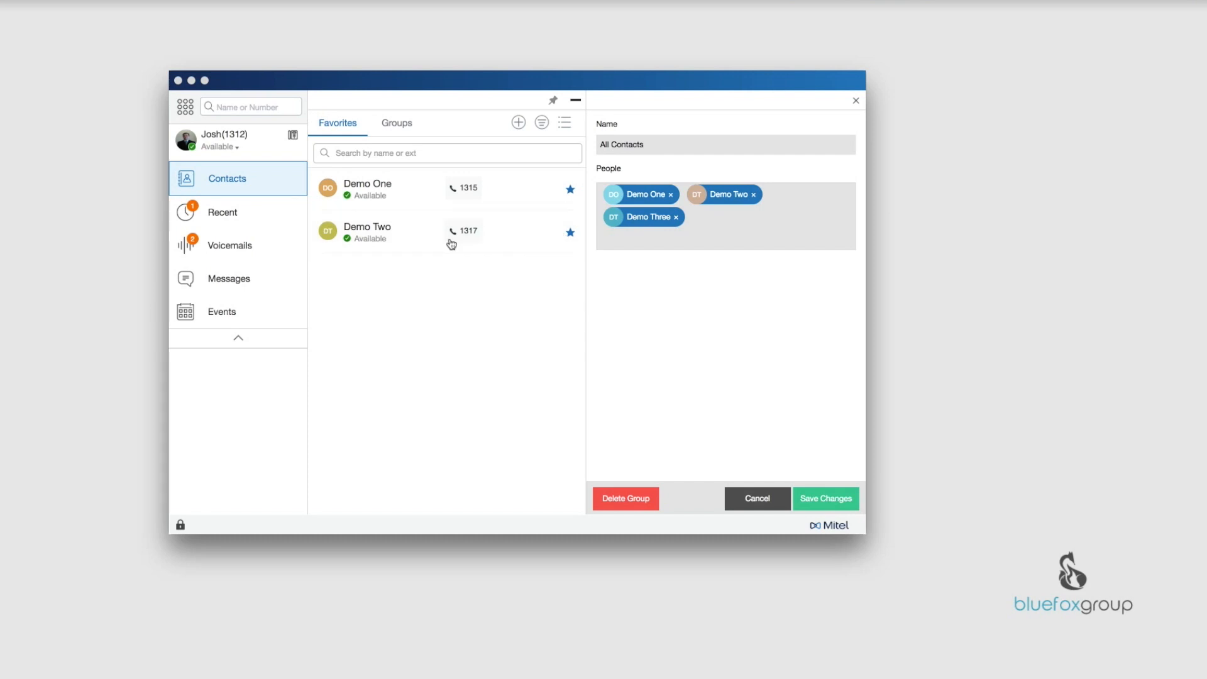
click(753, 194)
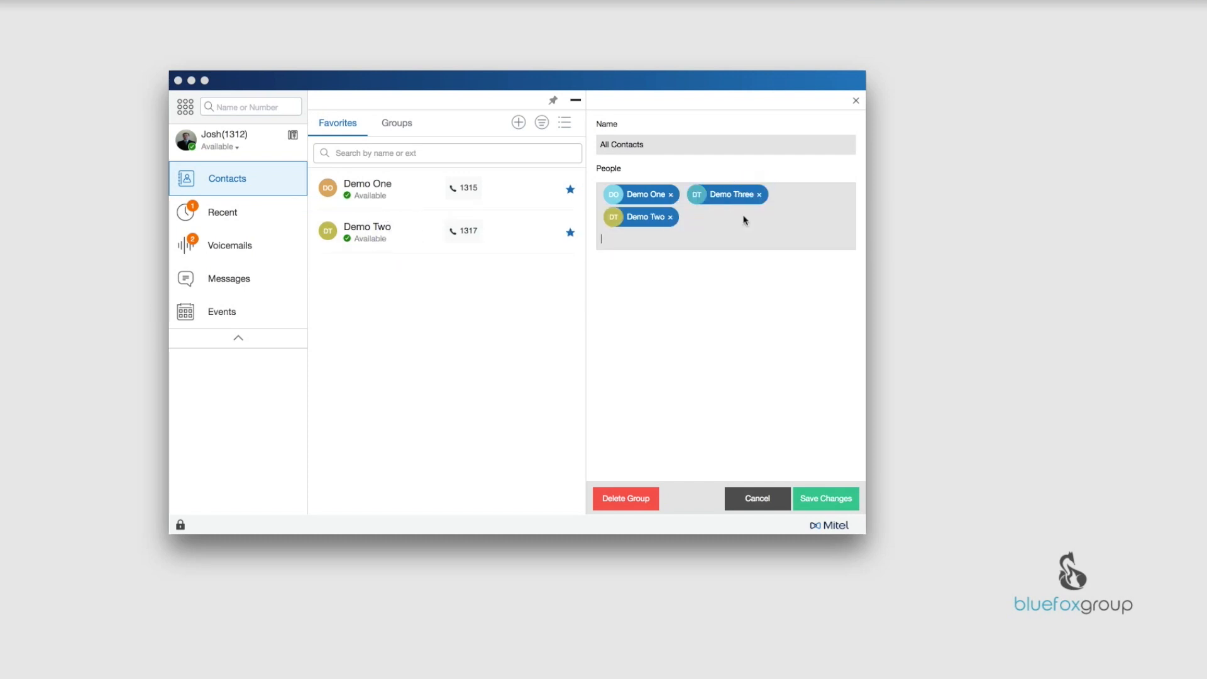
drag(641, 216, 704, 203)
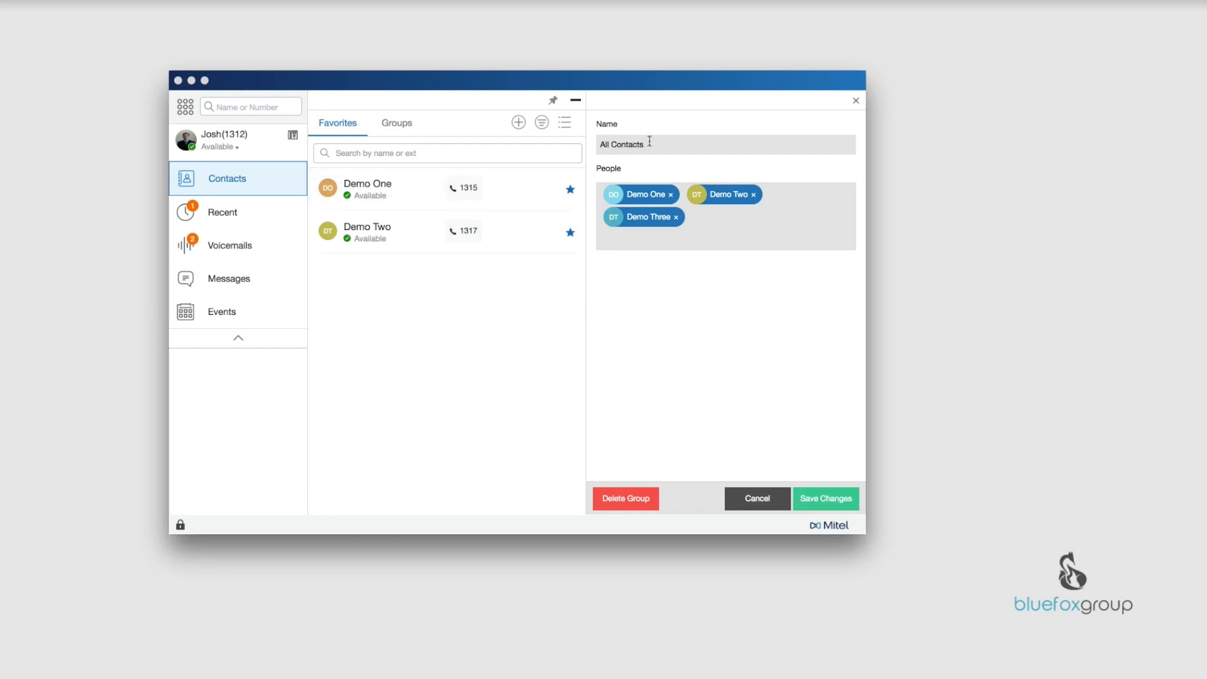
click(828, 501)
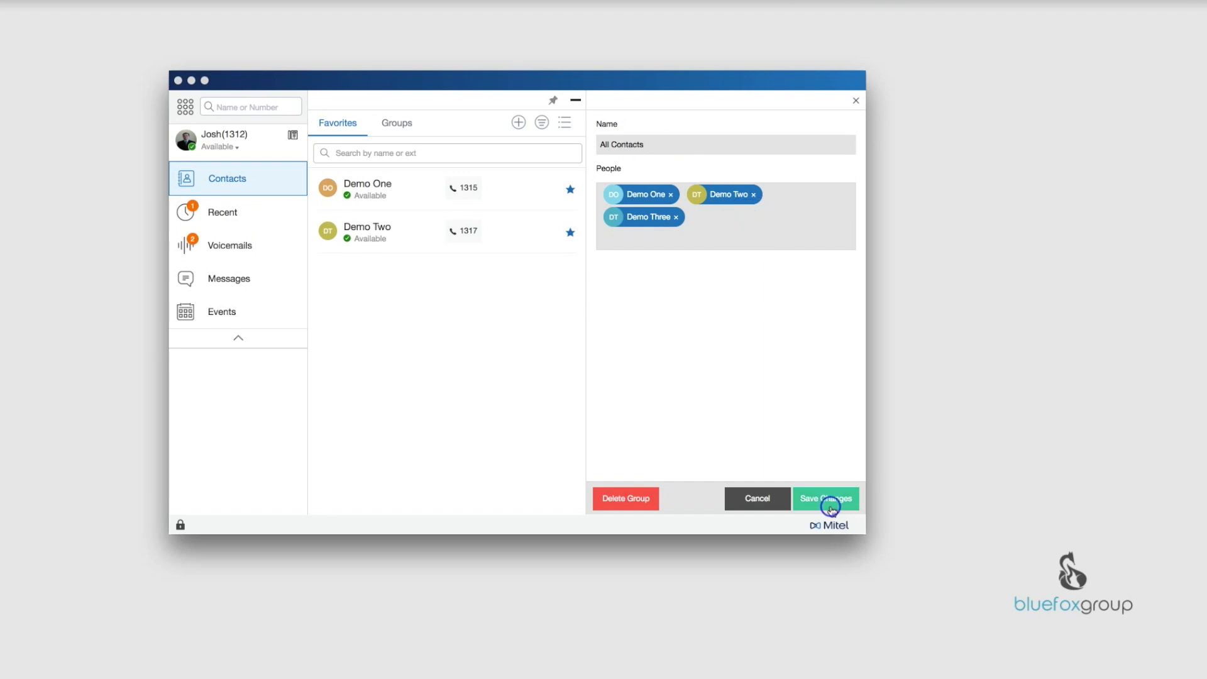
click(825, 498)
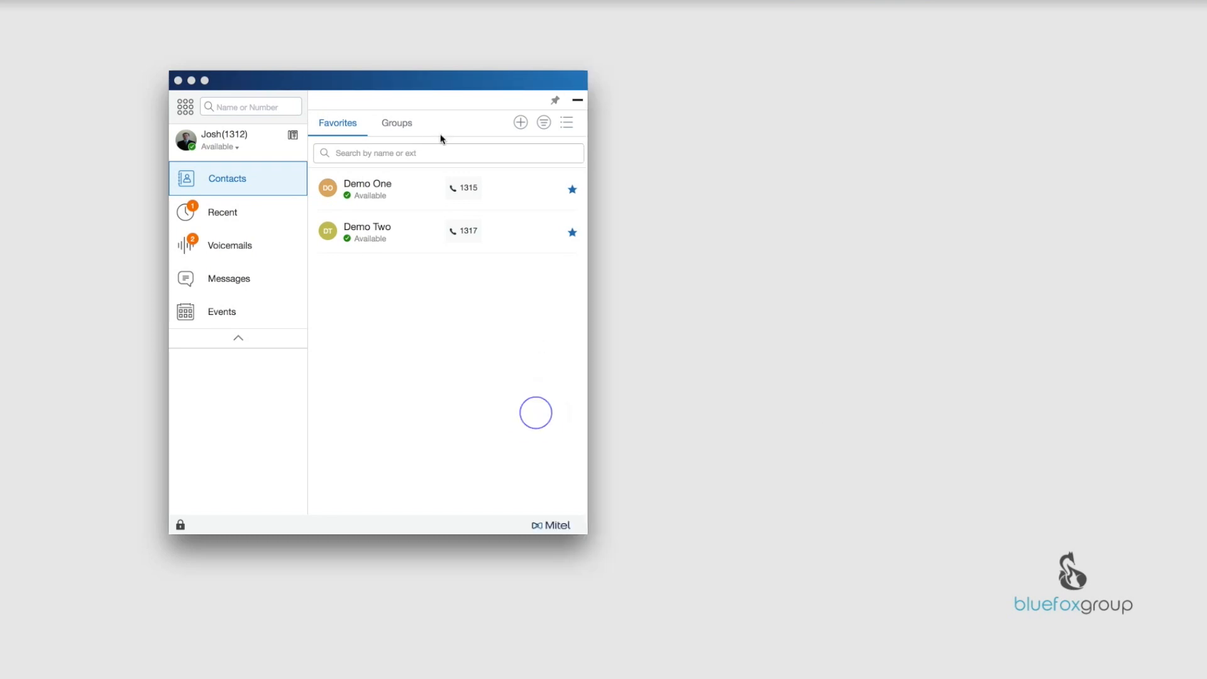
- Return to the Groups tab and bring up the Add Contact / Add Group menu
click(396, 123)
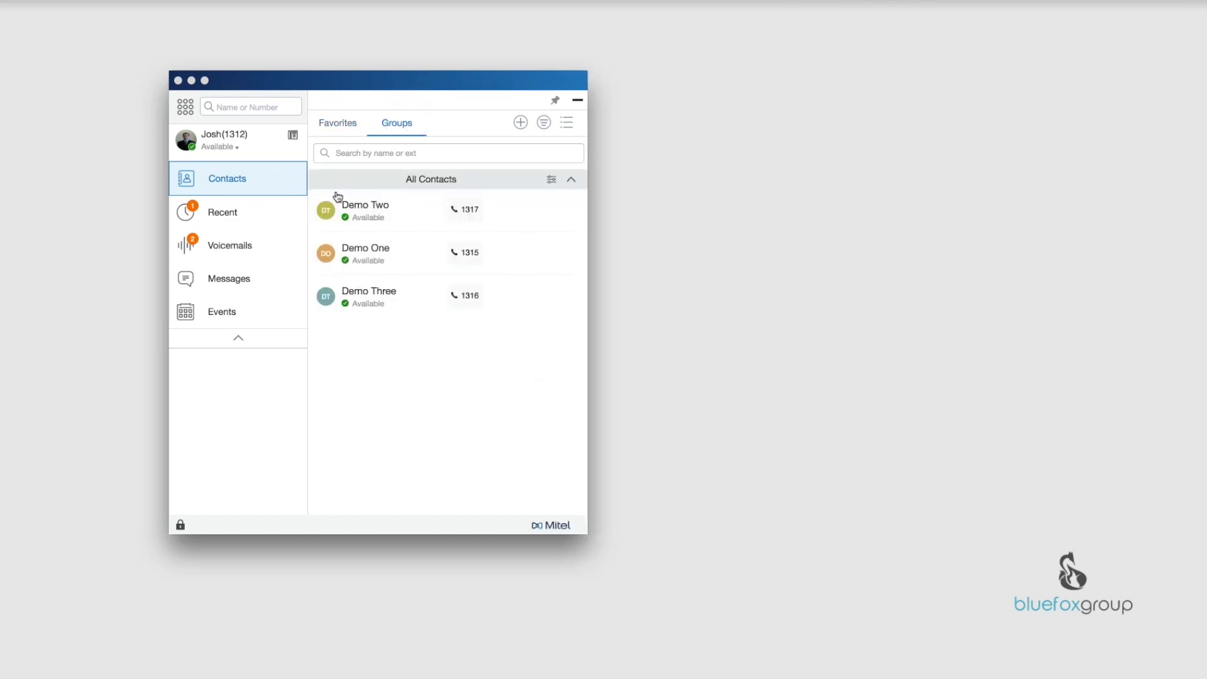
mouse_move(386, 327)
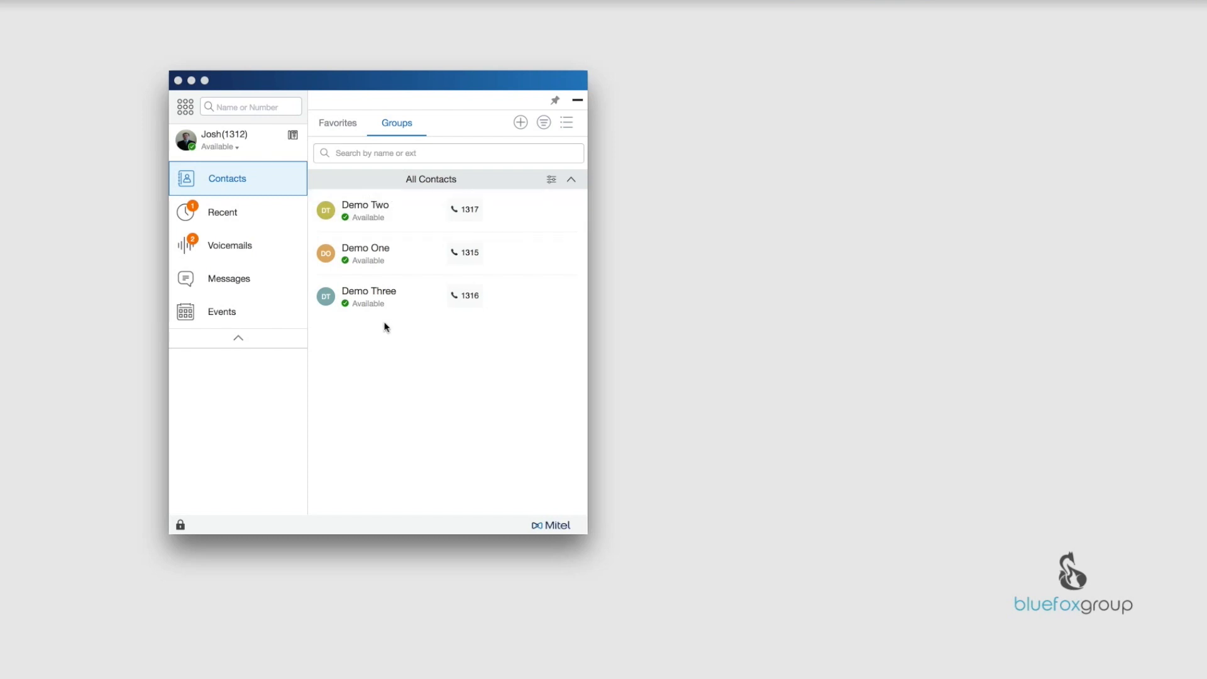
mouse_move(557, 135)
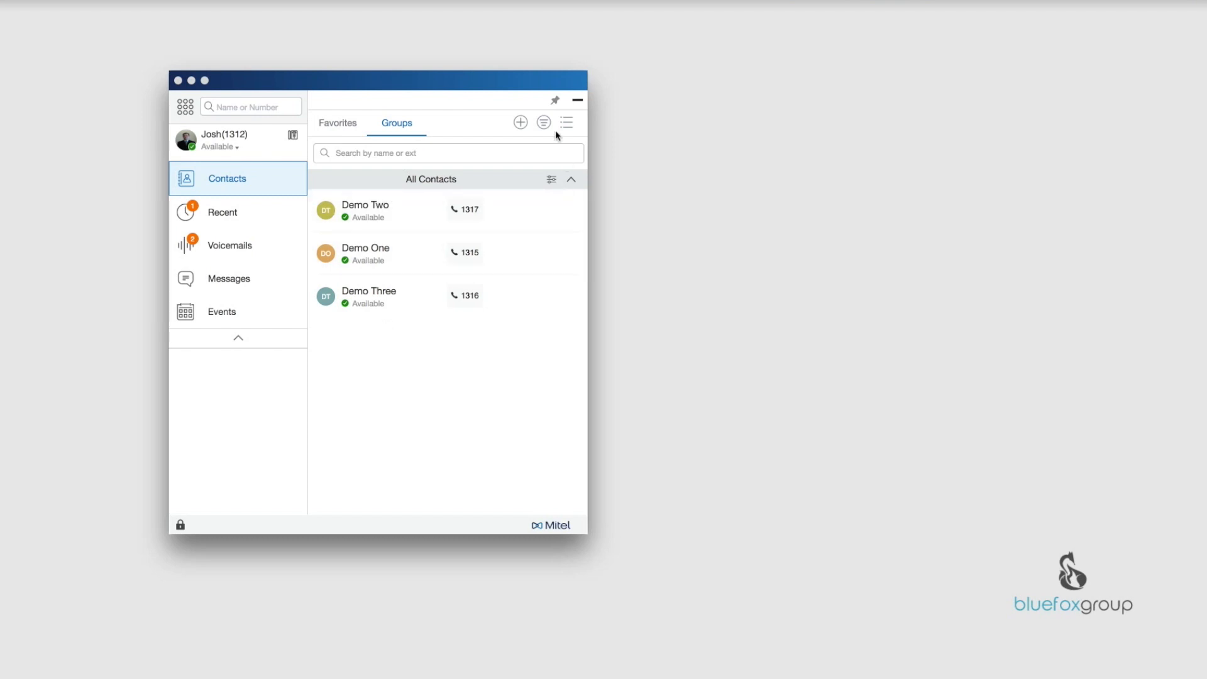
mouse_move(520, 126)
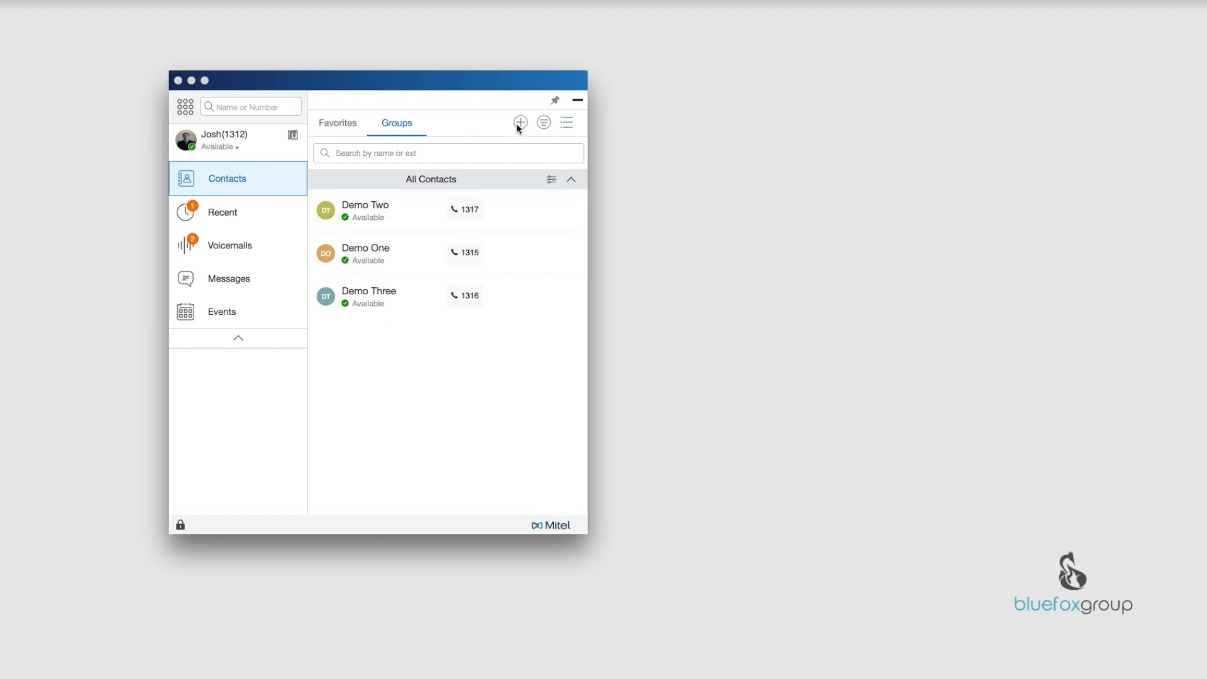
click(519, 122)
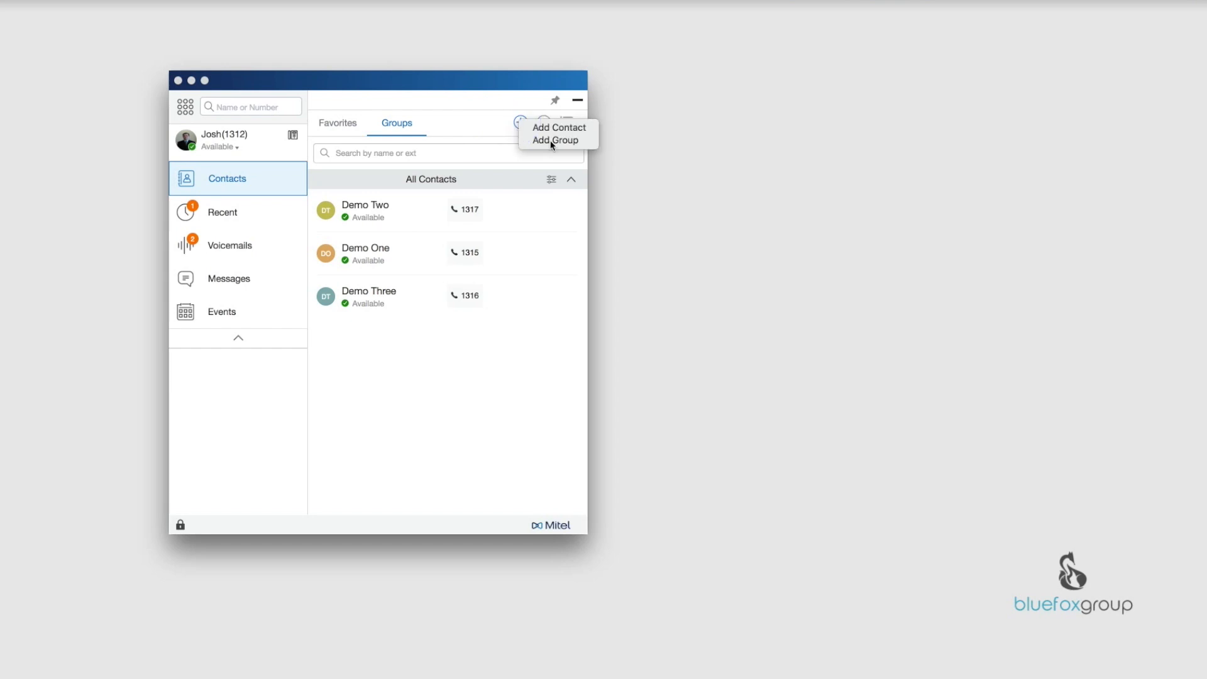
click(555, 140)
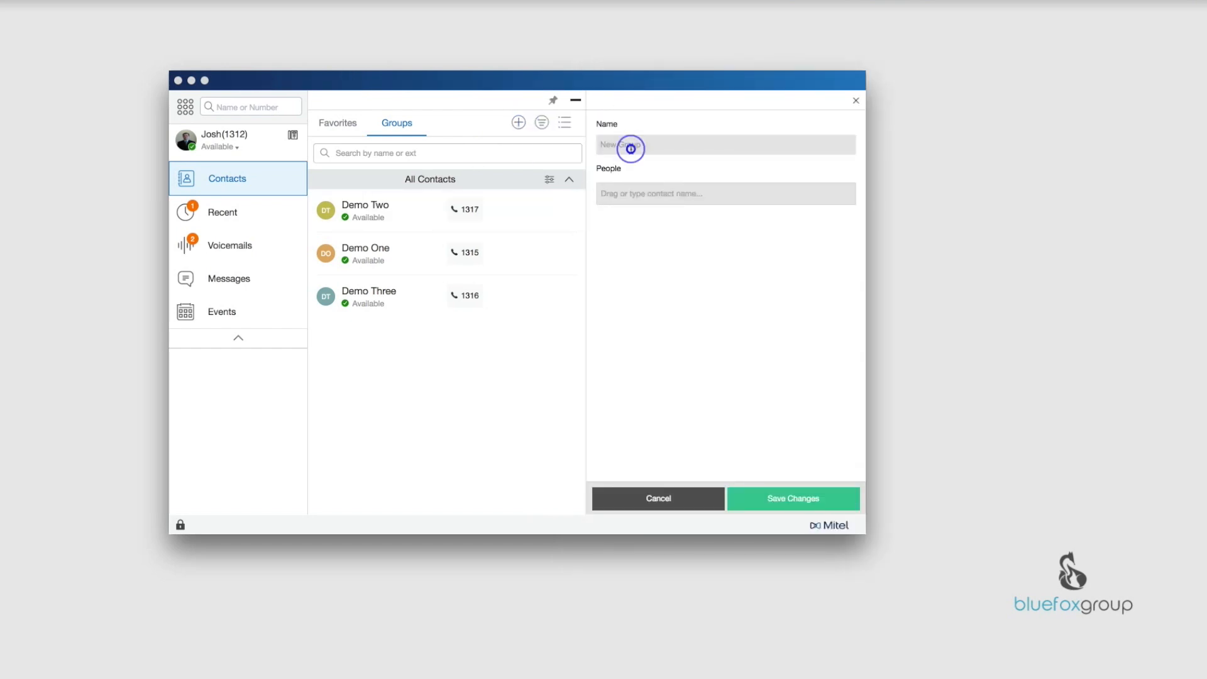
text(Test)
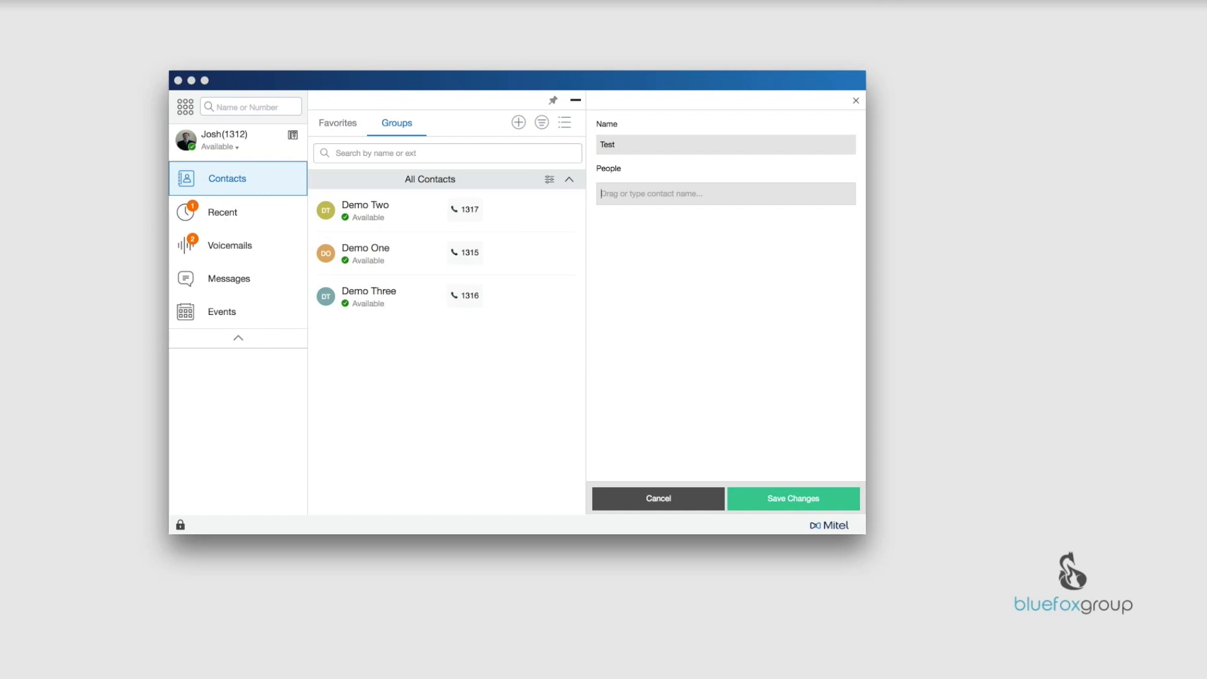
text(josh)
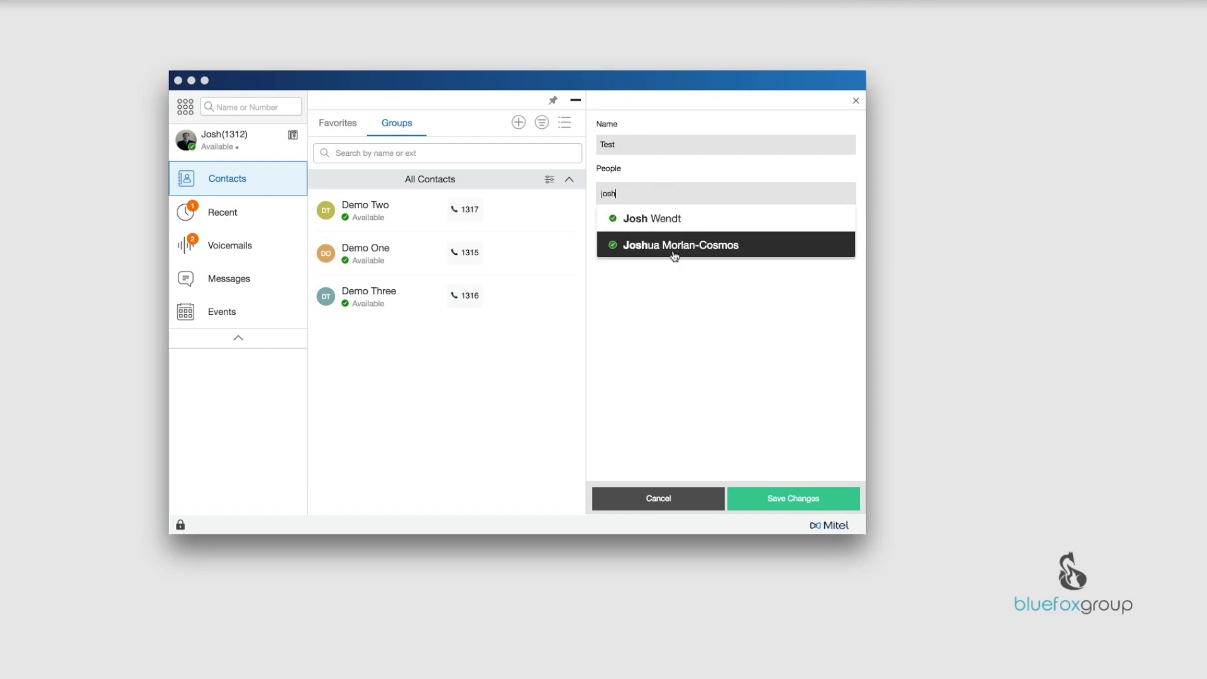
click(679, 245)
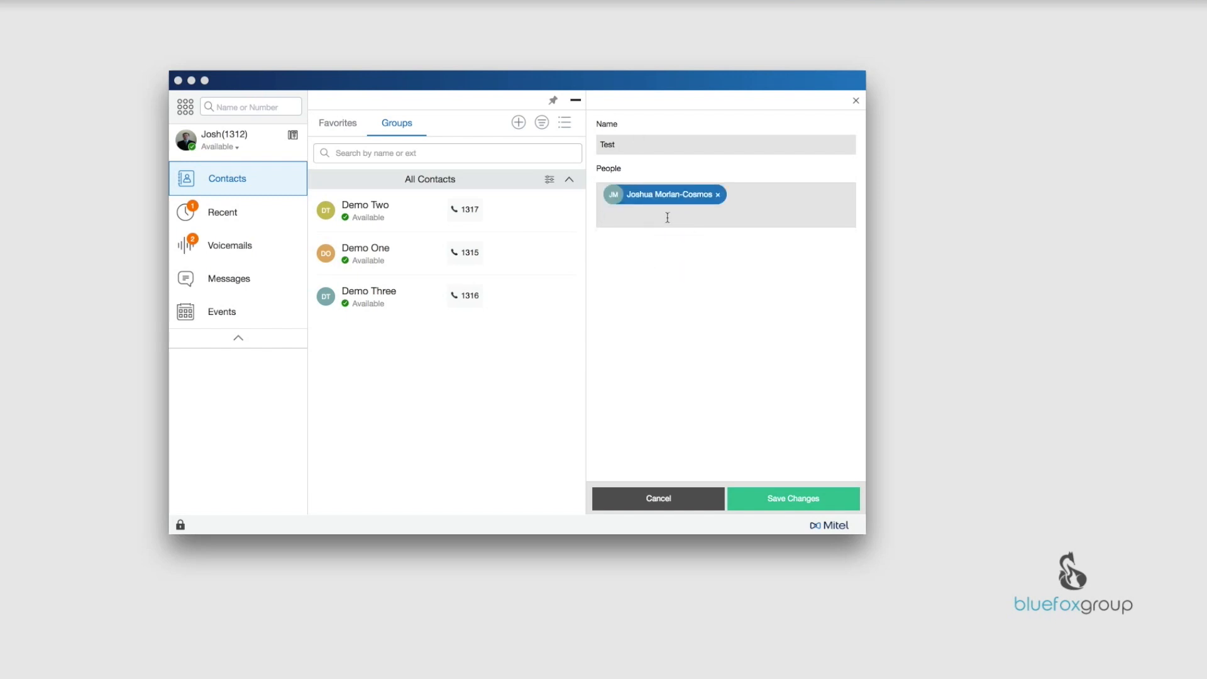
text(tes)
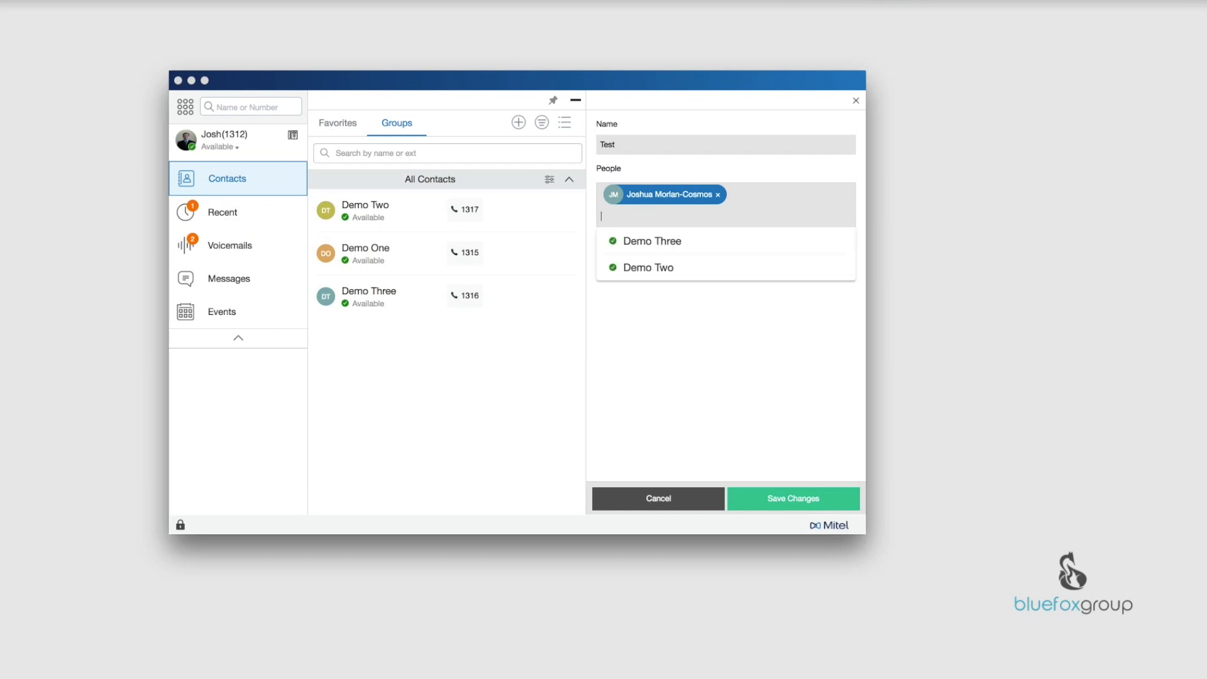
text(demo)
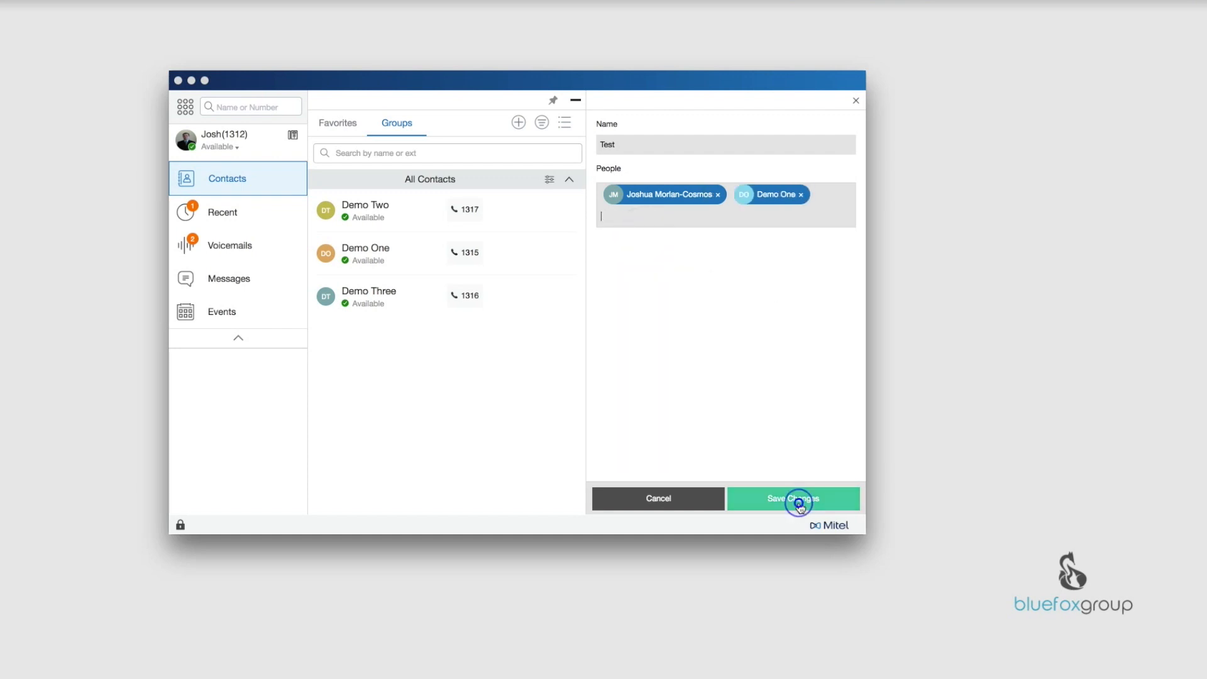
click(796, 506)
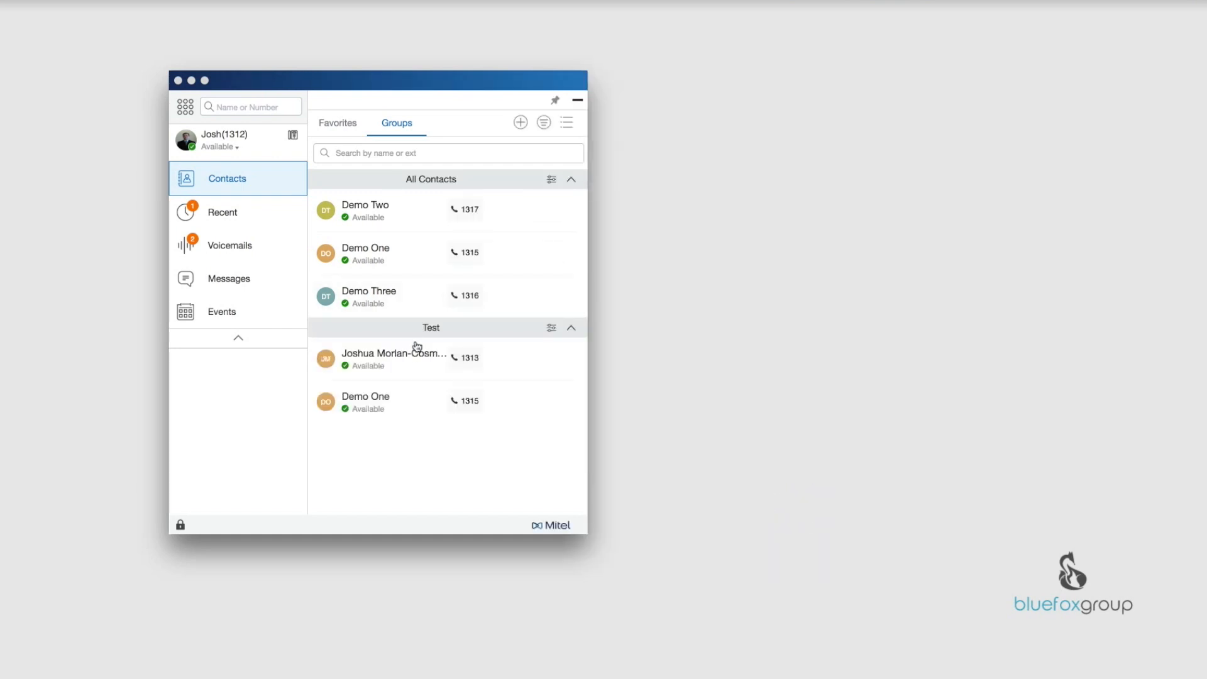
mouse_move(540, 451)
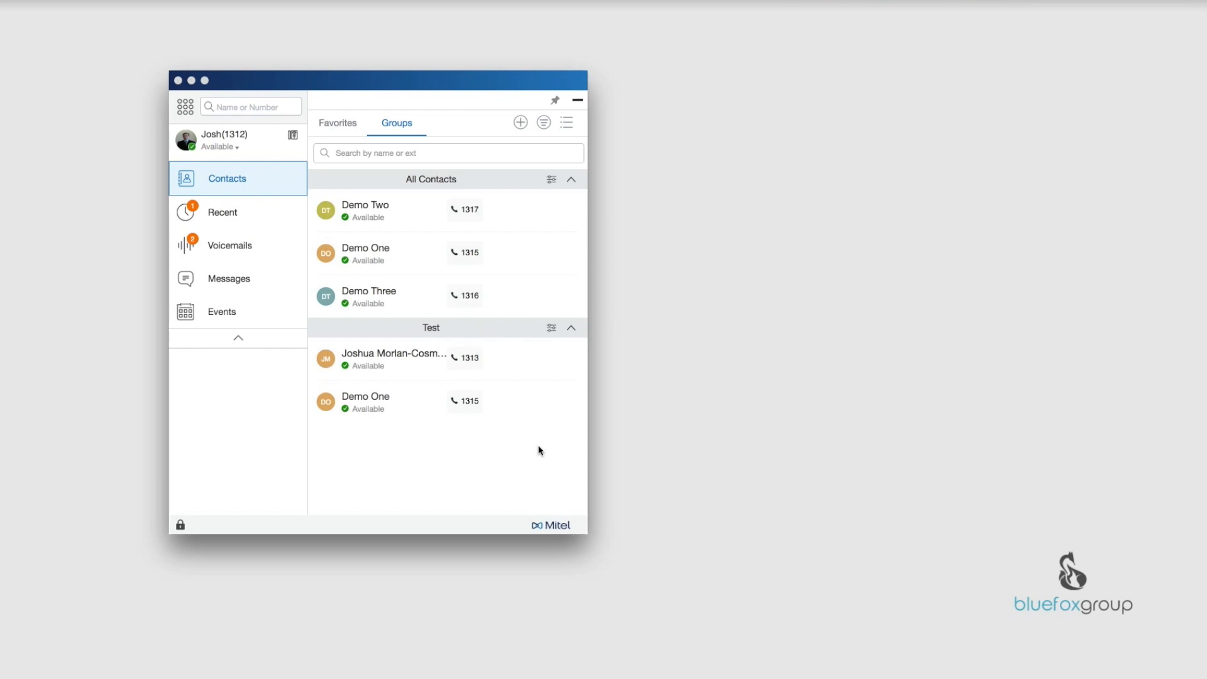
mouse_move(415, 369)
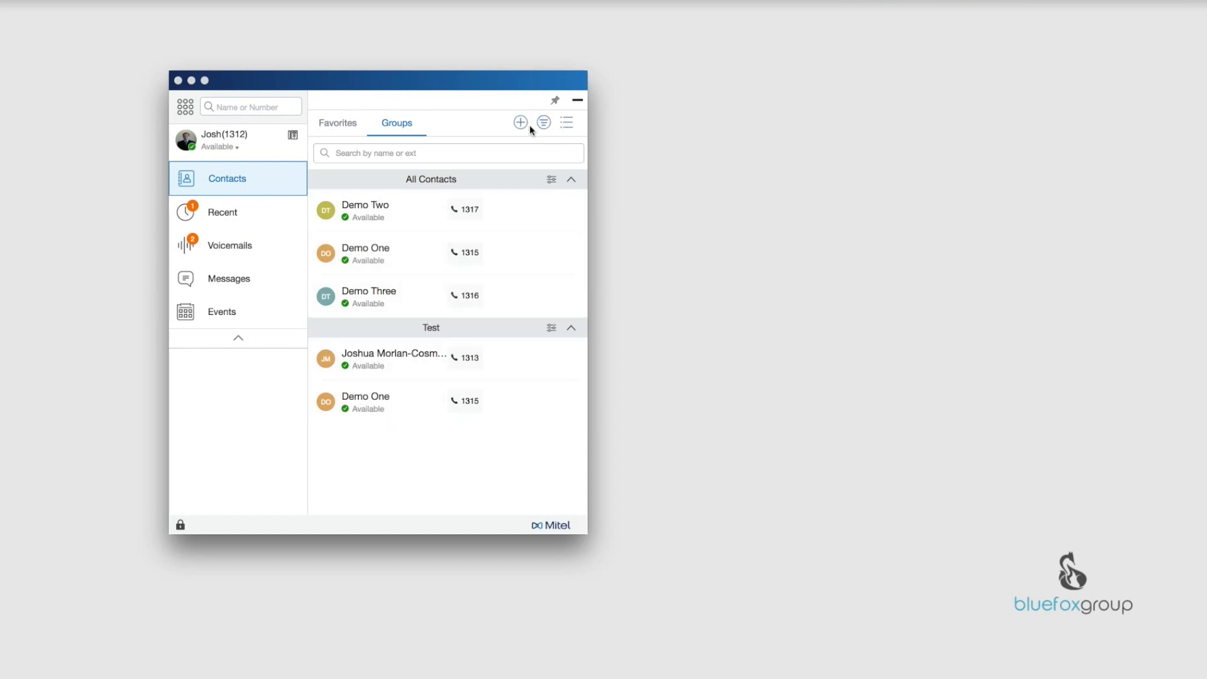
- Apply Compact View to the Groups tab so All Contacts and Test show names only
click(566, 122)
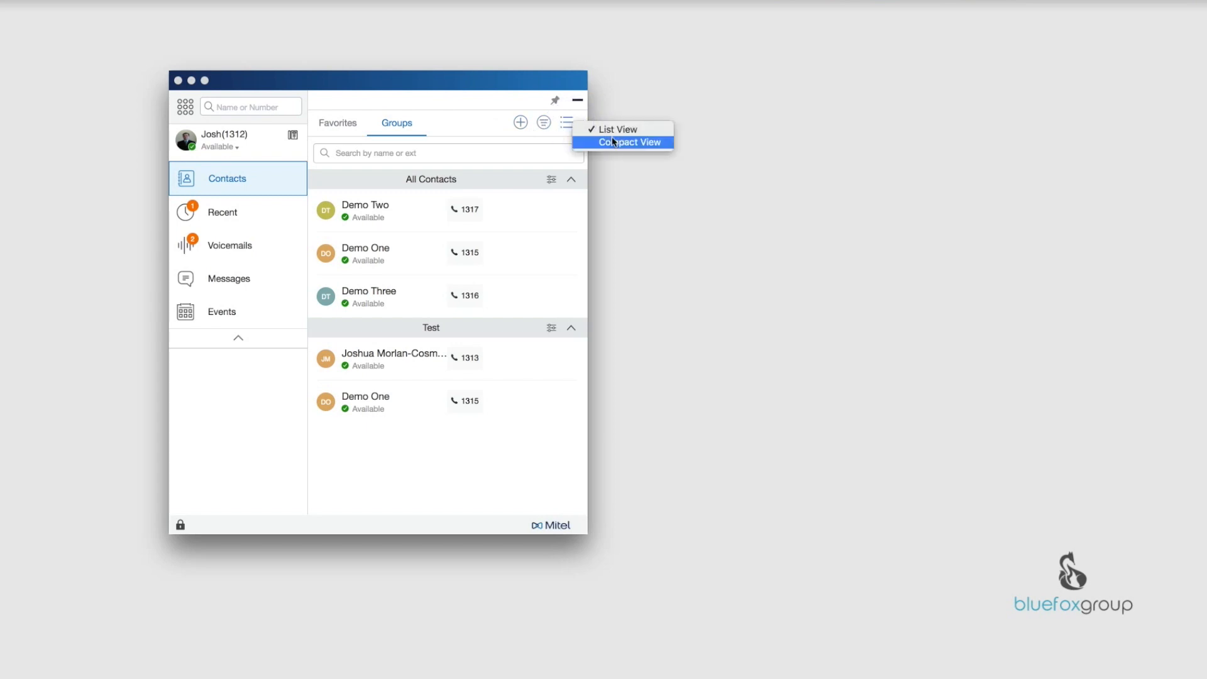
click(613, 142)
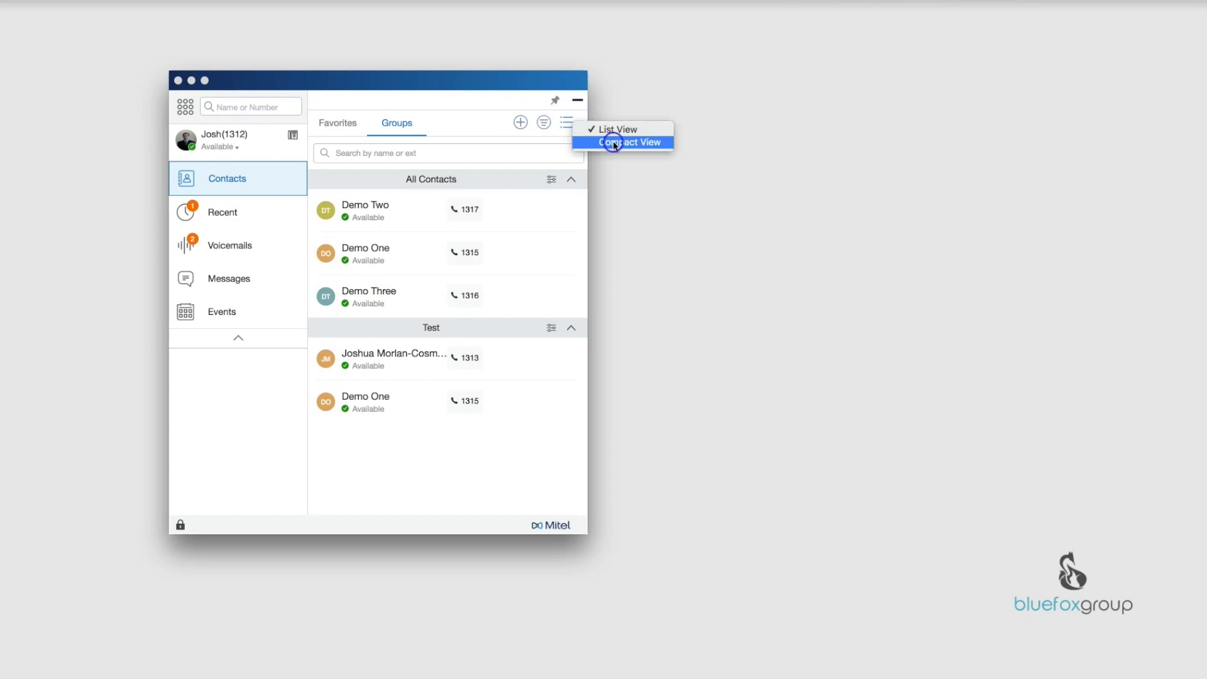
click(621, 143)
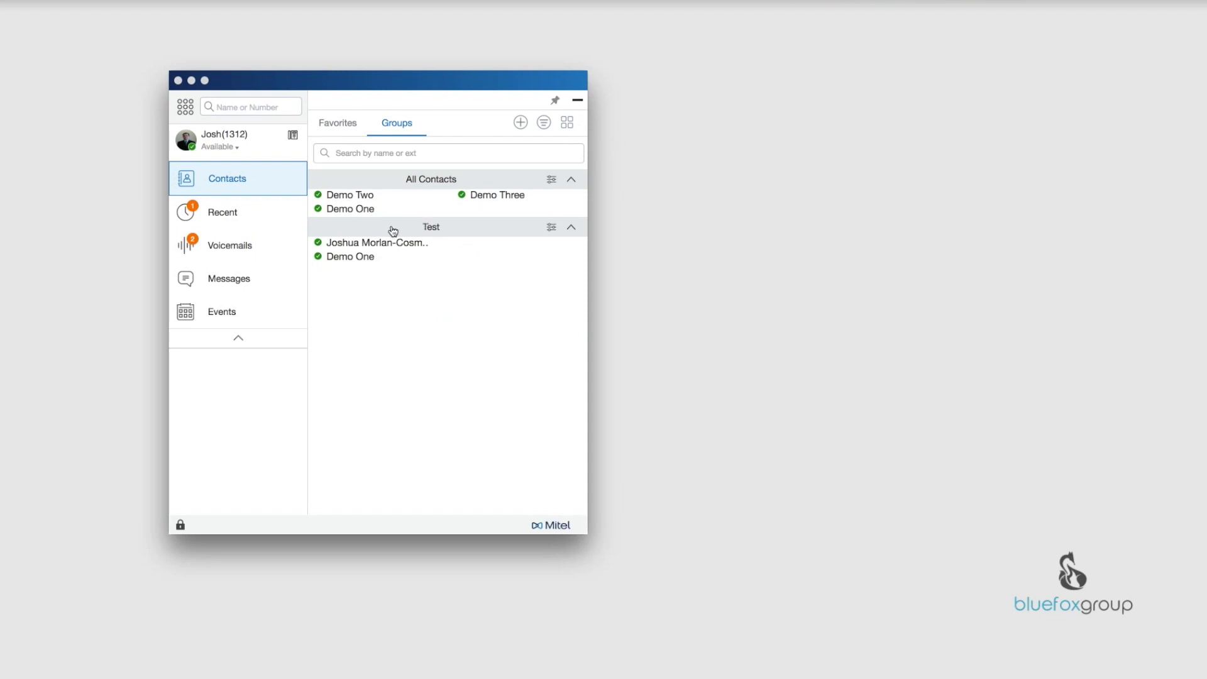
mouse_move(401, 204)
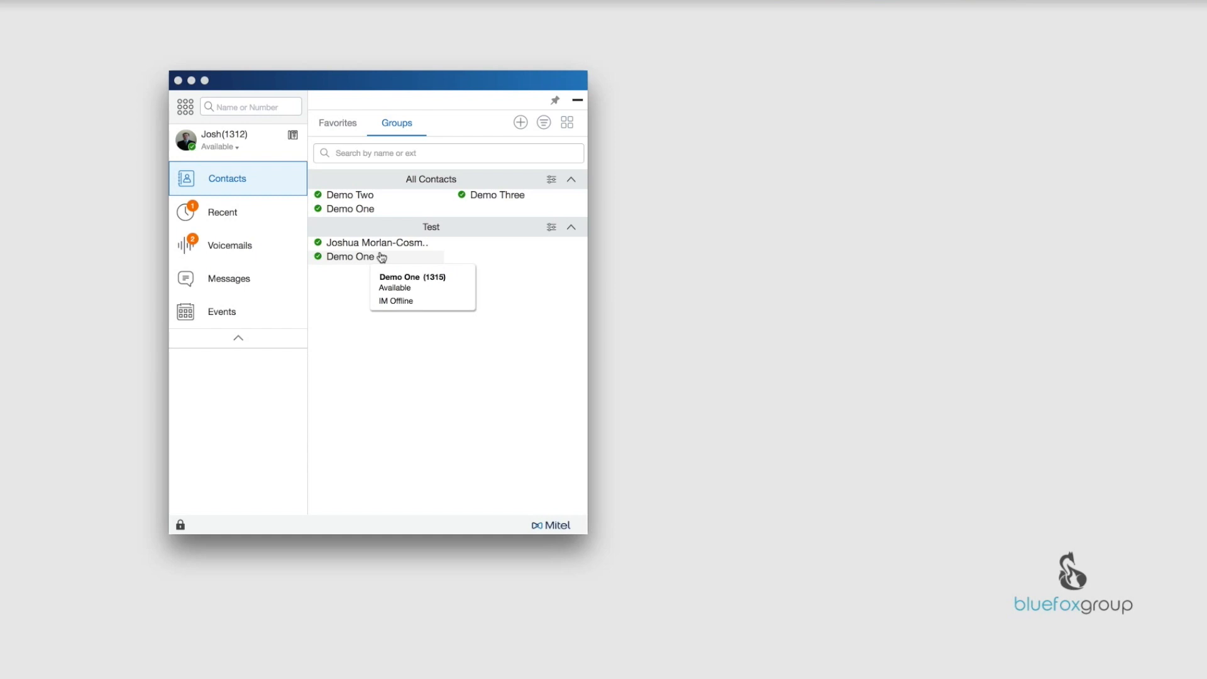
mouse_move(587, 271)
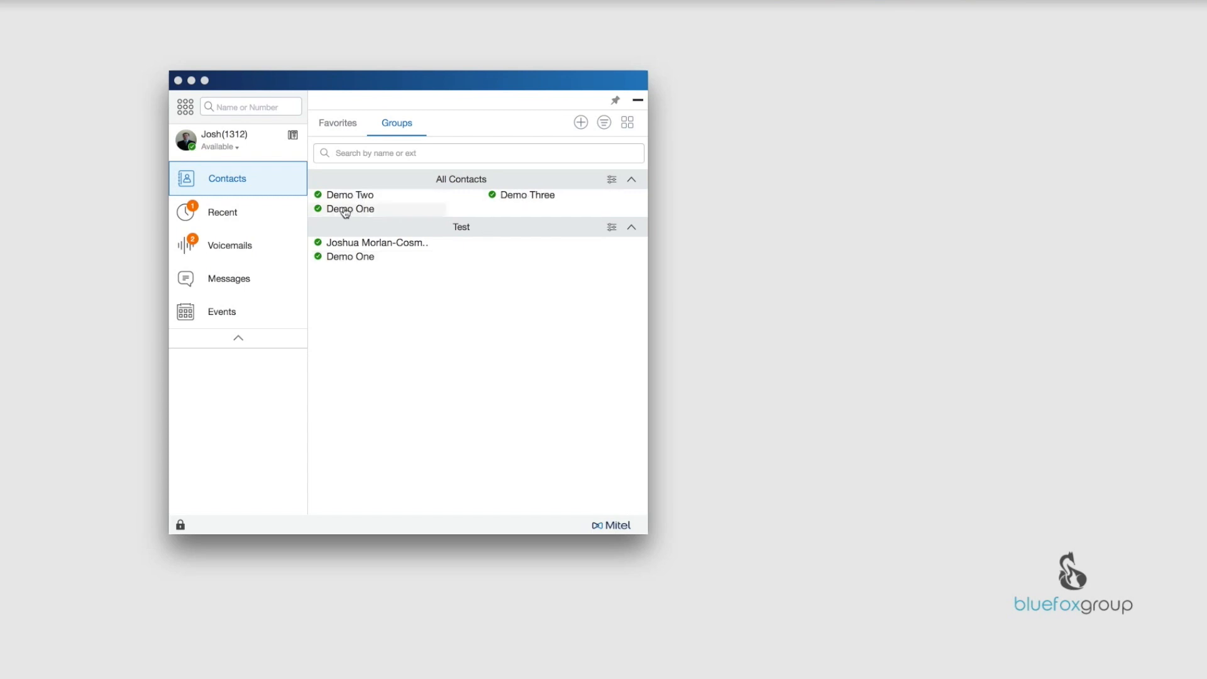
mouse_move(381, 189)
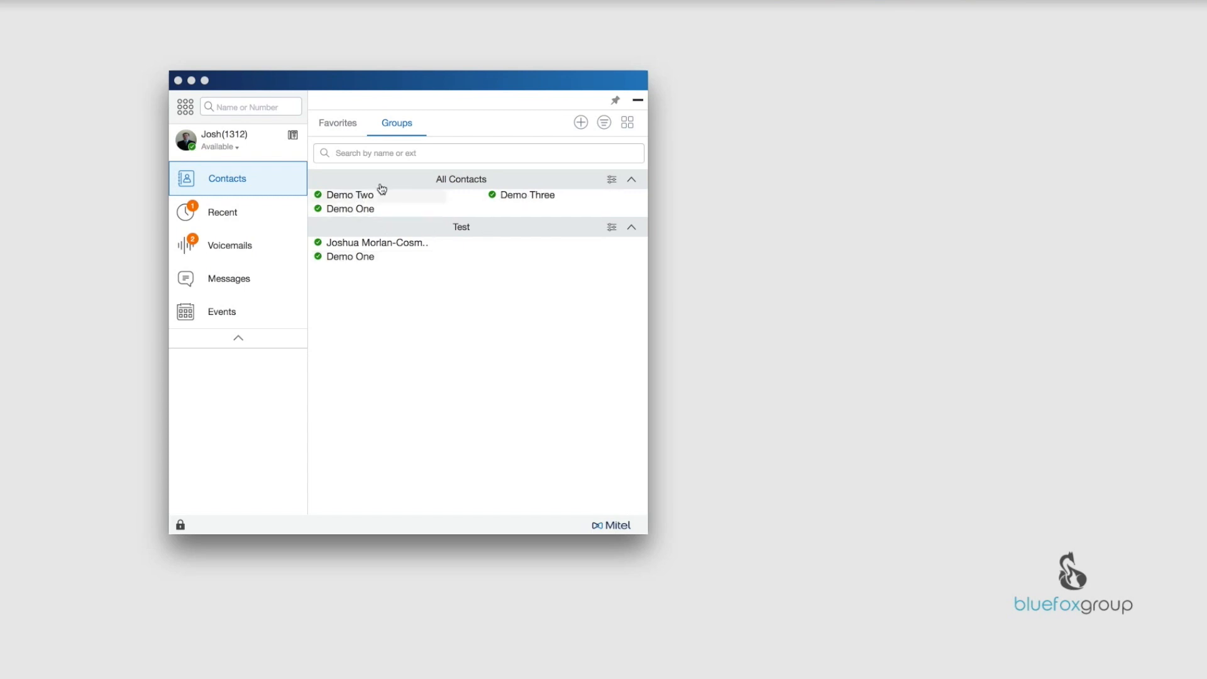
mouse_move(451, 207)
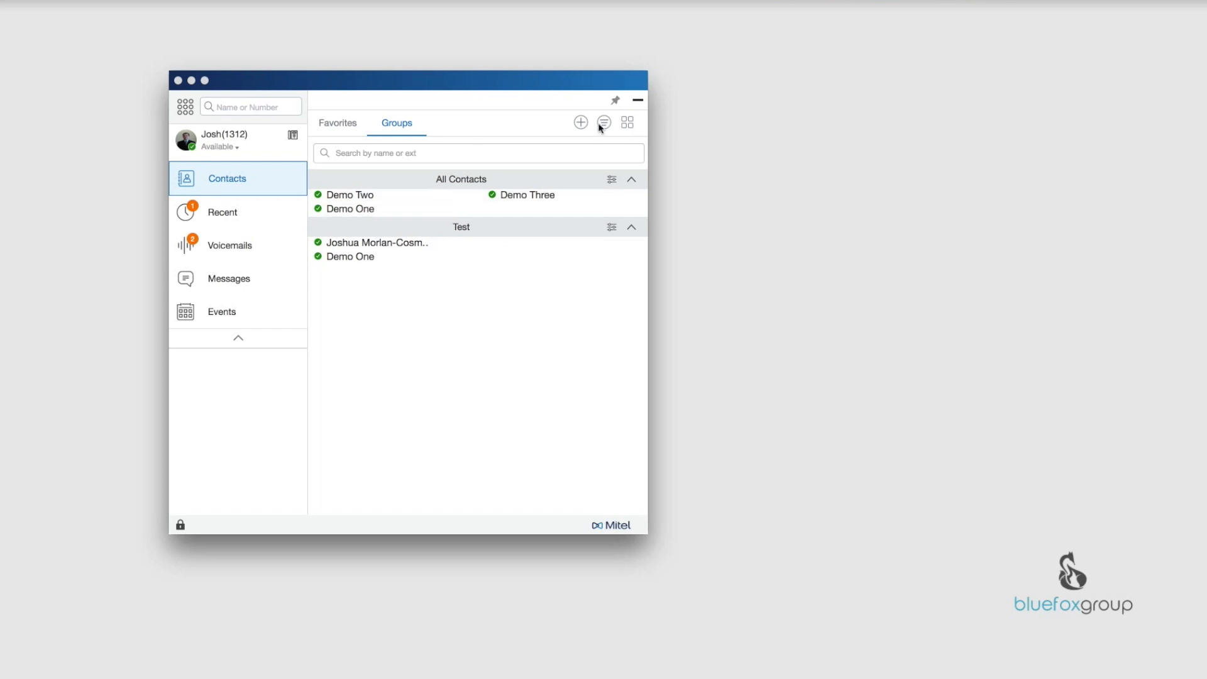
- Open the Sort By menu over the compact Groups tab, with My Order current
click(603, 122)
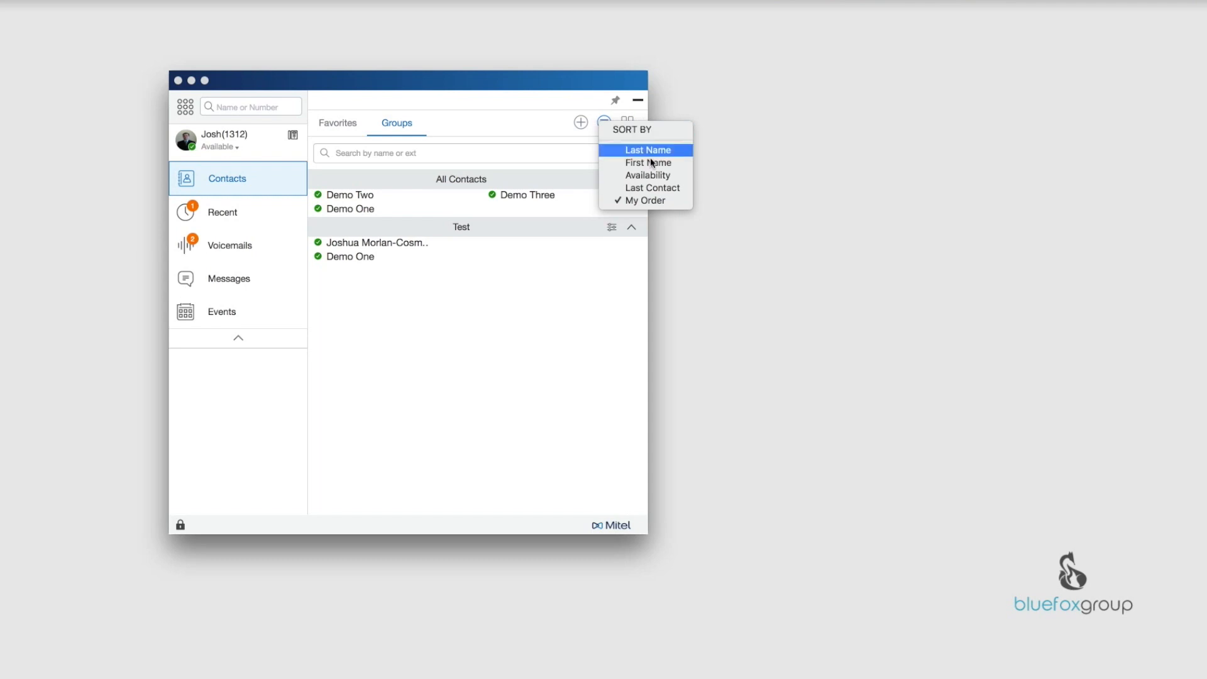
mouse_move(683, 190)
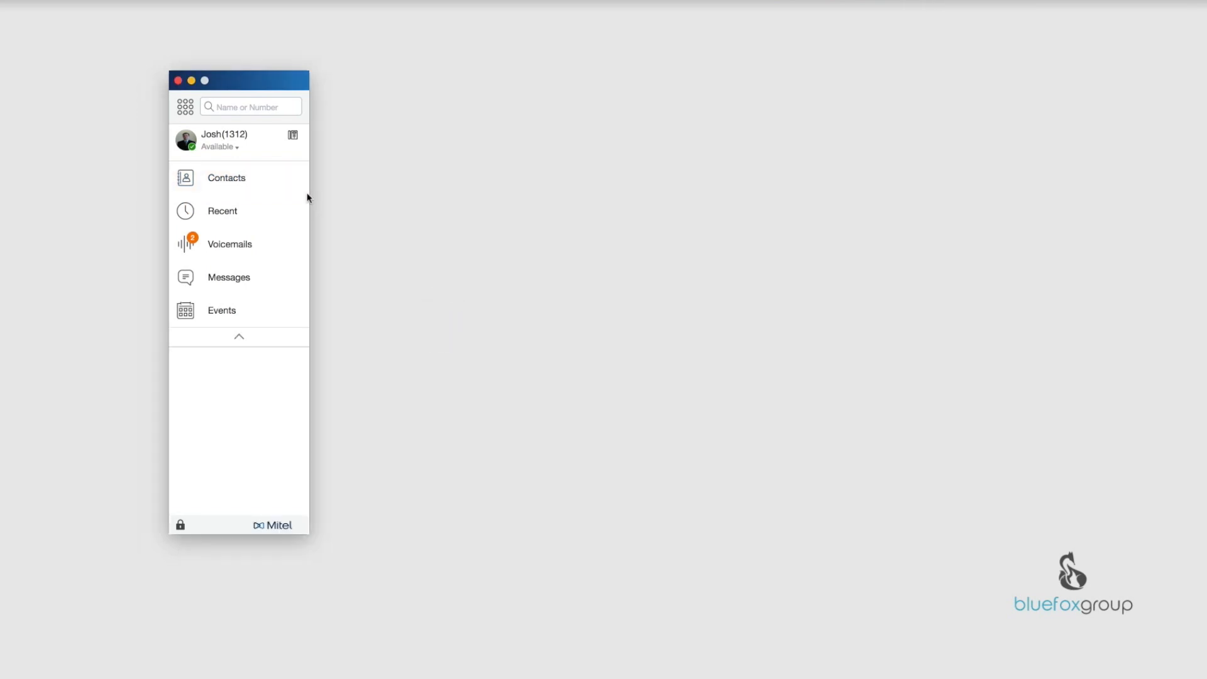
mouse_move(240, 181)
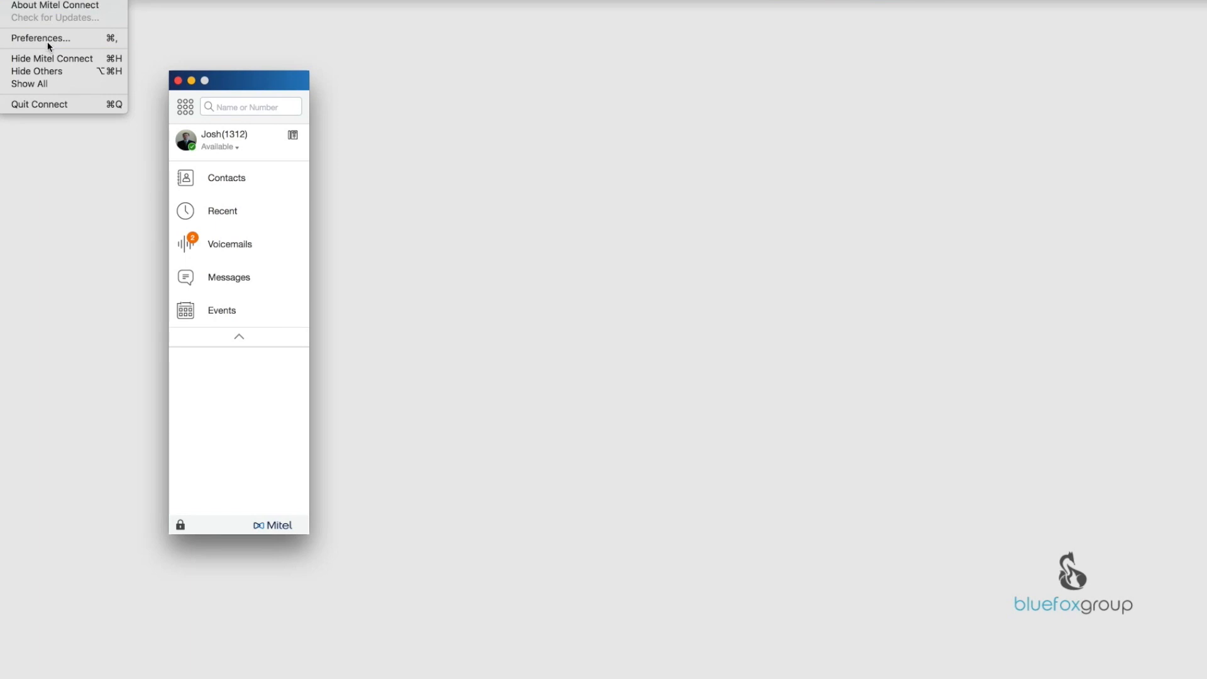
- Choose Preferences… from the Mitel Connect app menu
click(44, 38)
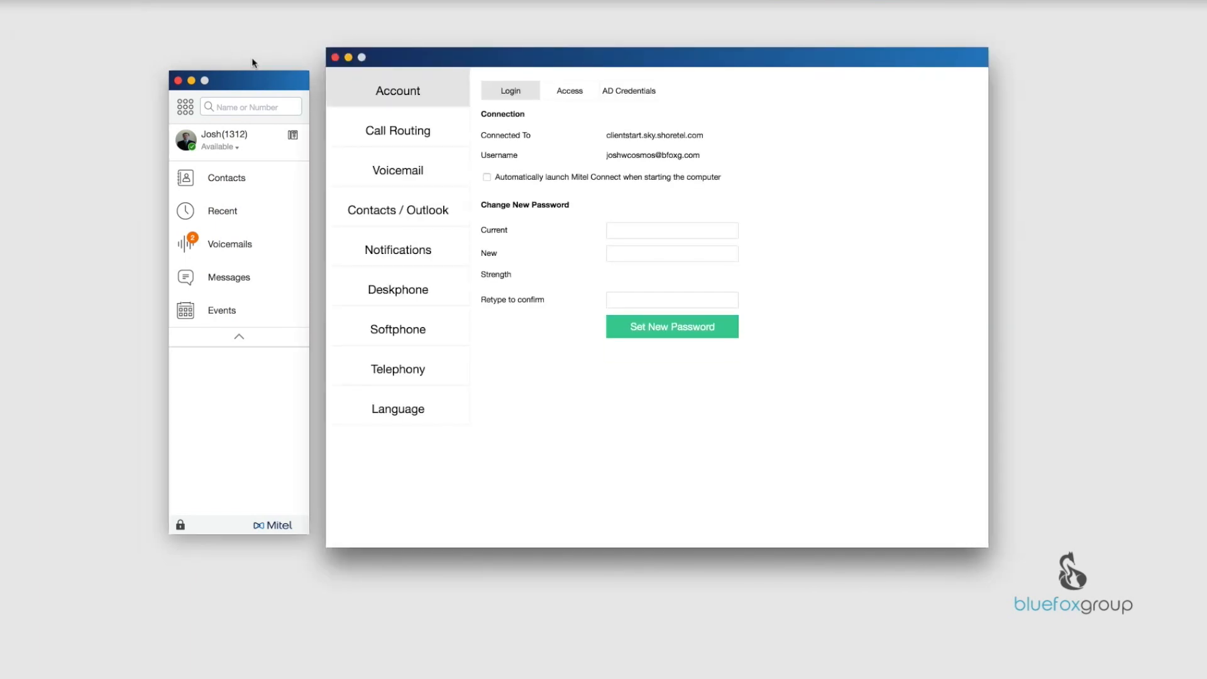
mouse_move(409, 214)
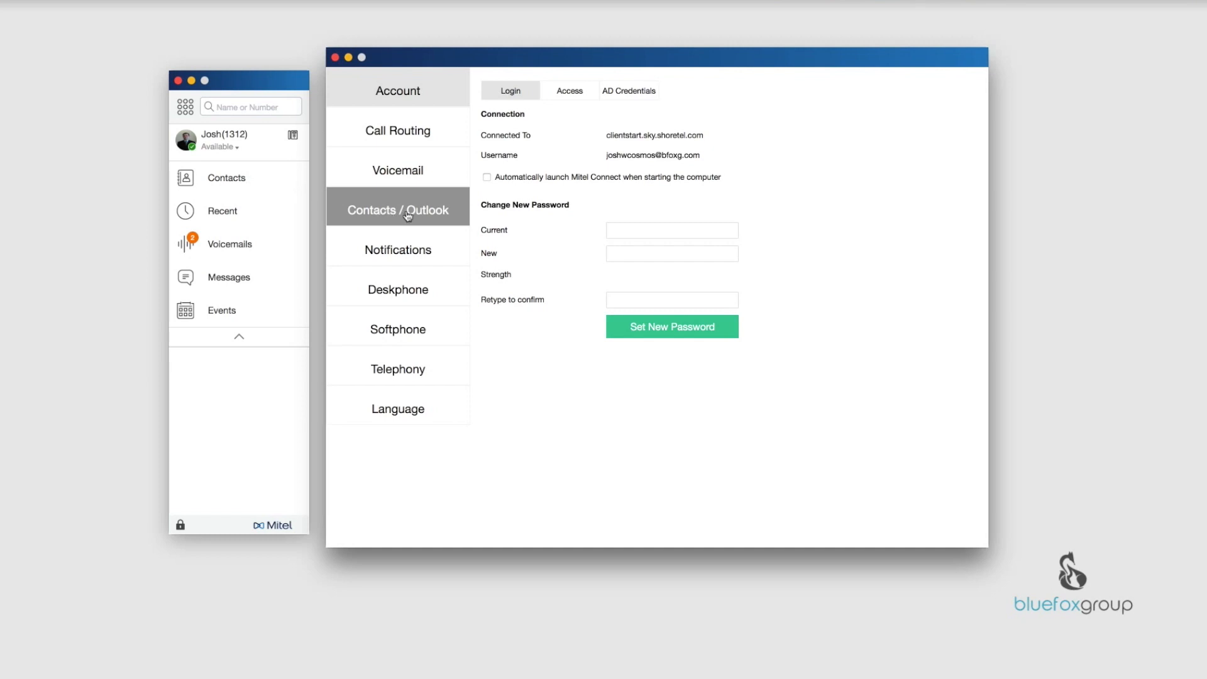
- Switch the Preferences window to the Contacts / Outlook page
click(397, 210)
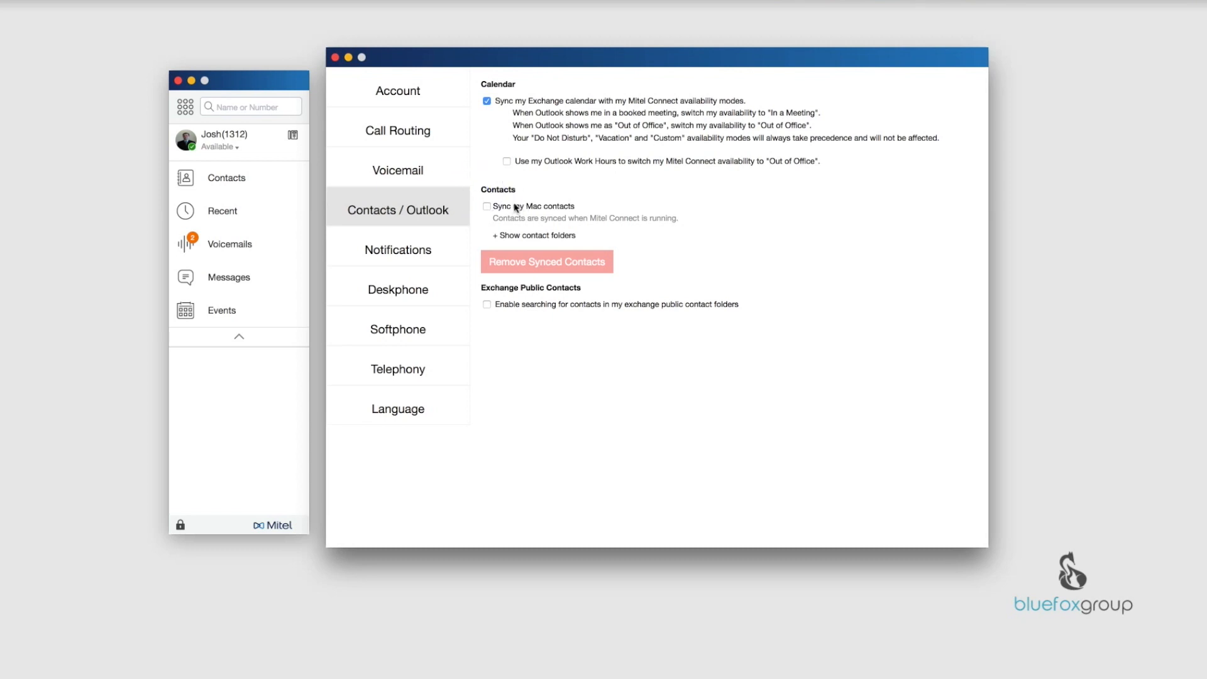
mouse_move(554, 213)
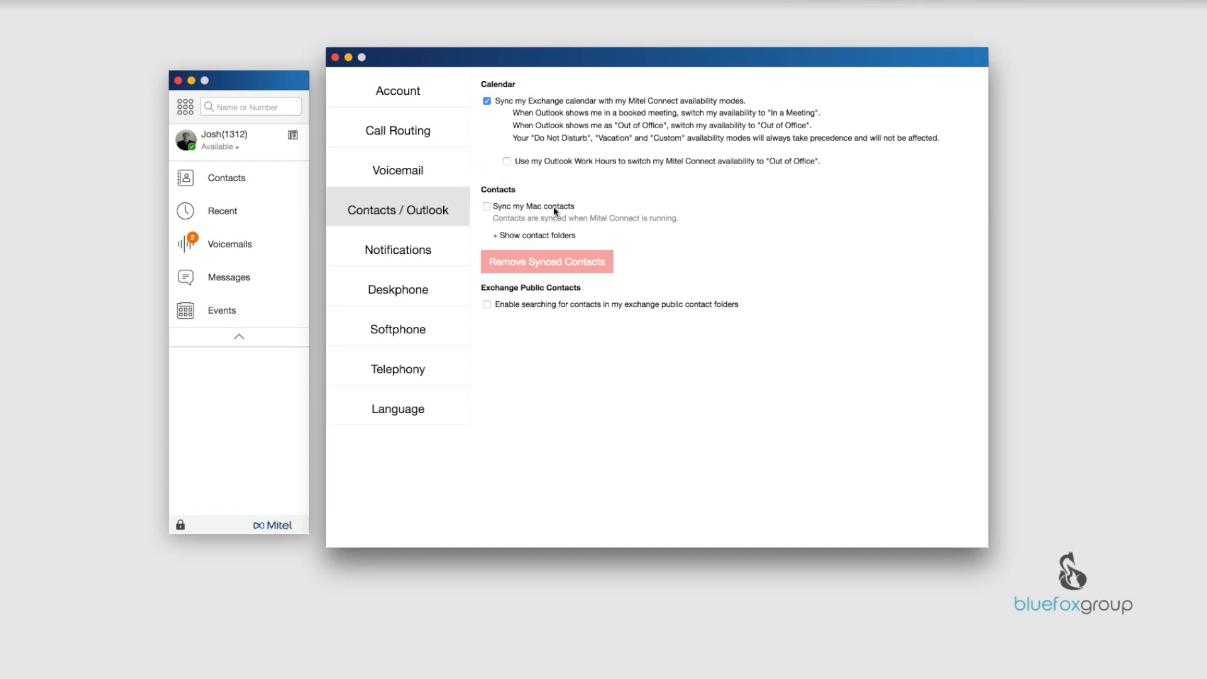
mouse_move(542, 213)
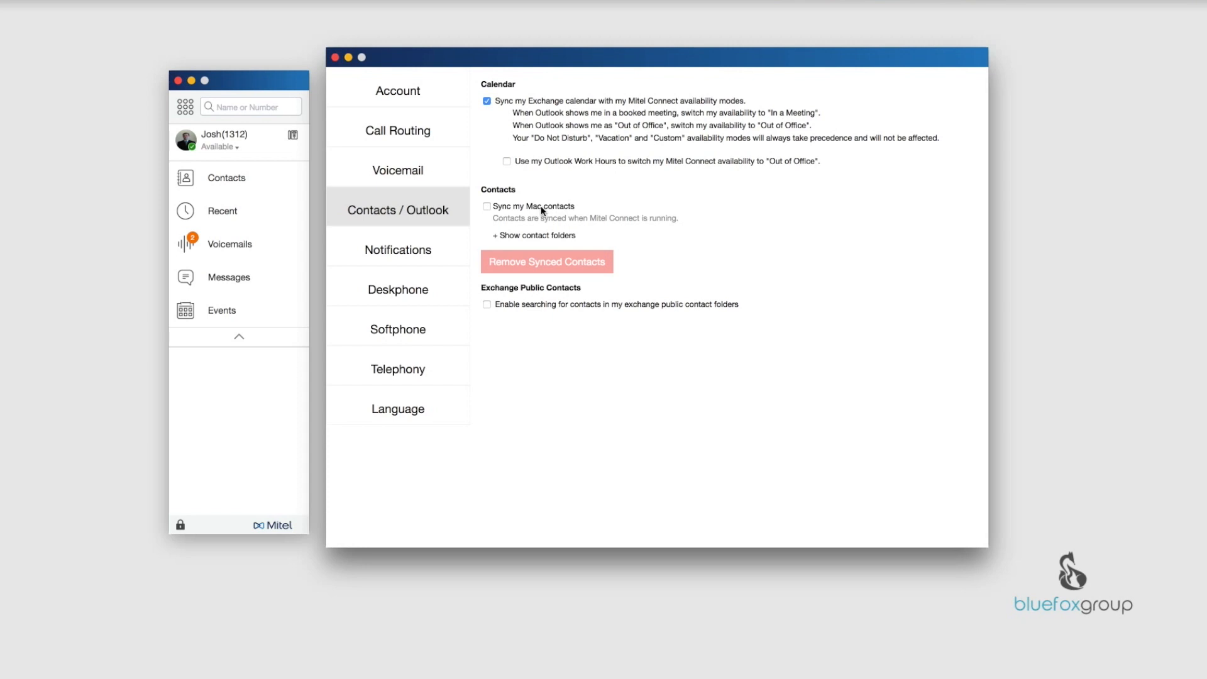
mouse_move(554, 215)
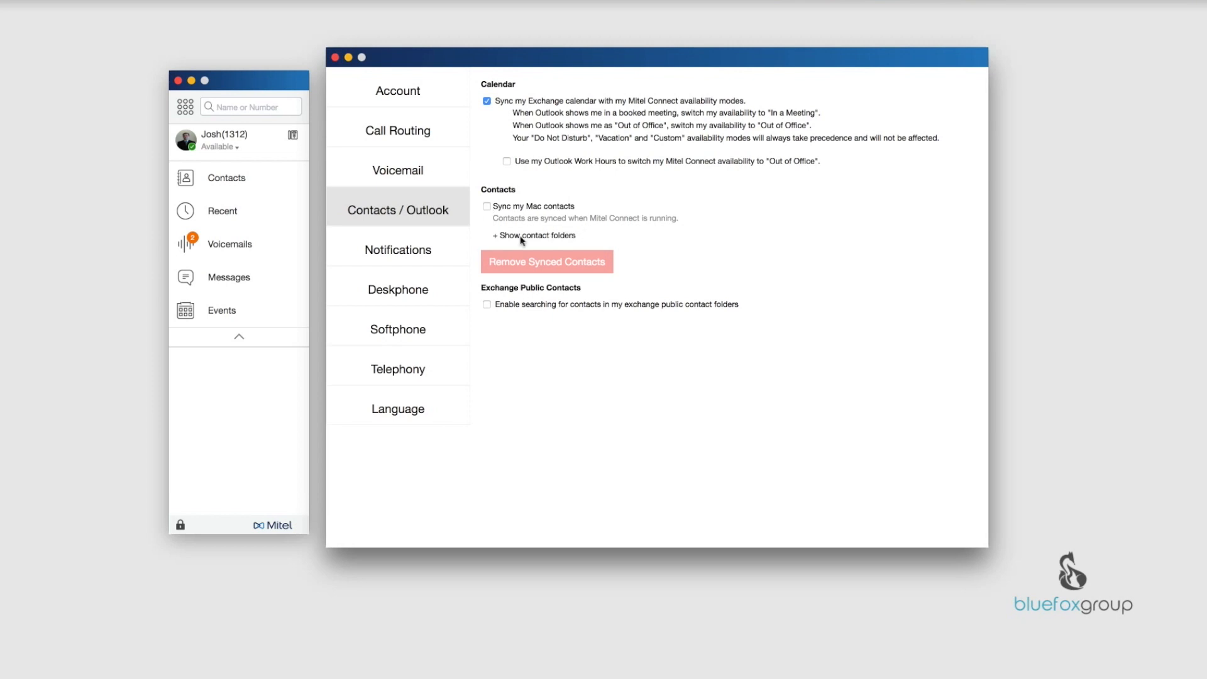
click(533, 235)
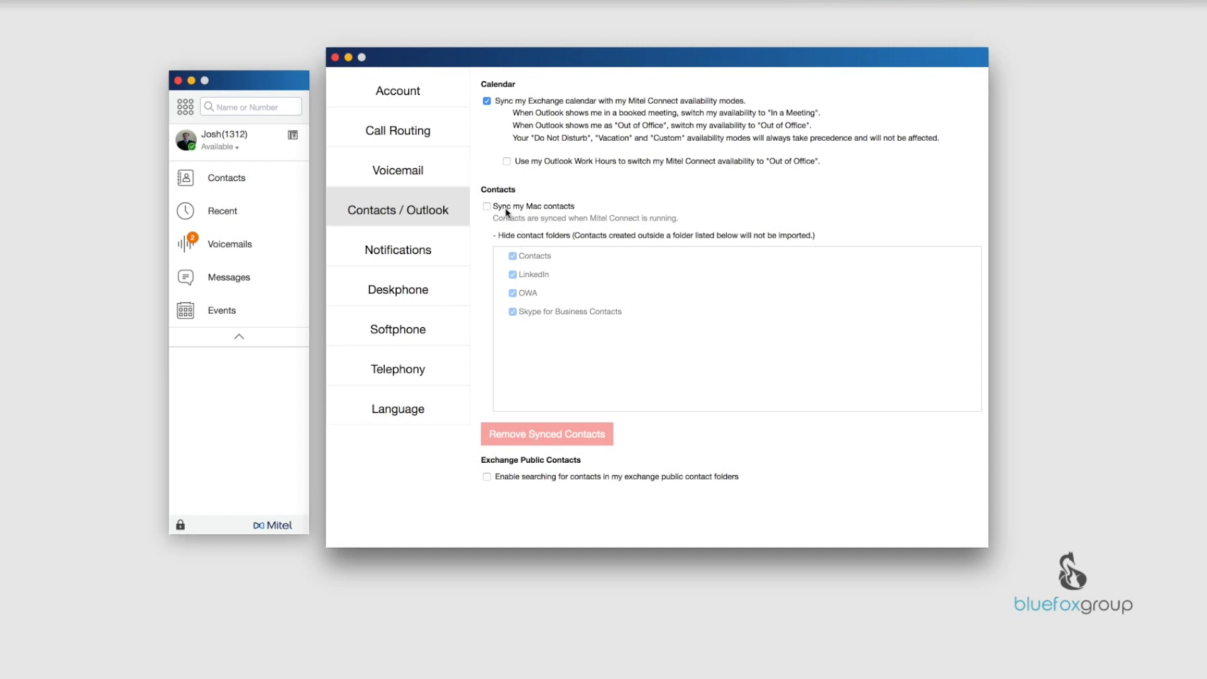
mouse_move(503, 211)
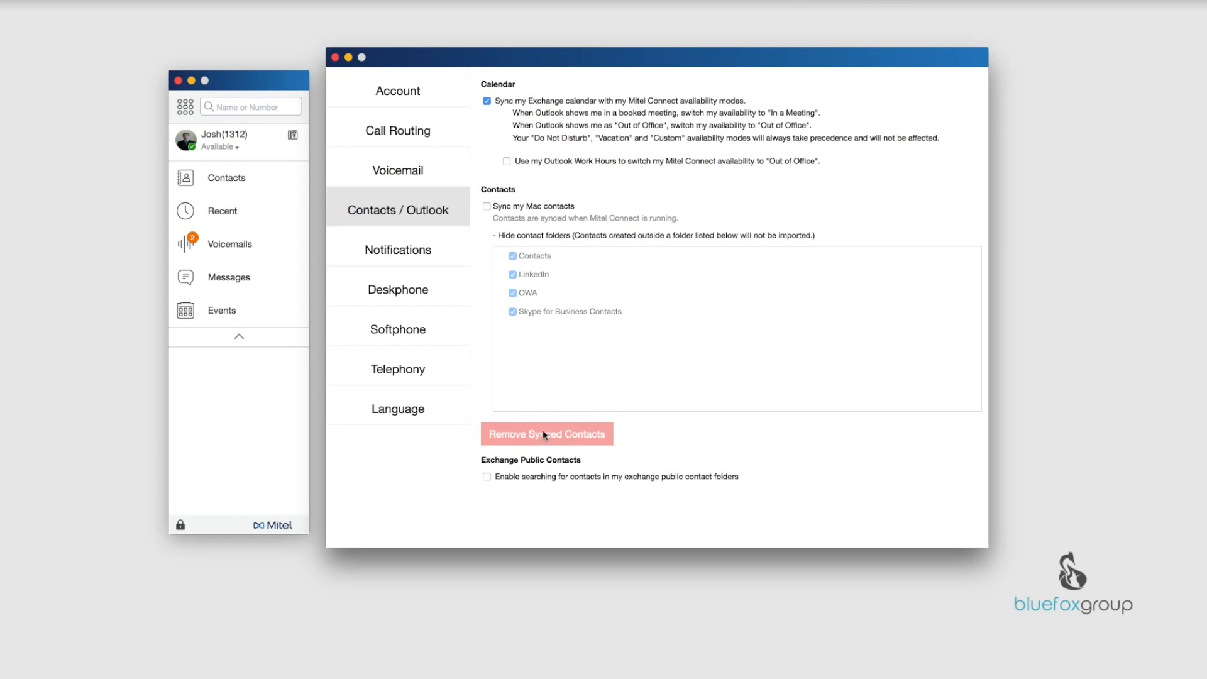
mouse_move(548, 416)
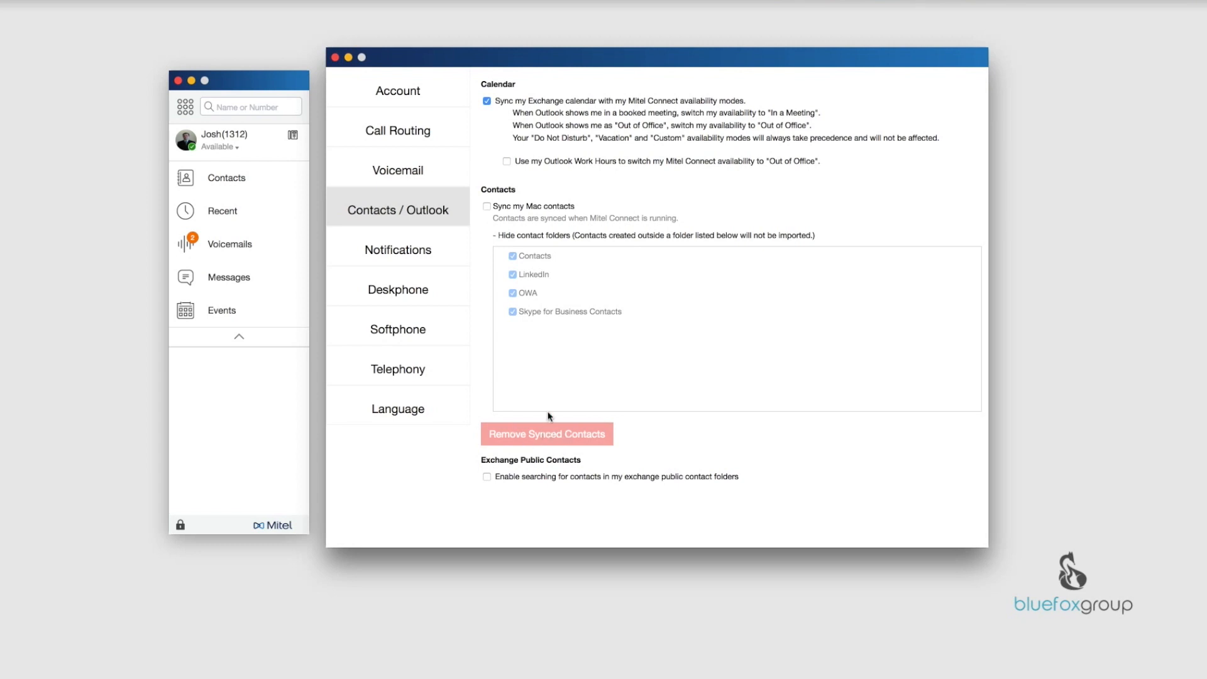
mouse_move(535, 273)
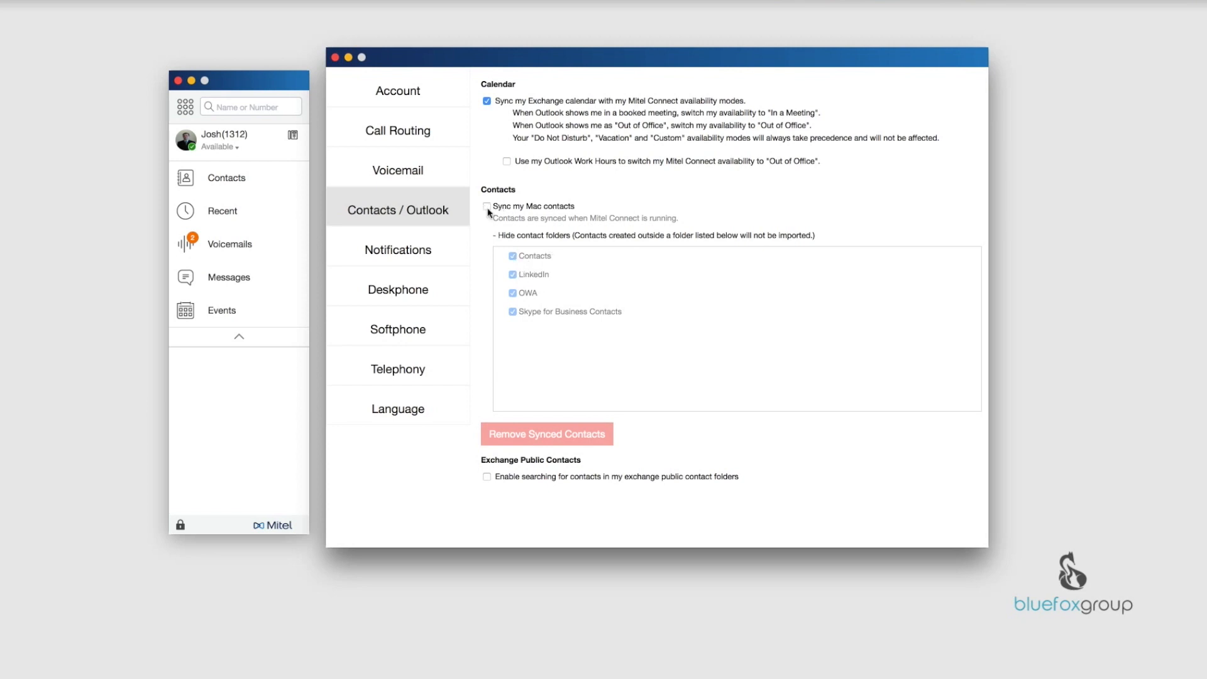
click(487, 206)
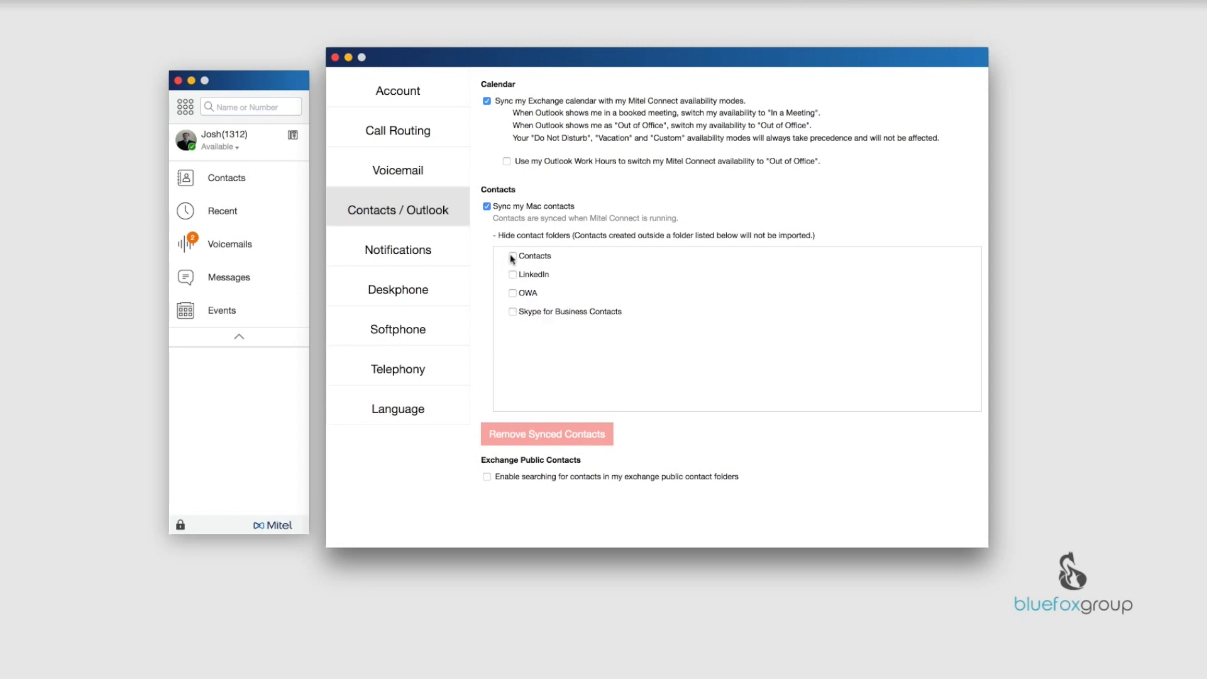
click(512, 255)
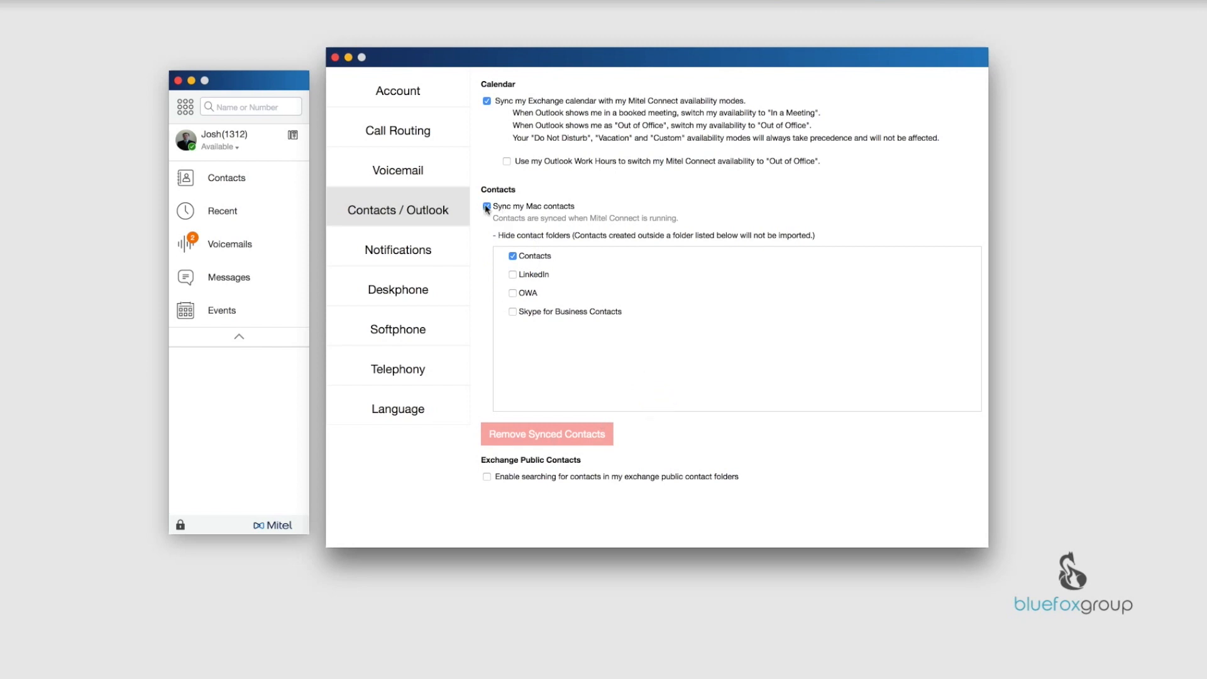
click(486, 206)
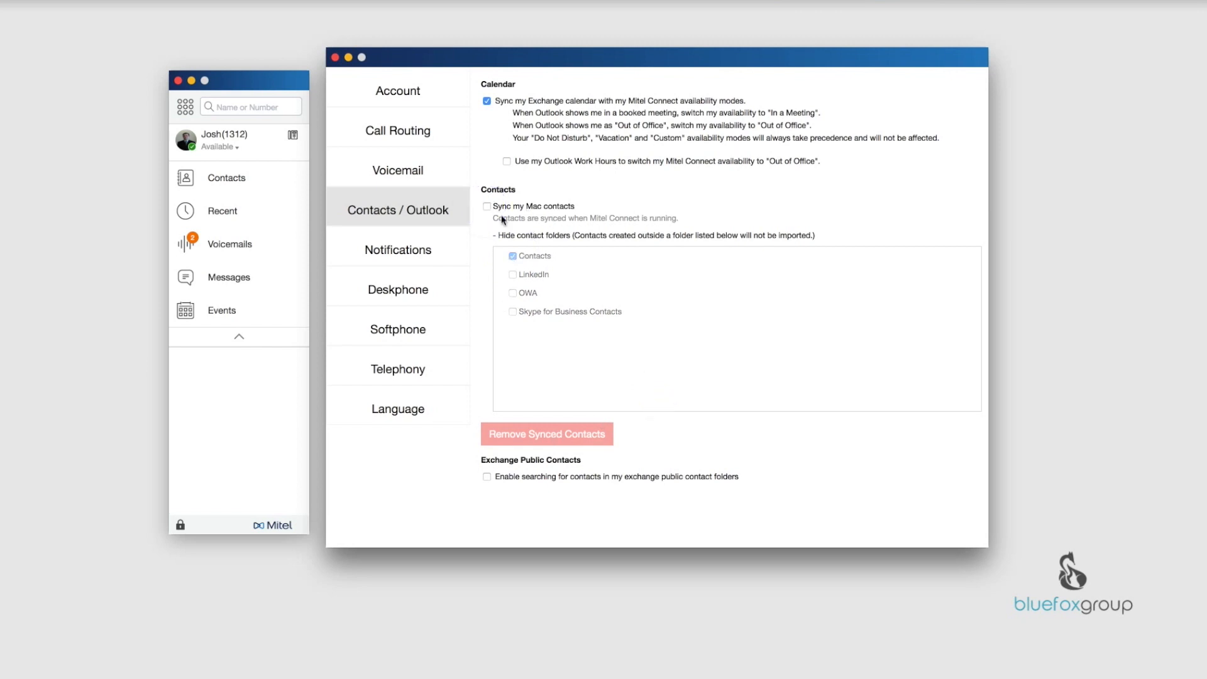
click(492, 235)
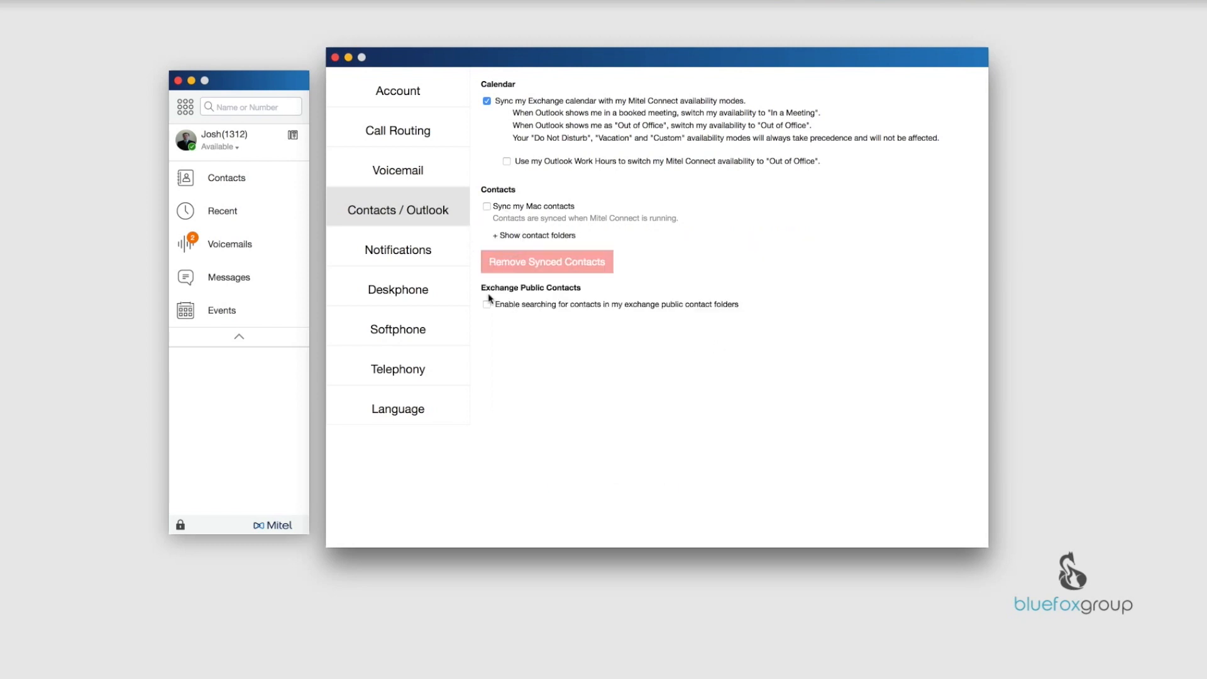
mouse_move(585, 293)
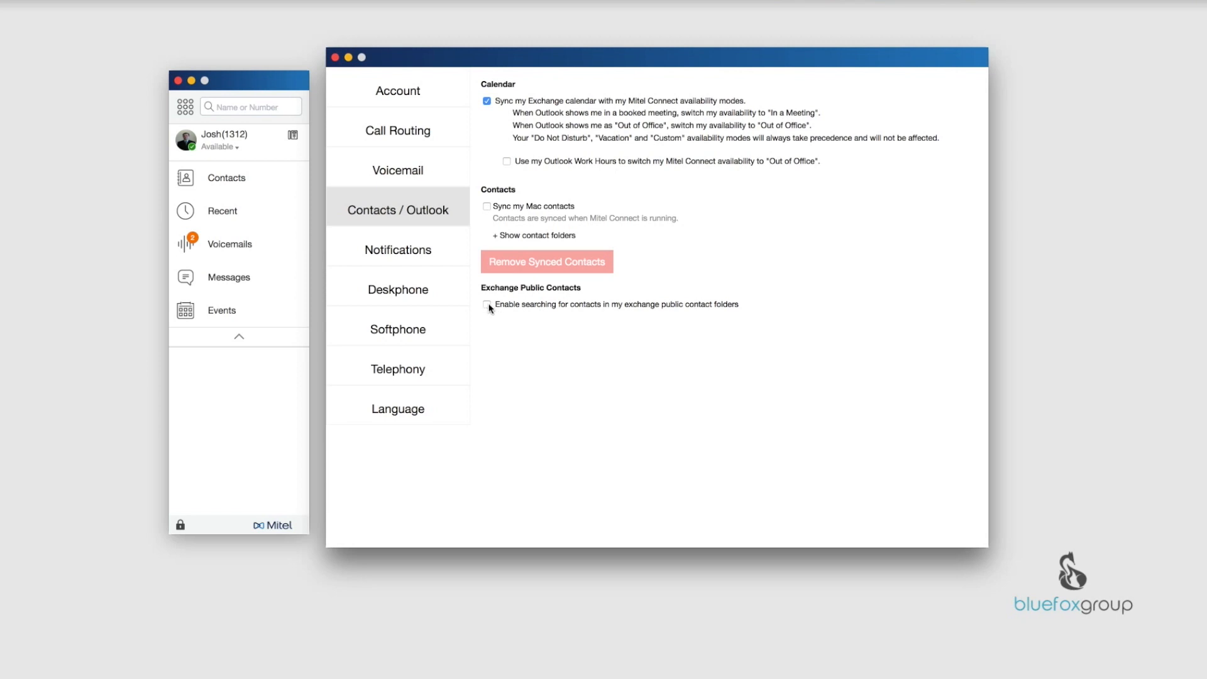
mouse_move(498, 314)
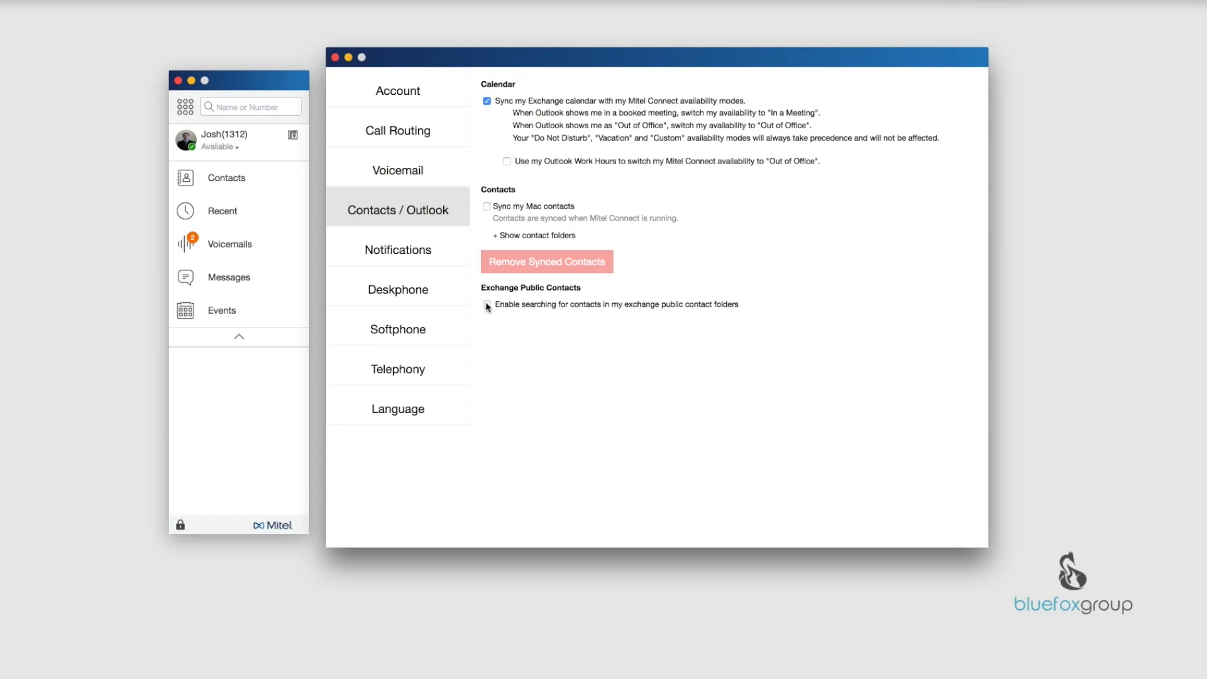
- Enable searching Exchange public contact folders and return to the Favorites contacts list
click(487, 304)
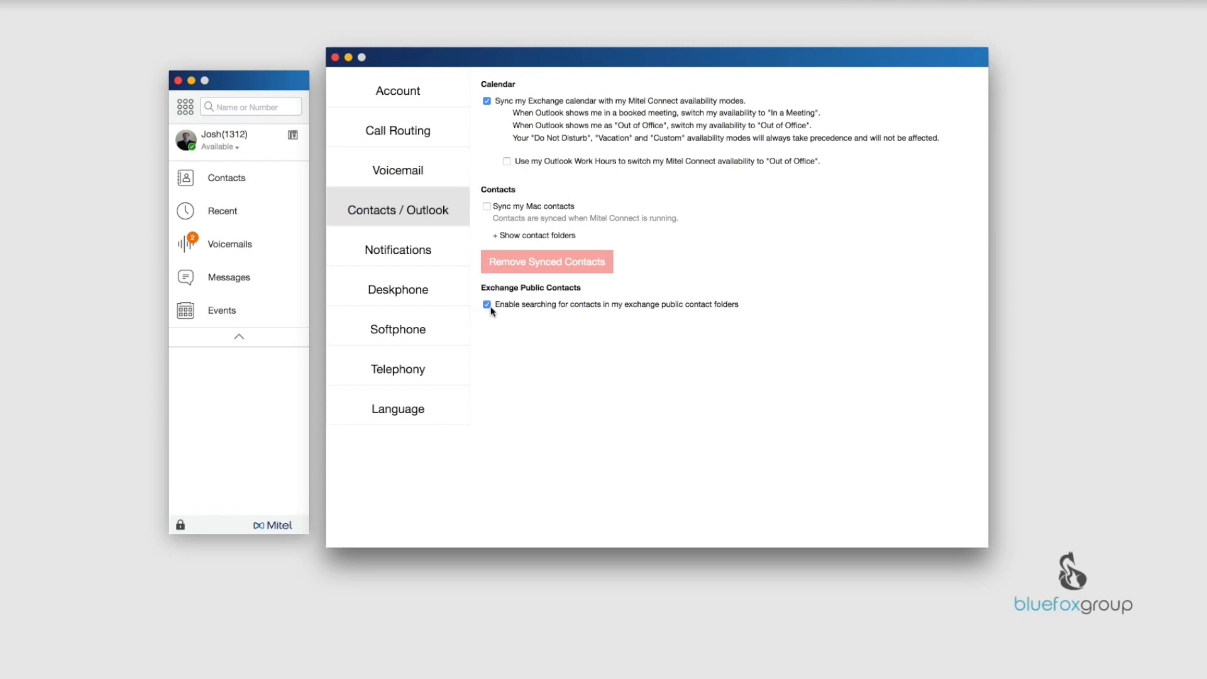
click(226, 179)
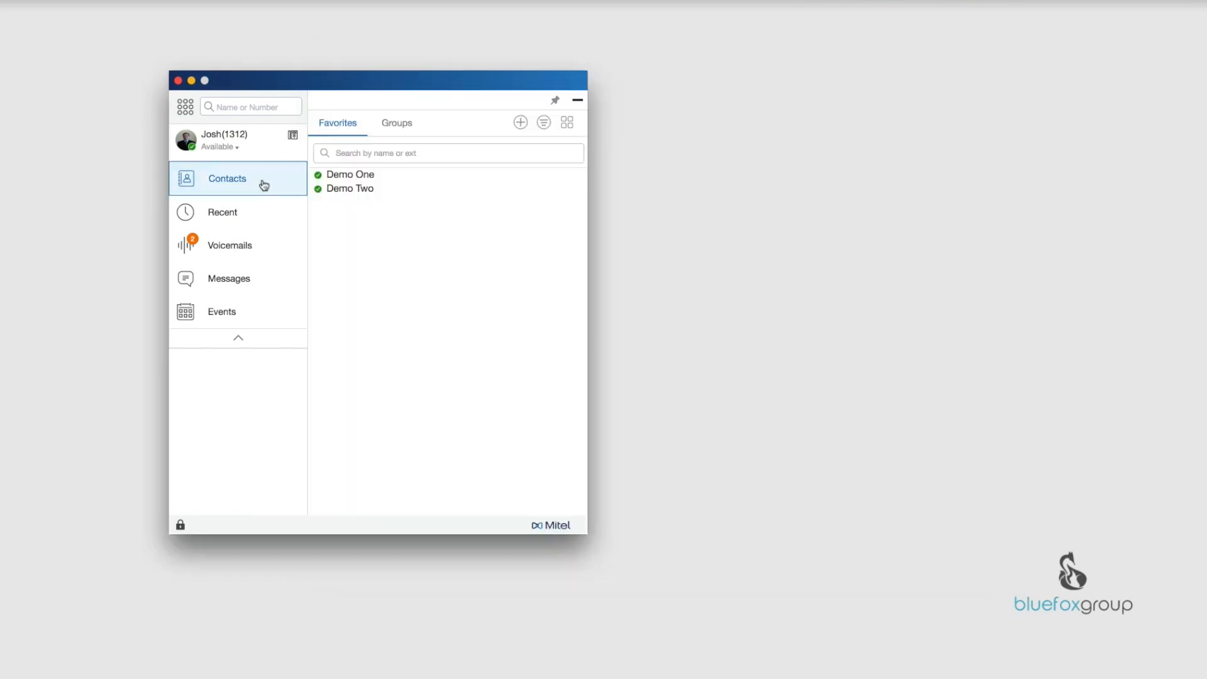